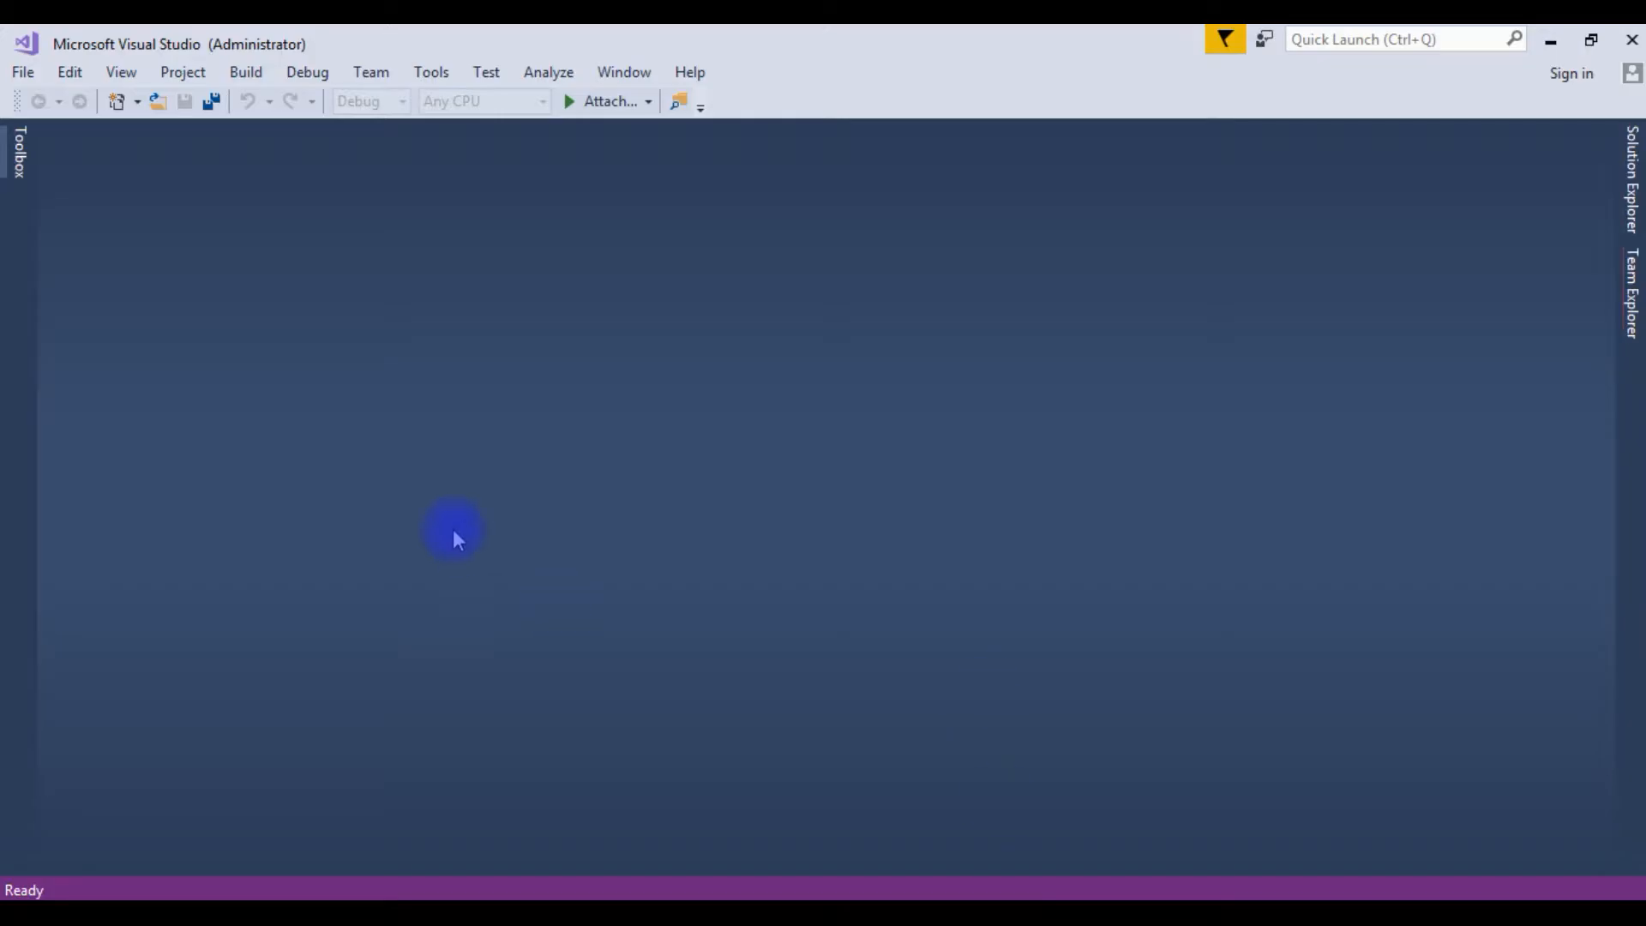
mouse_move(20, 72)
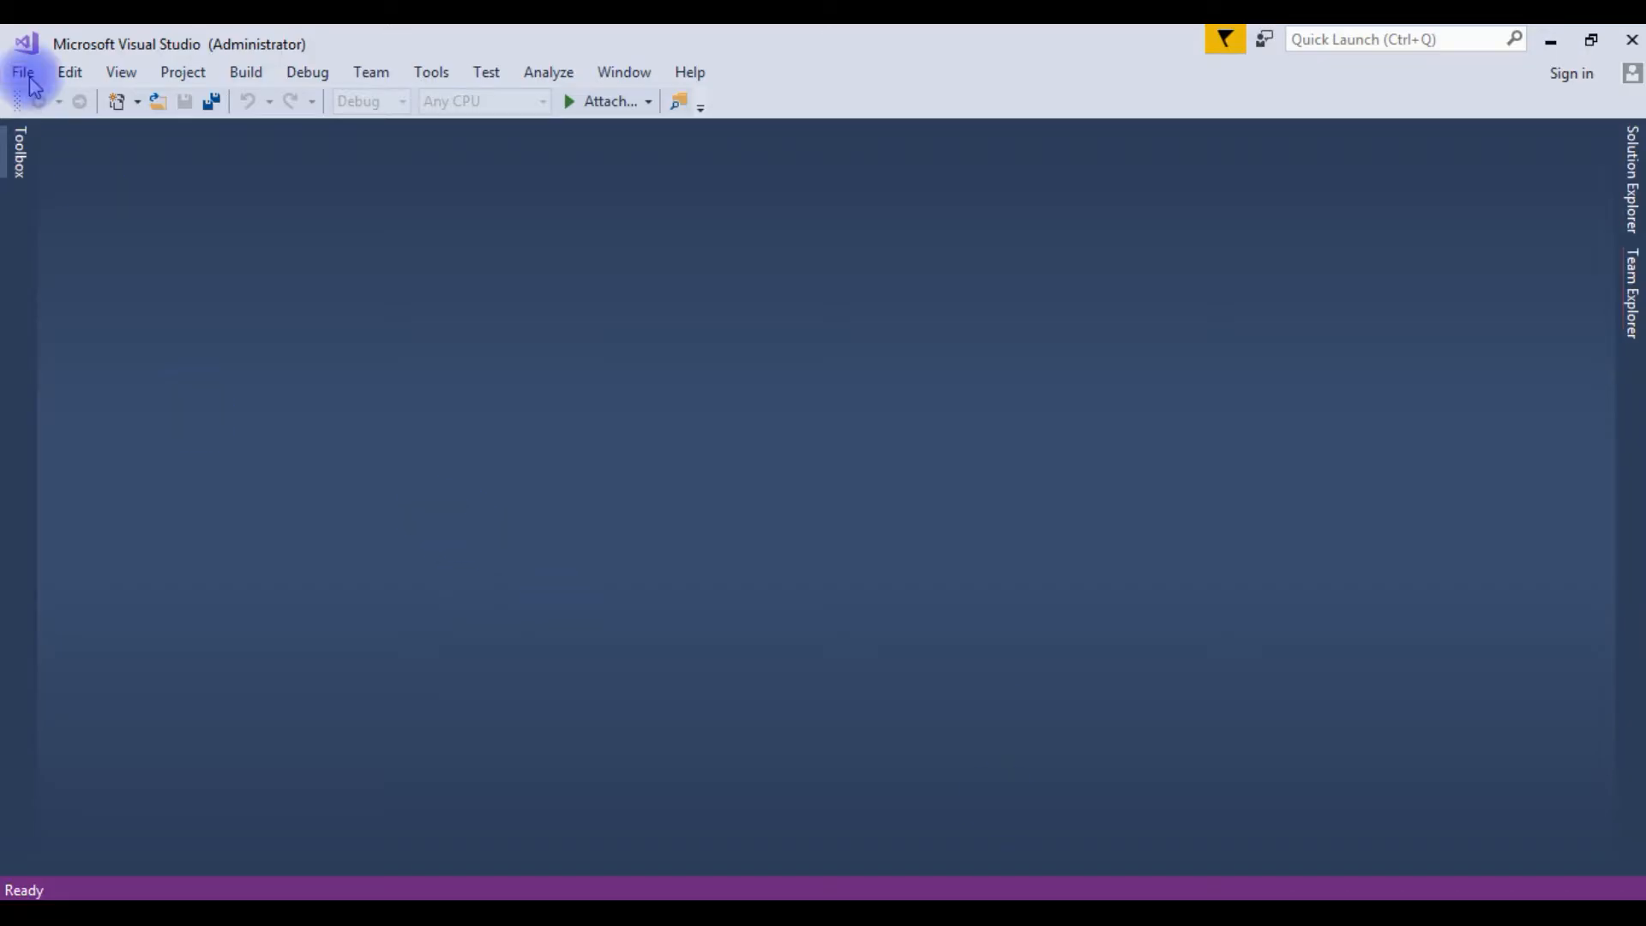
- Start a new ASP.NET Web Application (.NET Framework) project named godaddy-entity
left_click(20, 71)
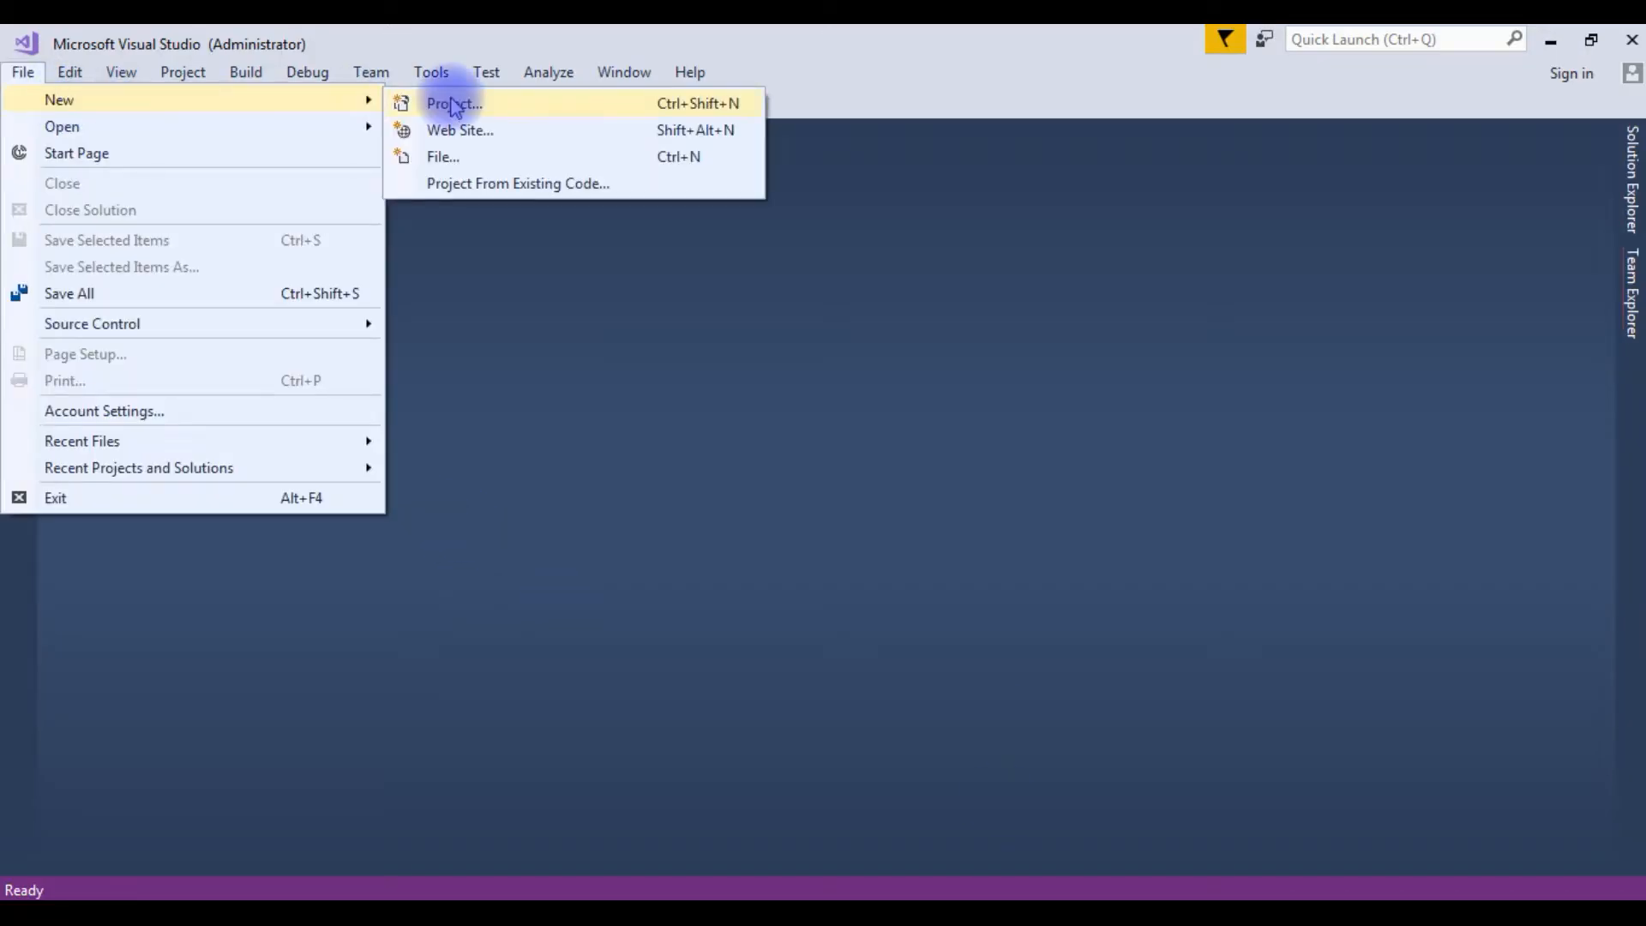
left_click(453, 103)
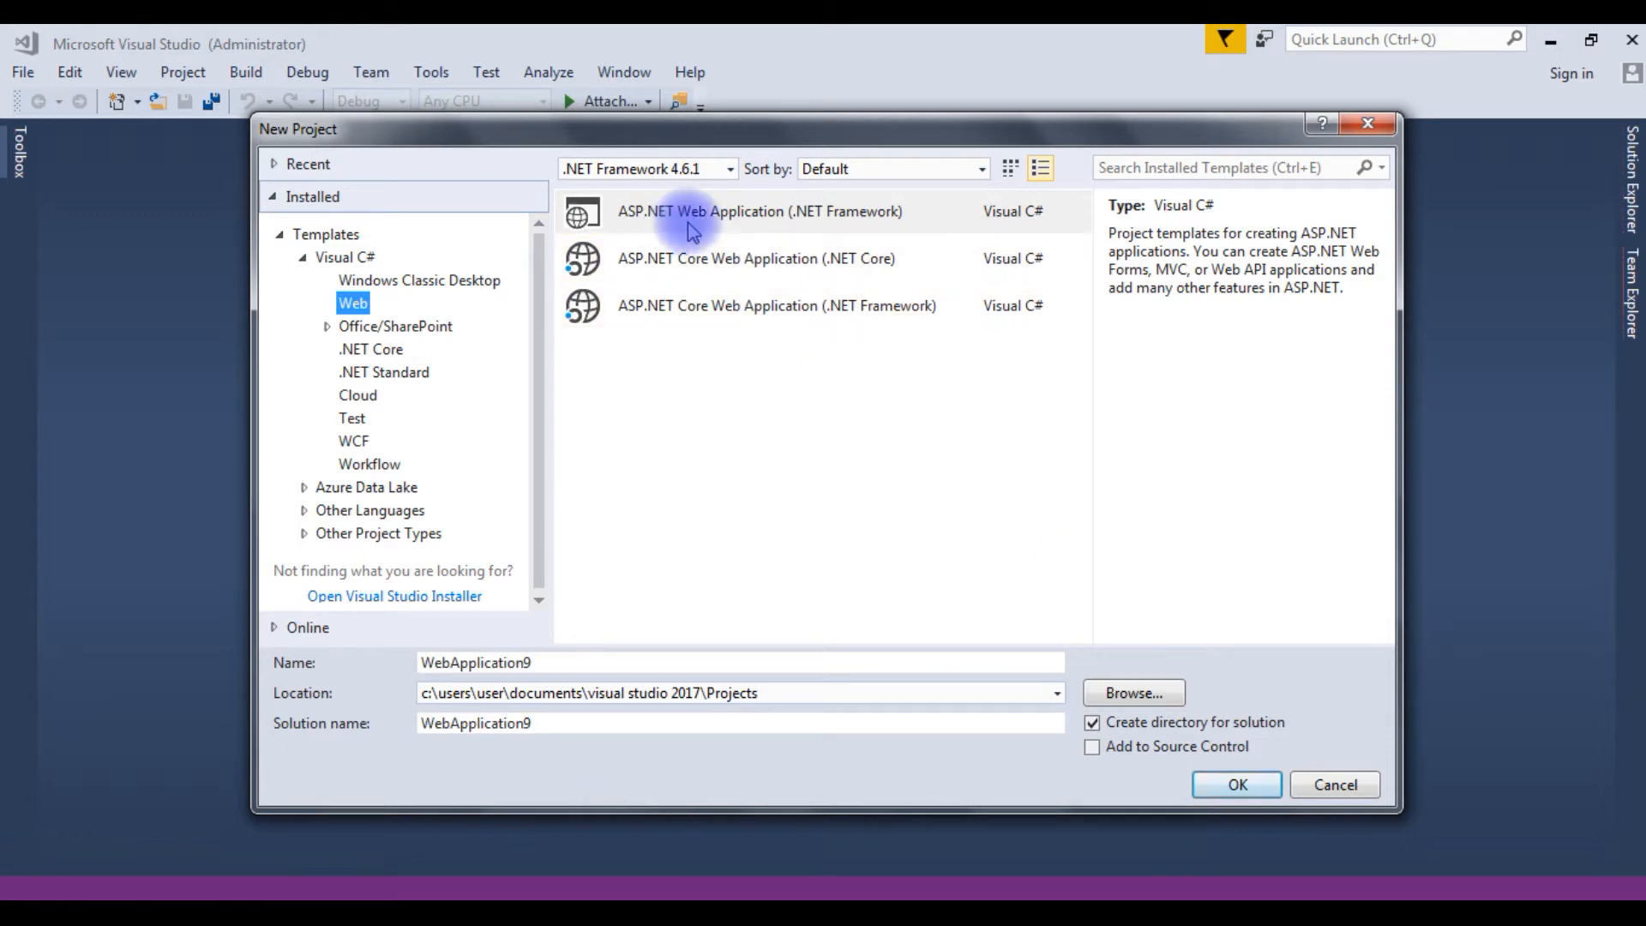
mouse_move(751, 228)
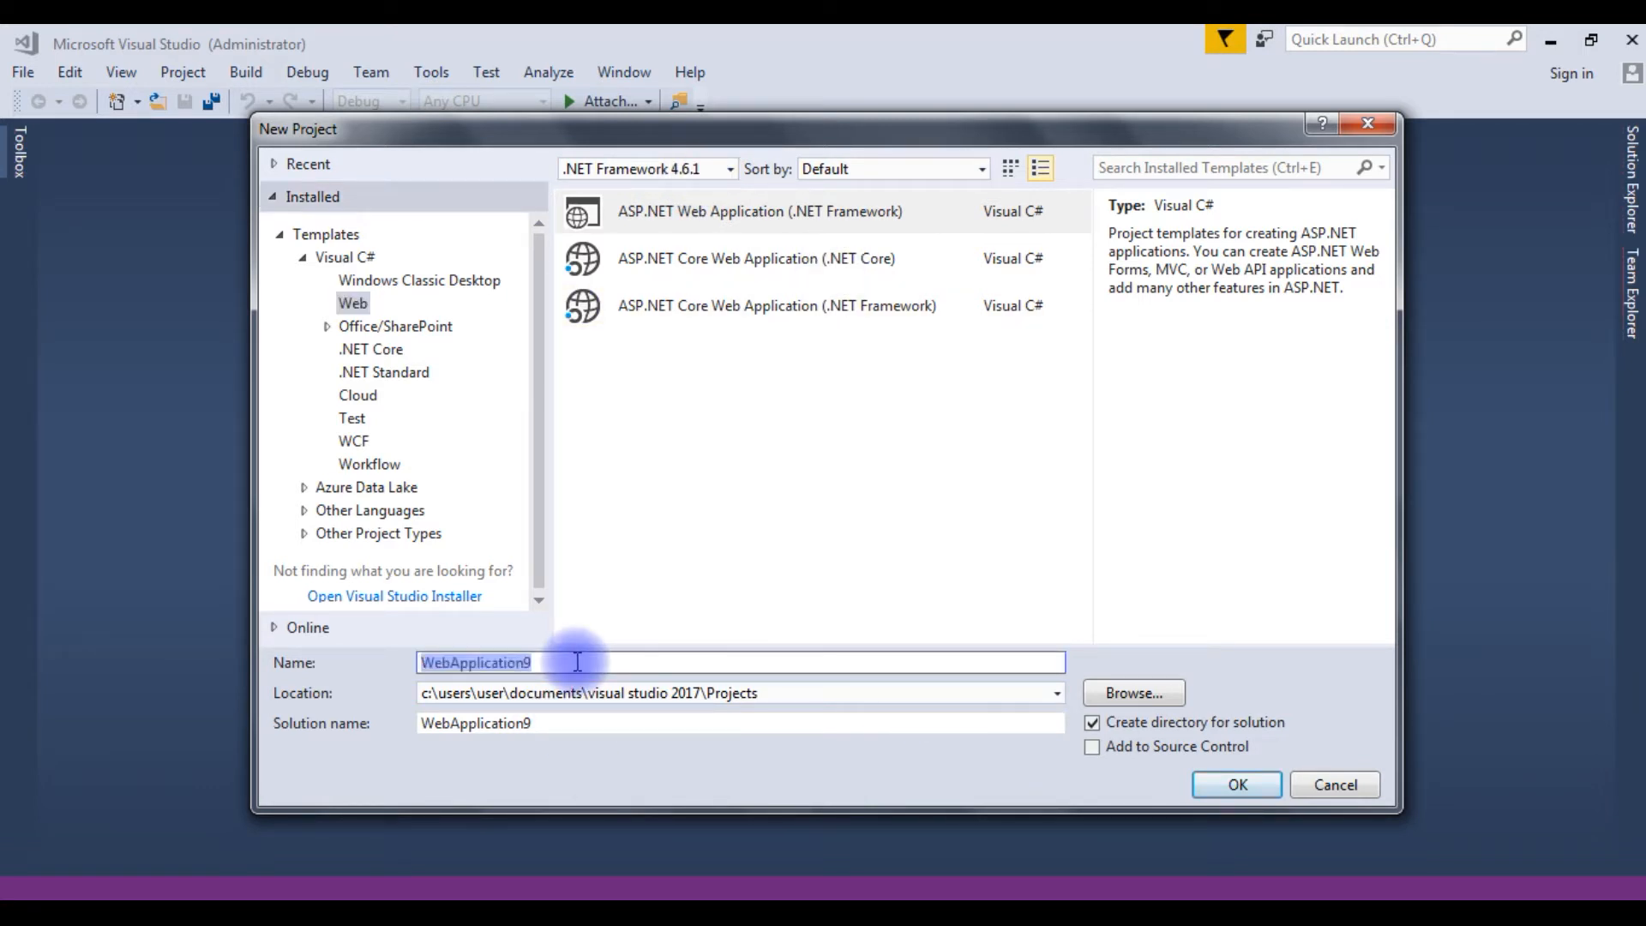
type("godaddy")
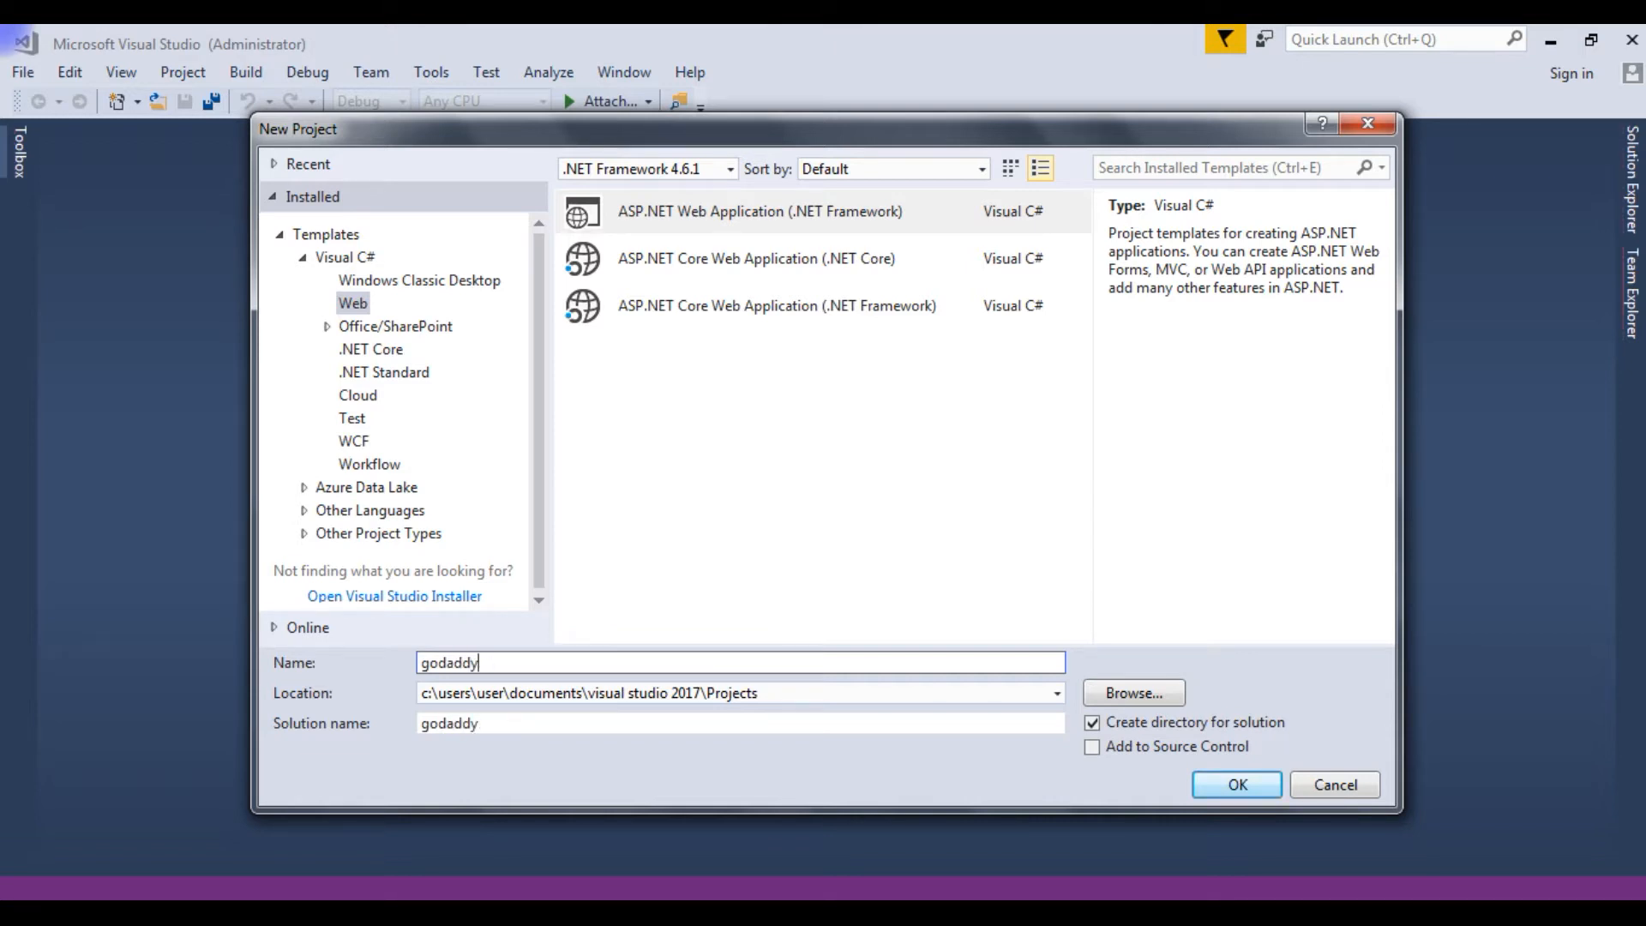
type("-entity")
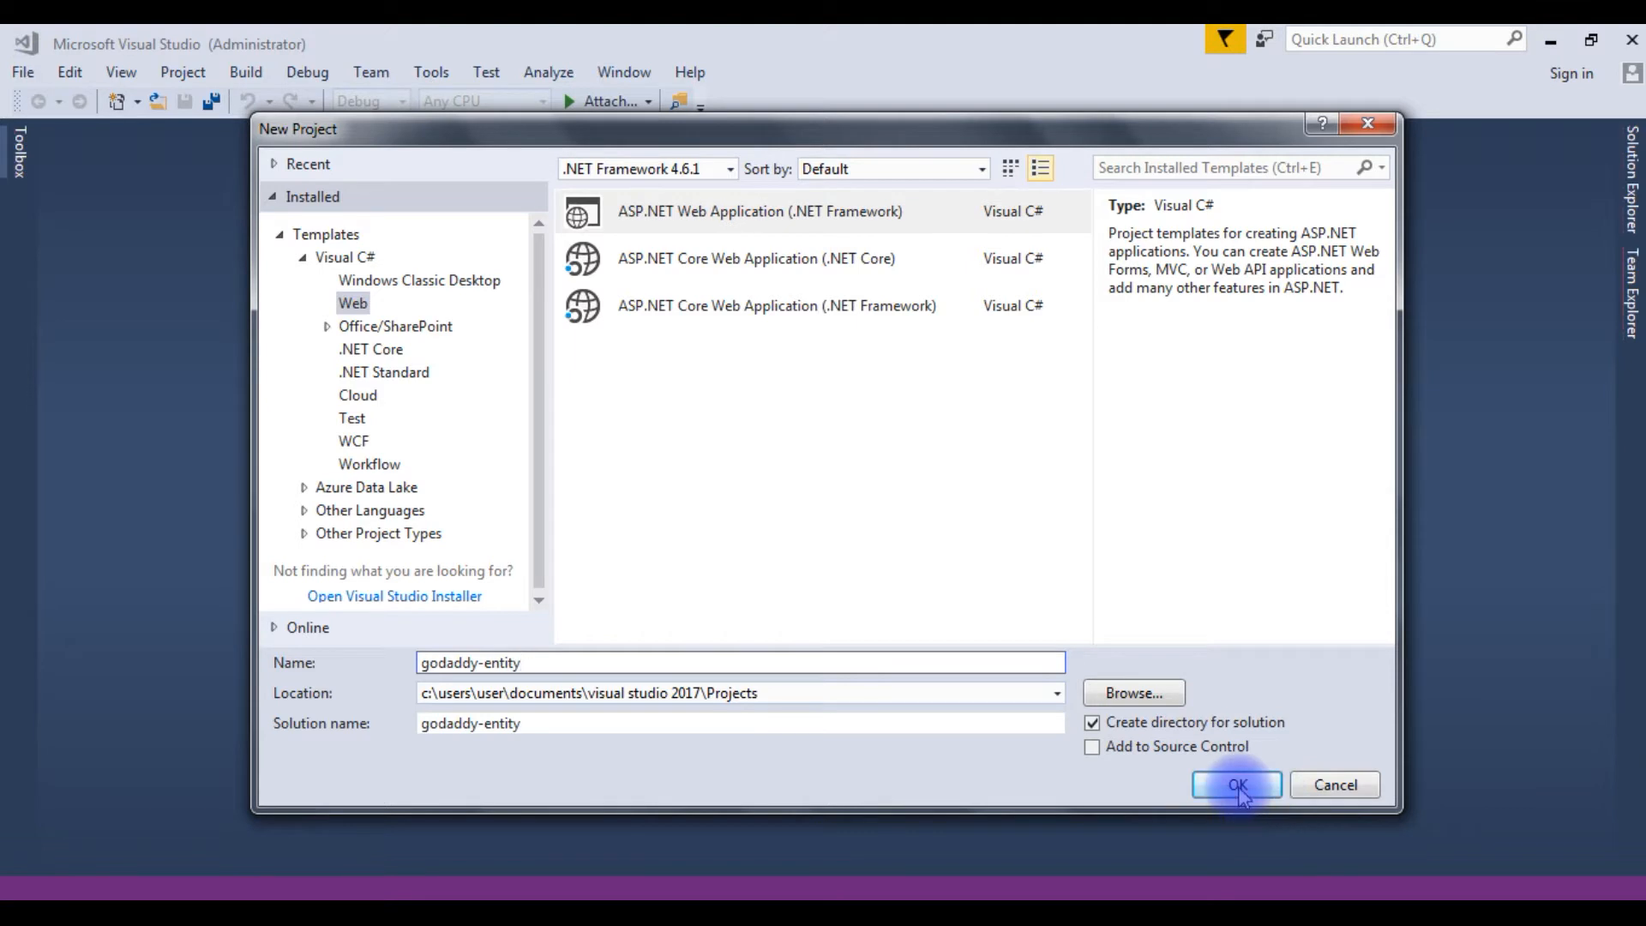
- Confirm the godaddy-entity project and build it from the MVC template
left_click(1236, 784)
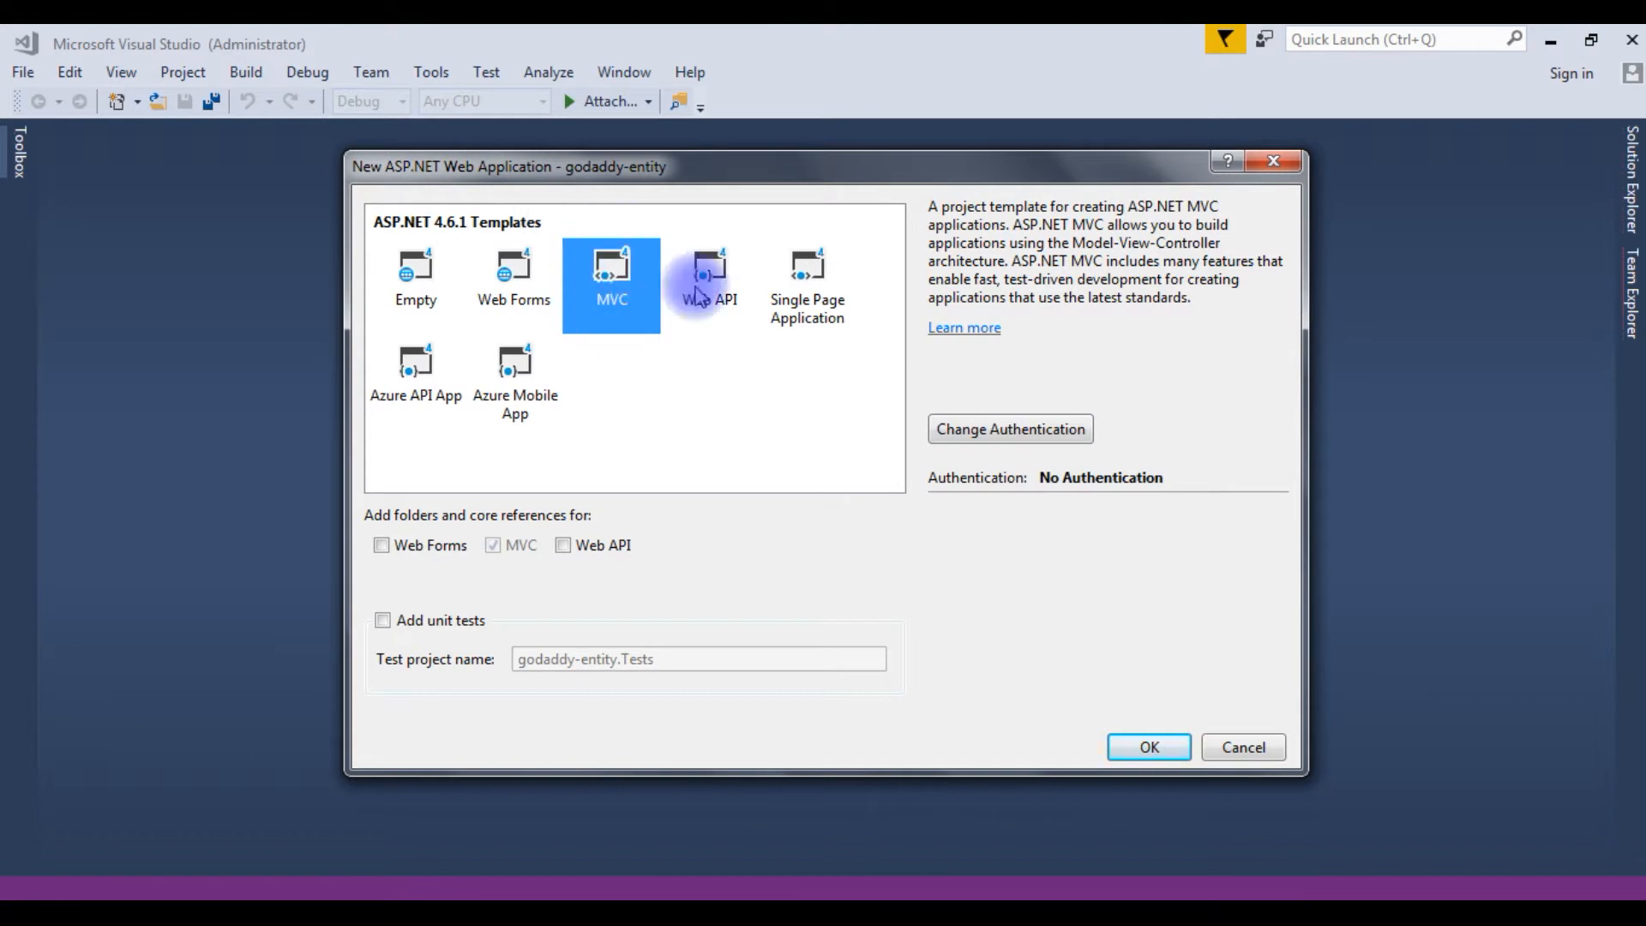
left_click(1147, 747)
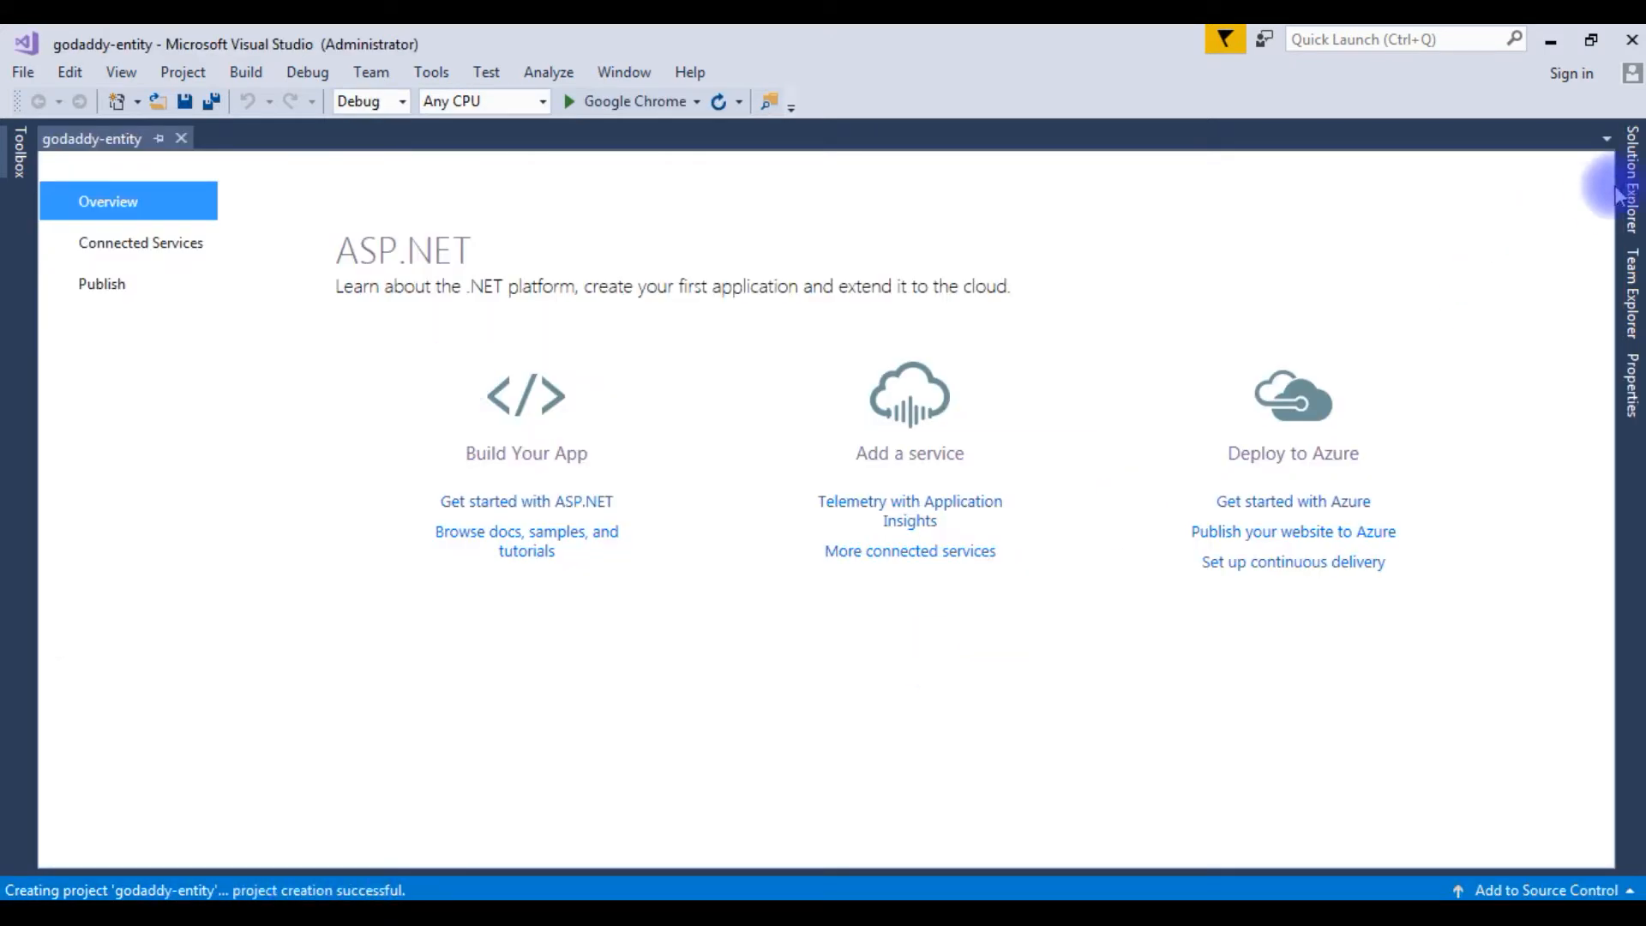
- Add an ADO.NET Entity Data Model named godaddy to the Models folder
left_click(1631, 195)
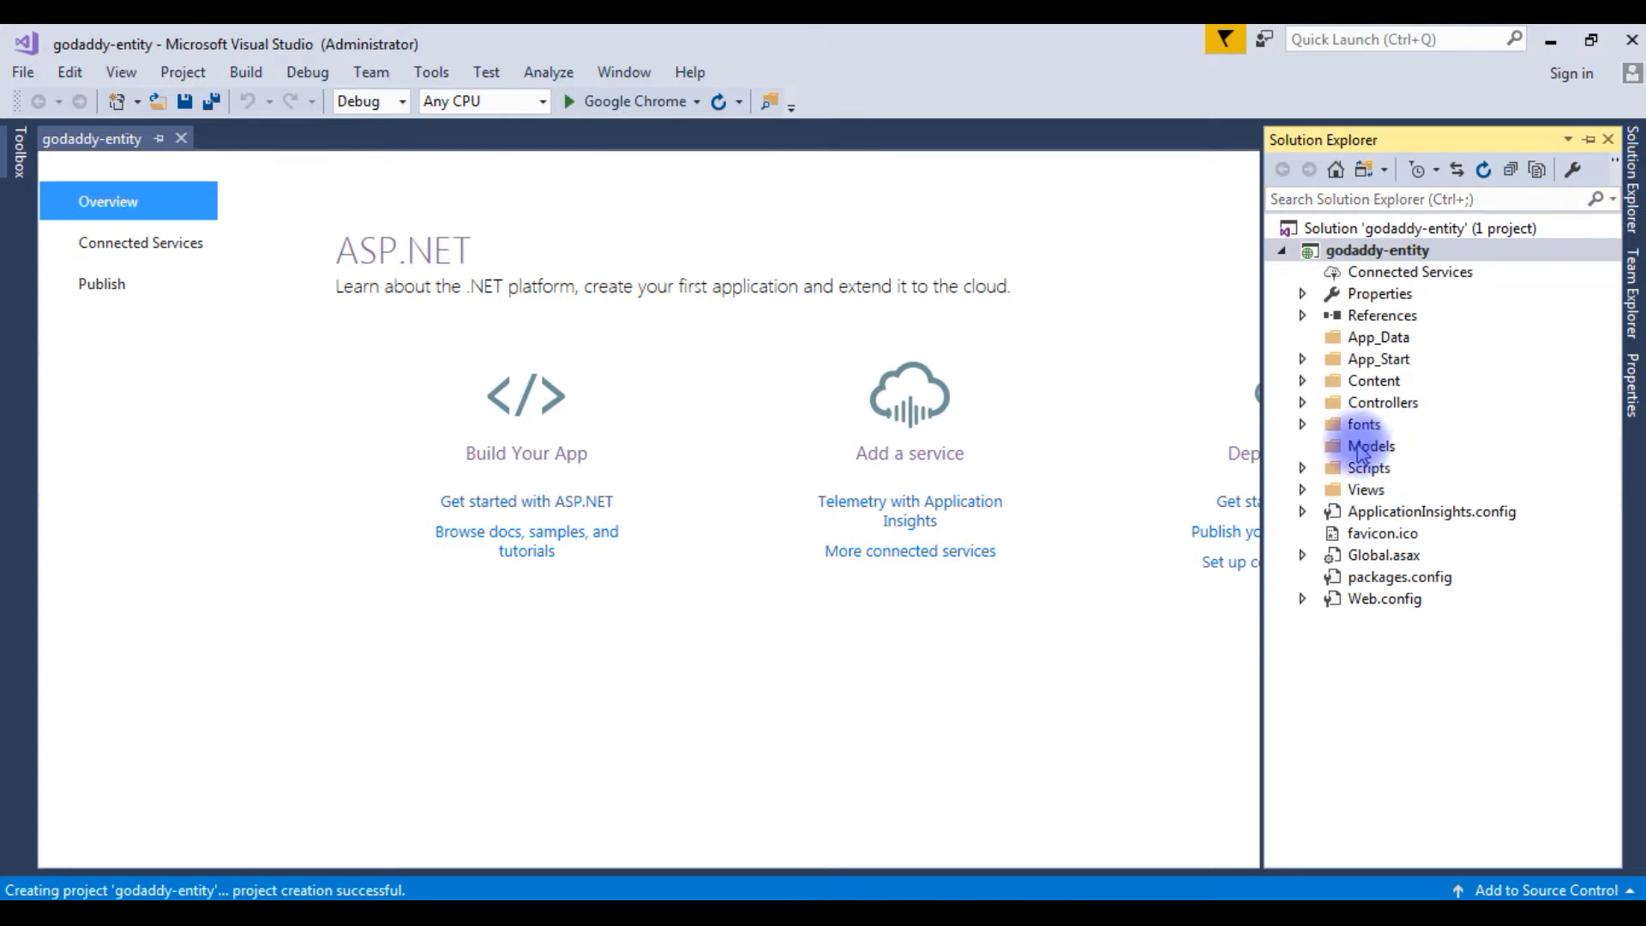
right_click(1372, 445)
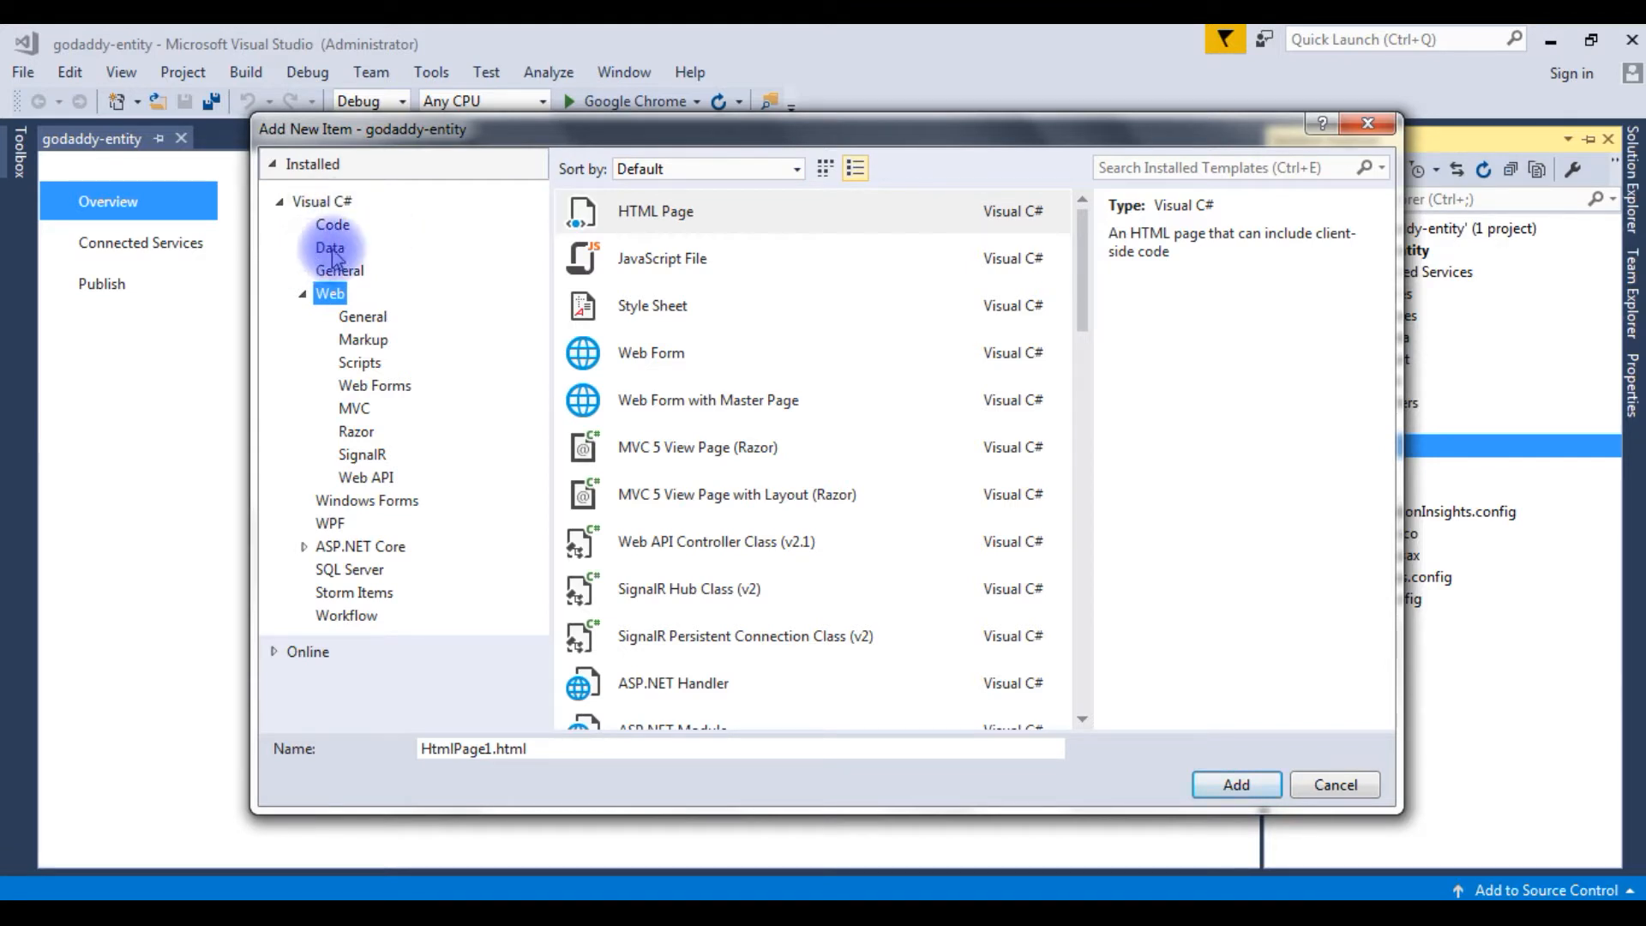
left_click(329, 247)
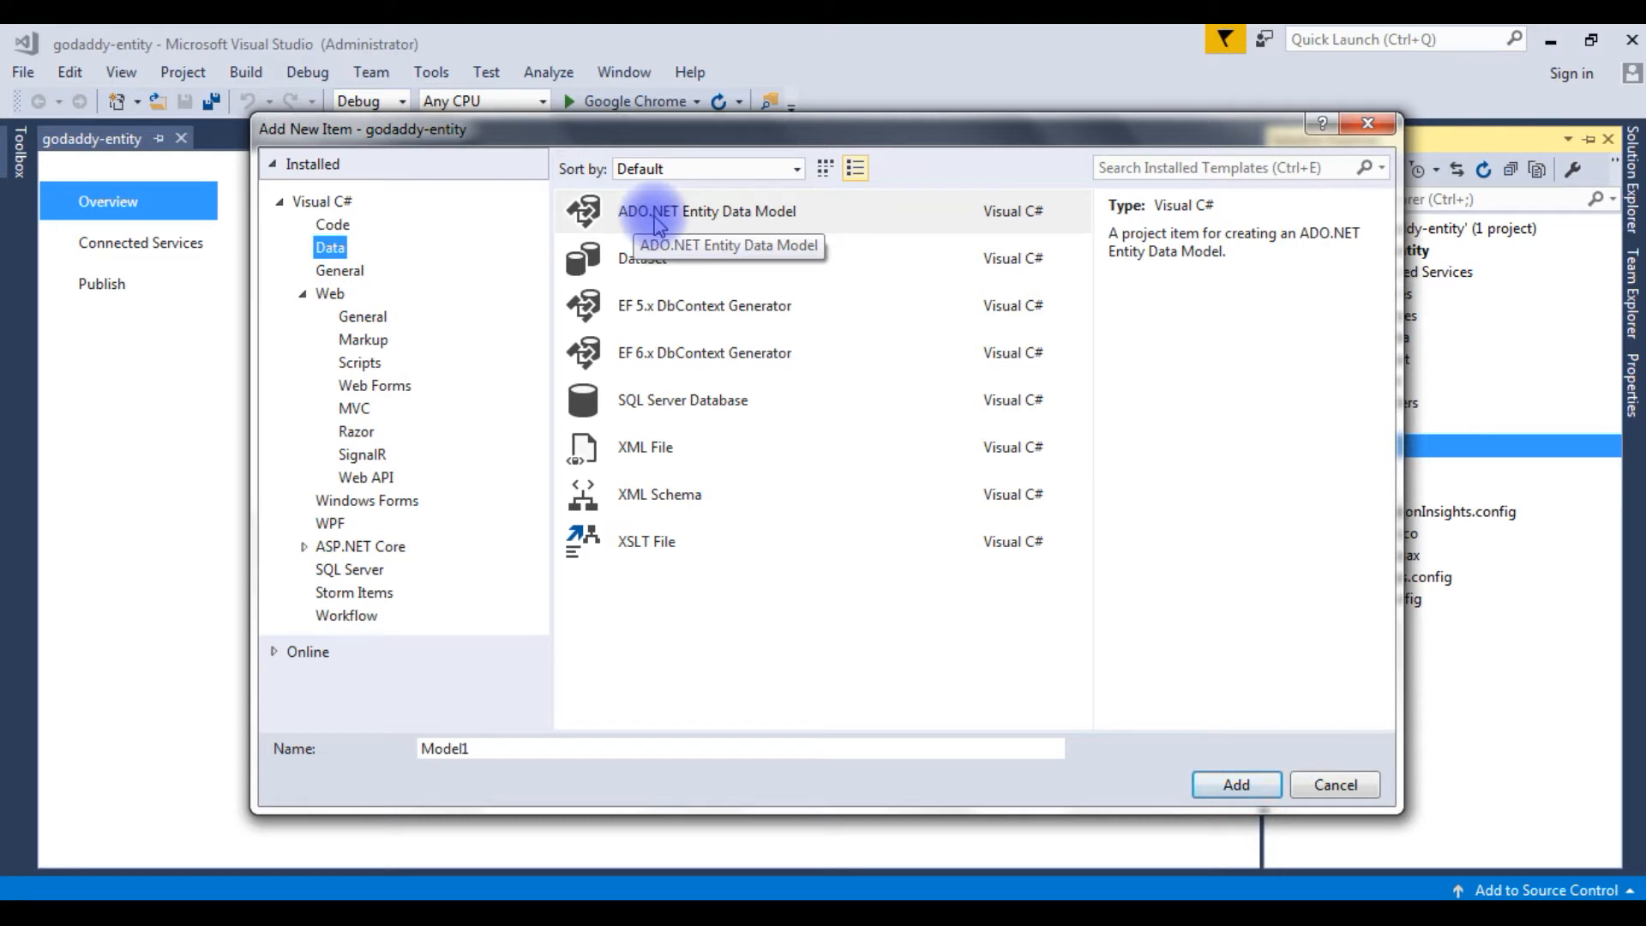
left_click(706, 210)
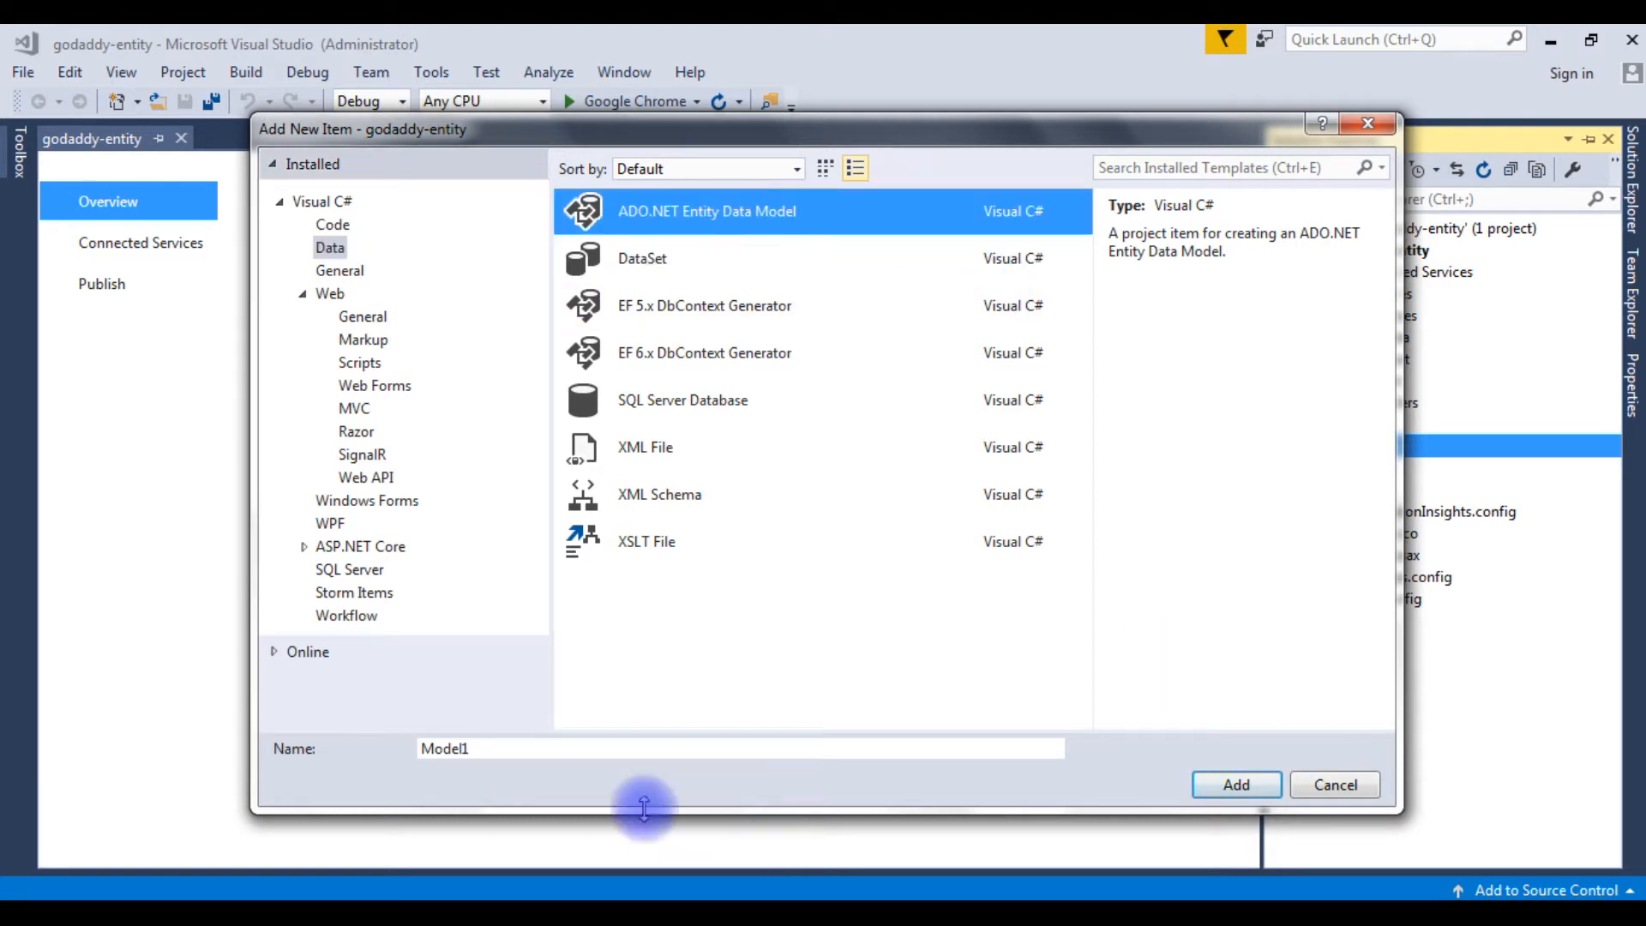
left_click(740, 747)
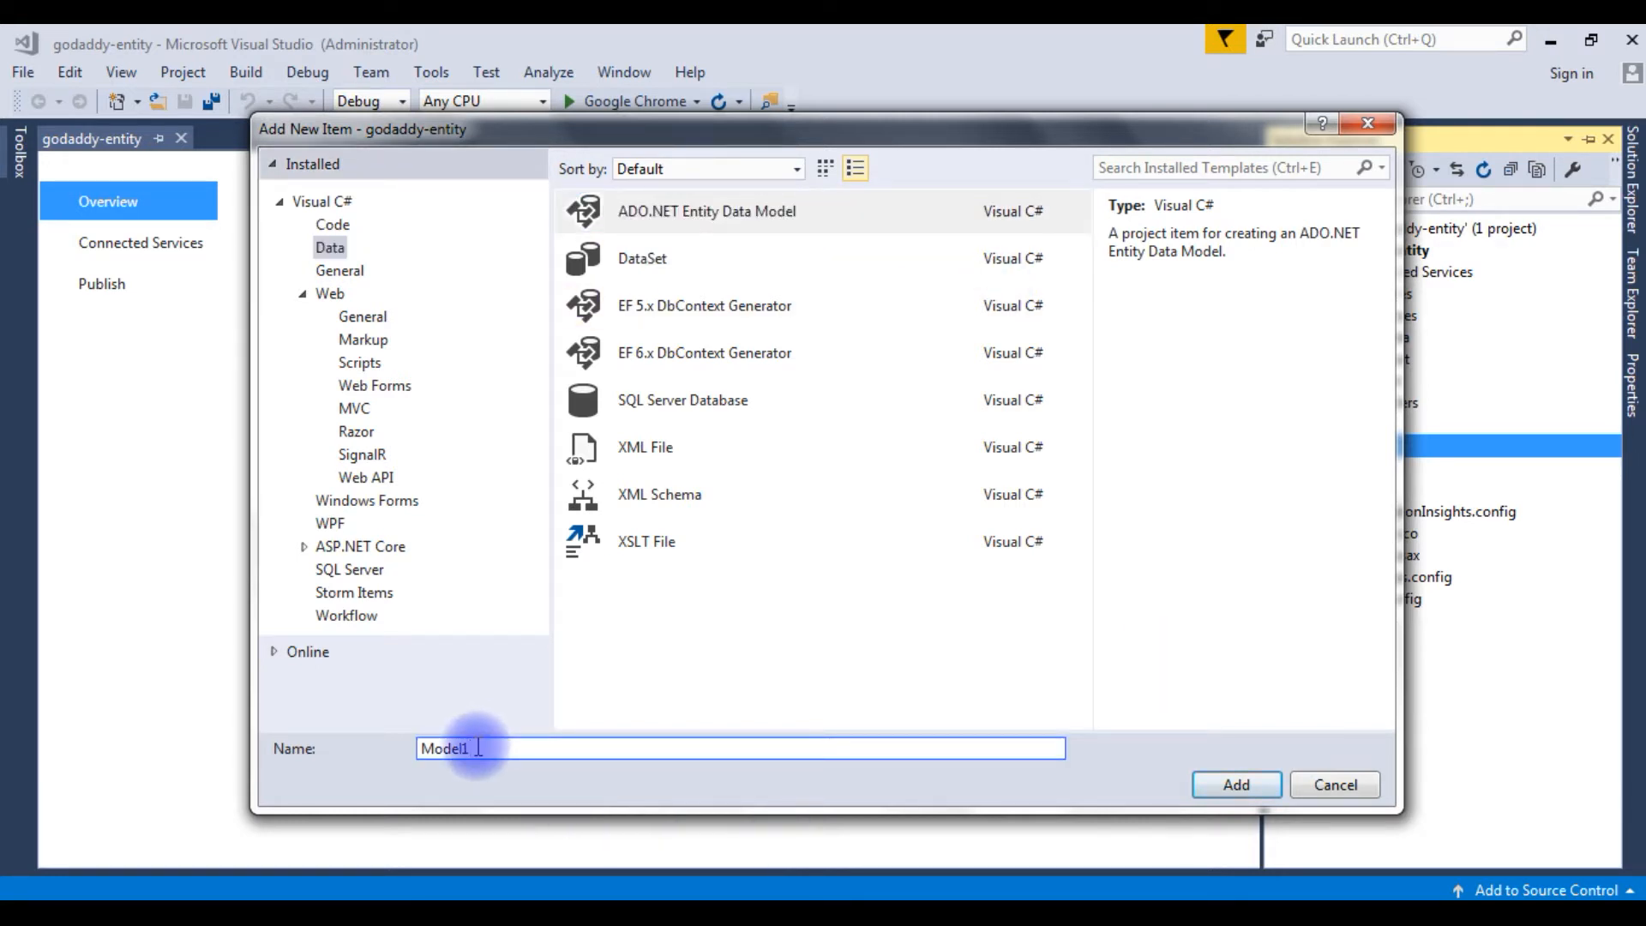
type("godaddy")
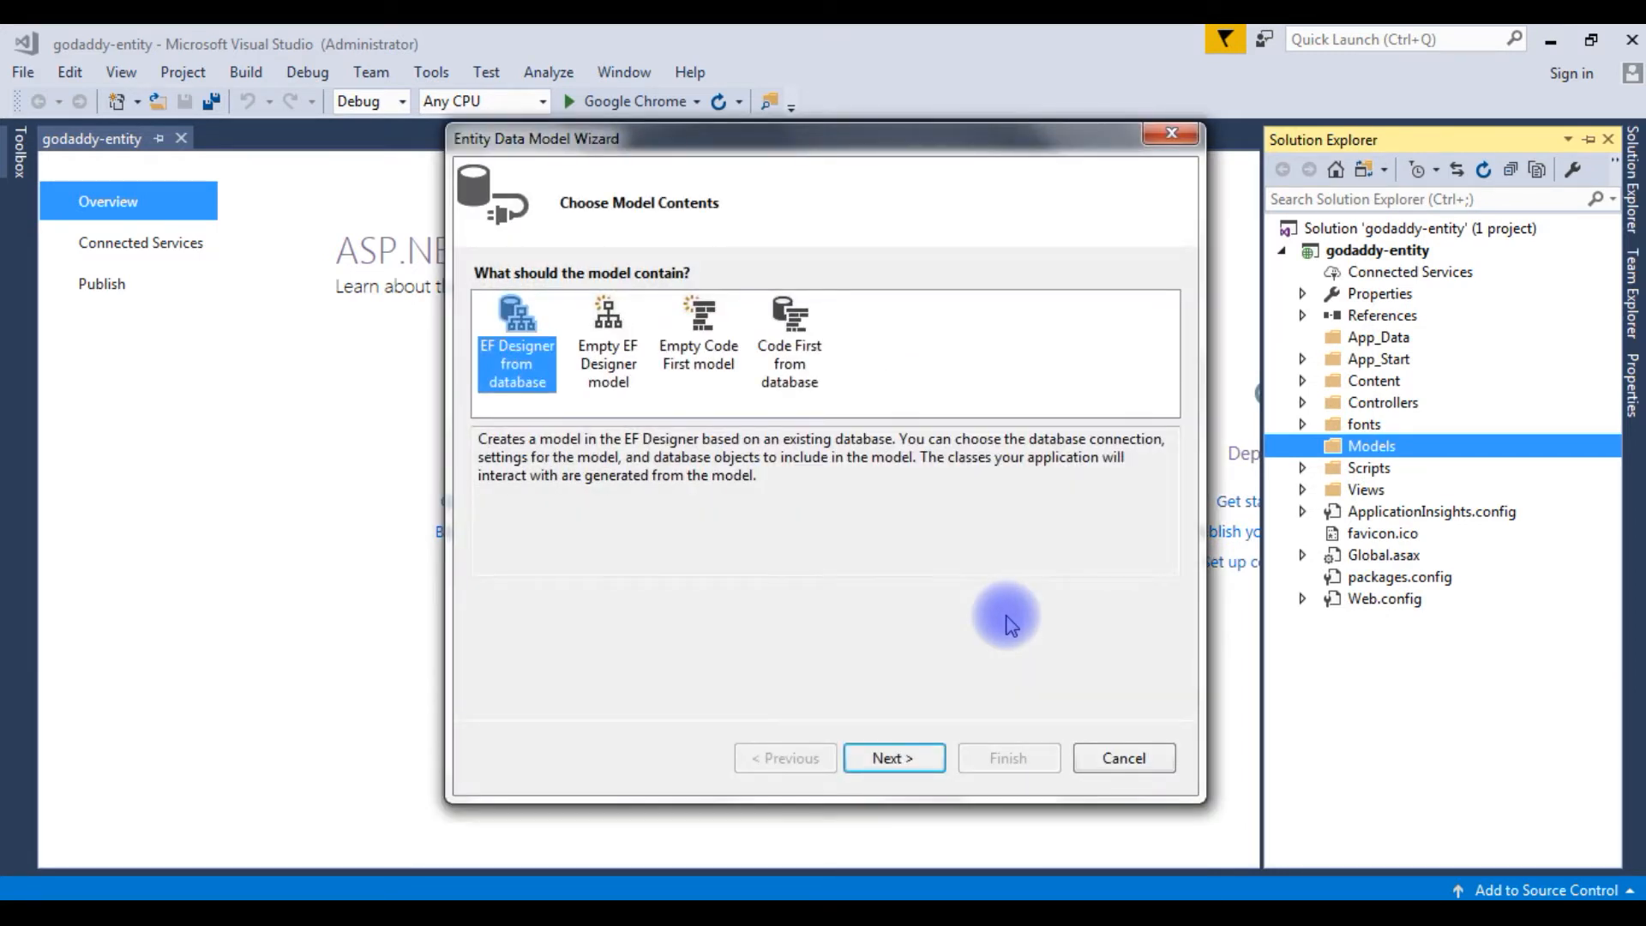
mouse_move(656, 482)
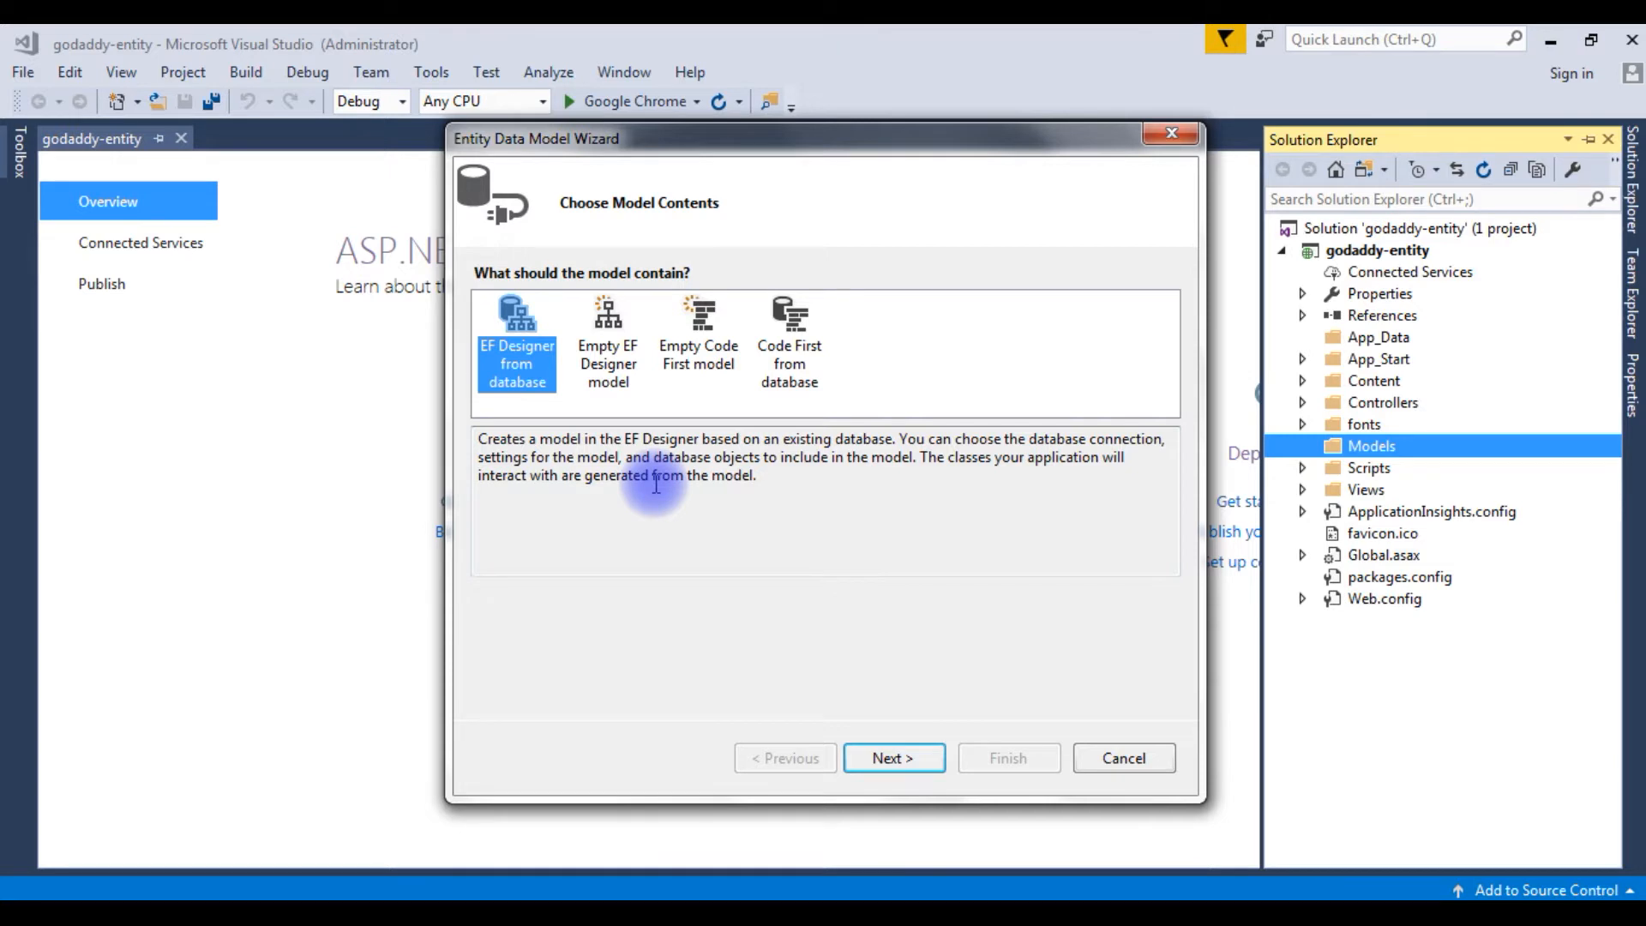
mouse_move(990, 828)
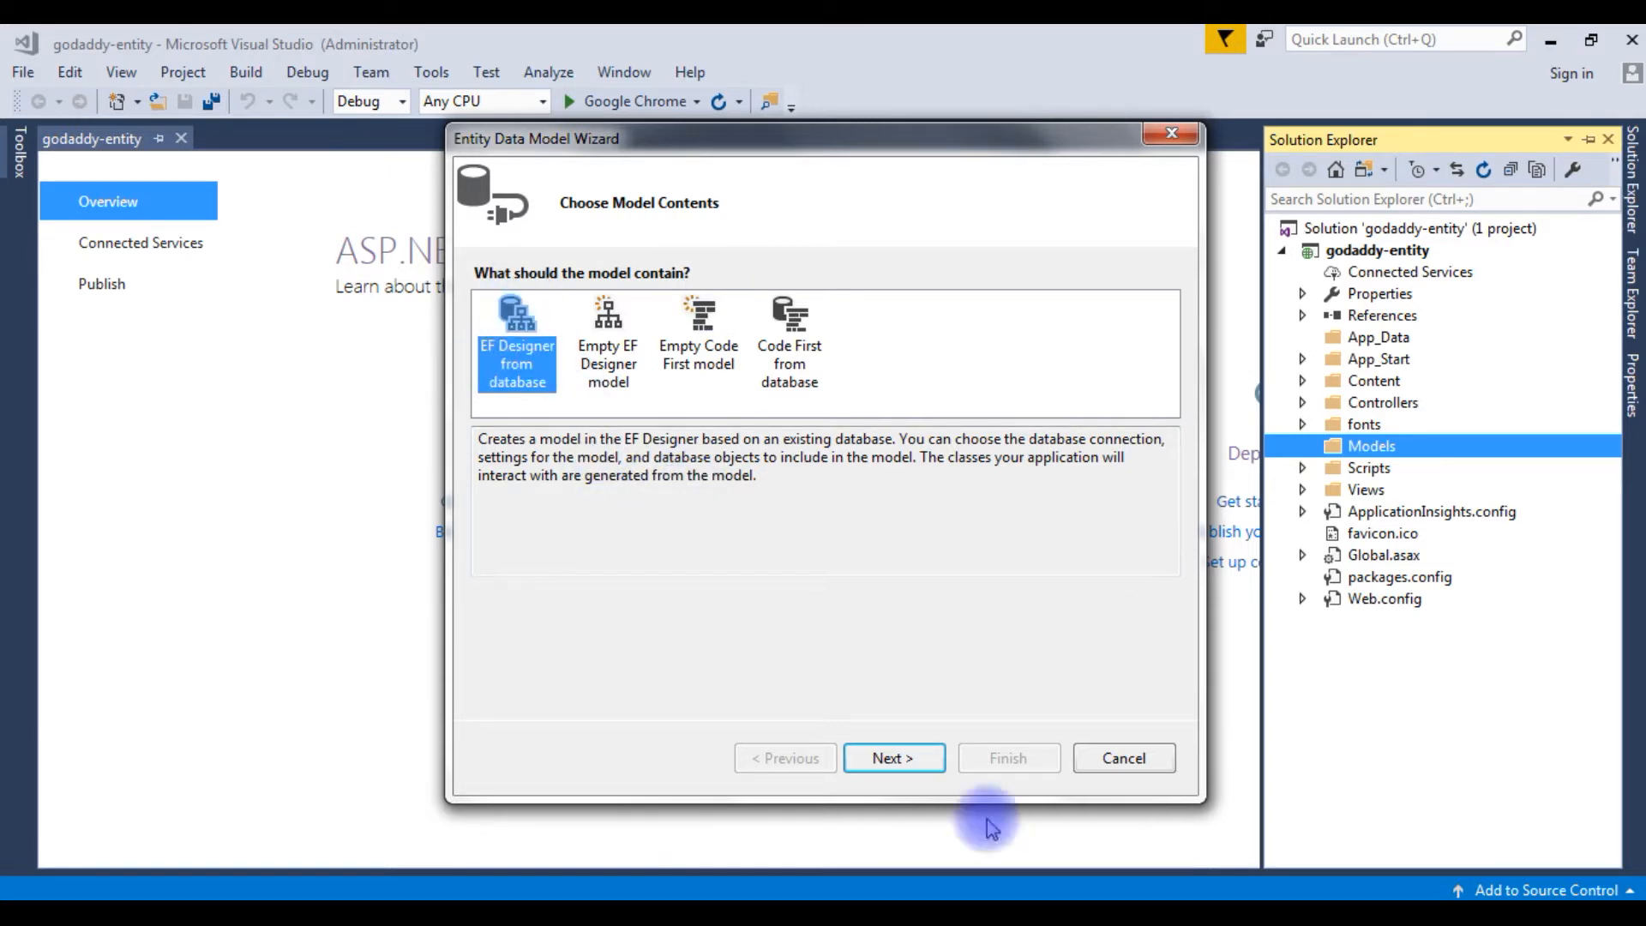
- Move past the model contents step and start a new database connection
left_click(893, 758)
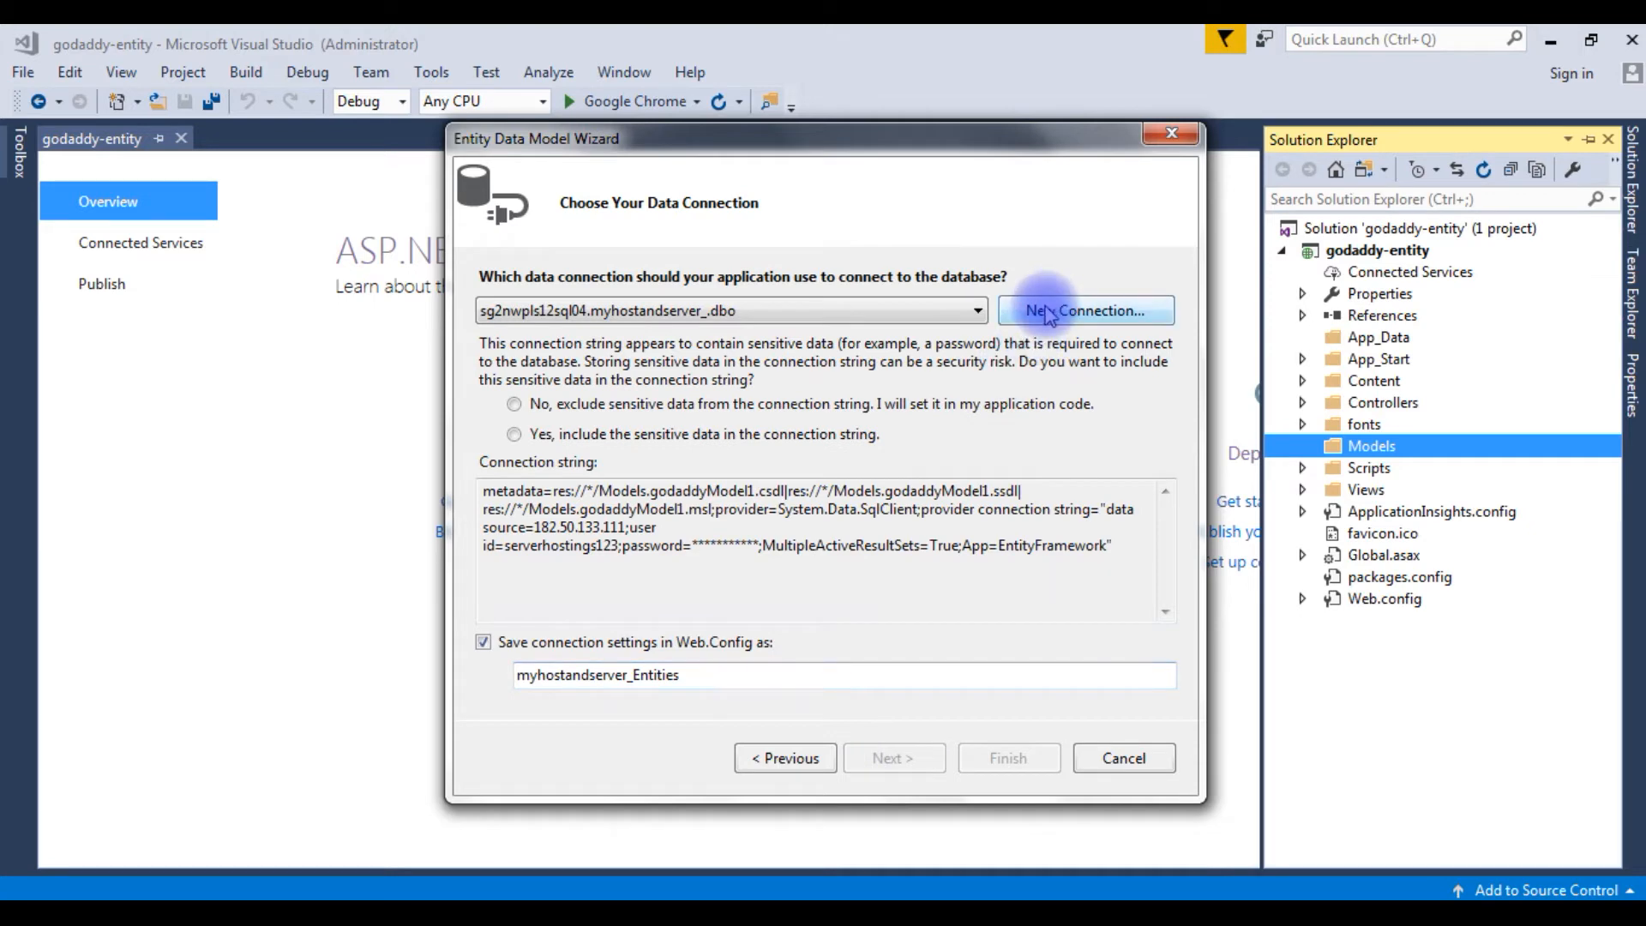
left_click(1085, 309)
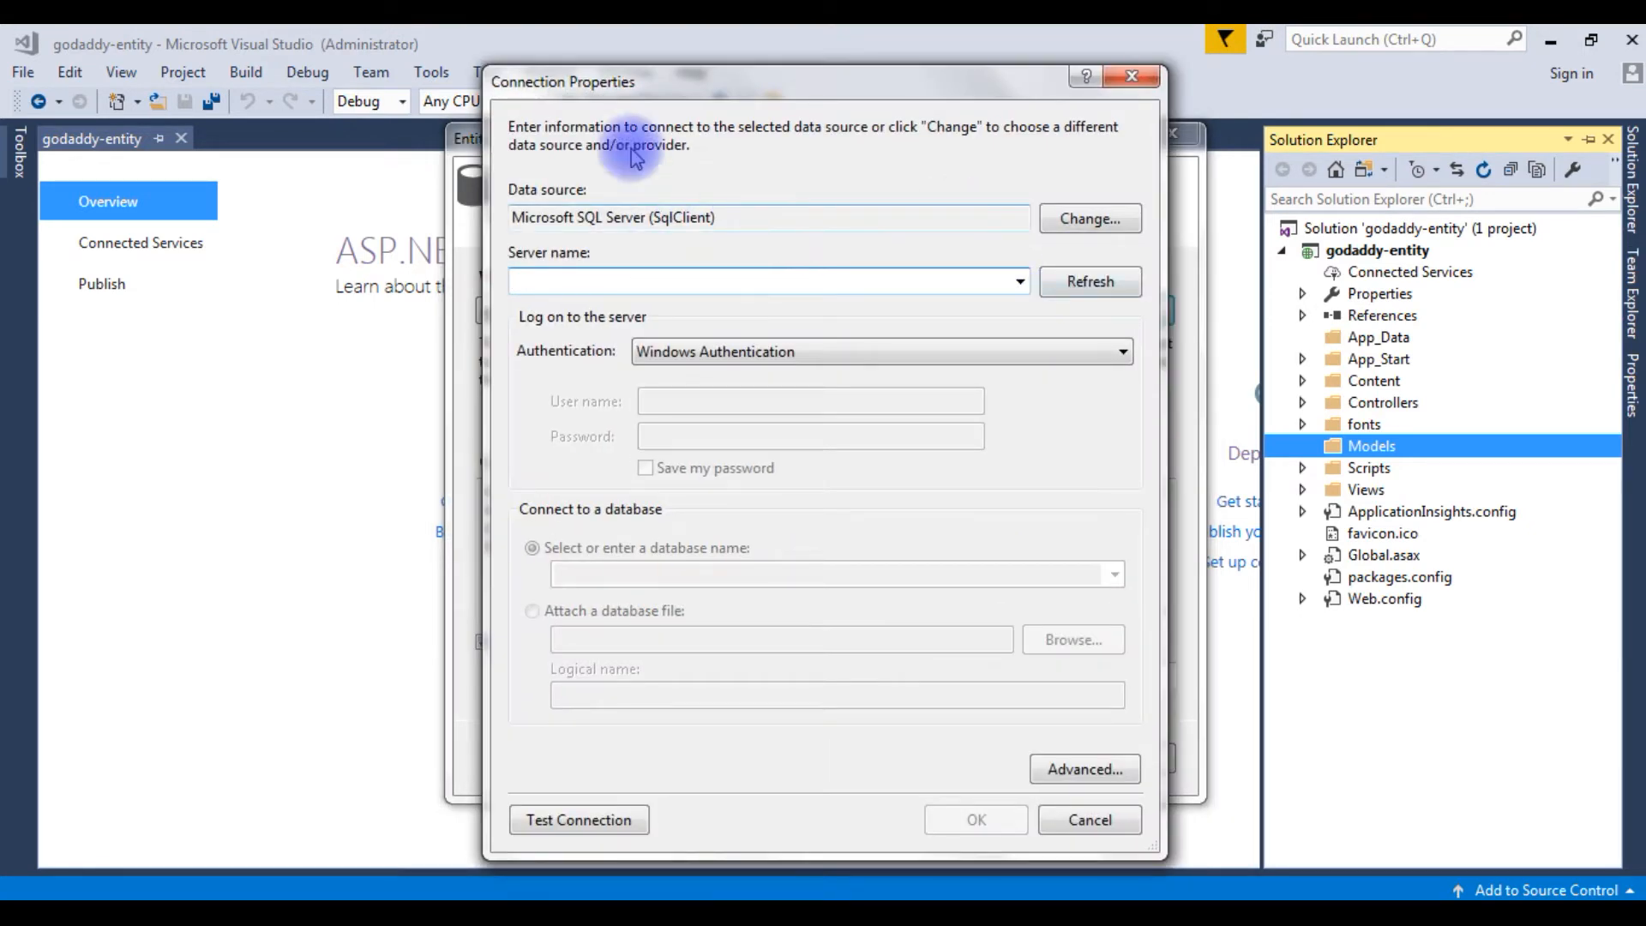
mouse_move(674, 104)
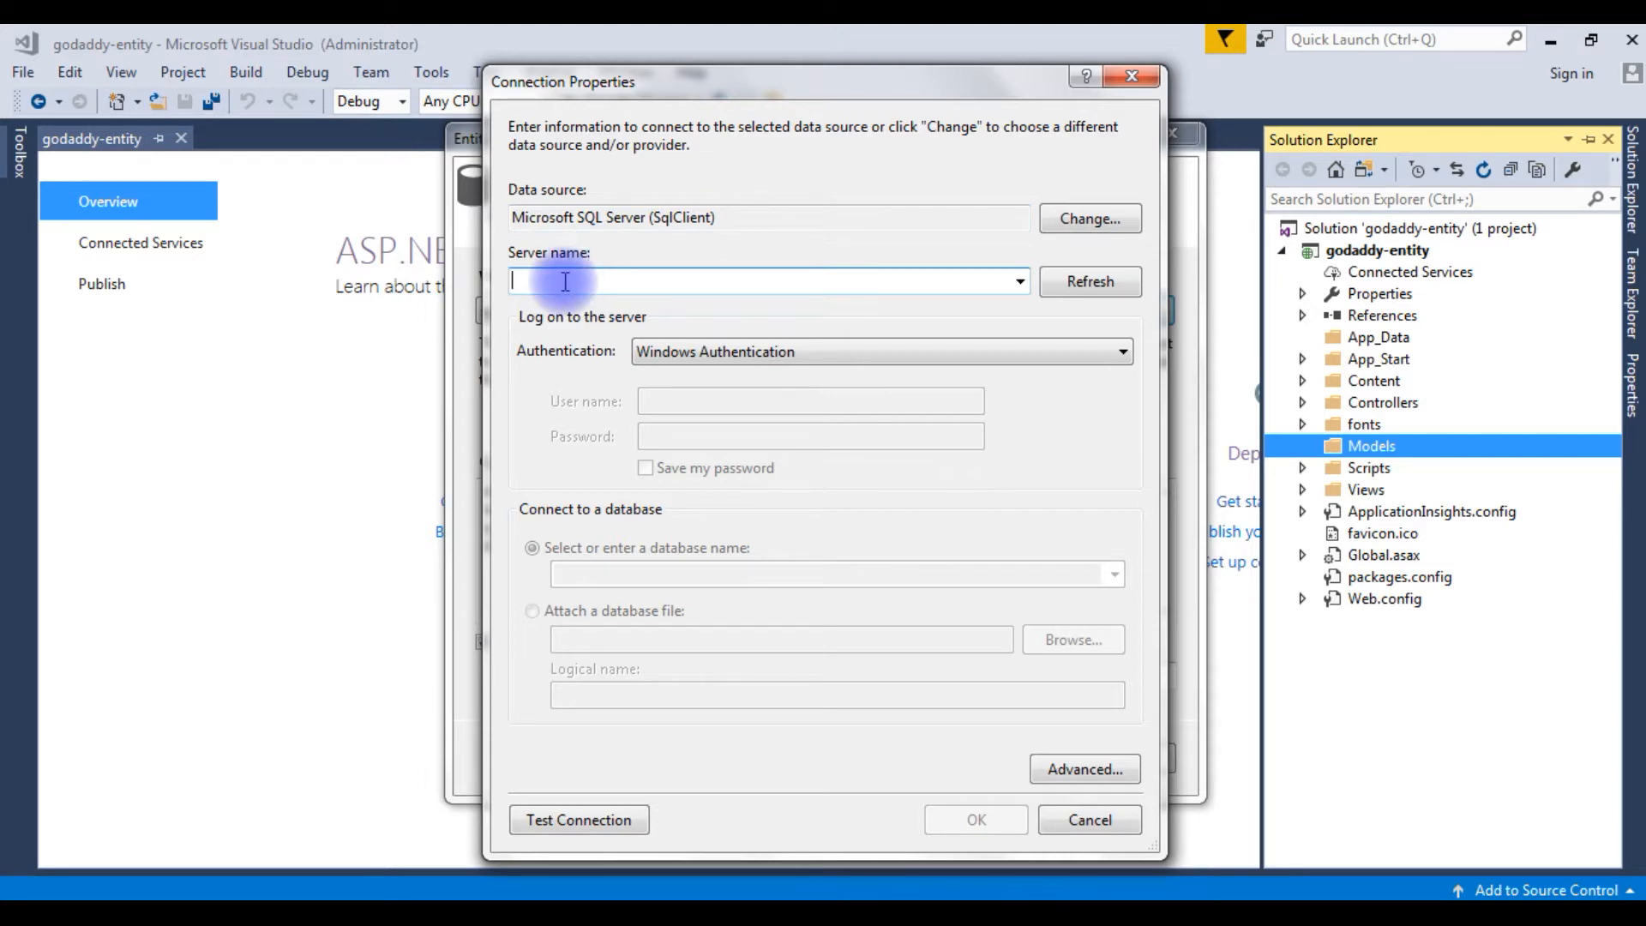
mouse_move(597, 281)
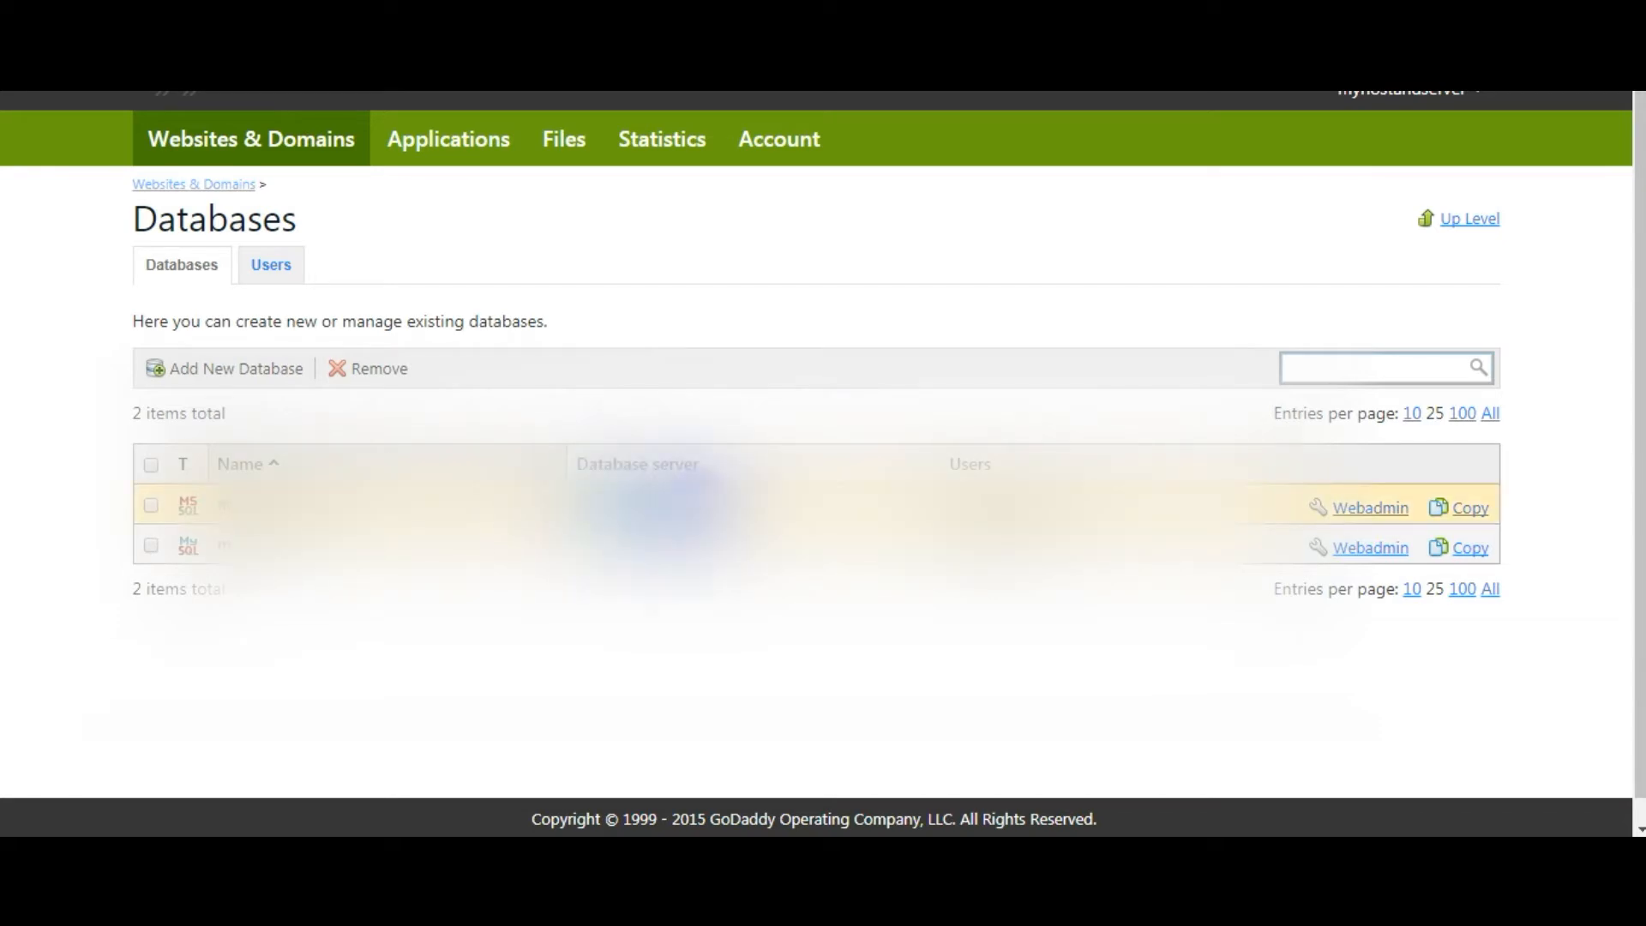
mouse_move(1369, 506)
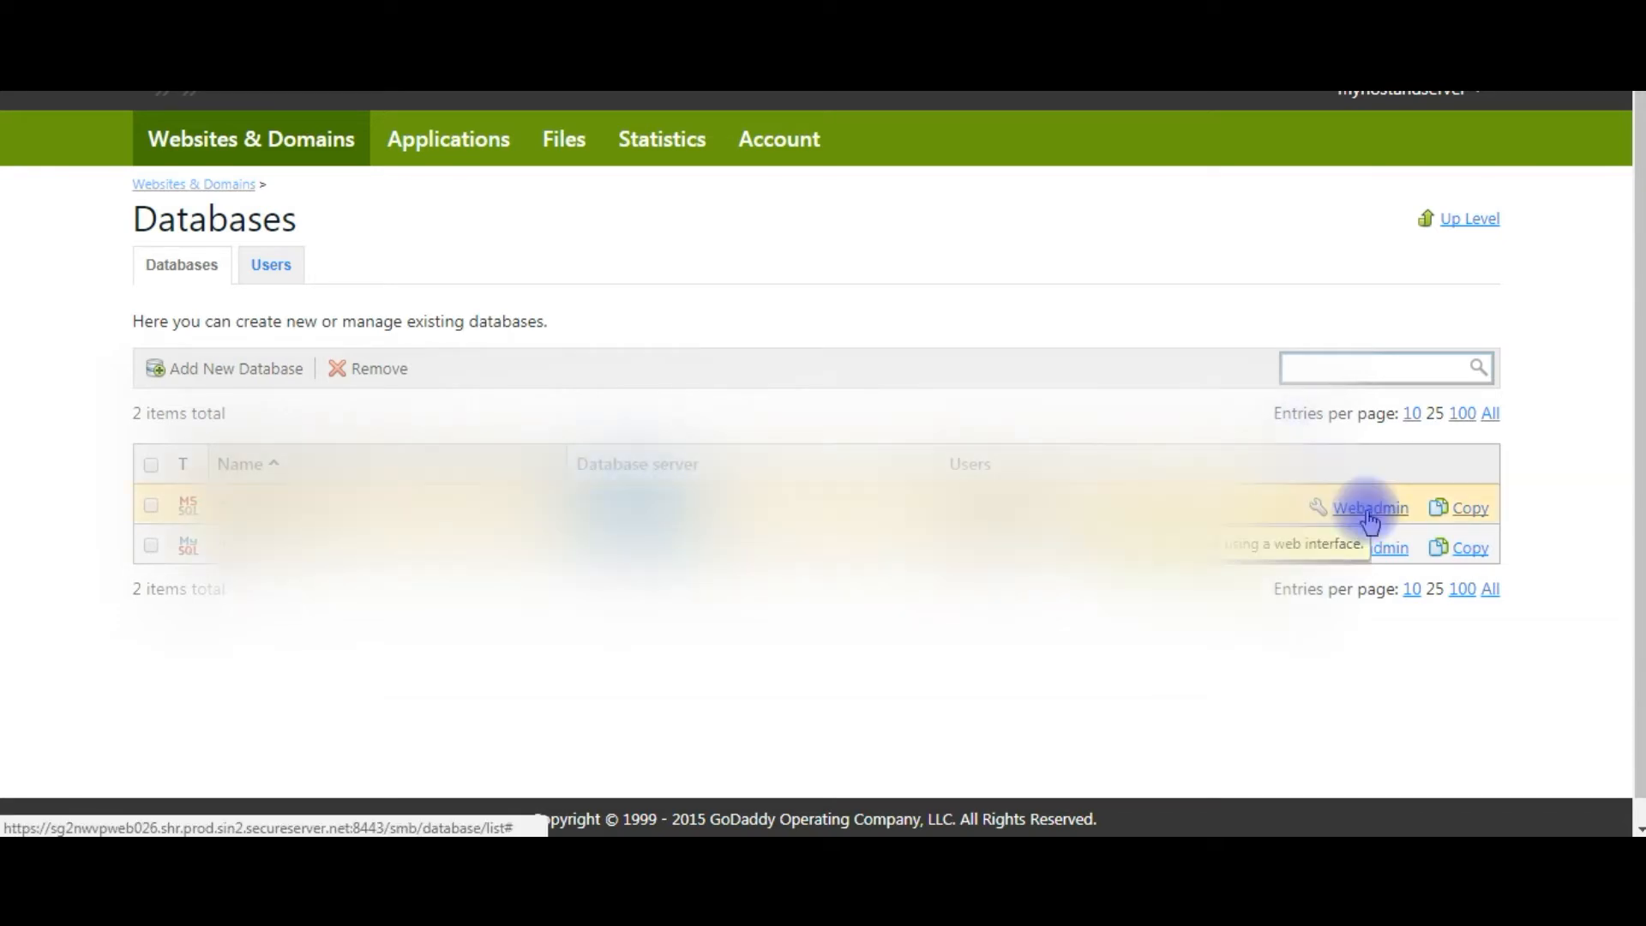
- Open Web Admin for the charandiscount MS SQL database to view the employee table
left_click(1370, 508)
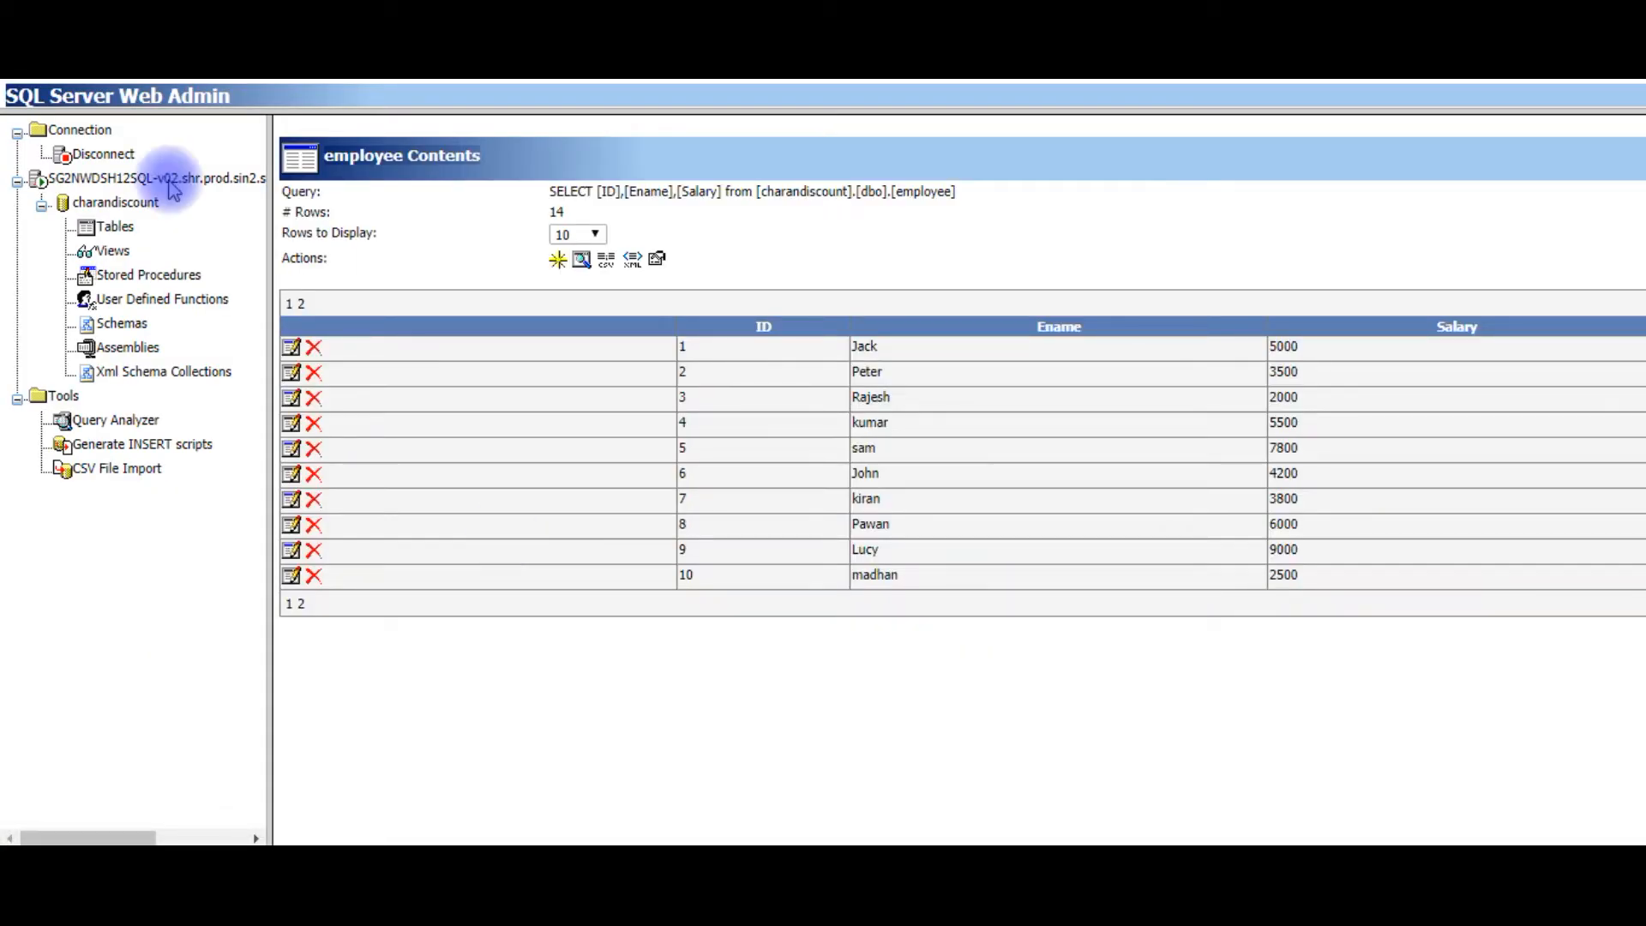
mouse_move(84, 95)
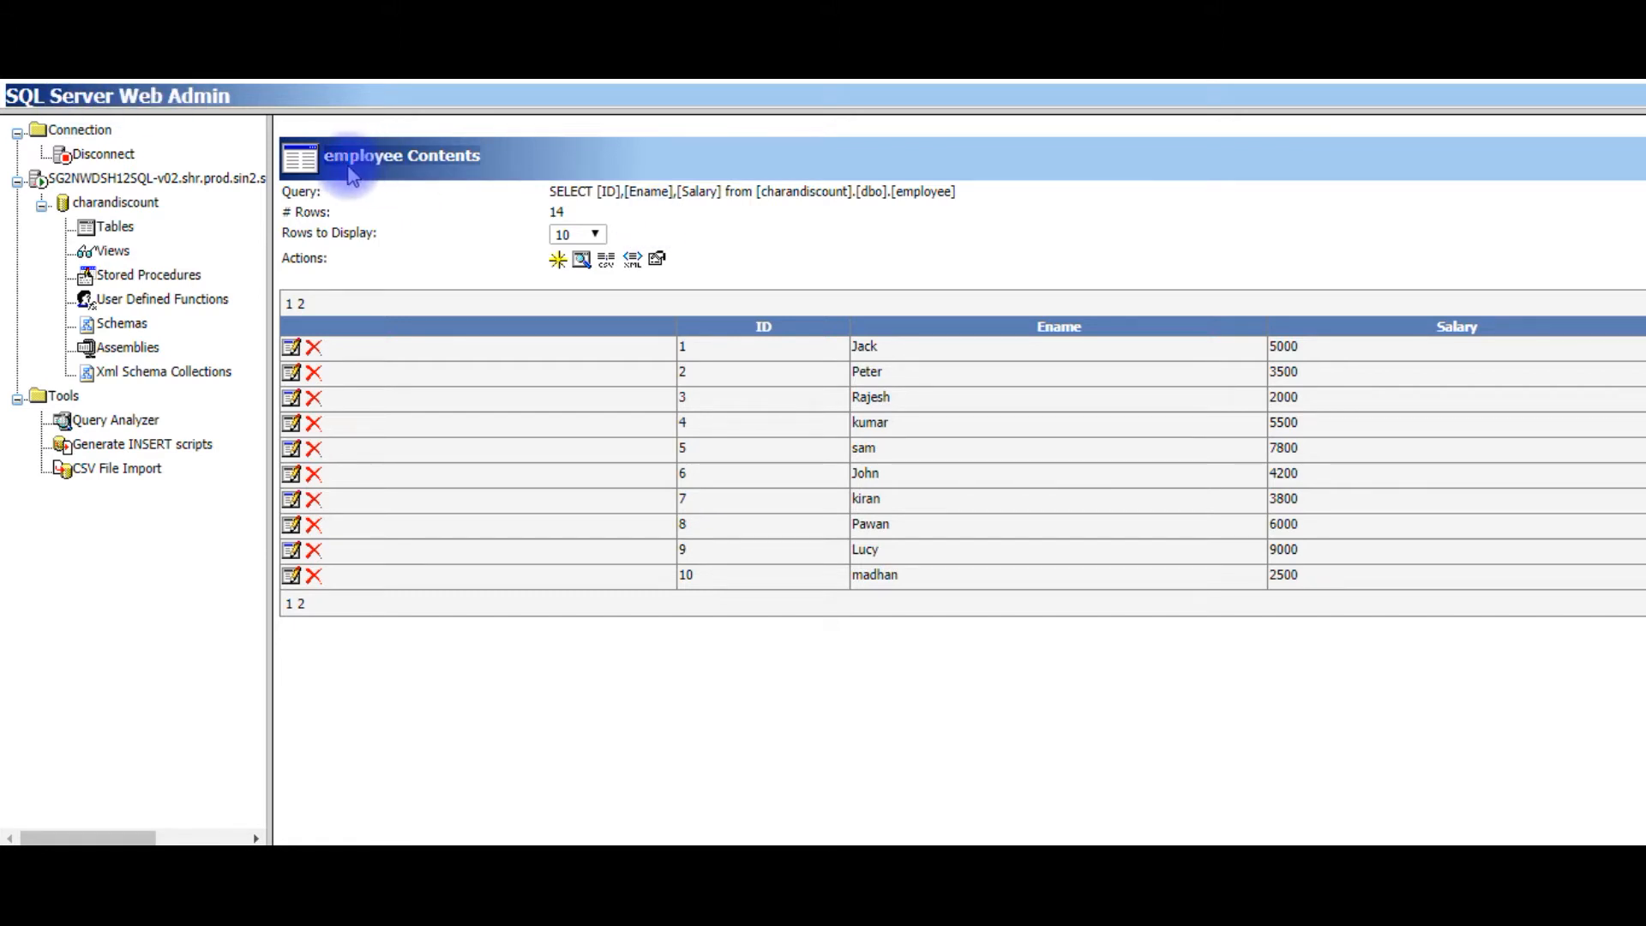
mouse_move(373, 168)
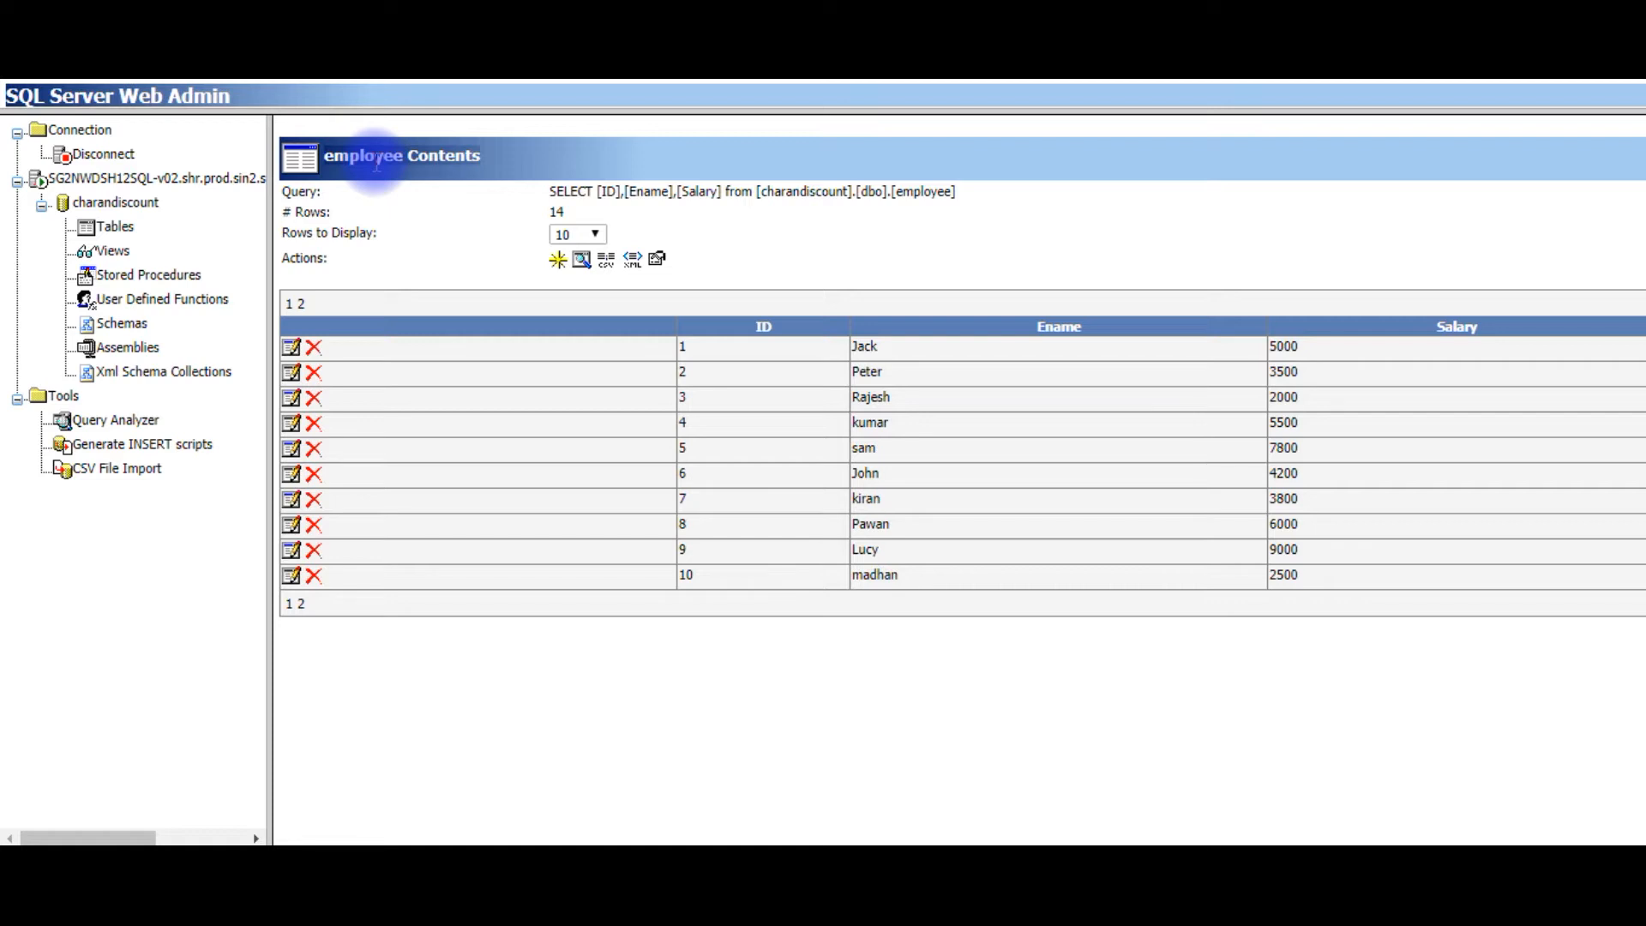
mouse_move(1058, 327)
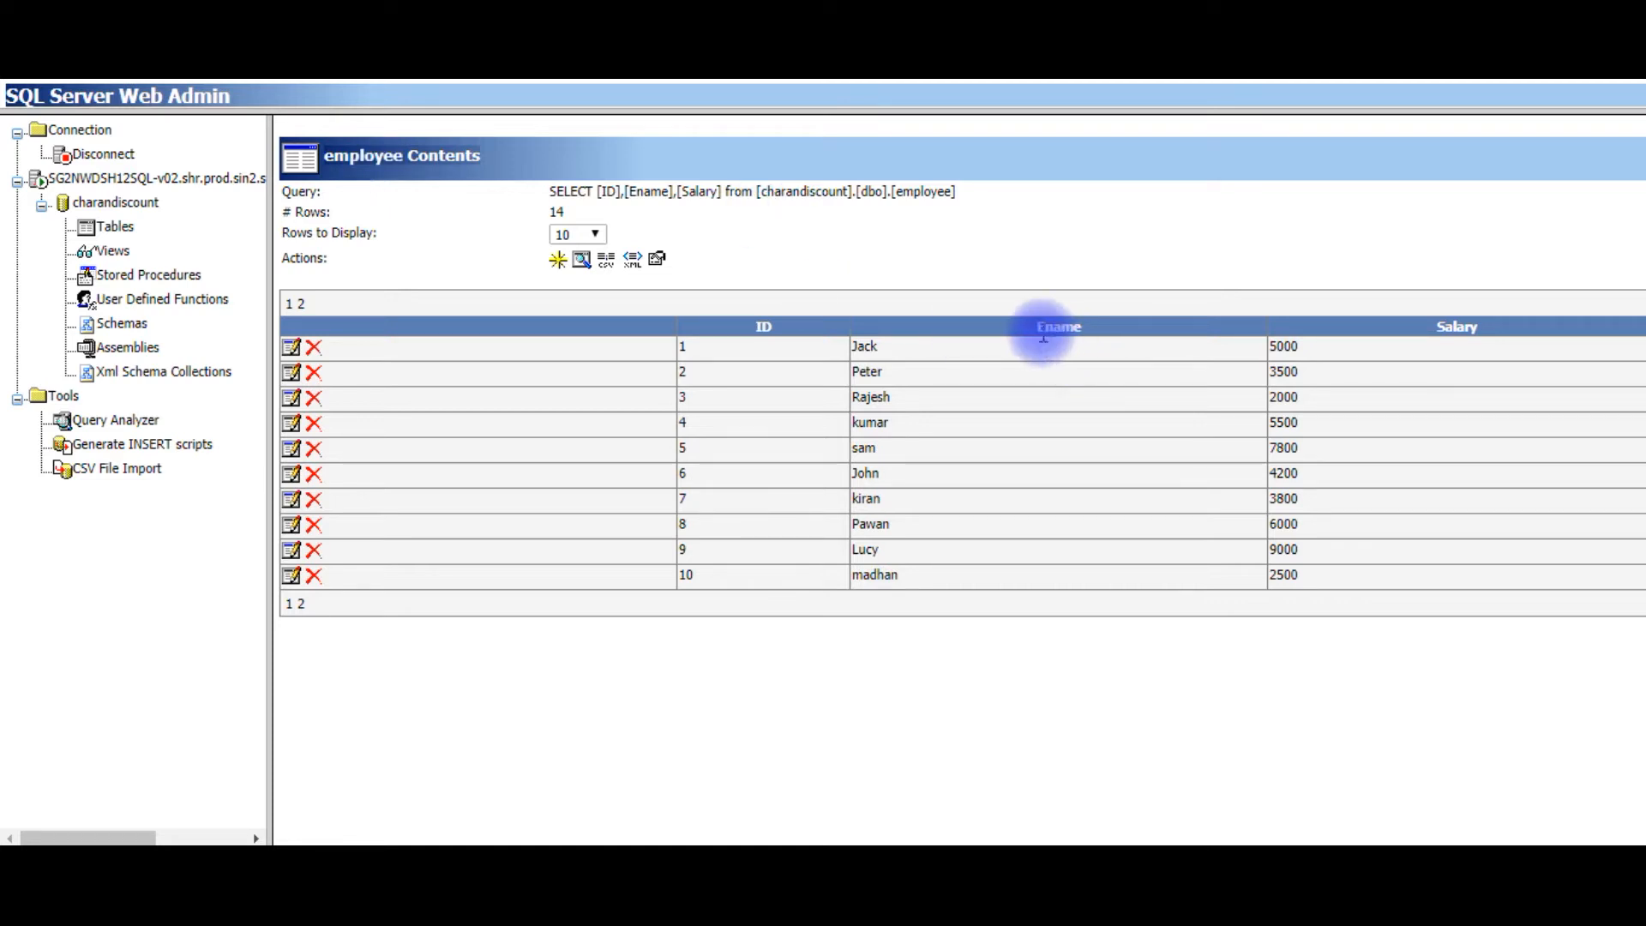
mouse_move(1457, 327)
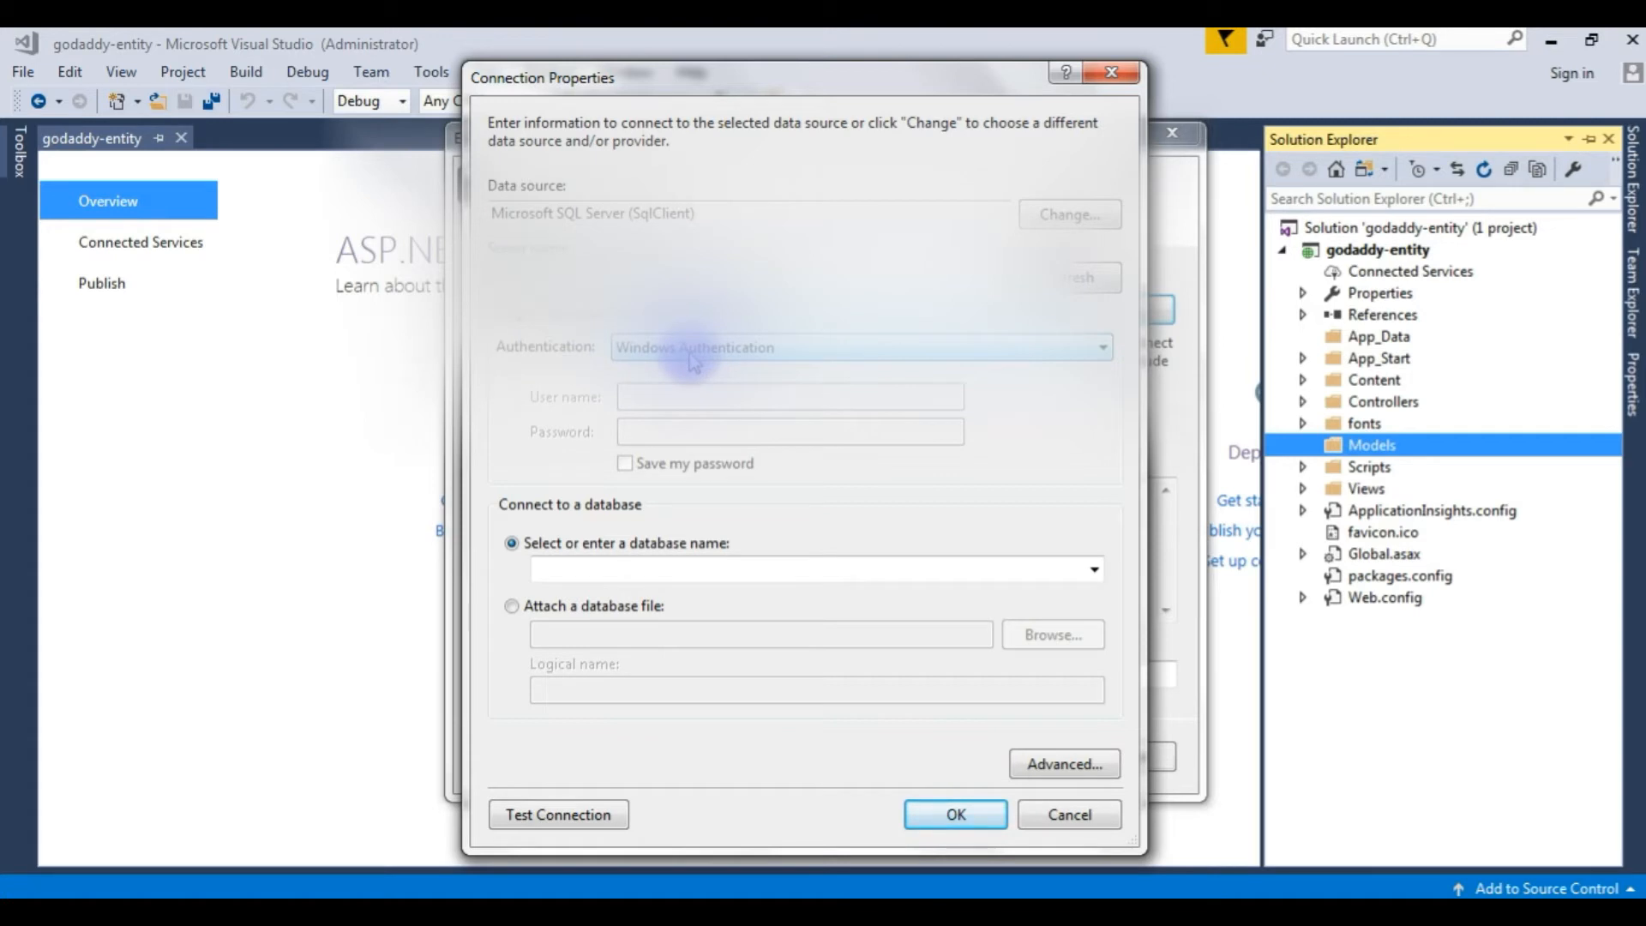
- Use SQL Server Authentication with the charandiscount login and test the connection
left_click(1100, 346)
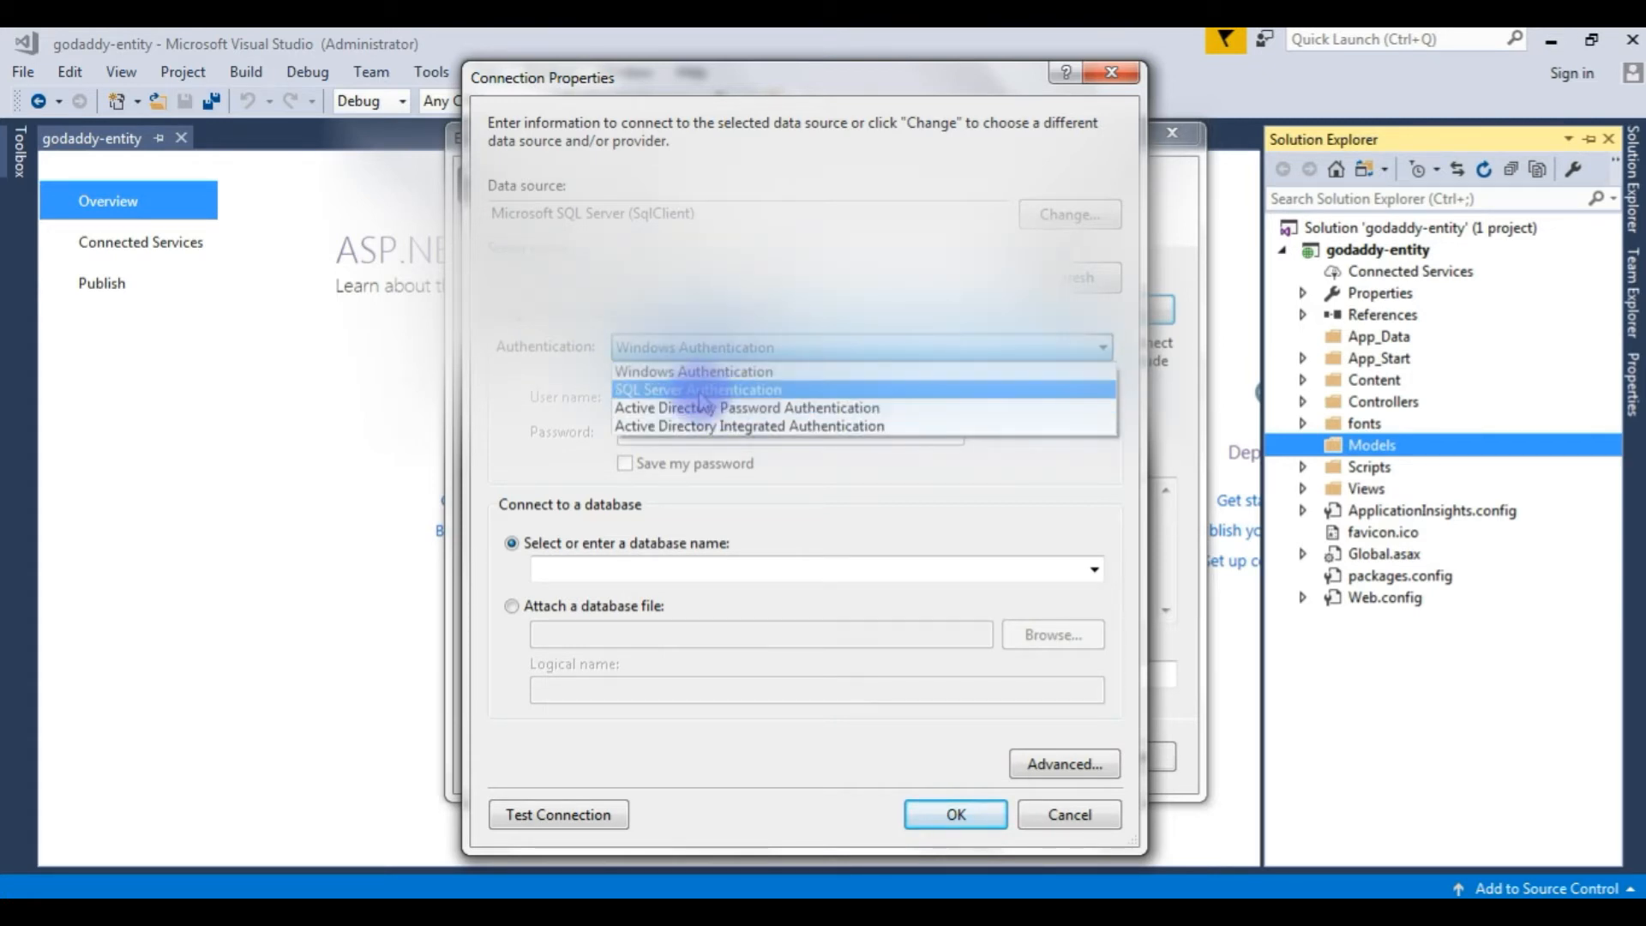
left_click(698, 388)
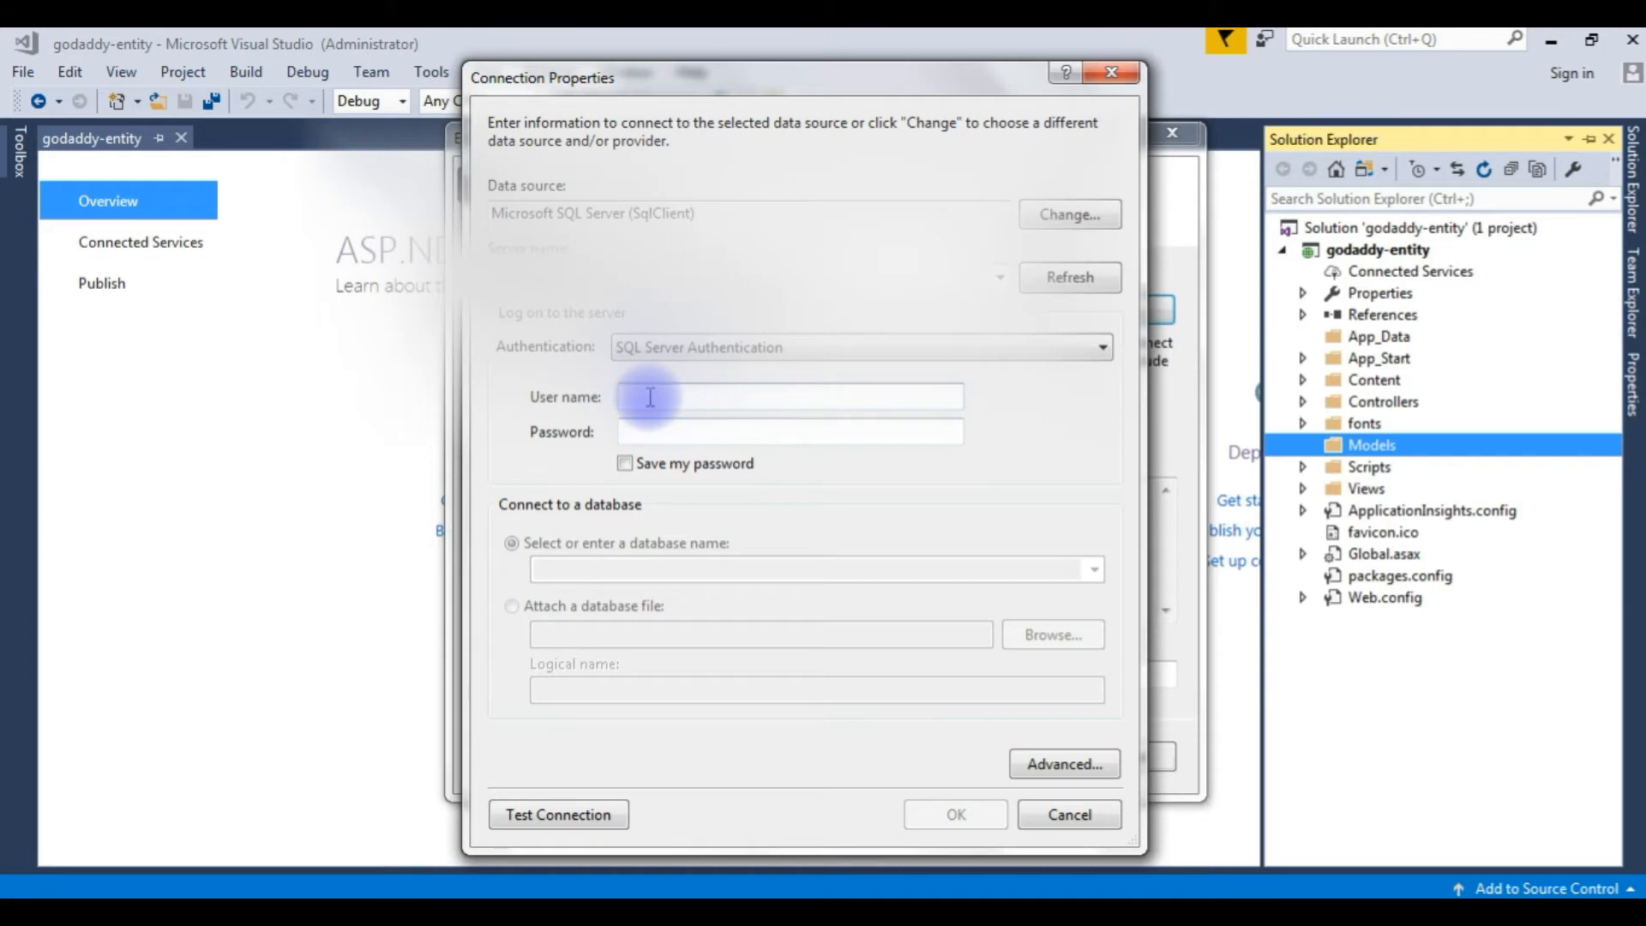
type("charandiscount")
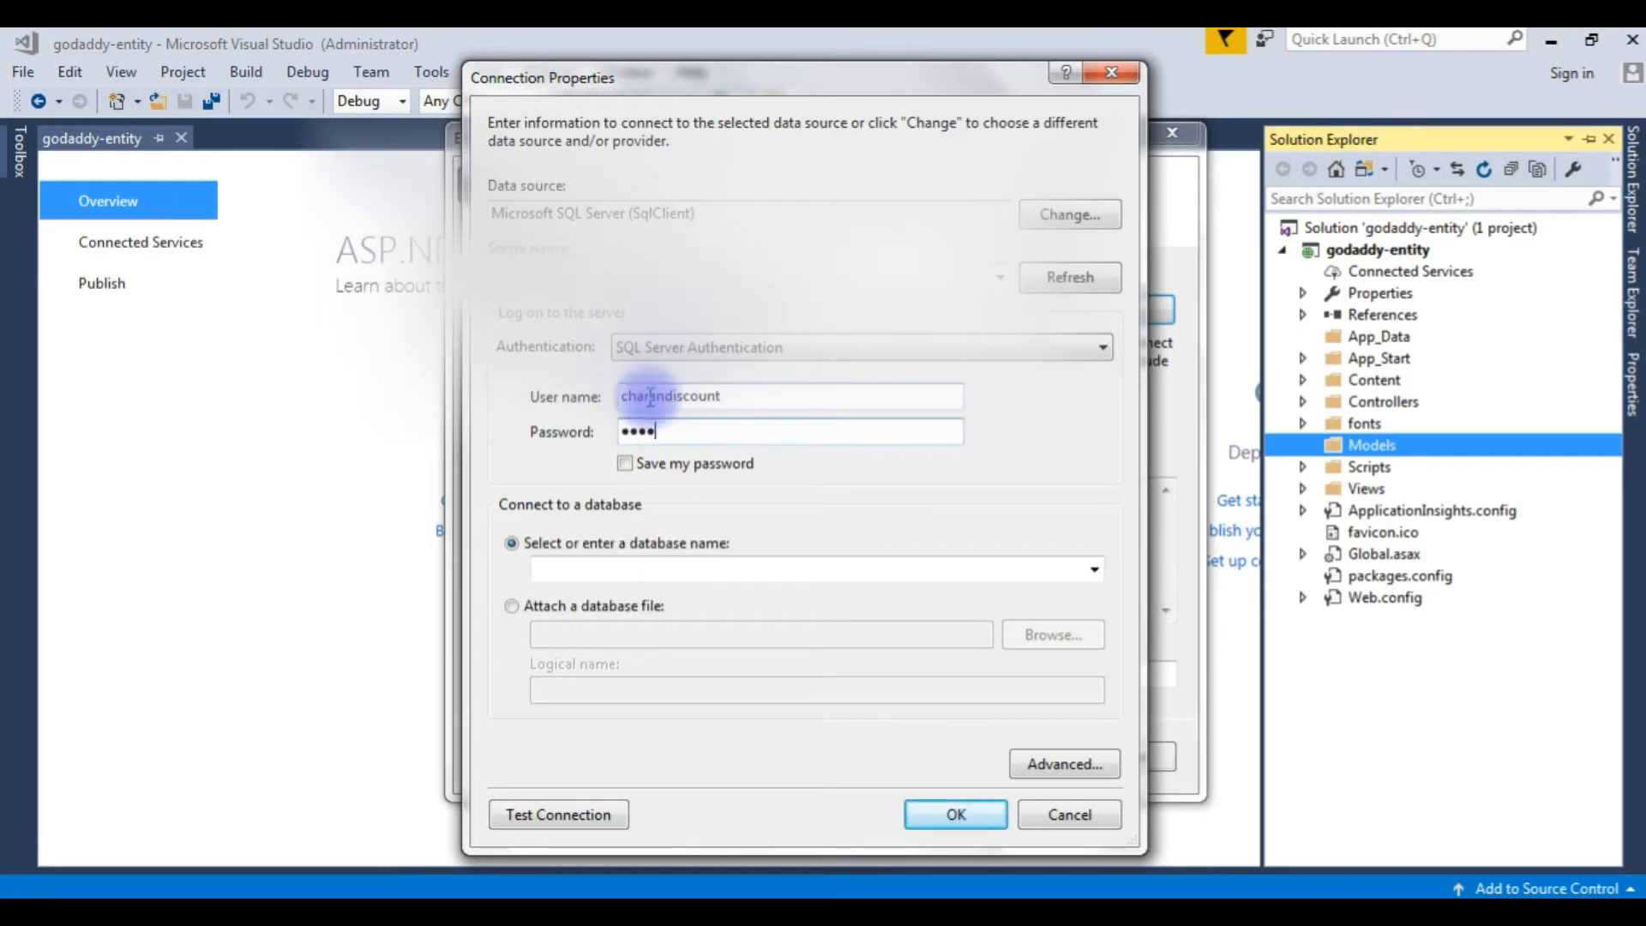
type("•••")
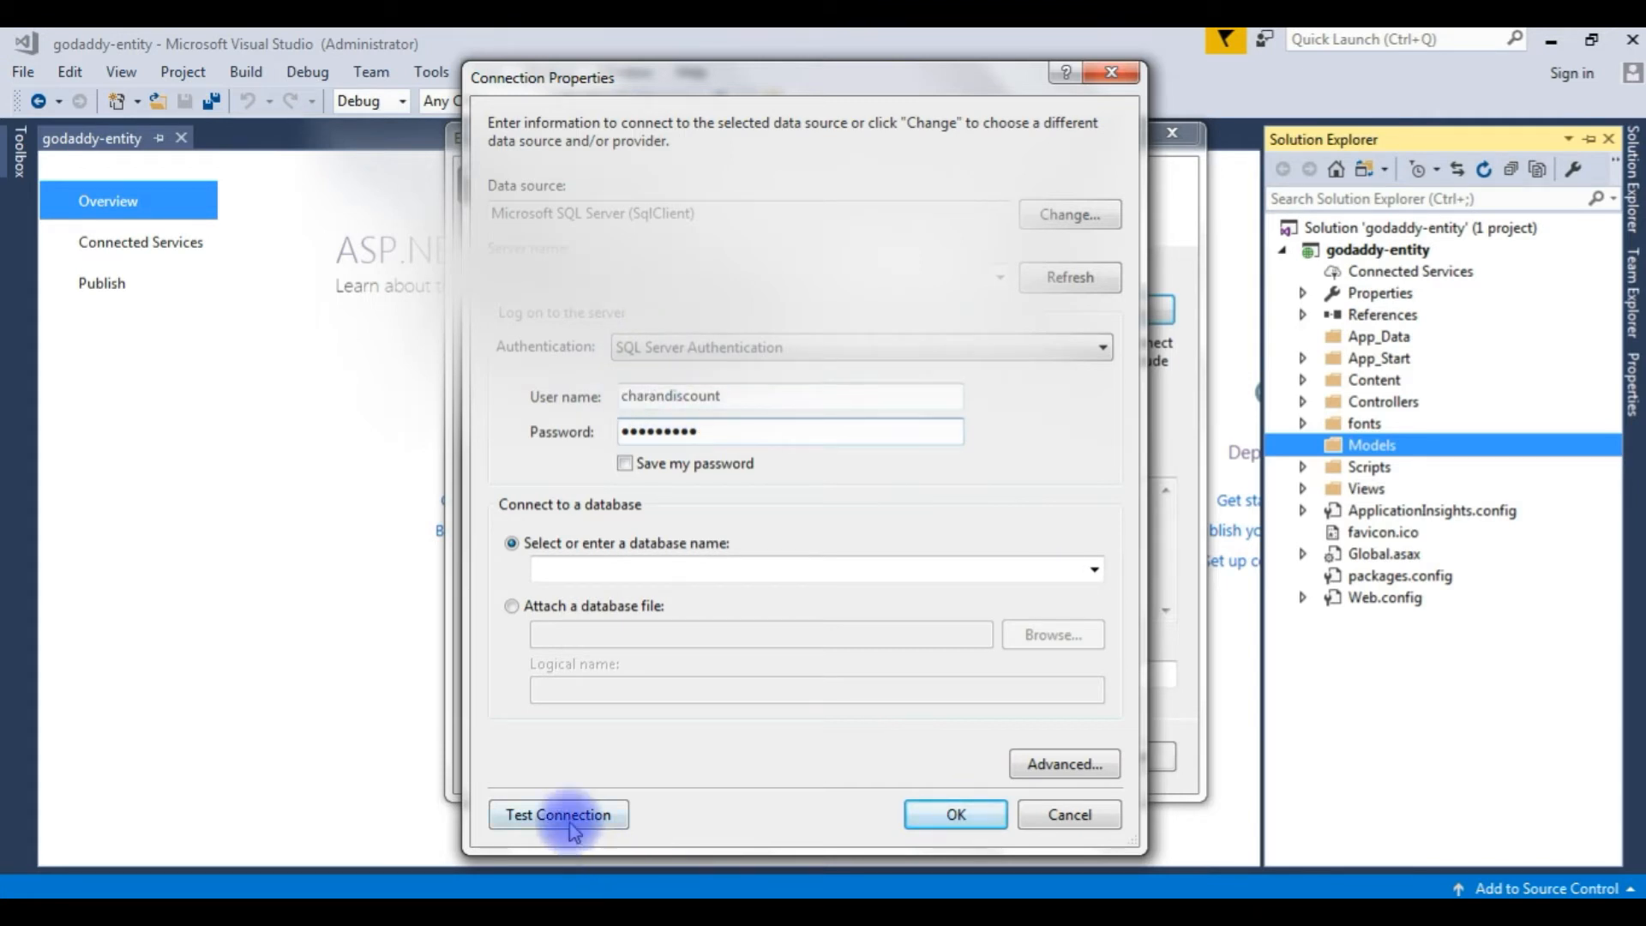
left_click(558, 813)
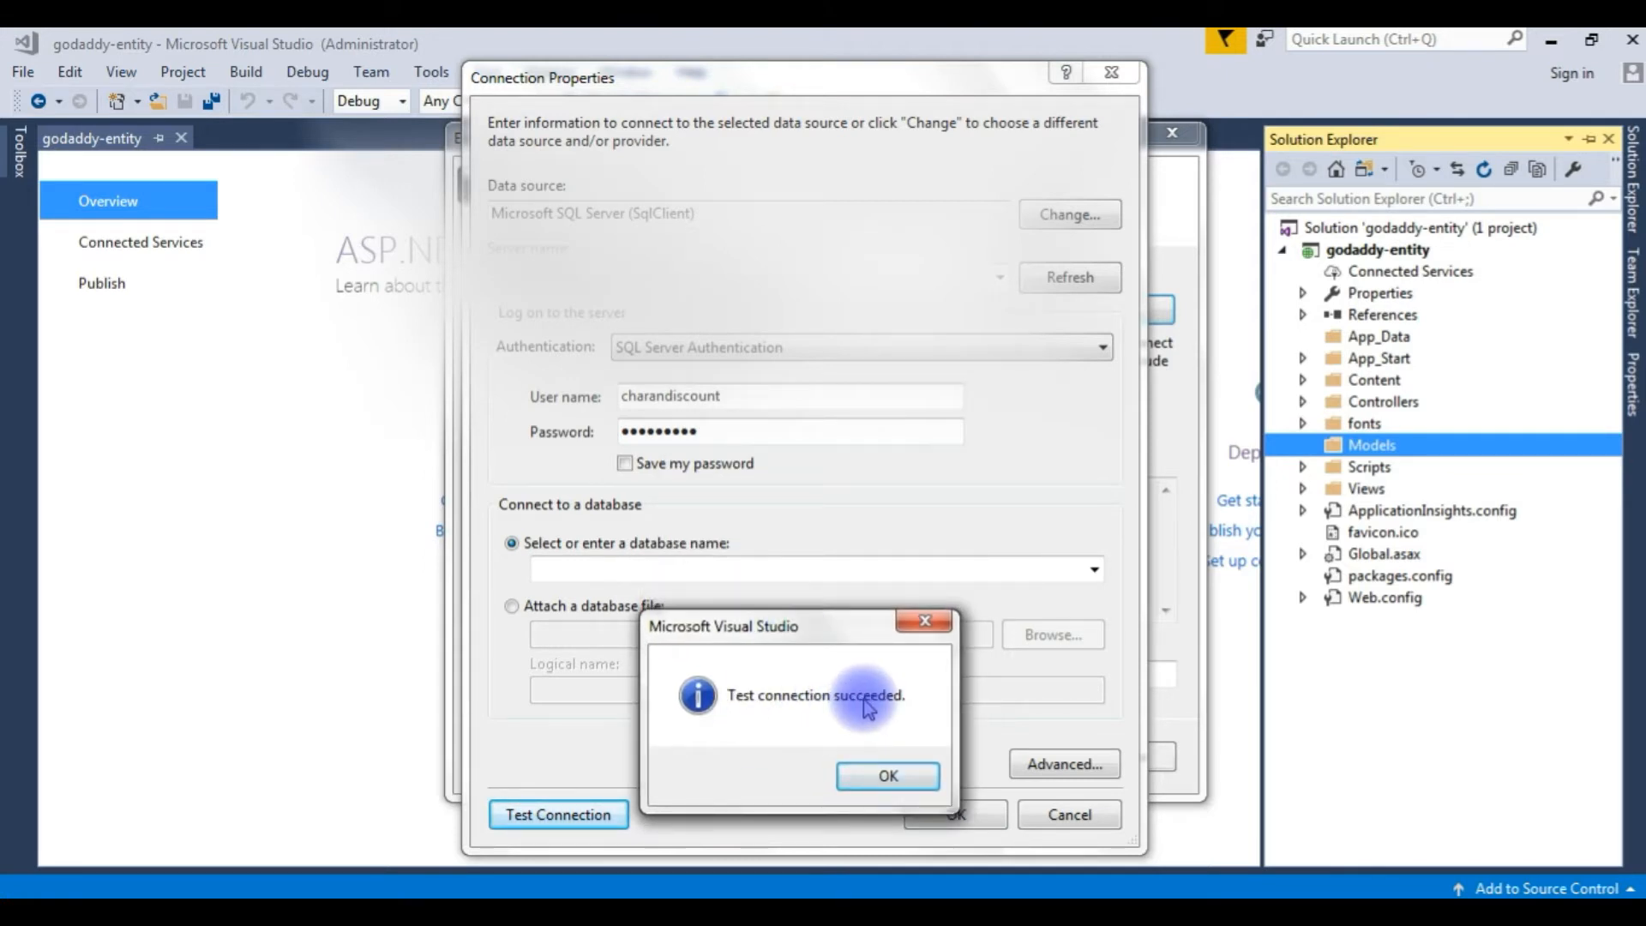
- Dismiss the success notice and select the hosted charandiscount database
left_click(885, 776)
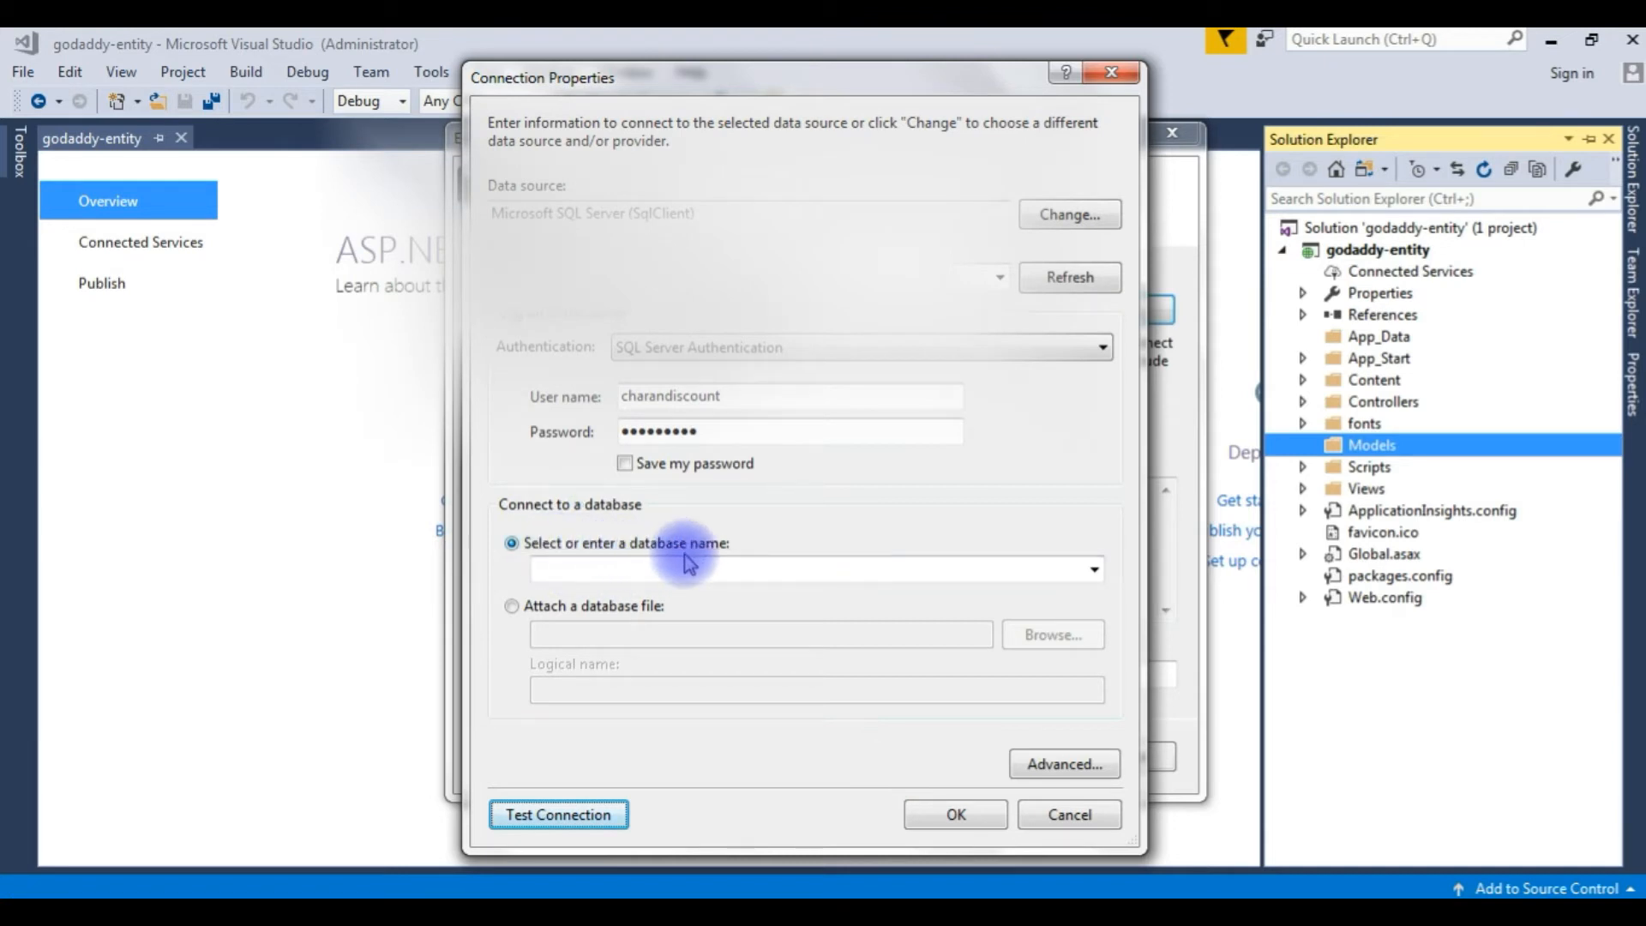
left_click(1093, 569)
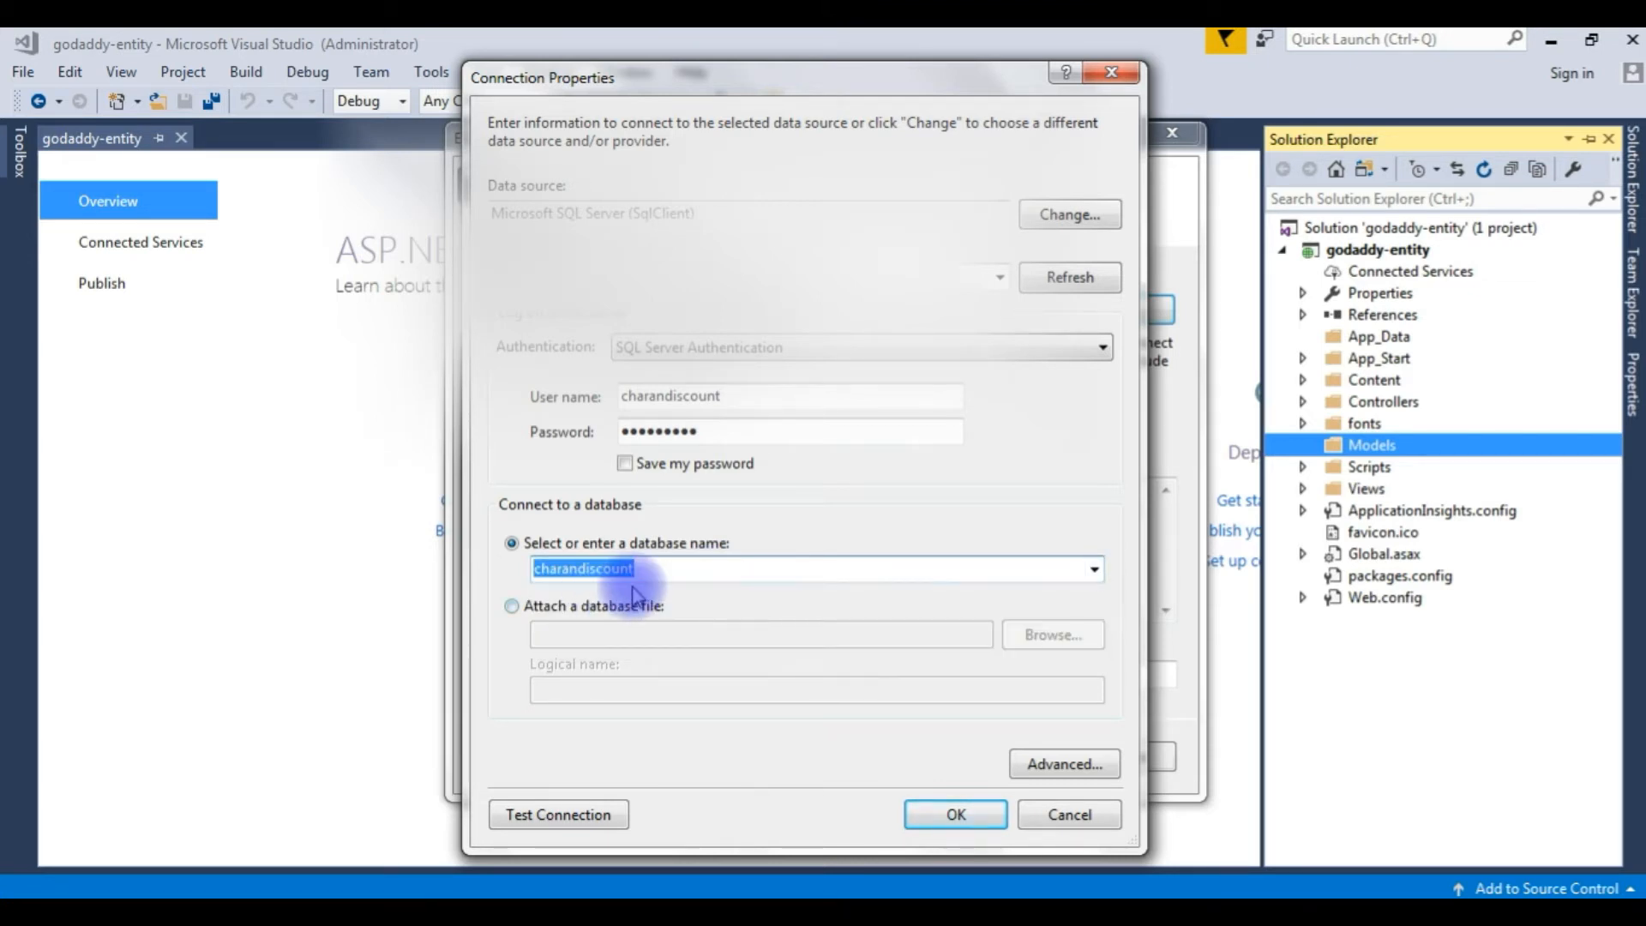
left_click(954, 814)
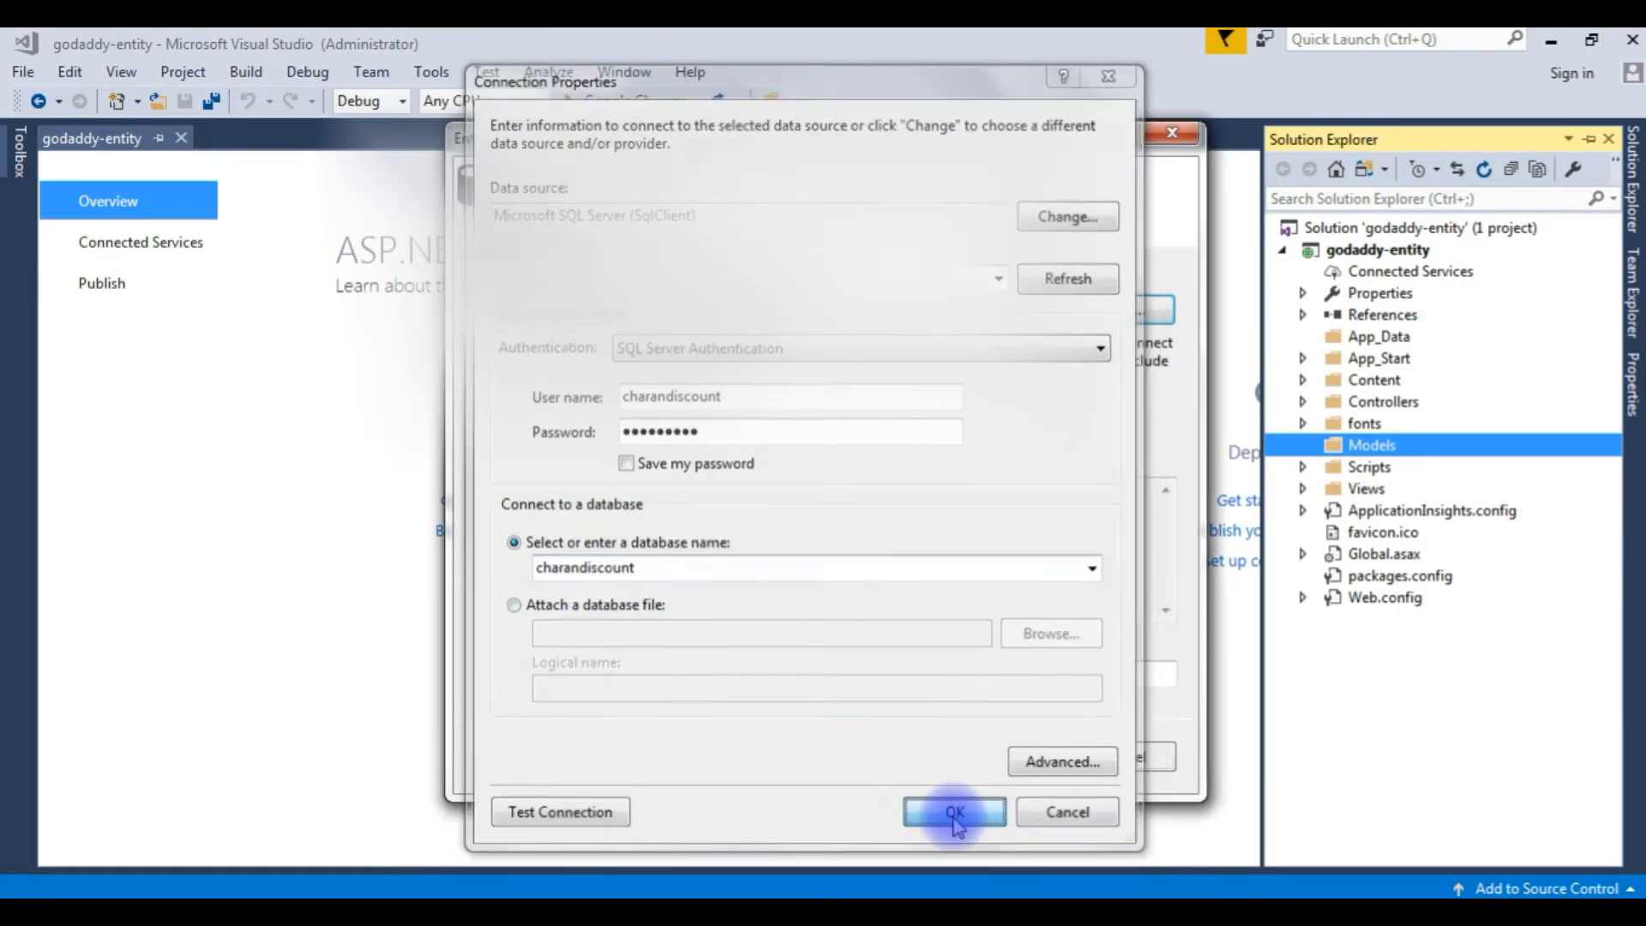
- Save the connection as charandiscountEntities and keep Entity Framework 6.x
left_click(952, 811)
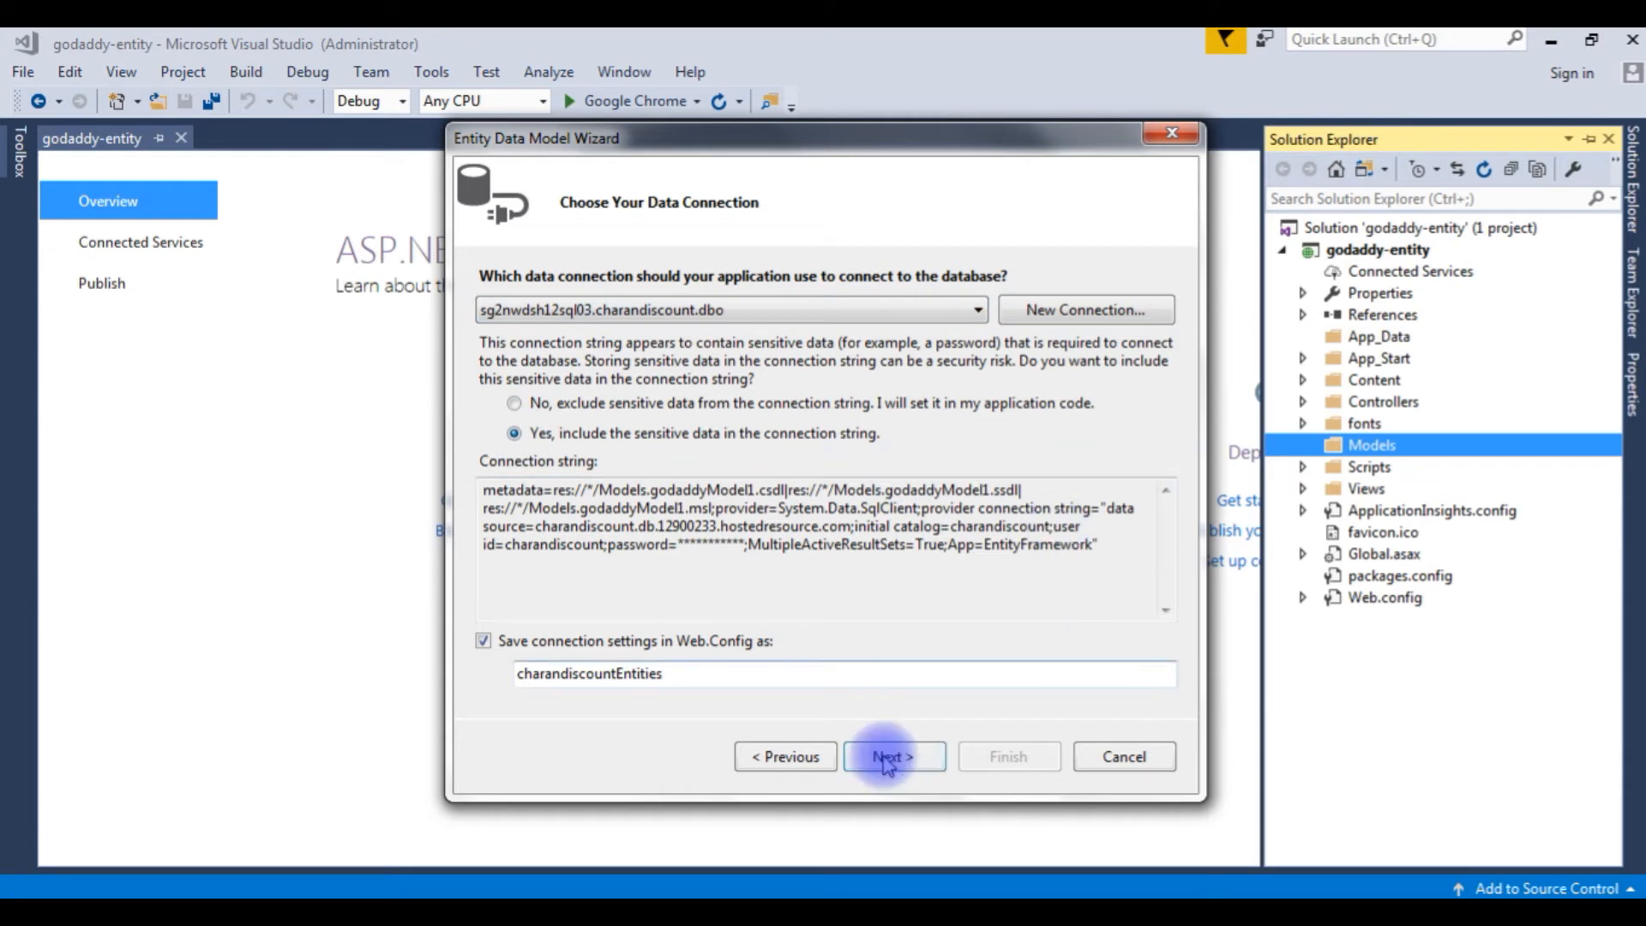
left_click(894, 756)
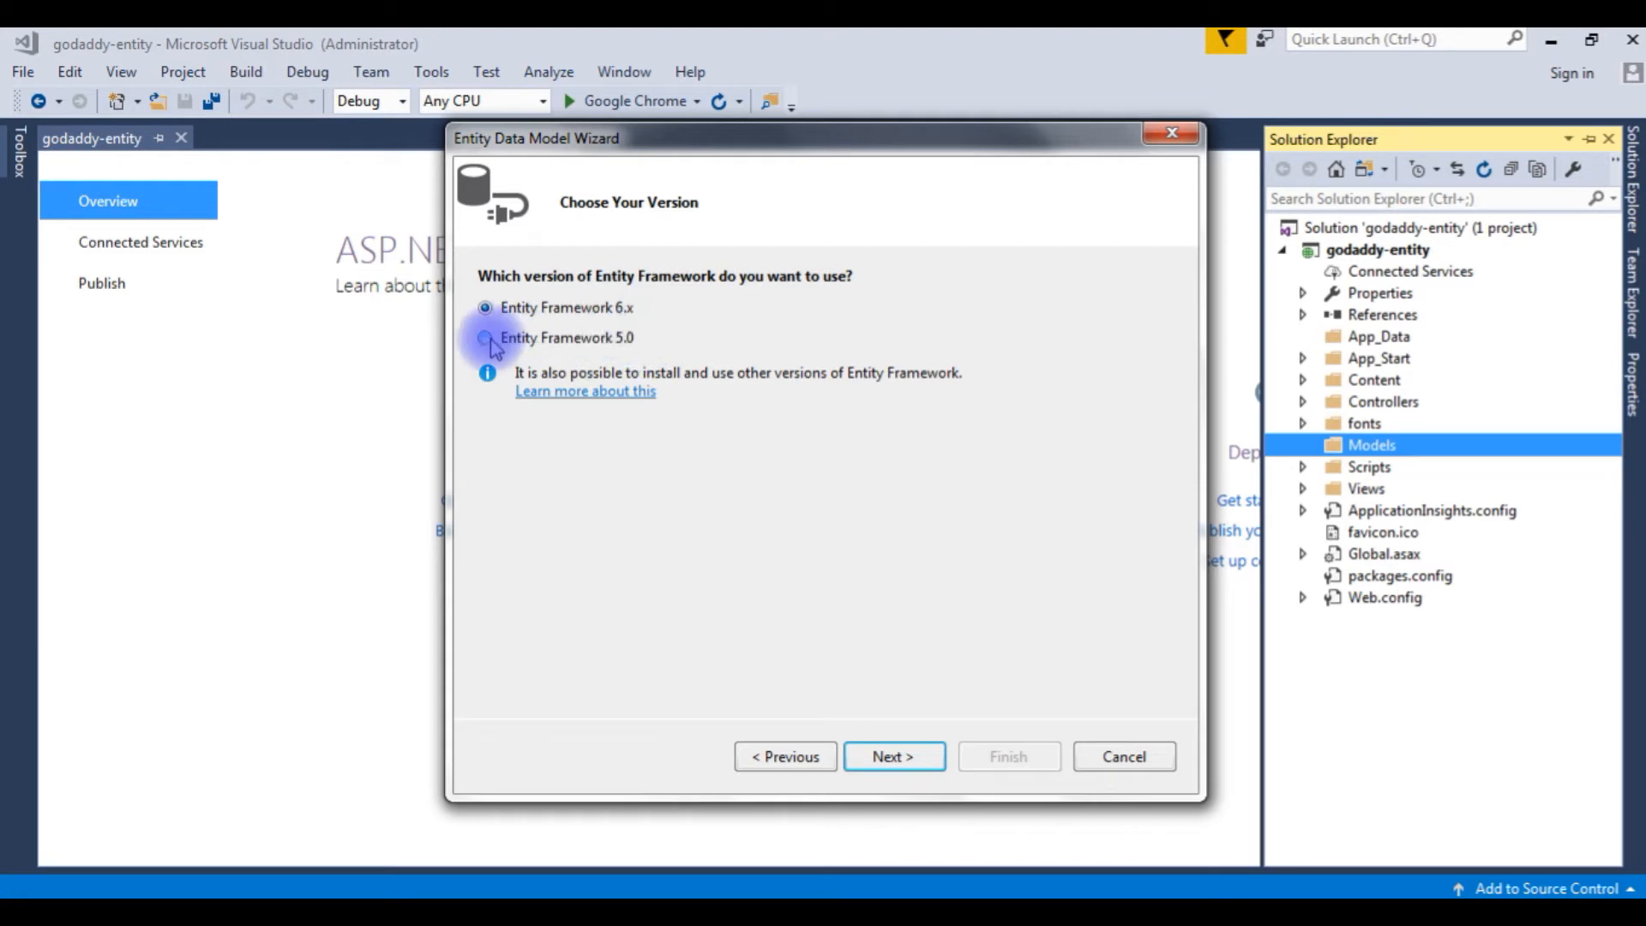
left_click(892, 757)
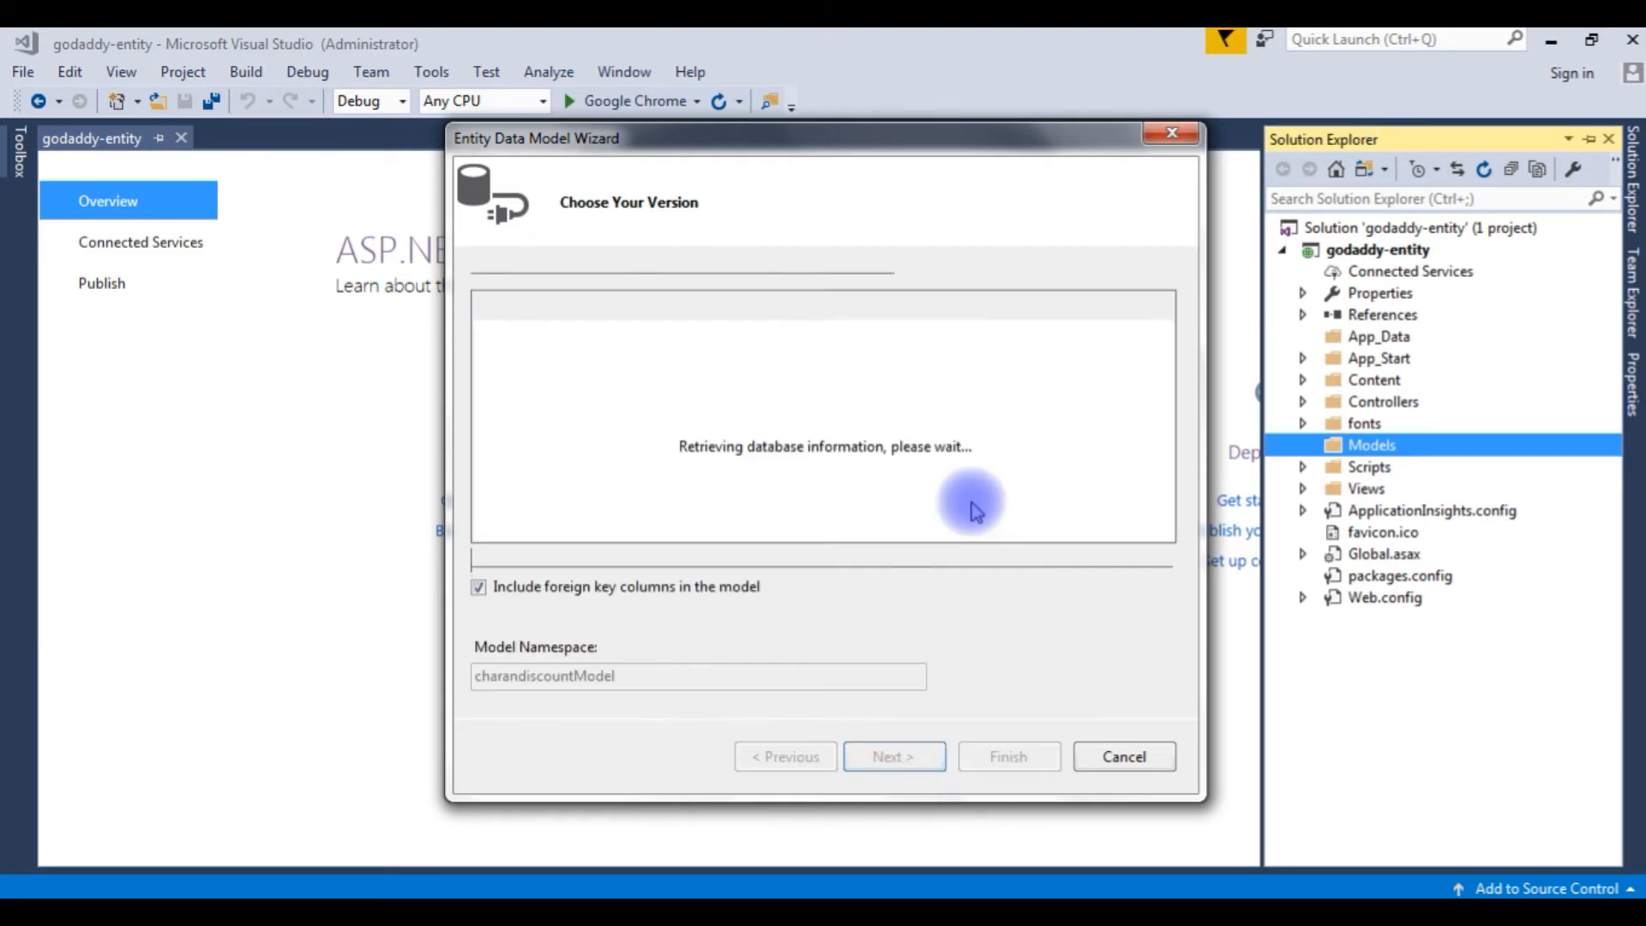
left_click(892, 756)
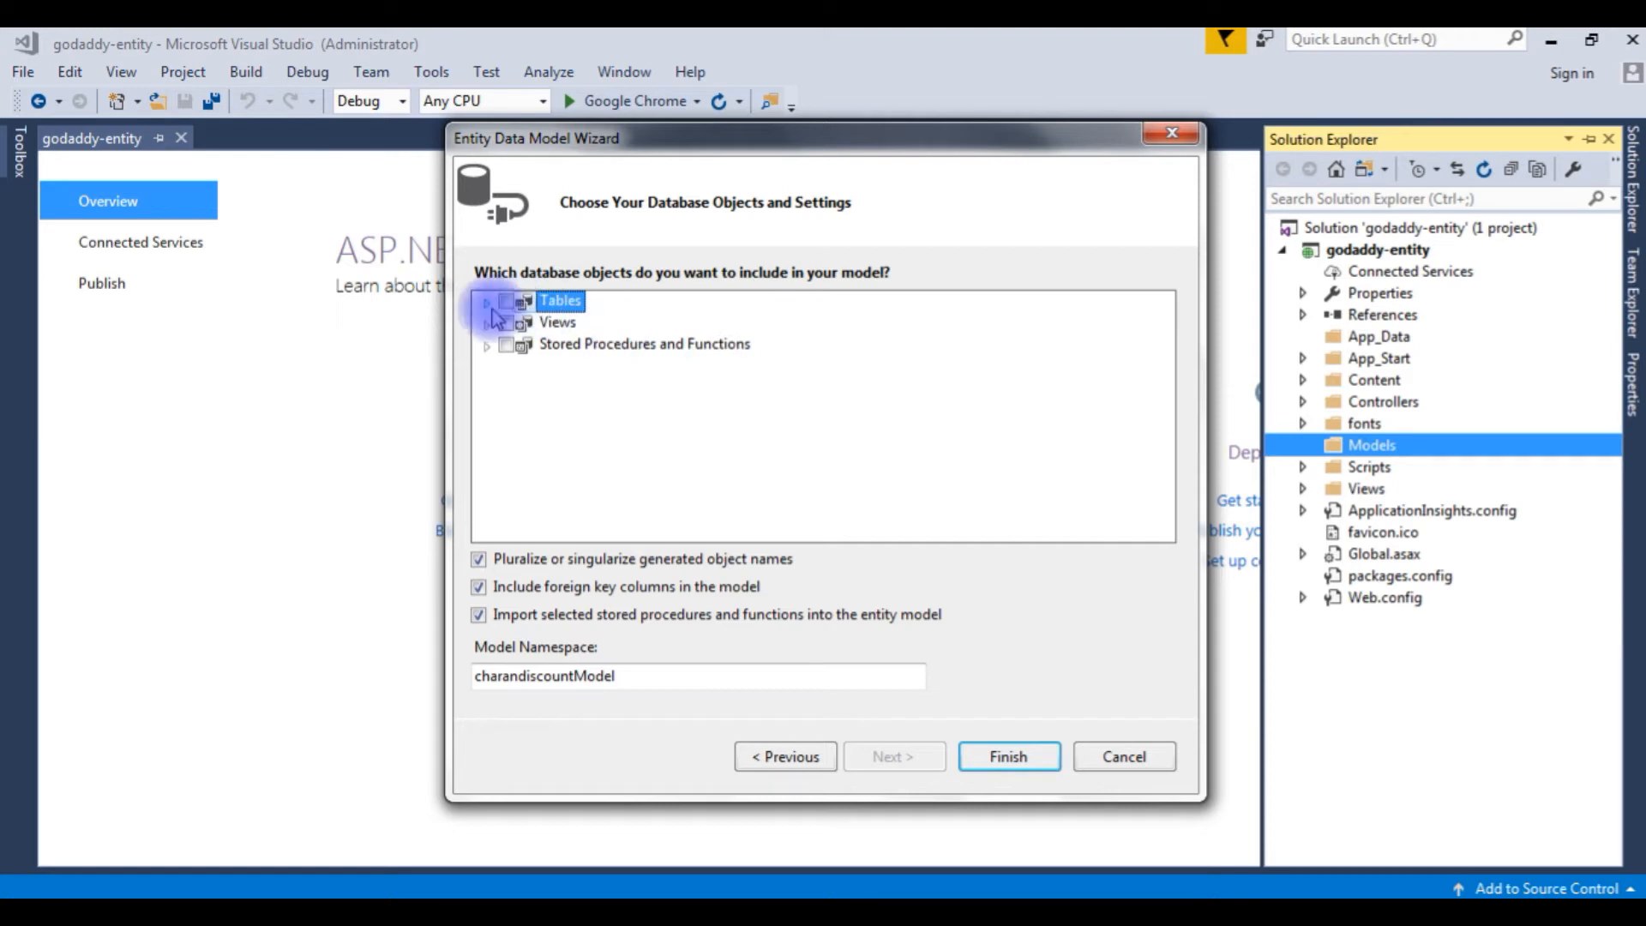
- Include the dbo employee table and finish, generating godaddyModel1.edmx
left_click(486, 300)
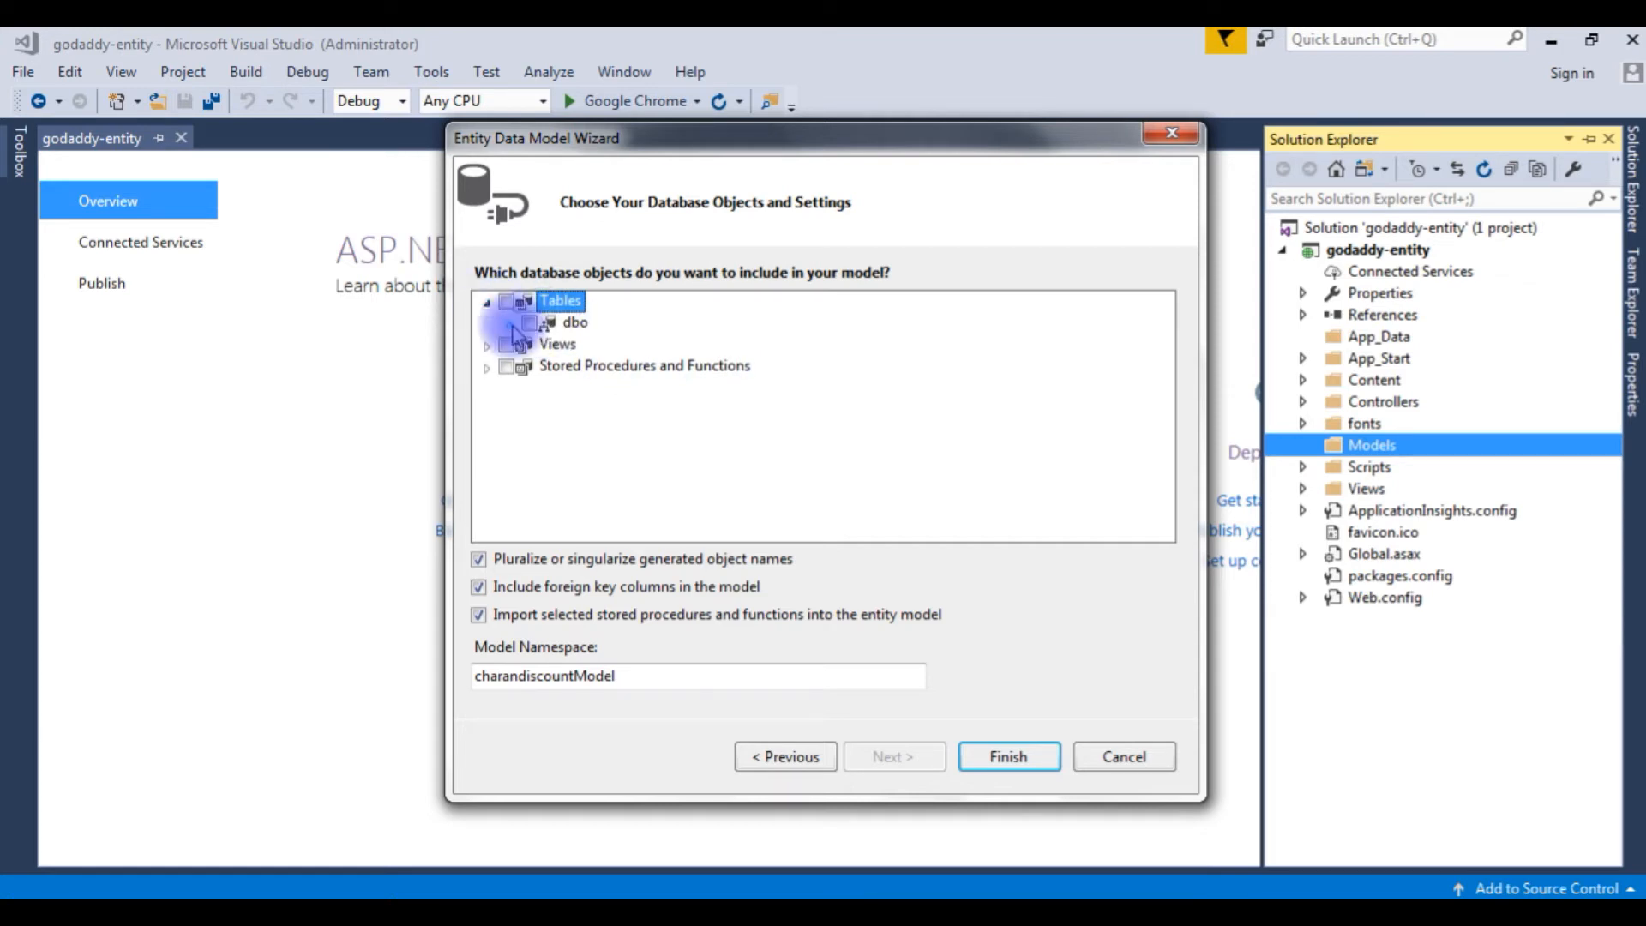
left_click(508, 322)
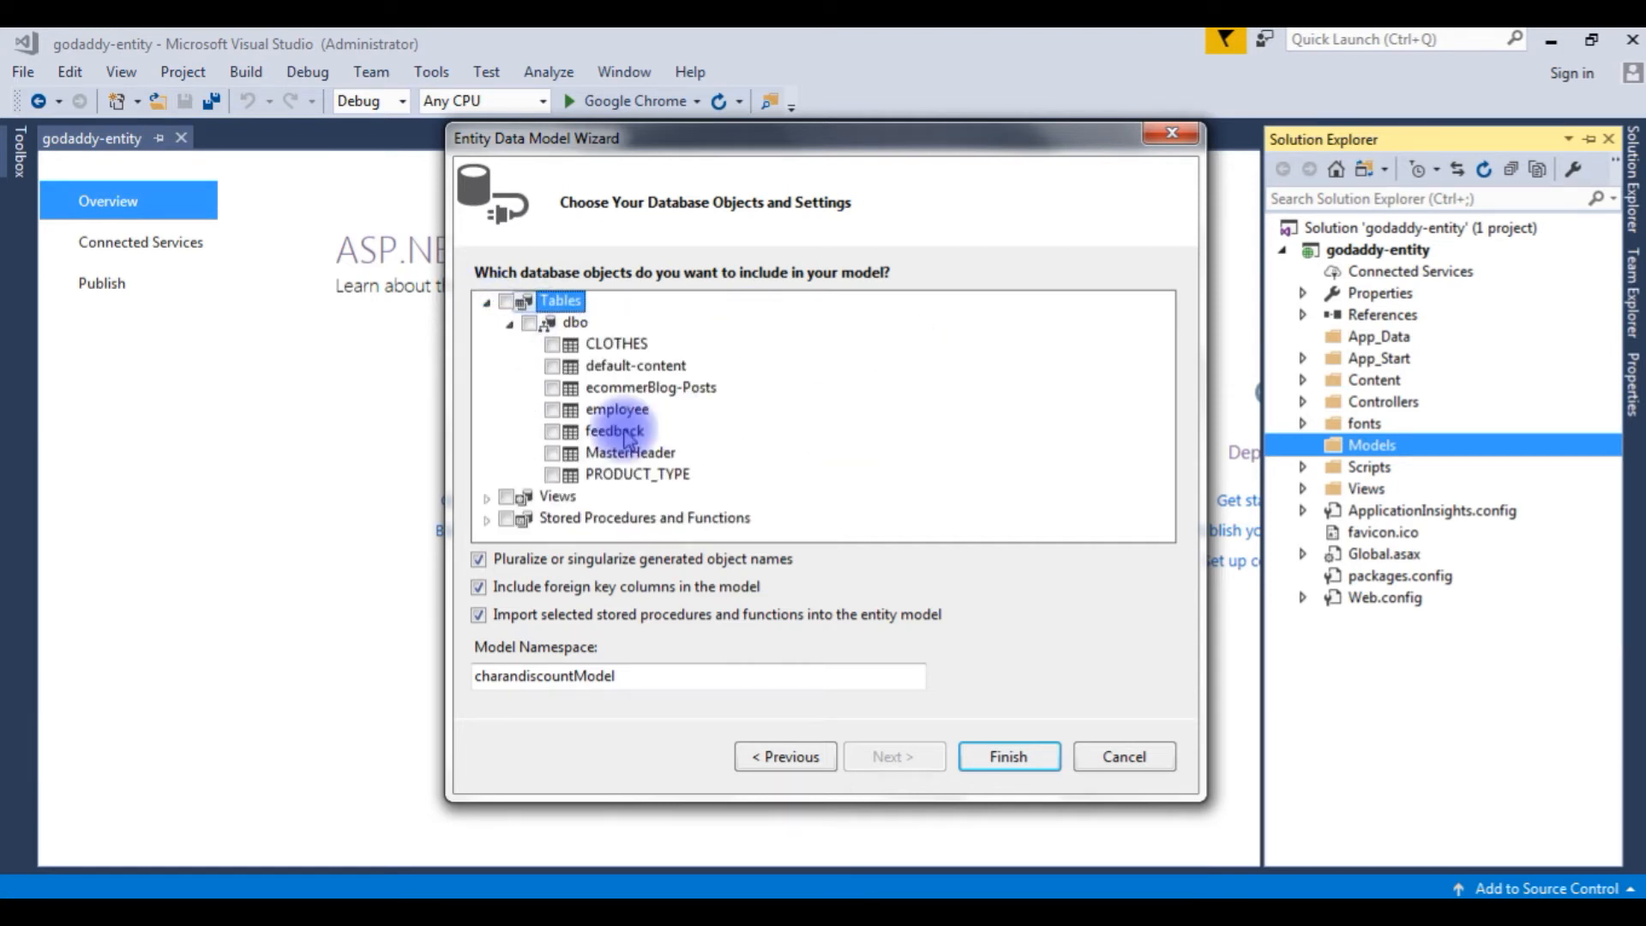
mouse_move(624, 410)
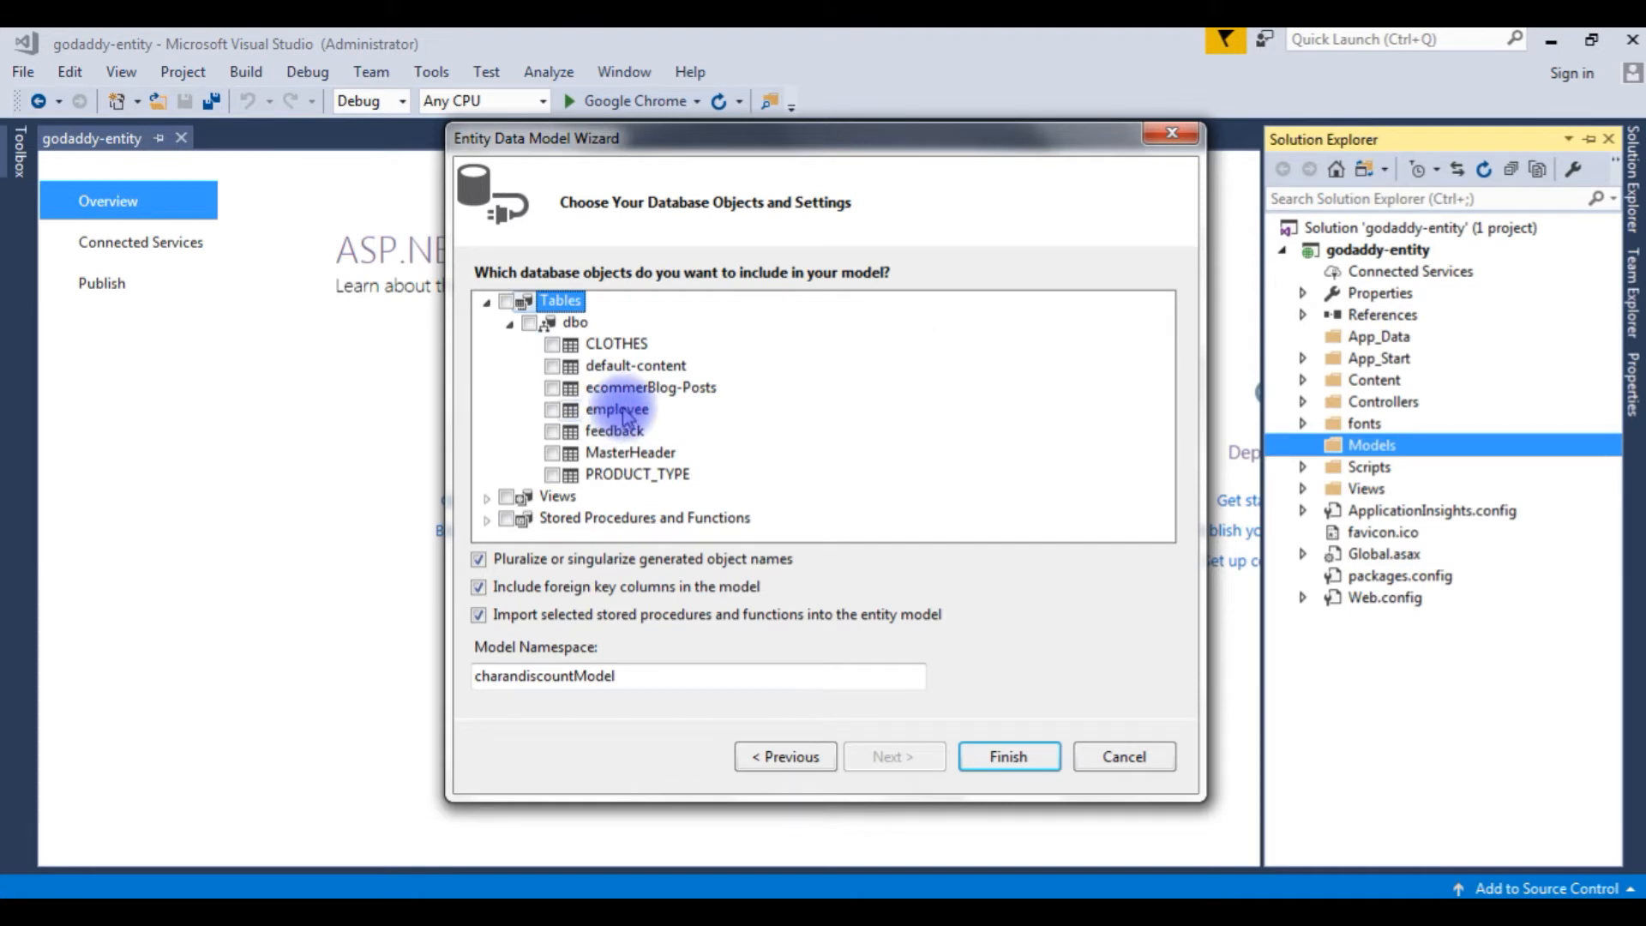
left_click(553, 410)
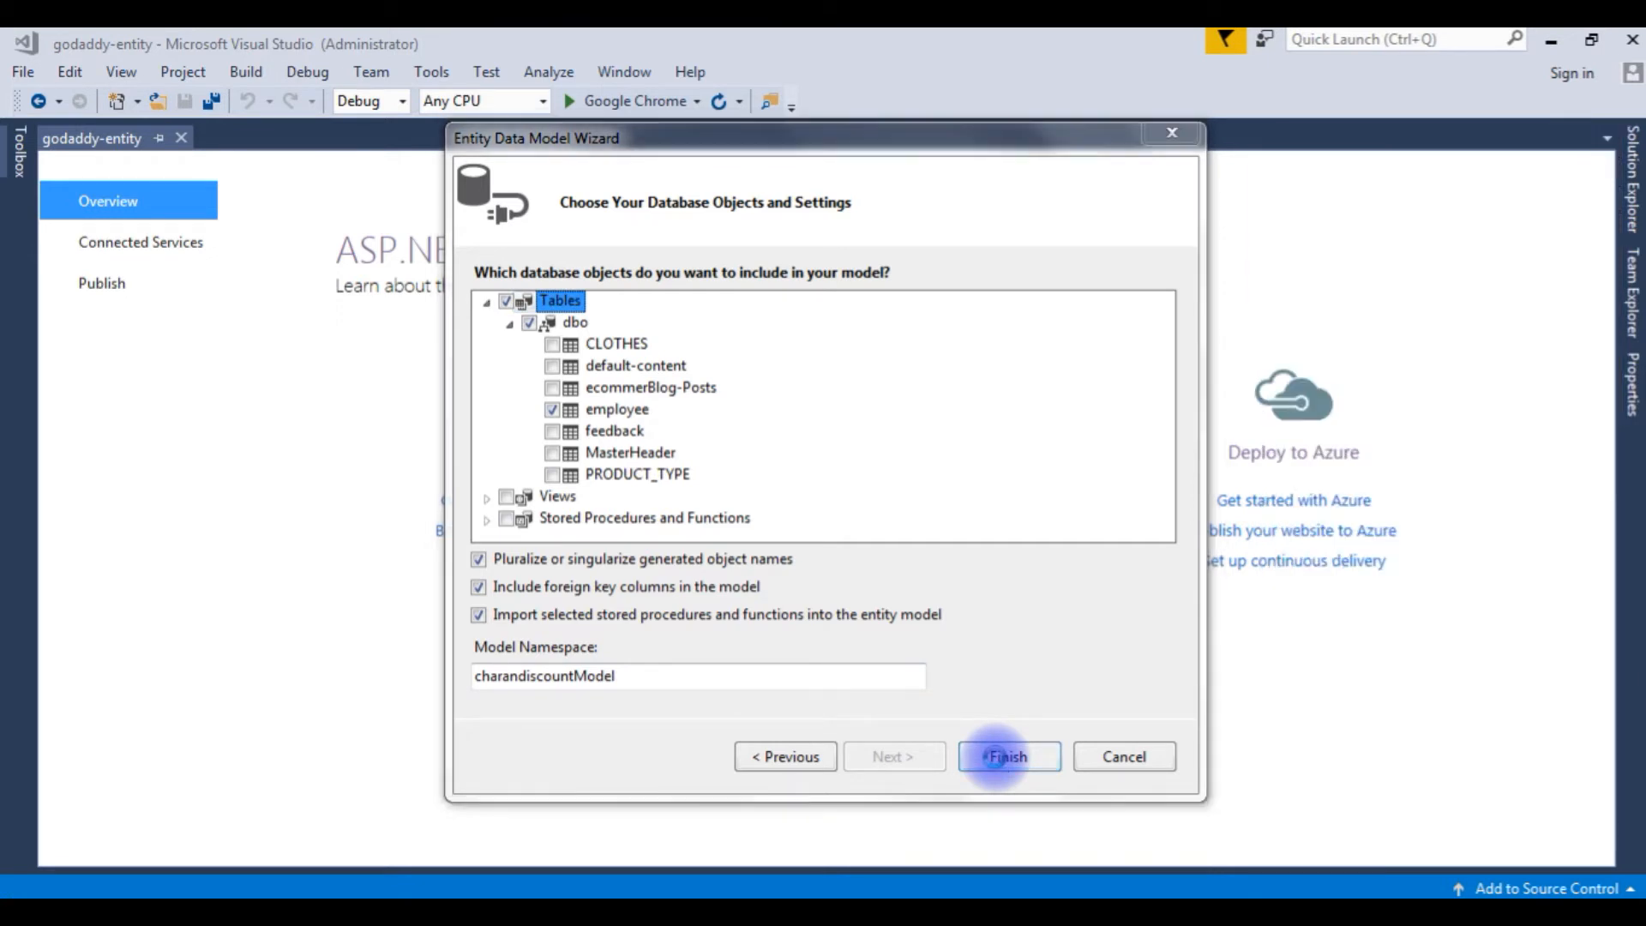
left_click(1007, 756)
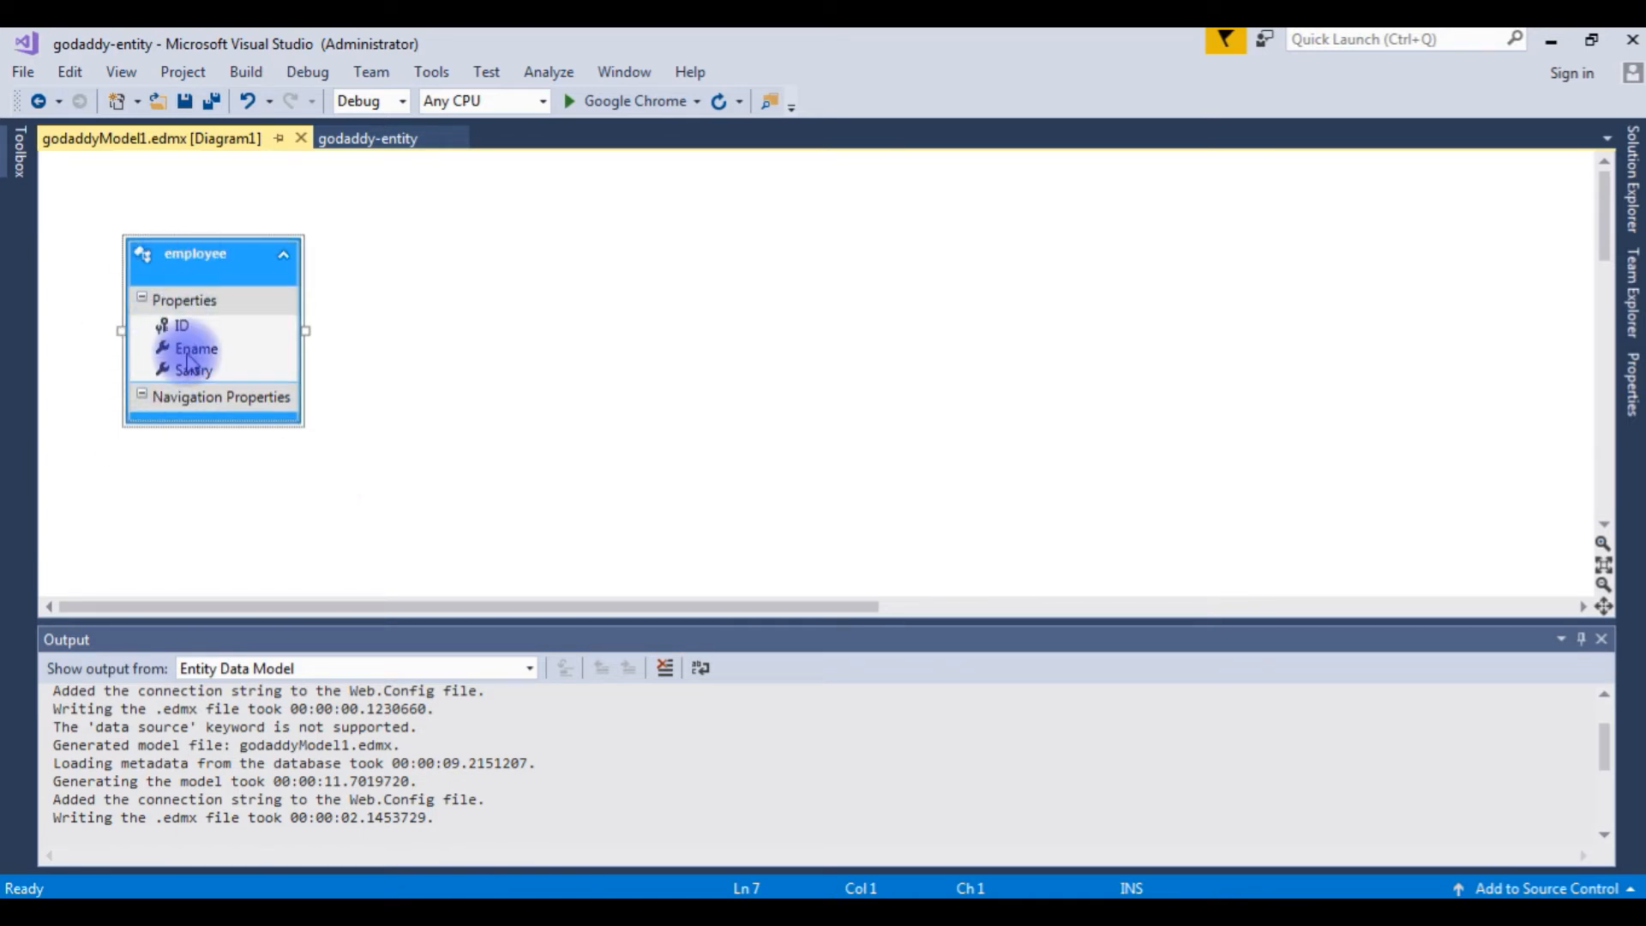
- Open HomeController.cs from the Controllers folder in Solution Explorer
left_click(196, 370)
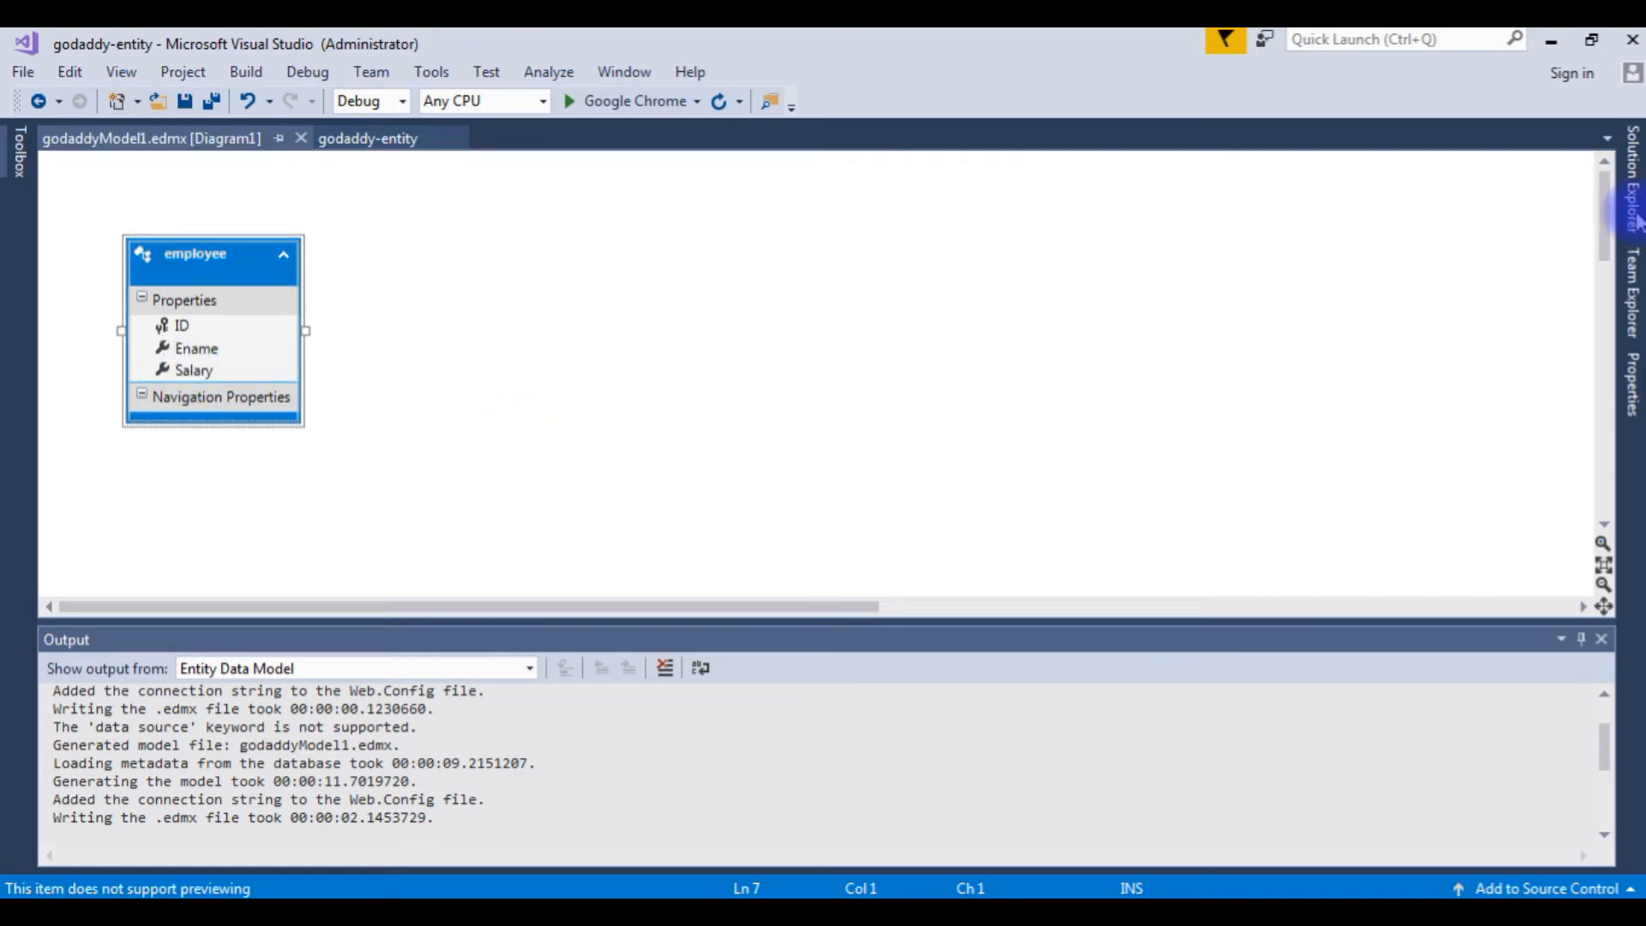
left_click(1635, 199)
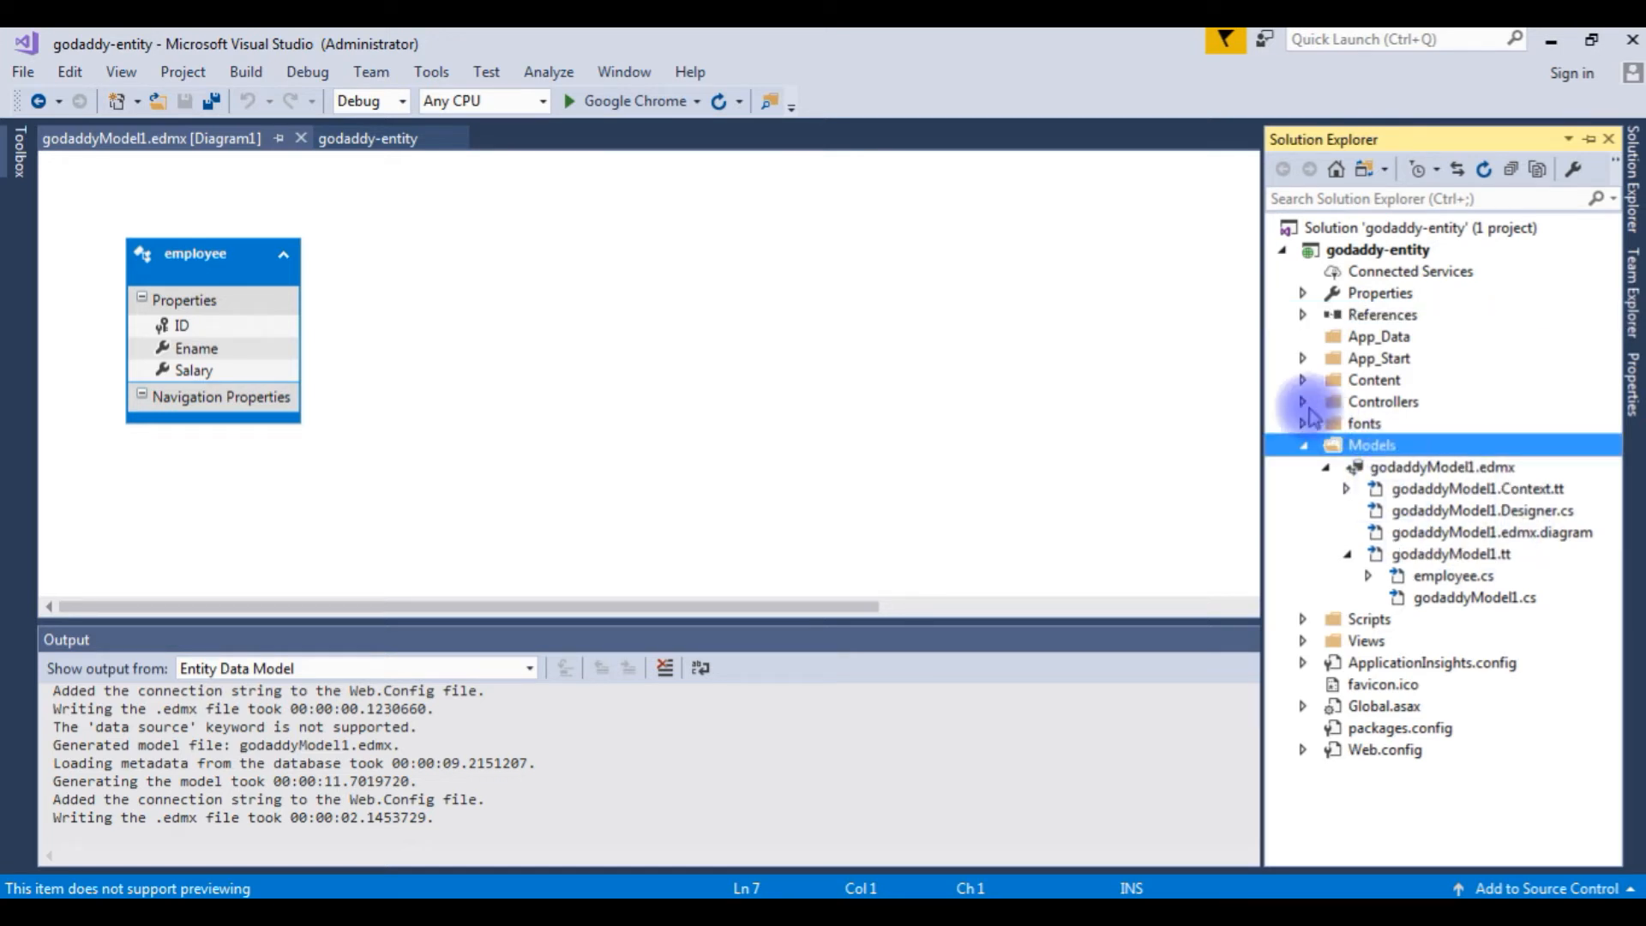
left_click(1303, 402)
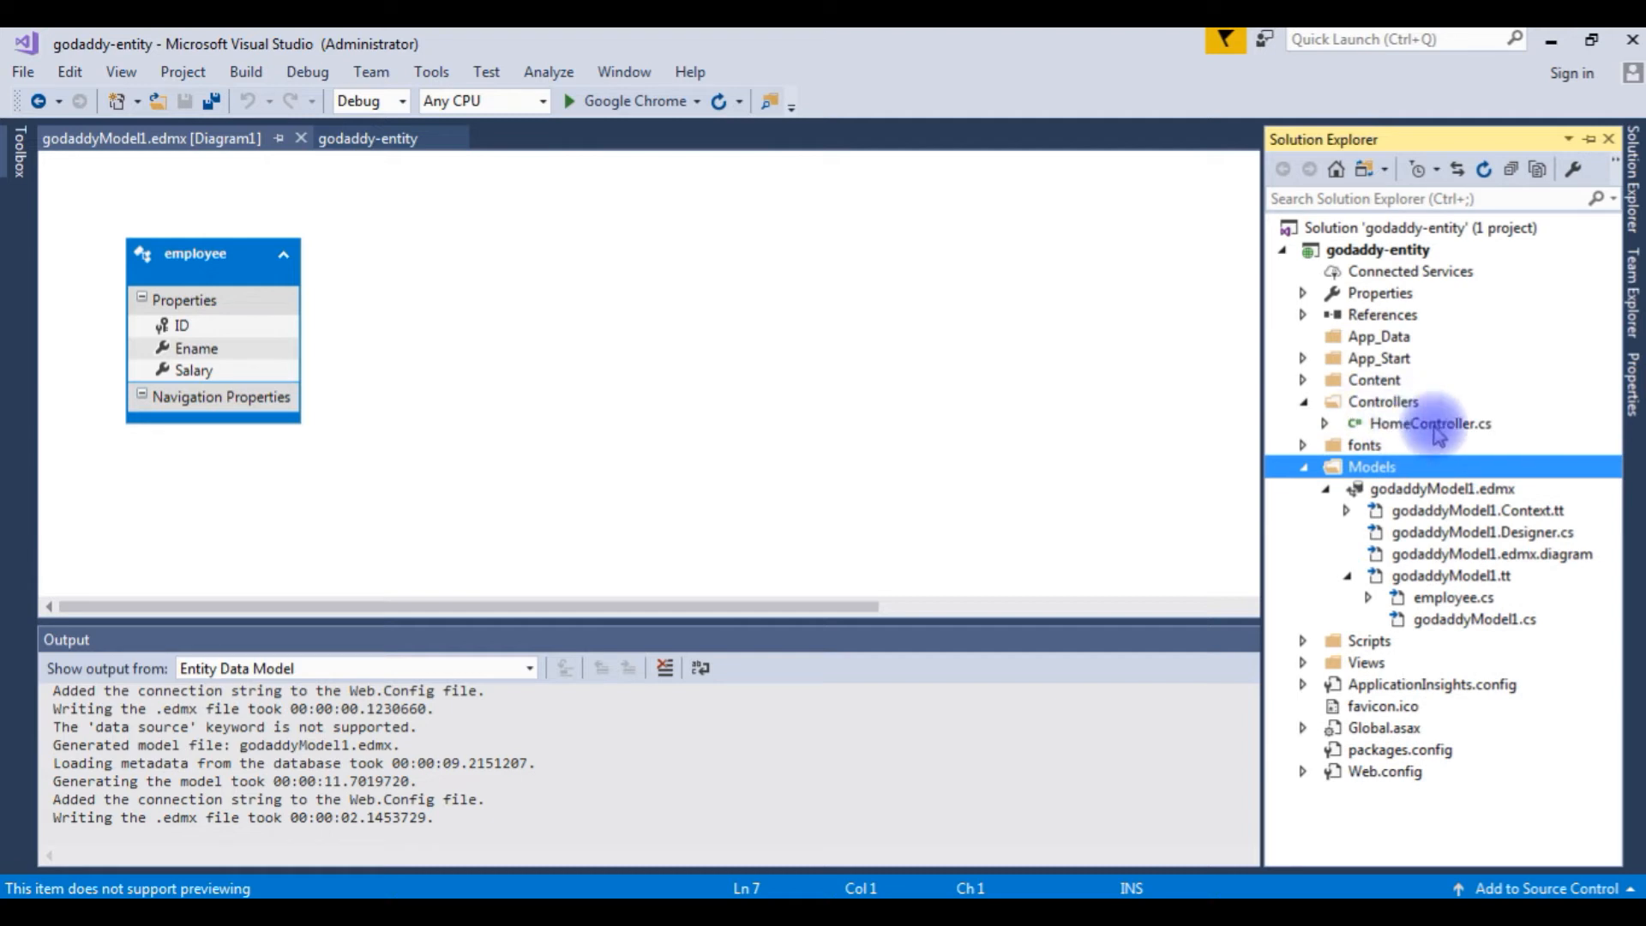
left_click(1430, 423)
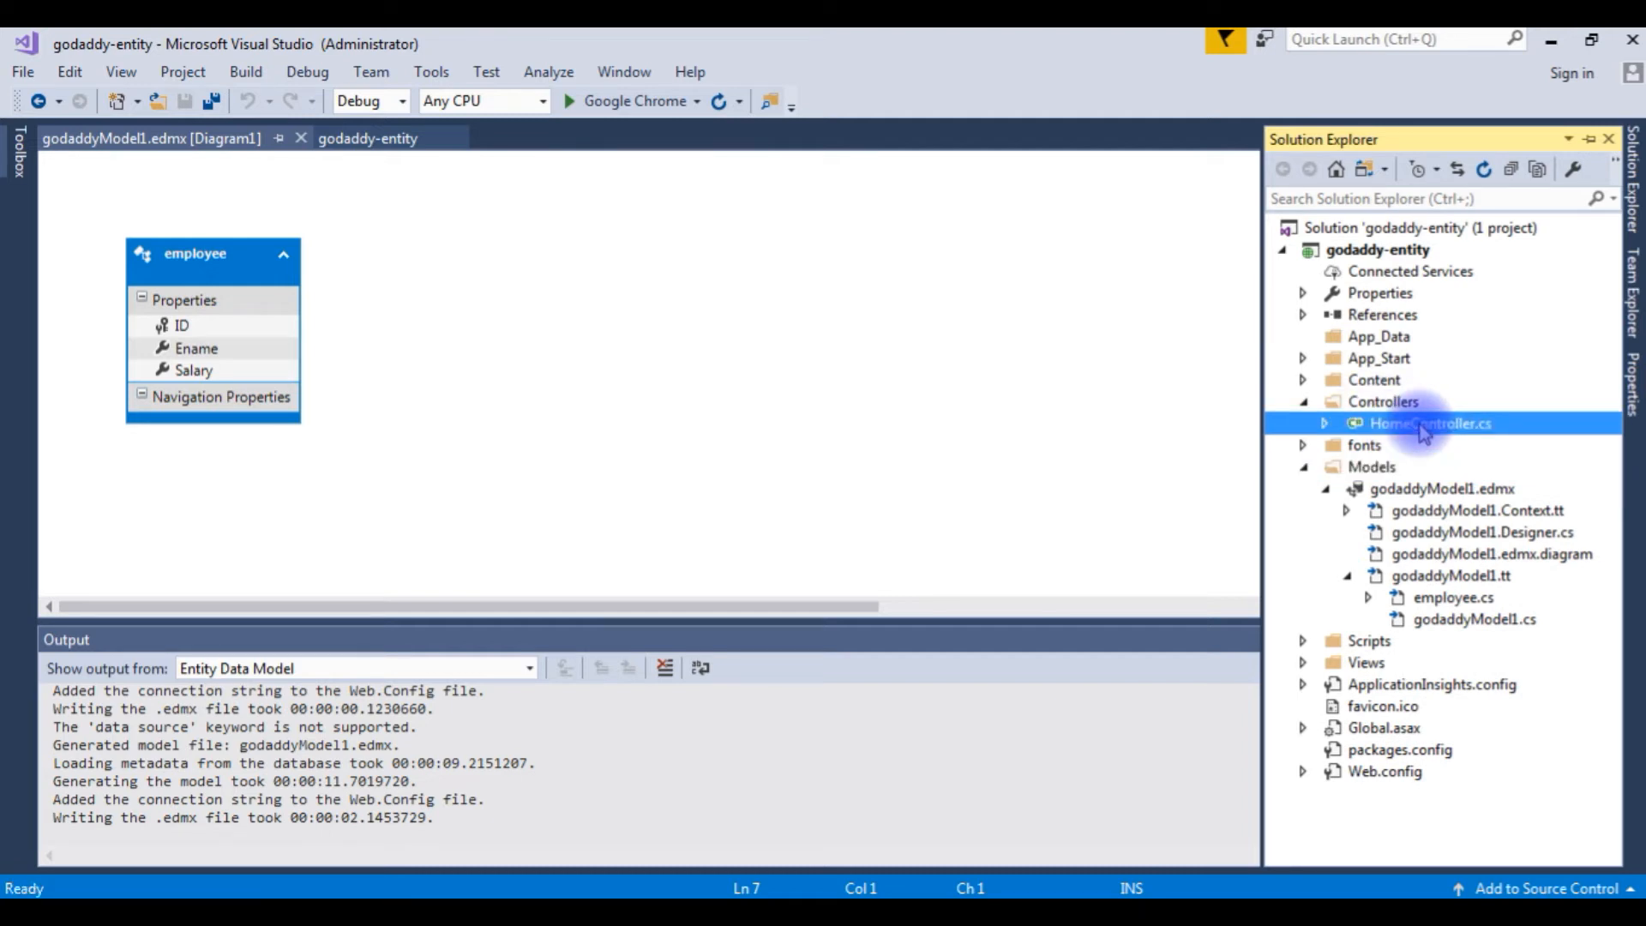
double_click(1429, 423)
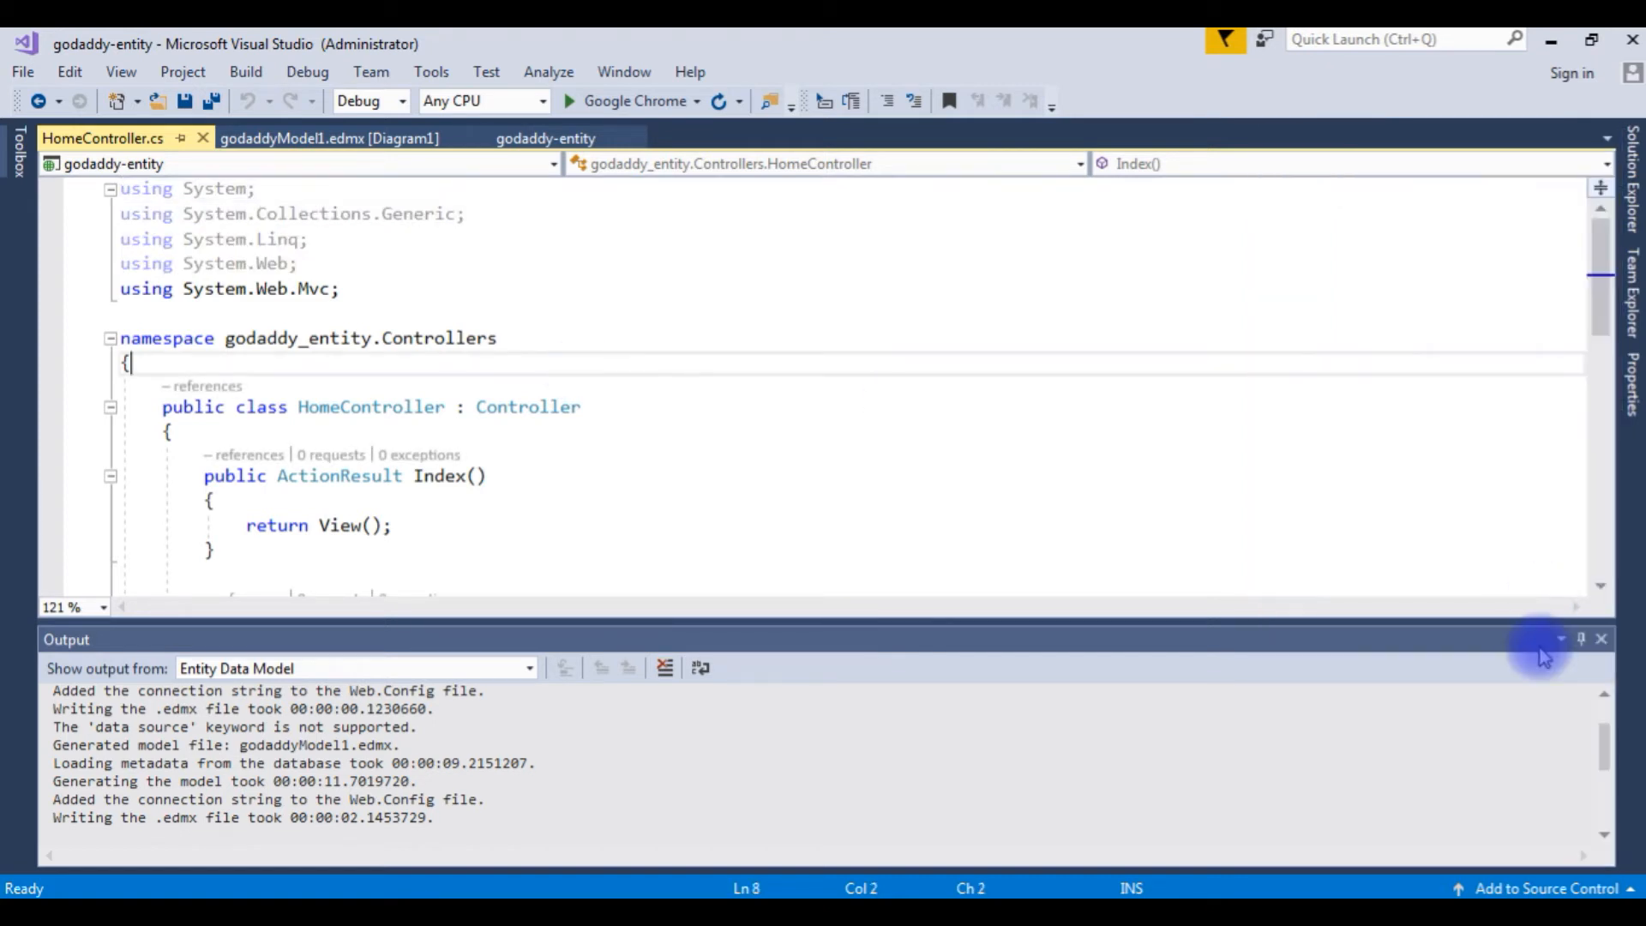
- Add 'using godaddy_entity.Models;' after the existing using lines in HomeController.cs
left_click(1599, 638)
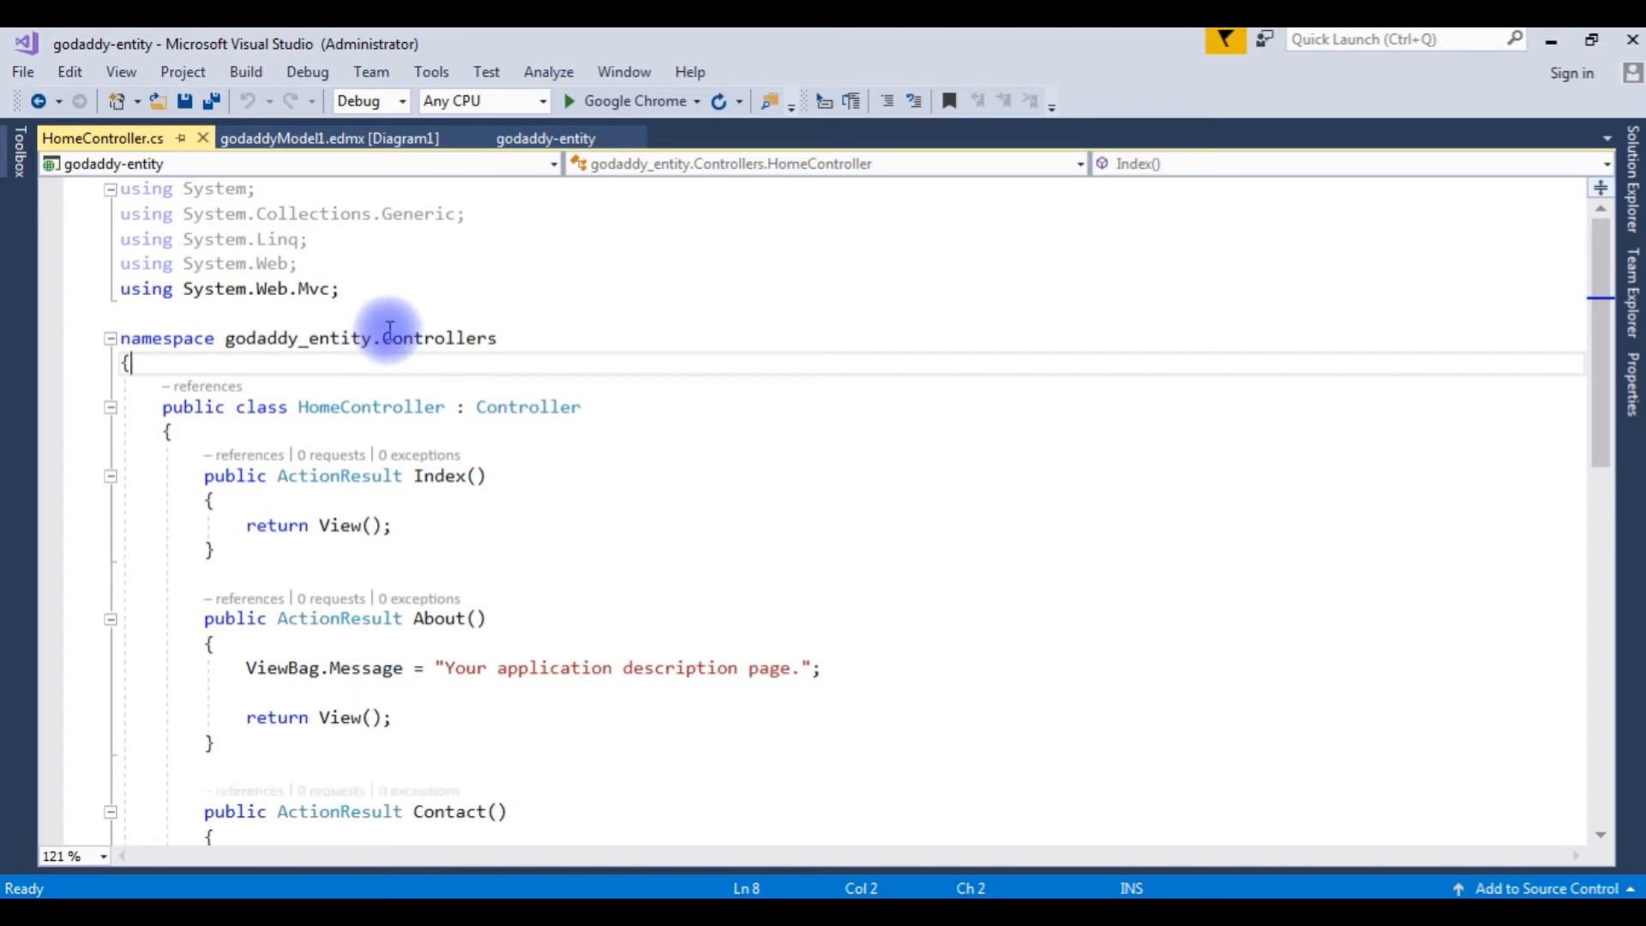
left_click(356, 289)
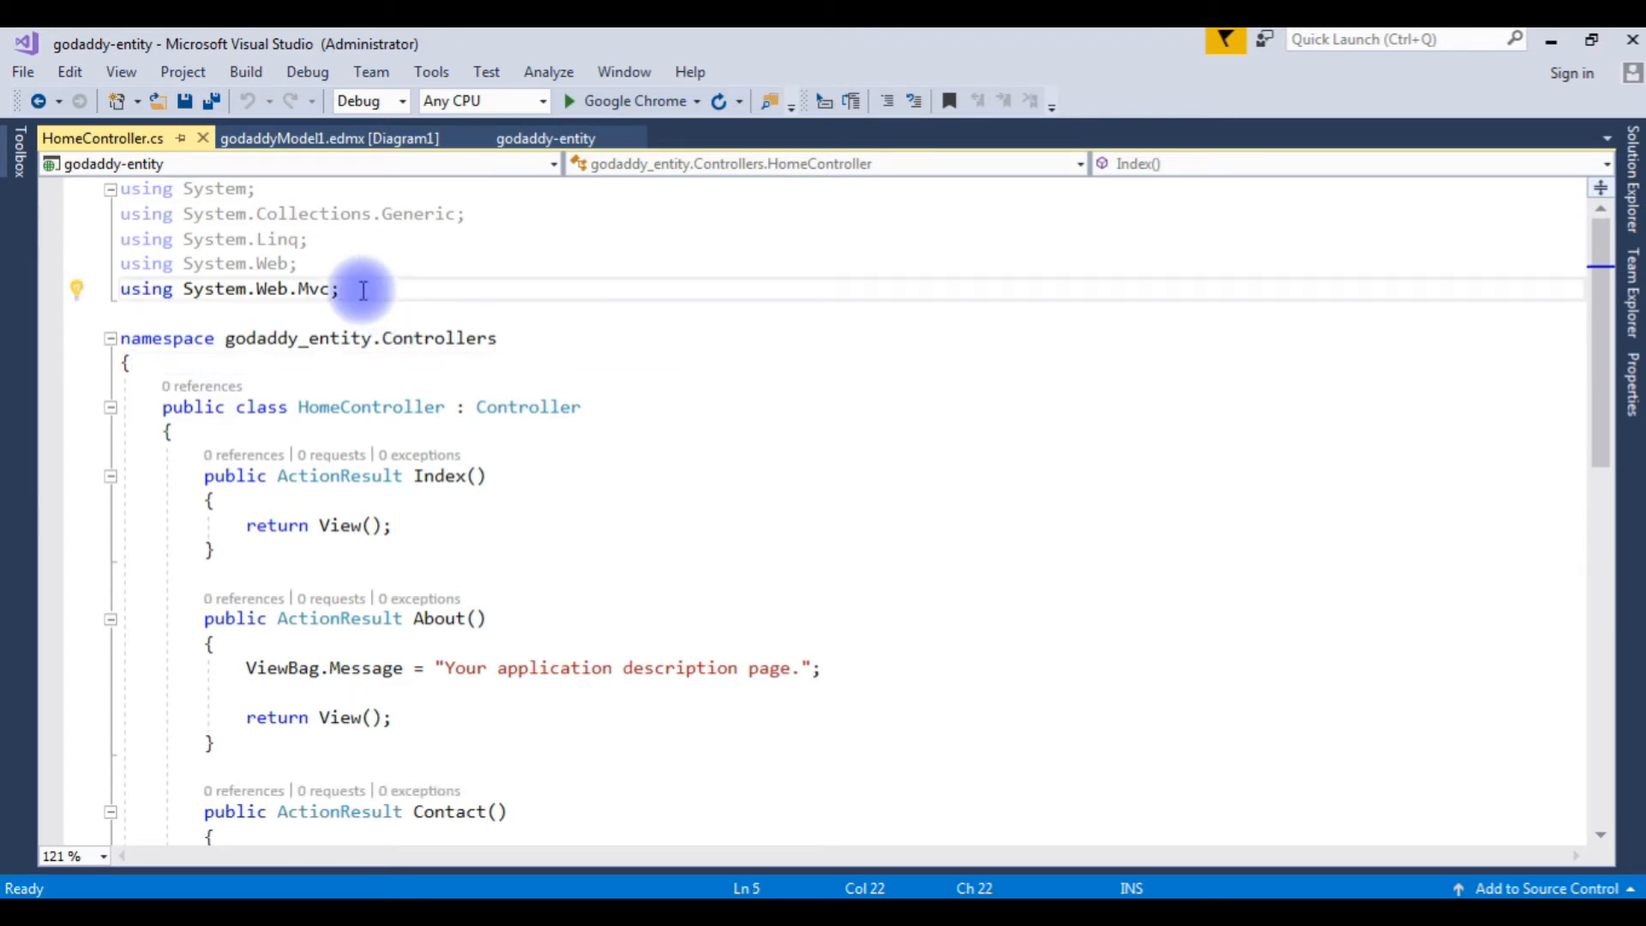
type("us")
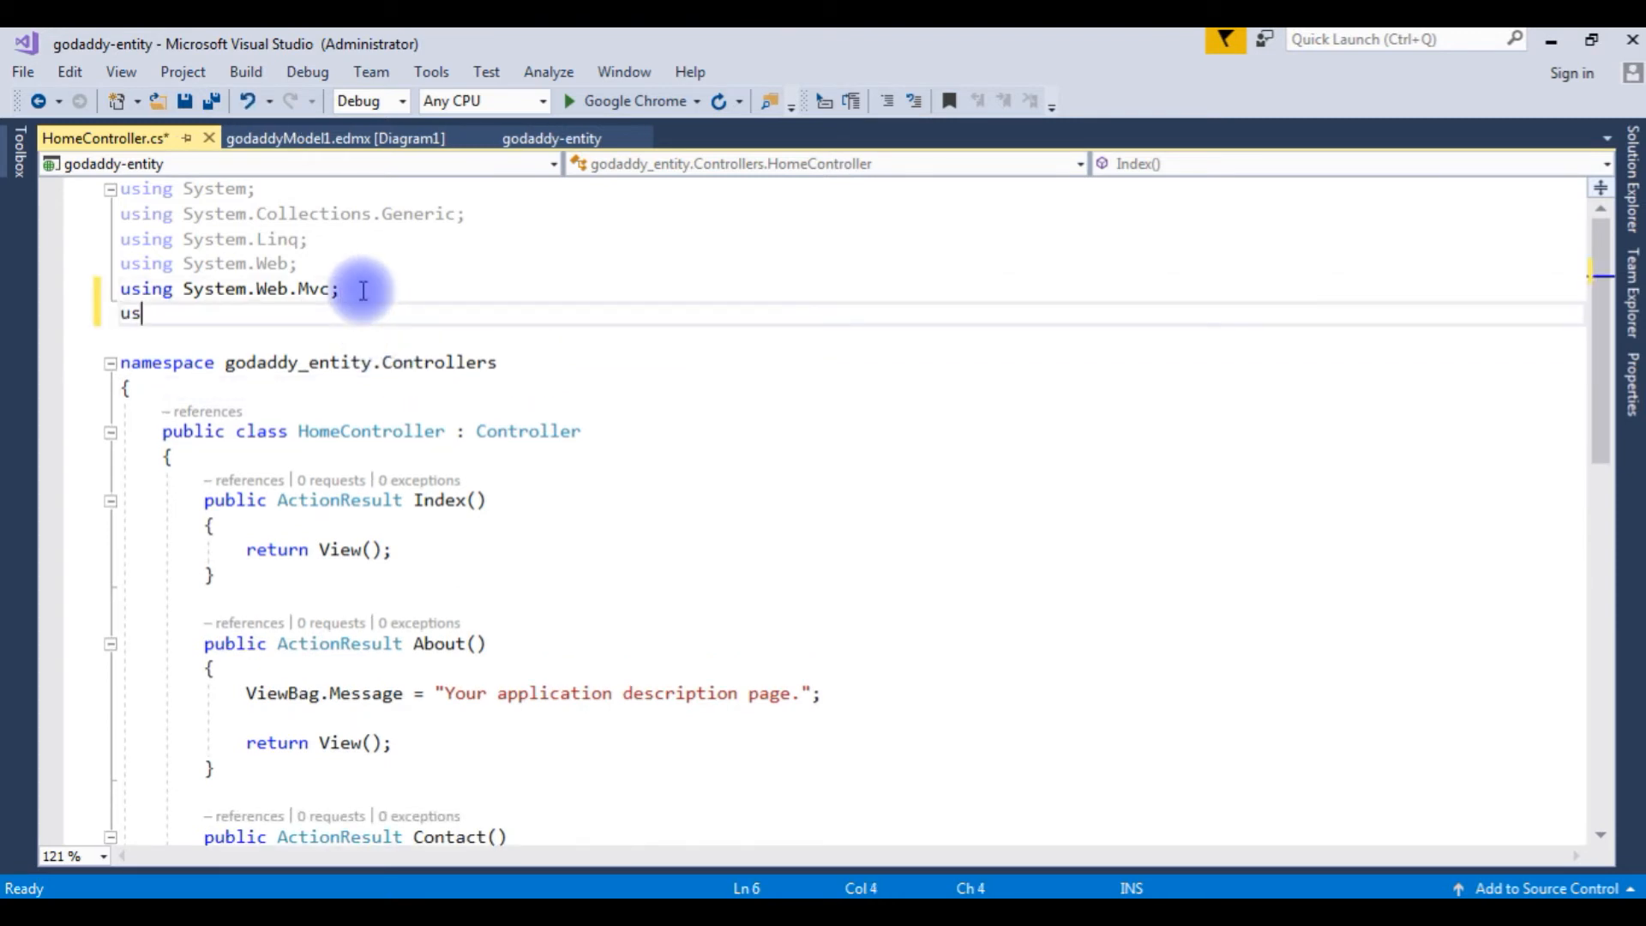
type("ing")
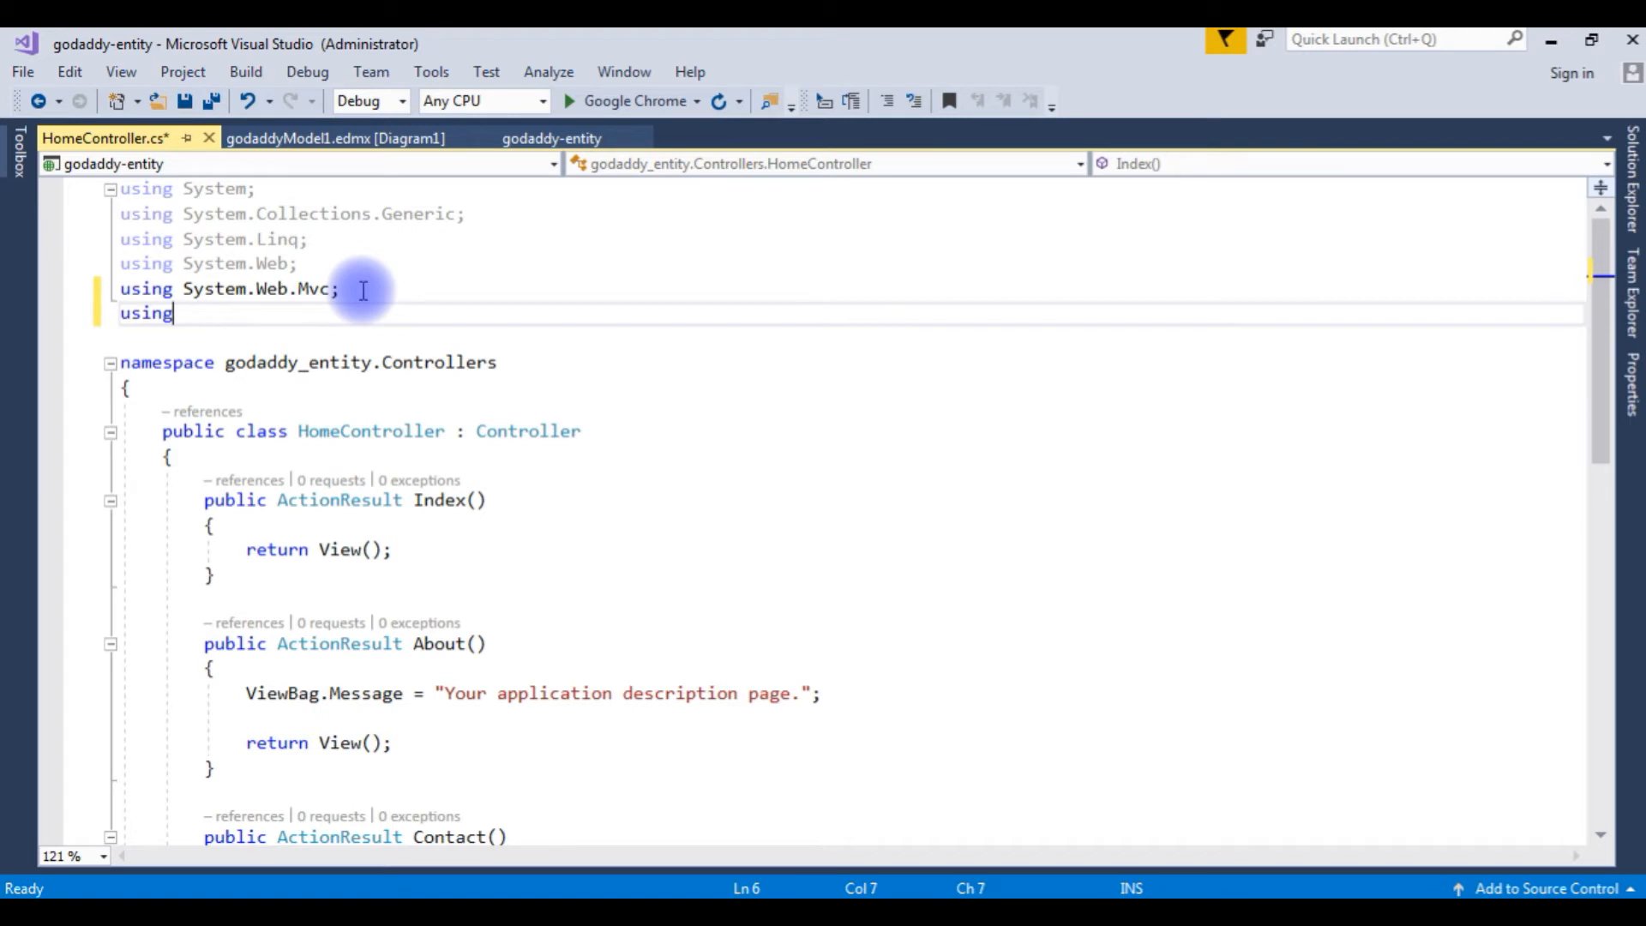
type("go")
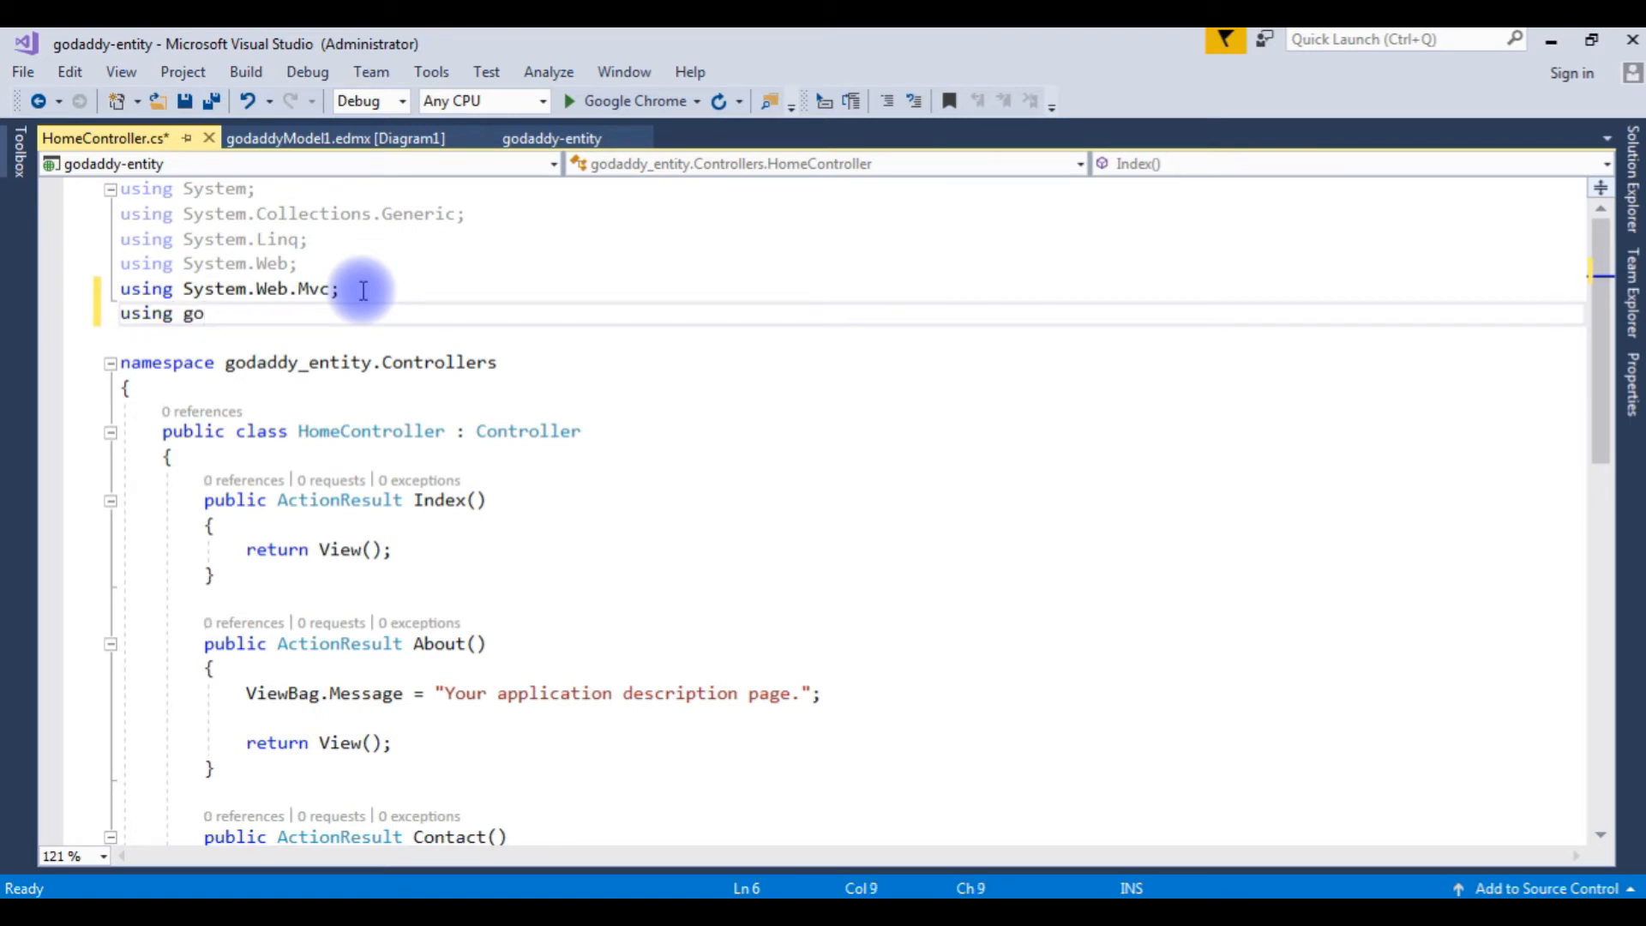
type("daddy_entity")
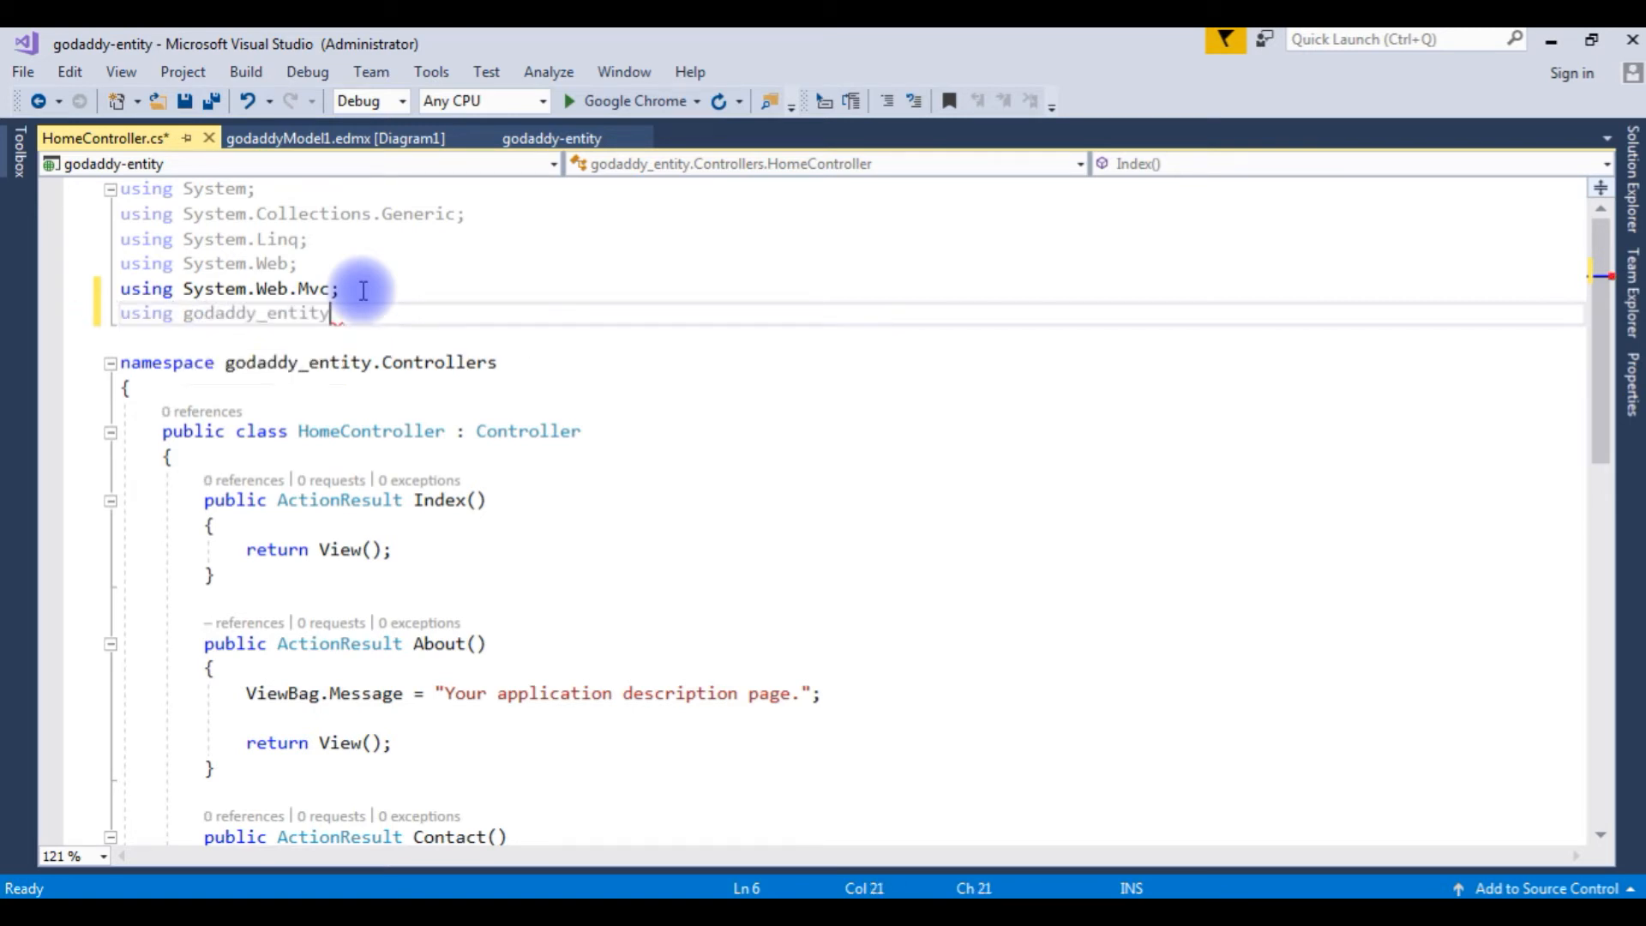
type(".Models")
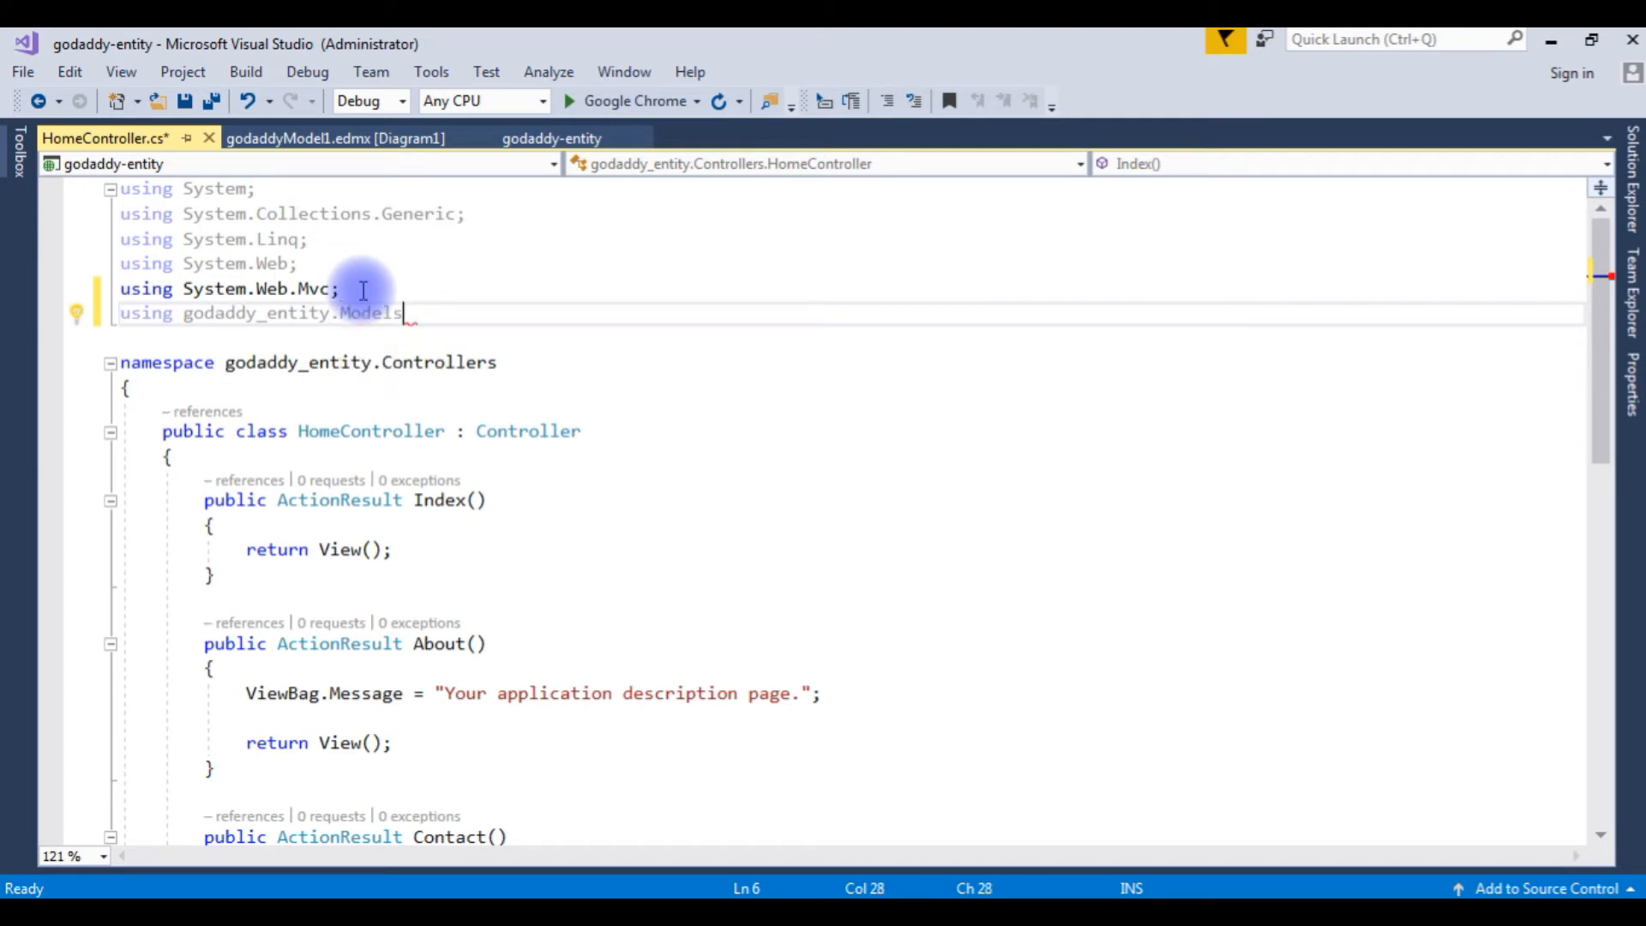
type(";")
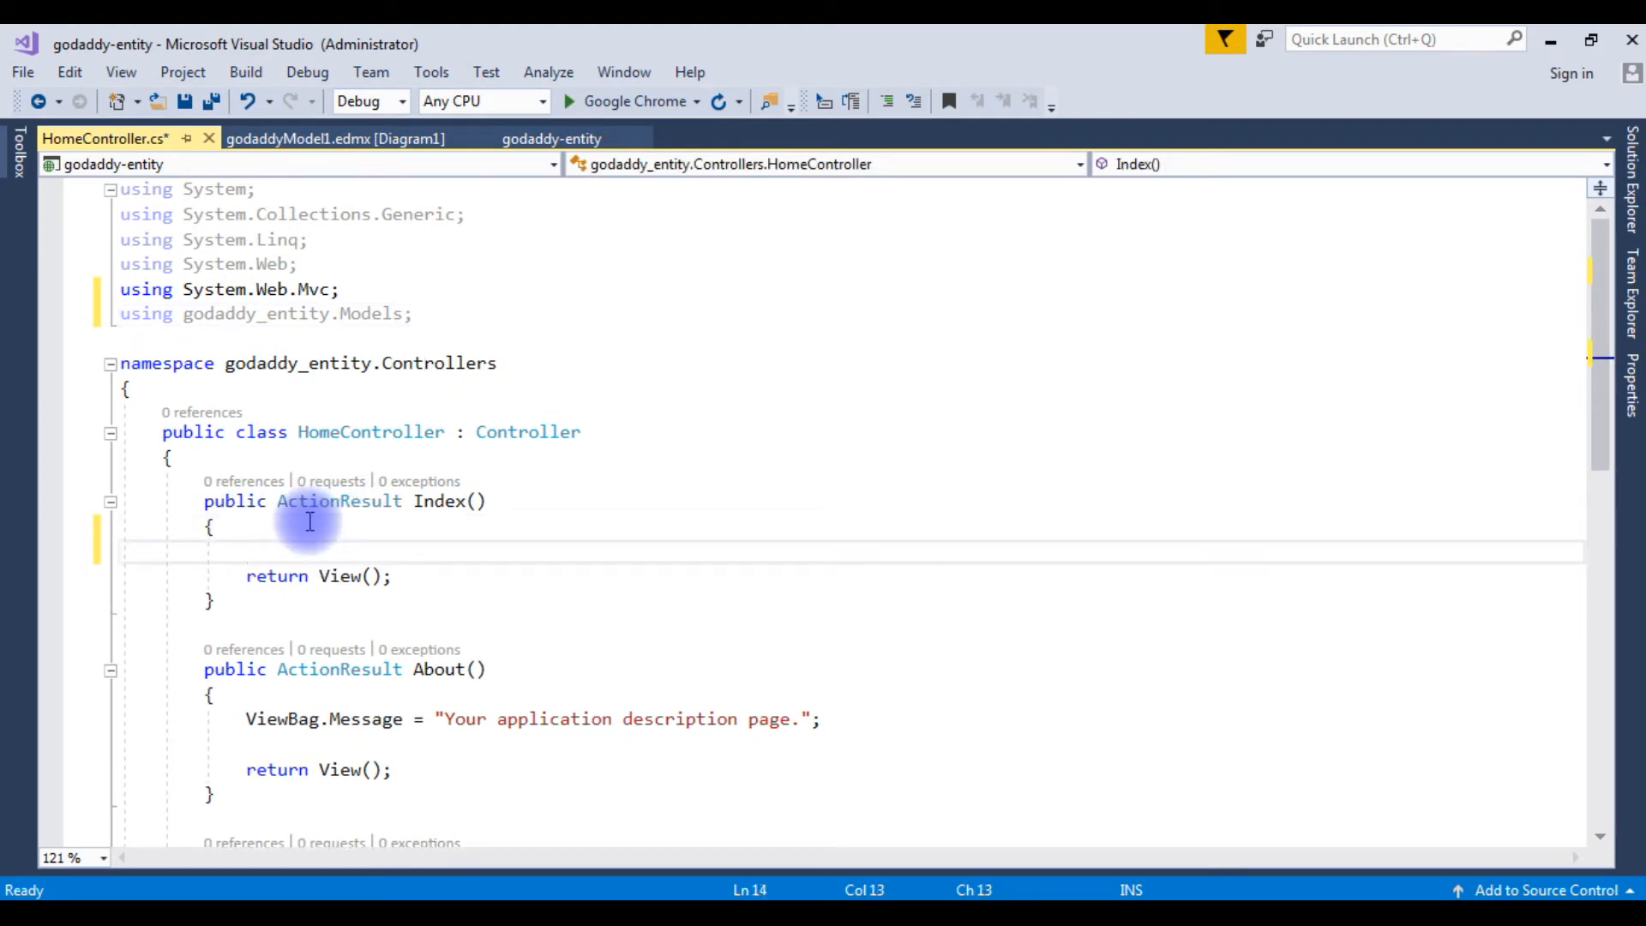
- Declare 'charandiscountEntities cdn = new charandiscountEntities();' inside the Index action
type("ch")
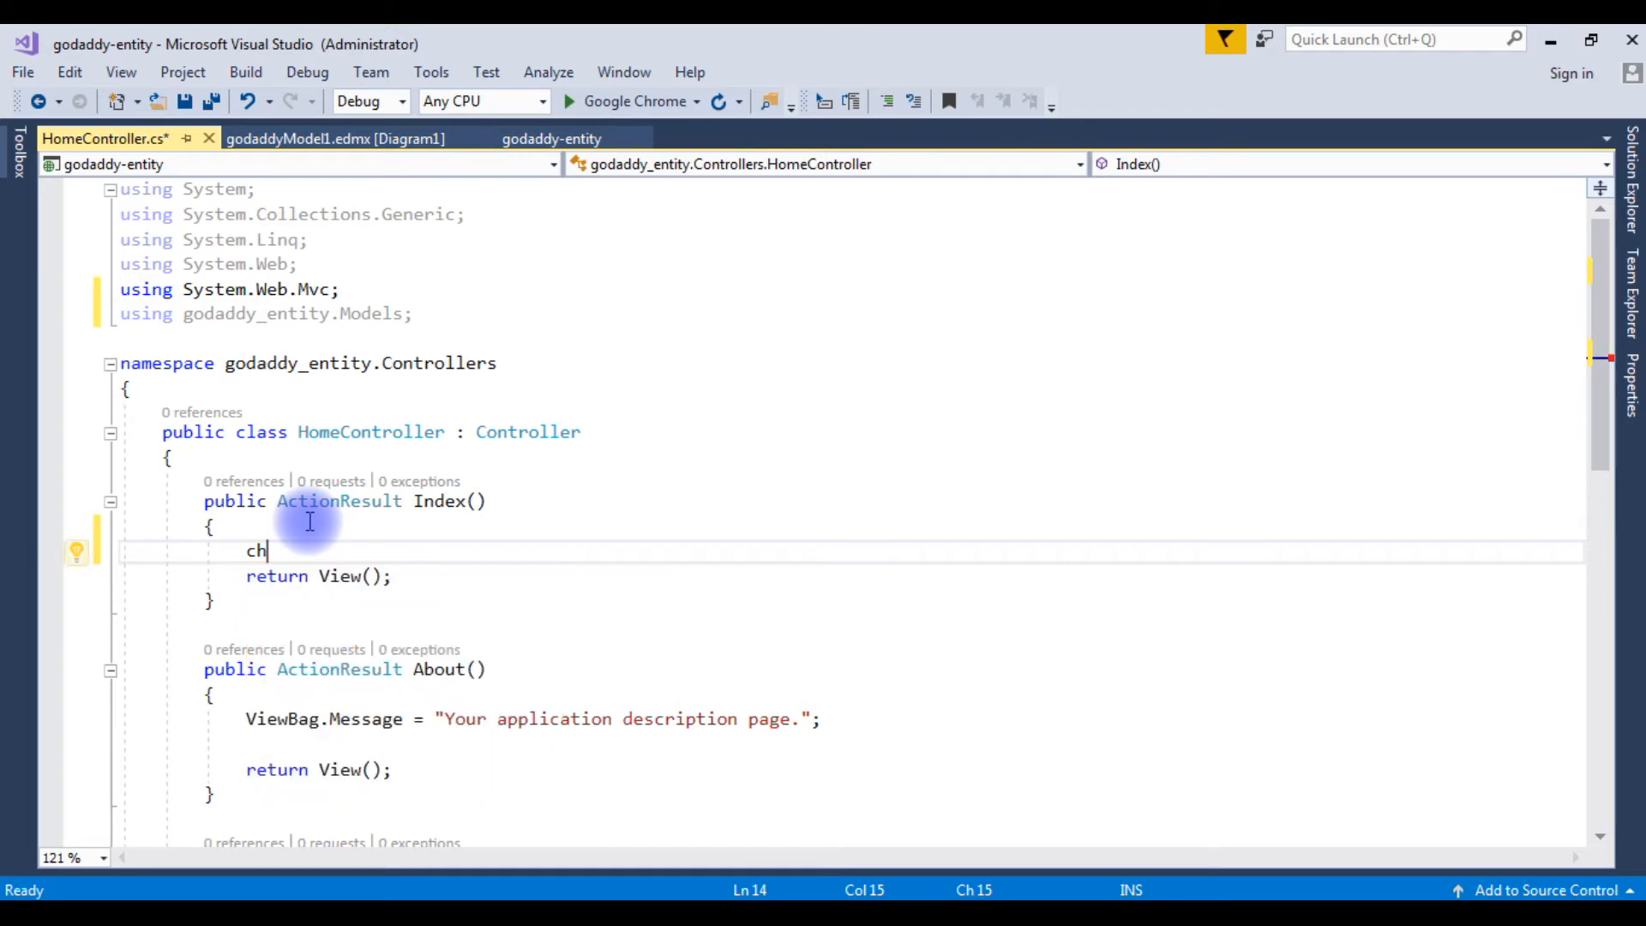
type("arandiscountEntities")
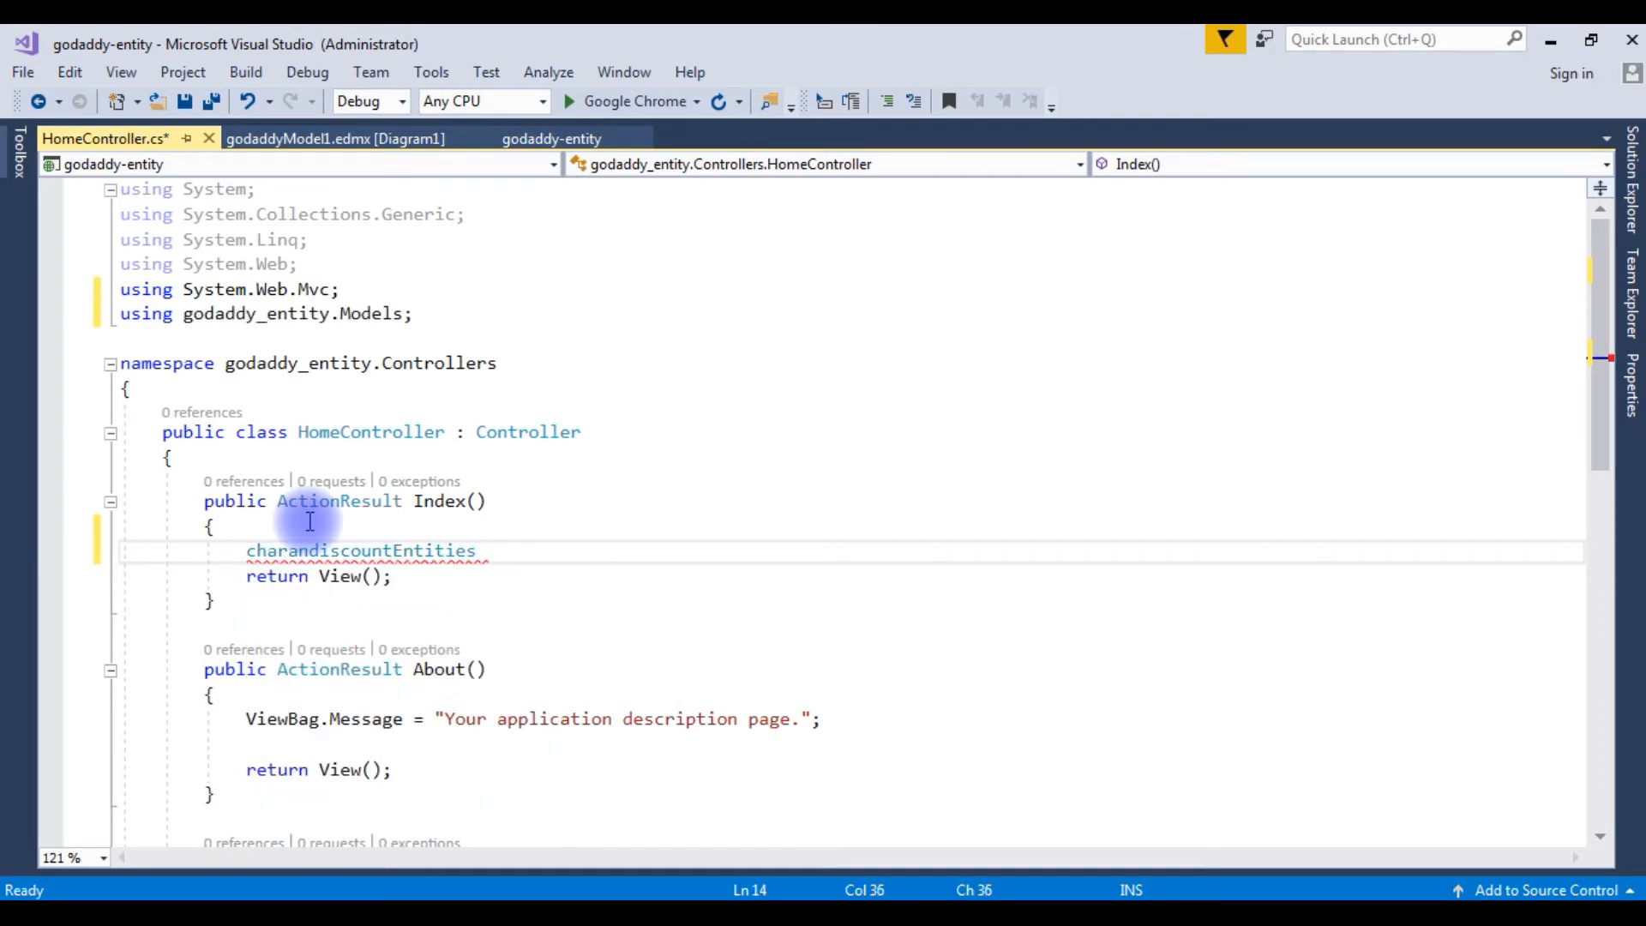
type("cdn")
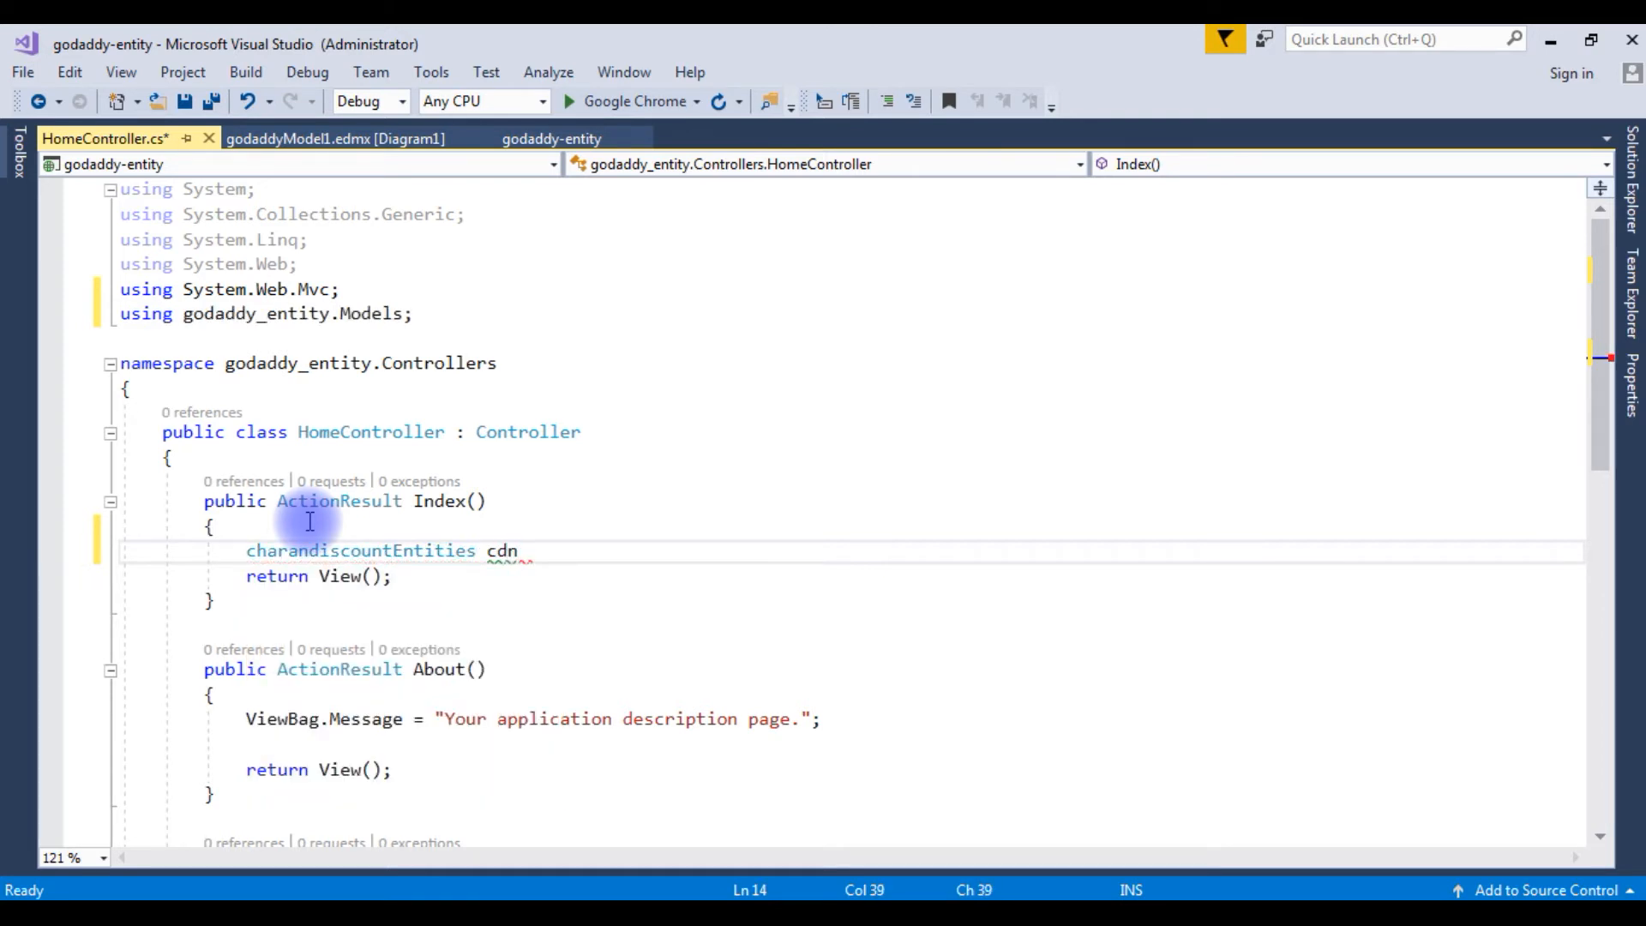
type("=new ch")
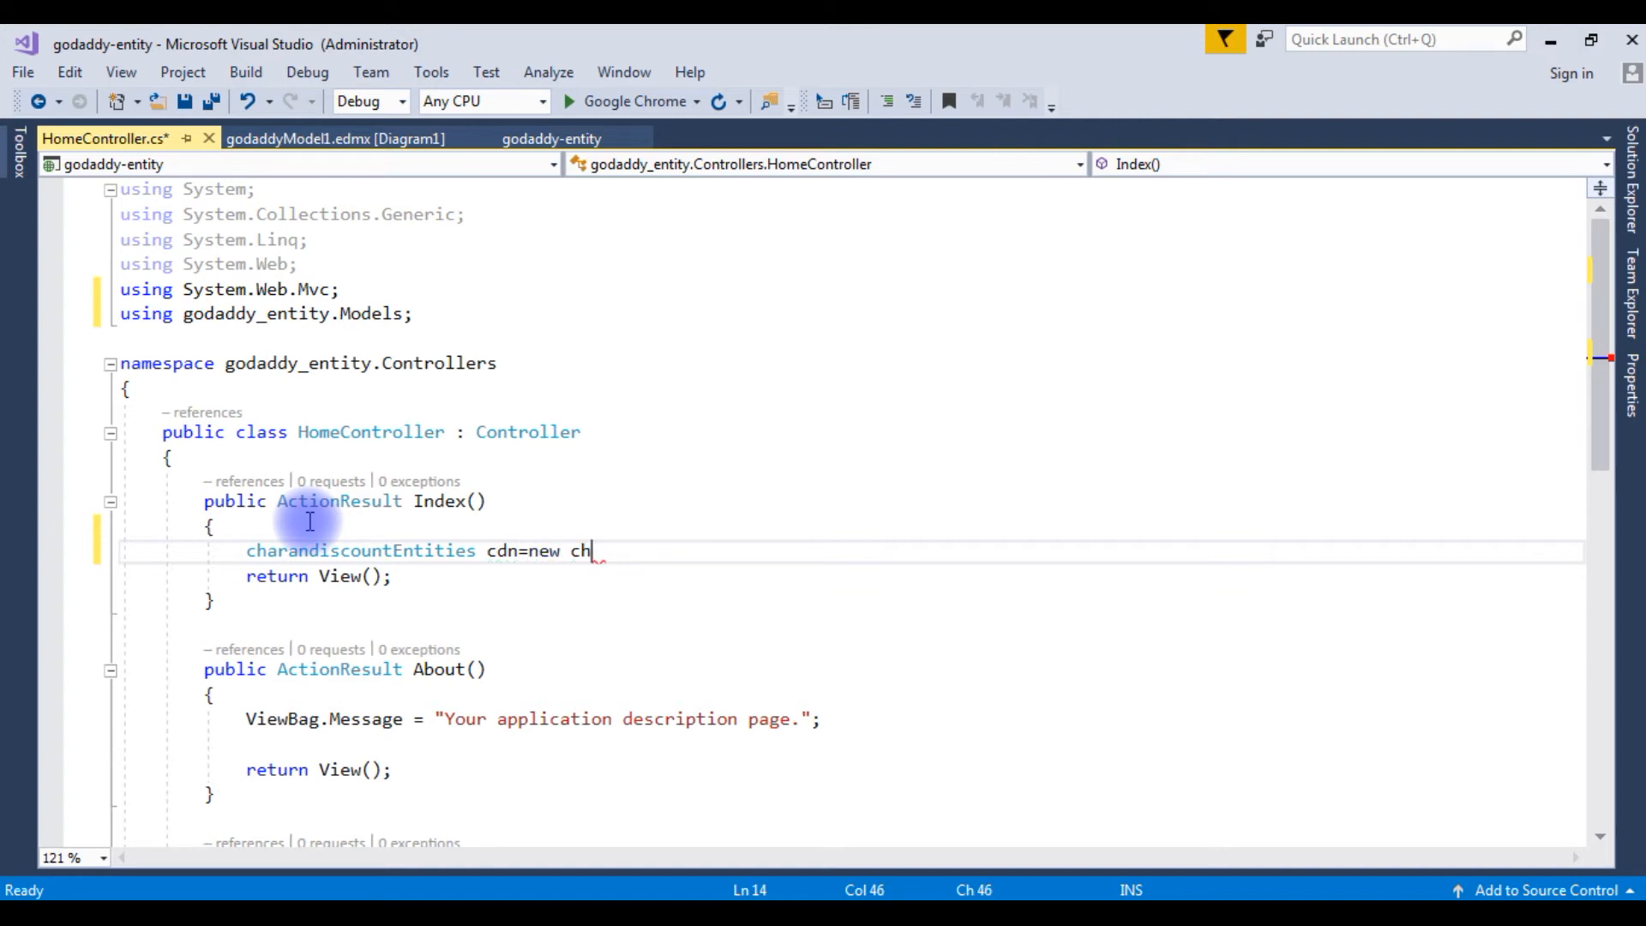
type("arandiscountEntities()")
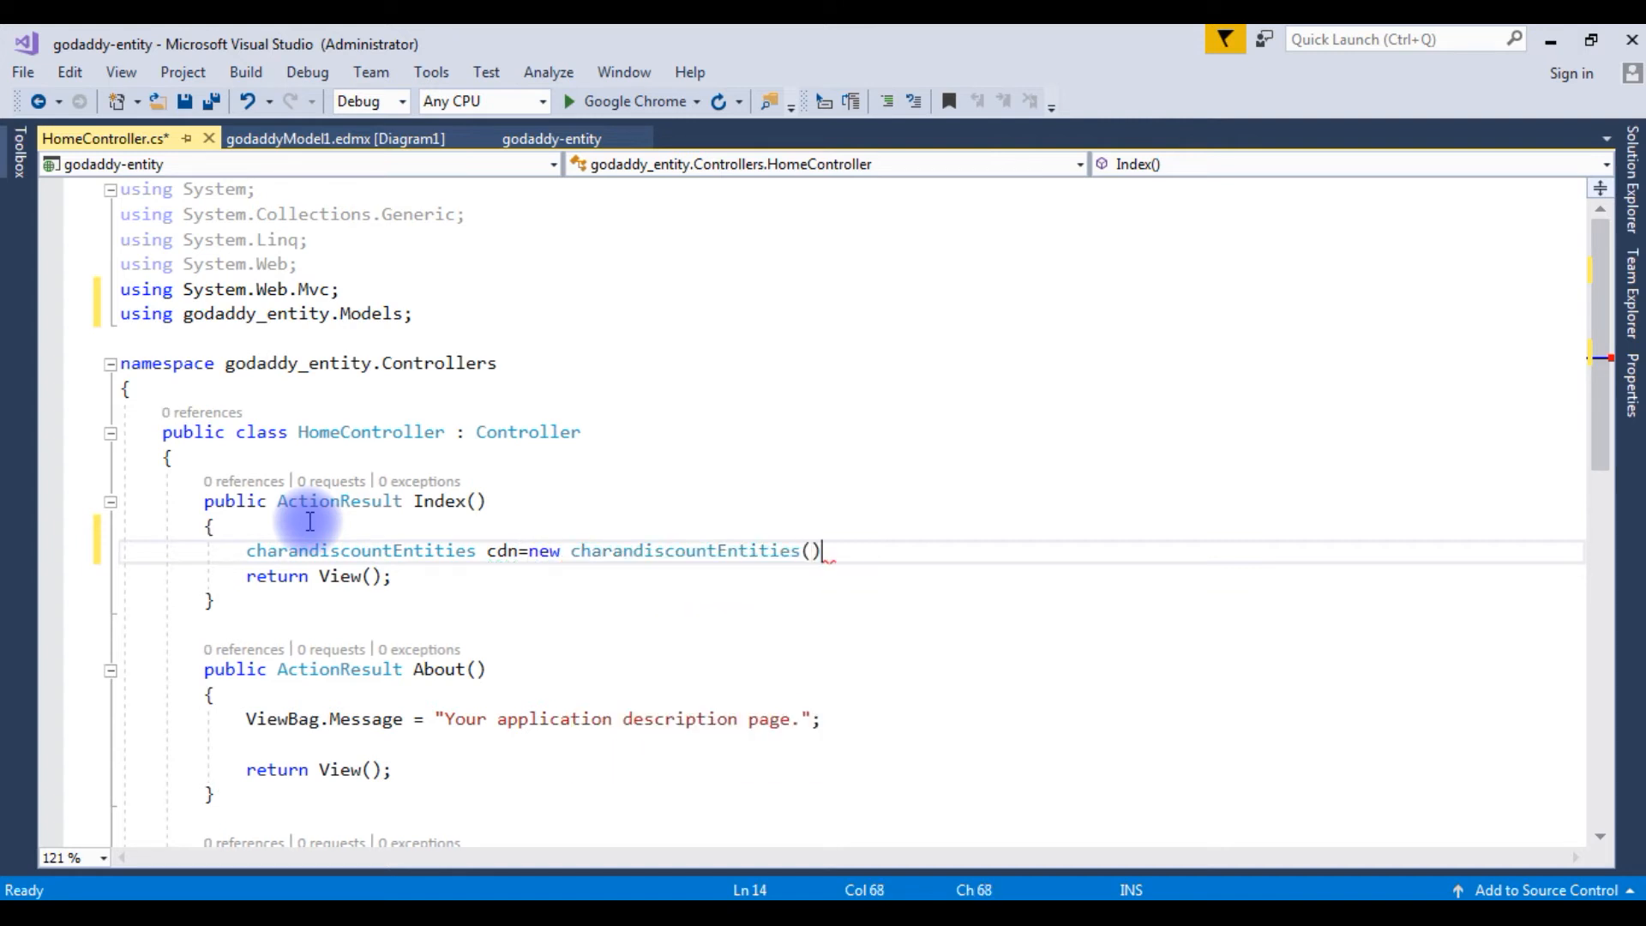
type(";")
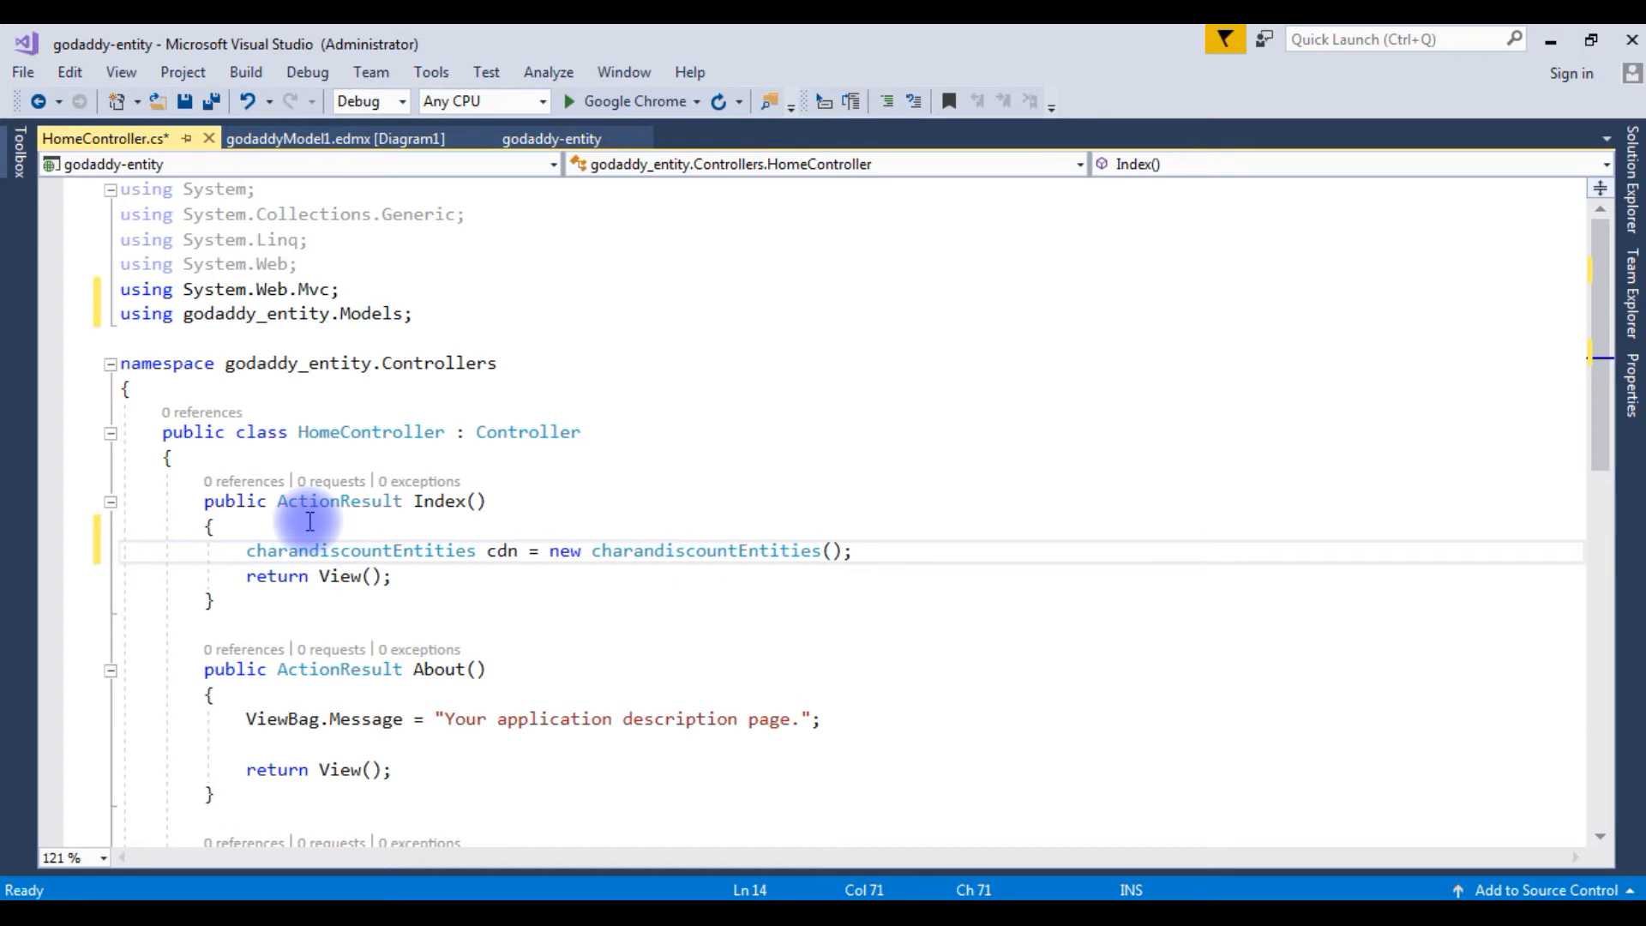
- Return View(from emp in cdn.employees.ToList() select emp) from Index
type("from emp")
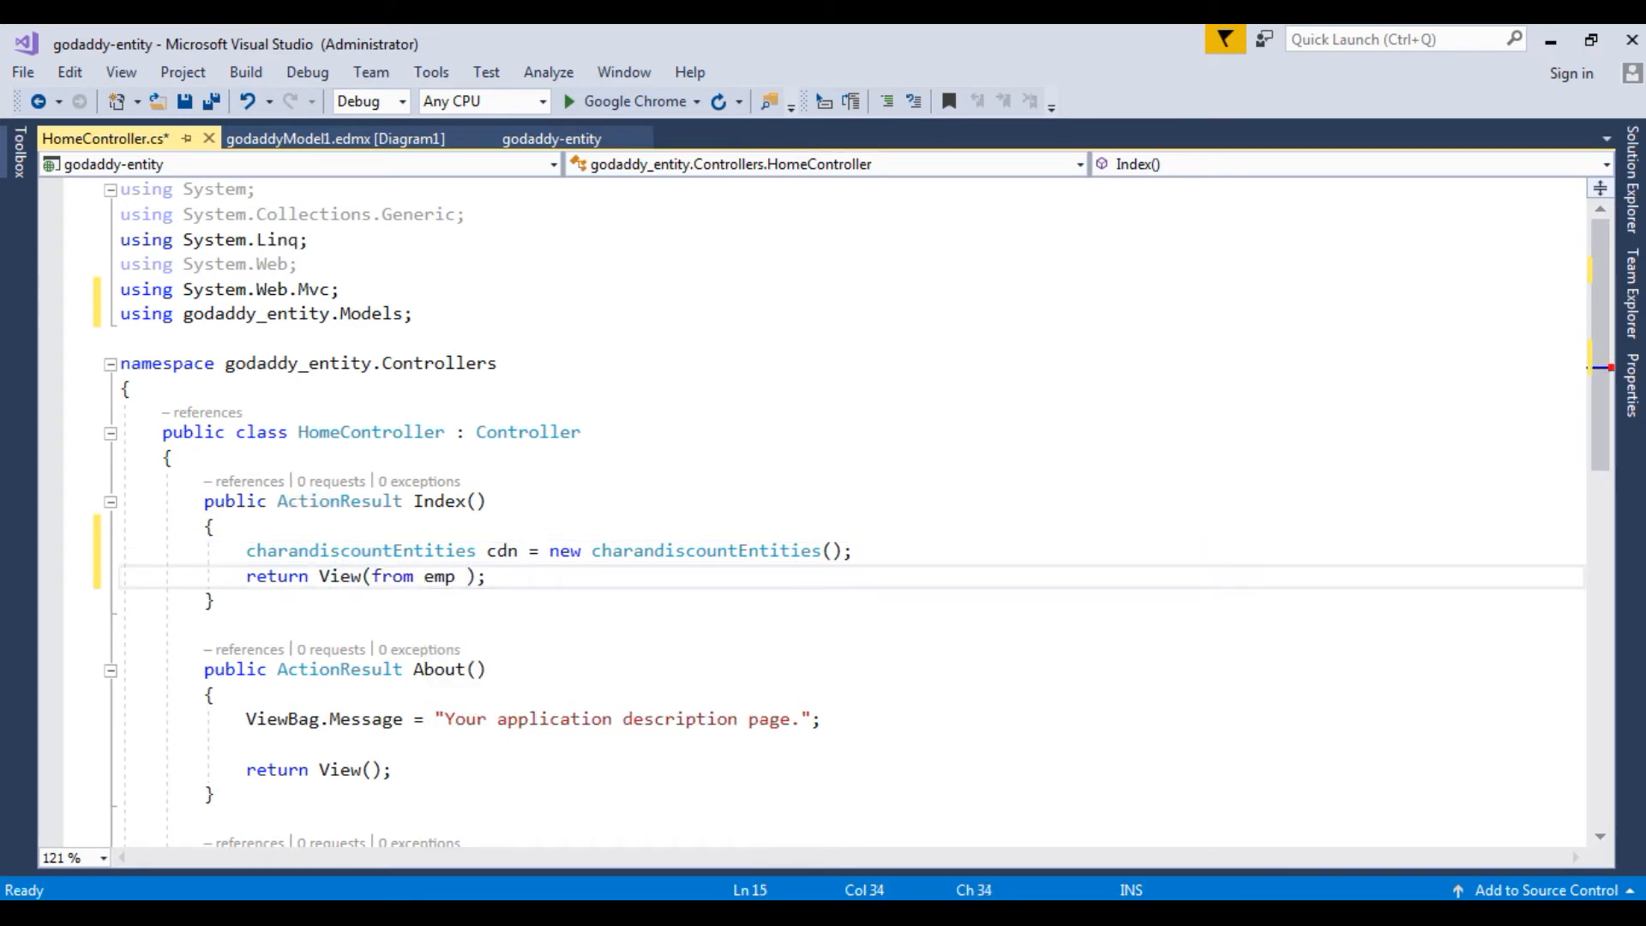
type("in")
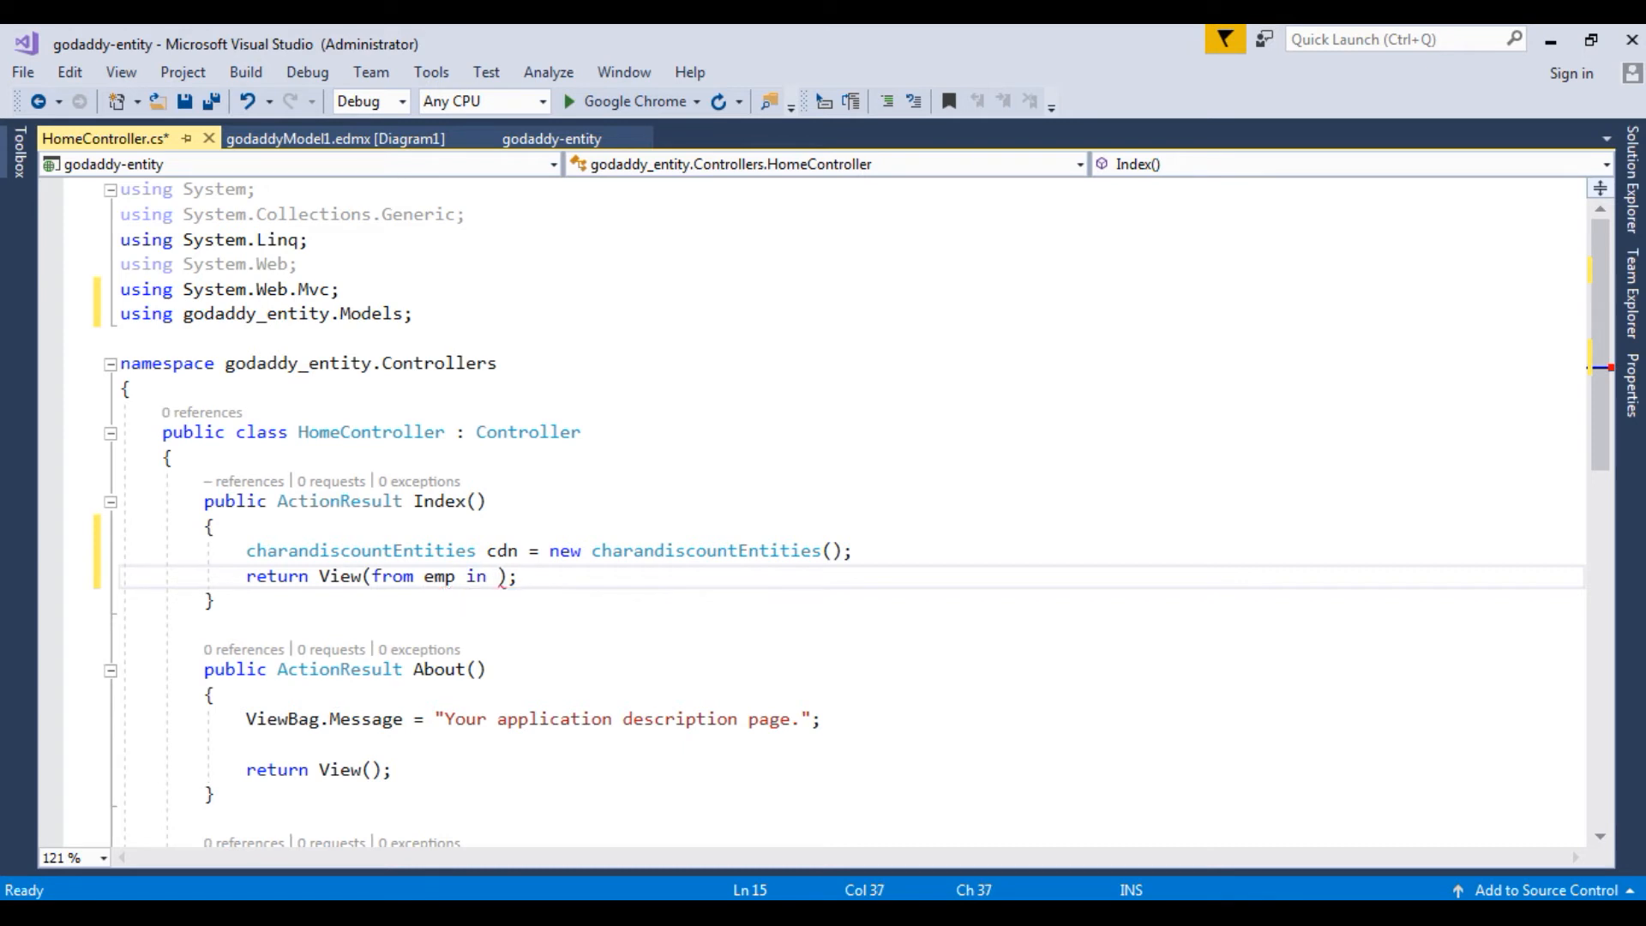
type("cdn.employees")
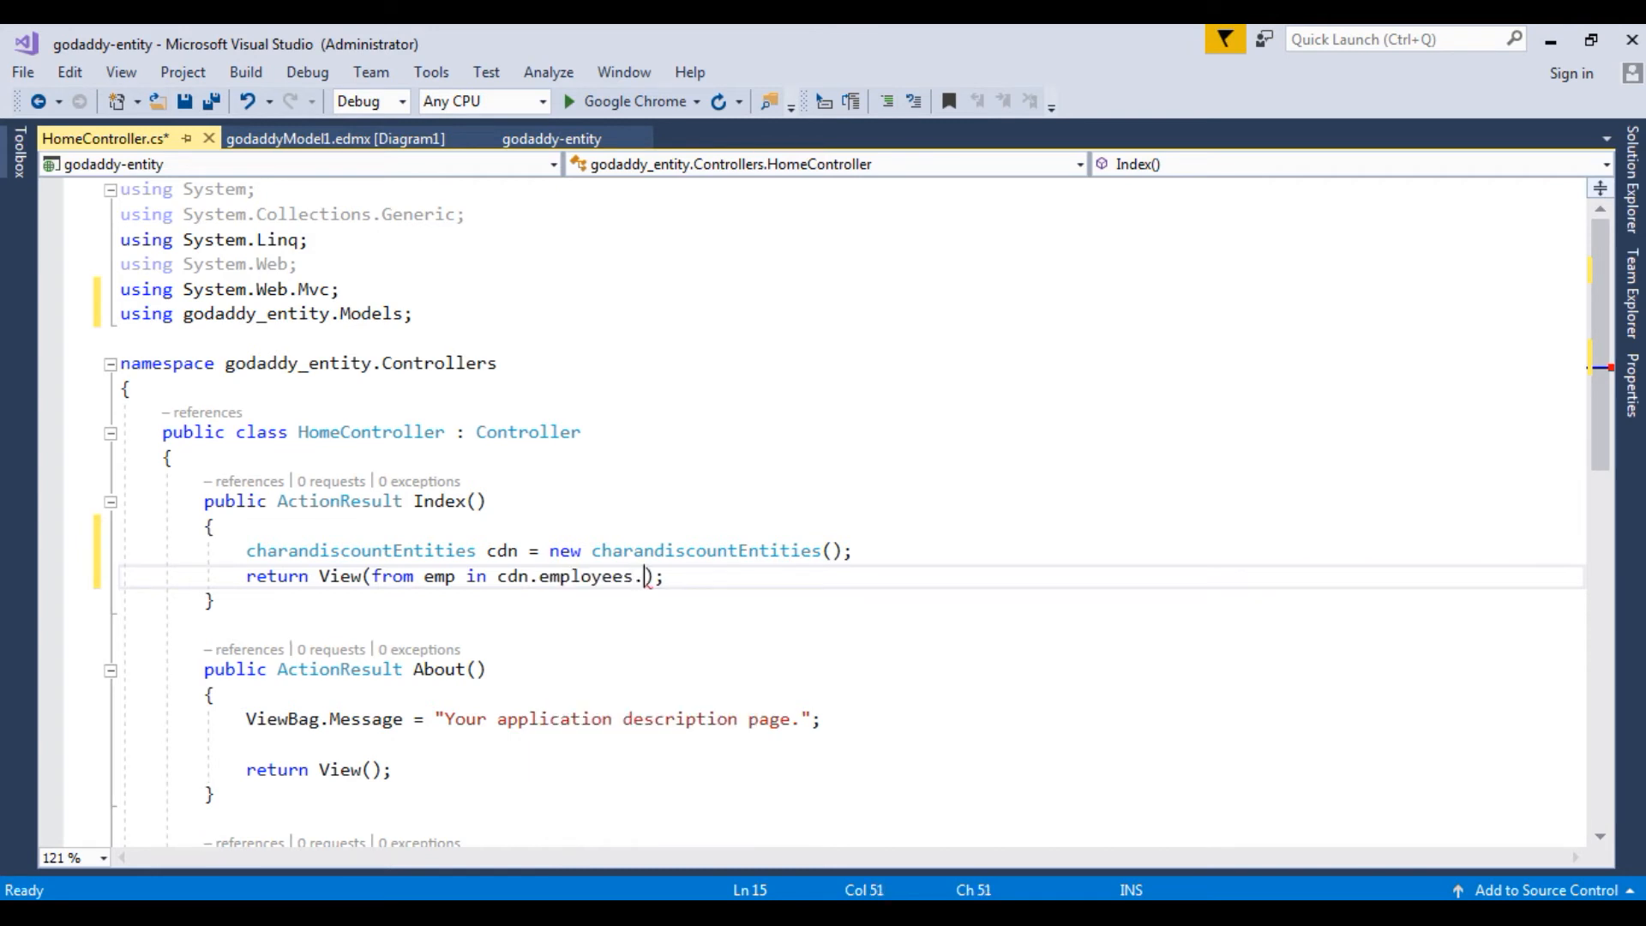
type(".")
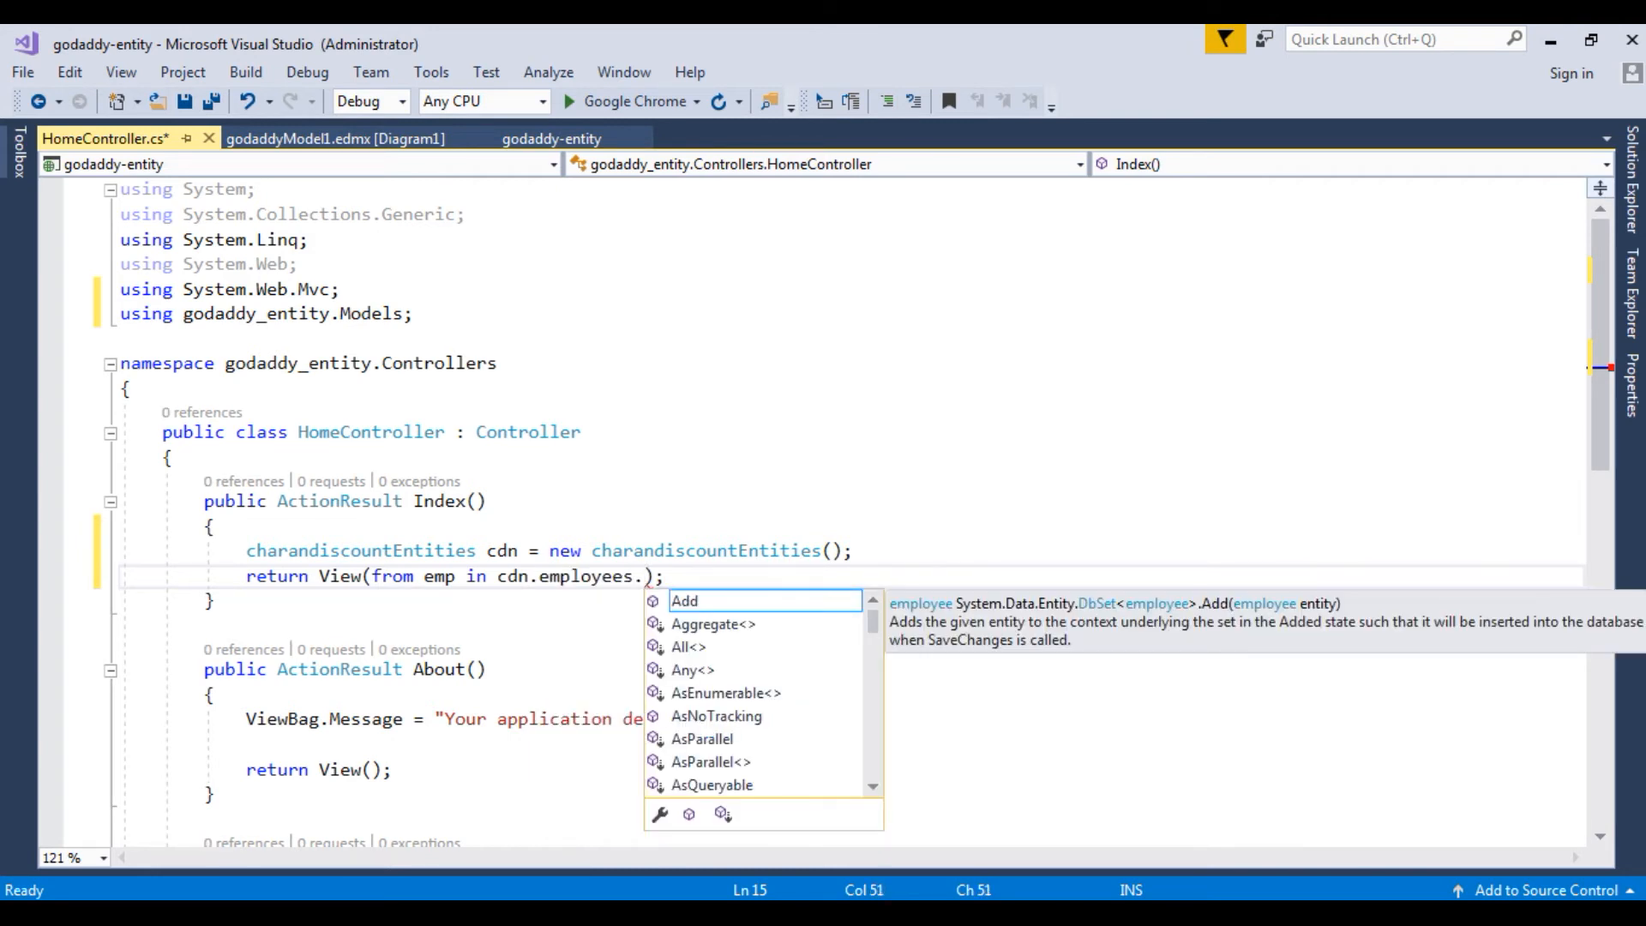
type("toli")
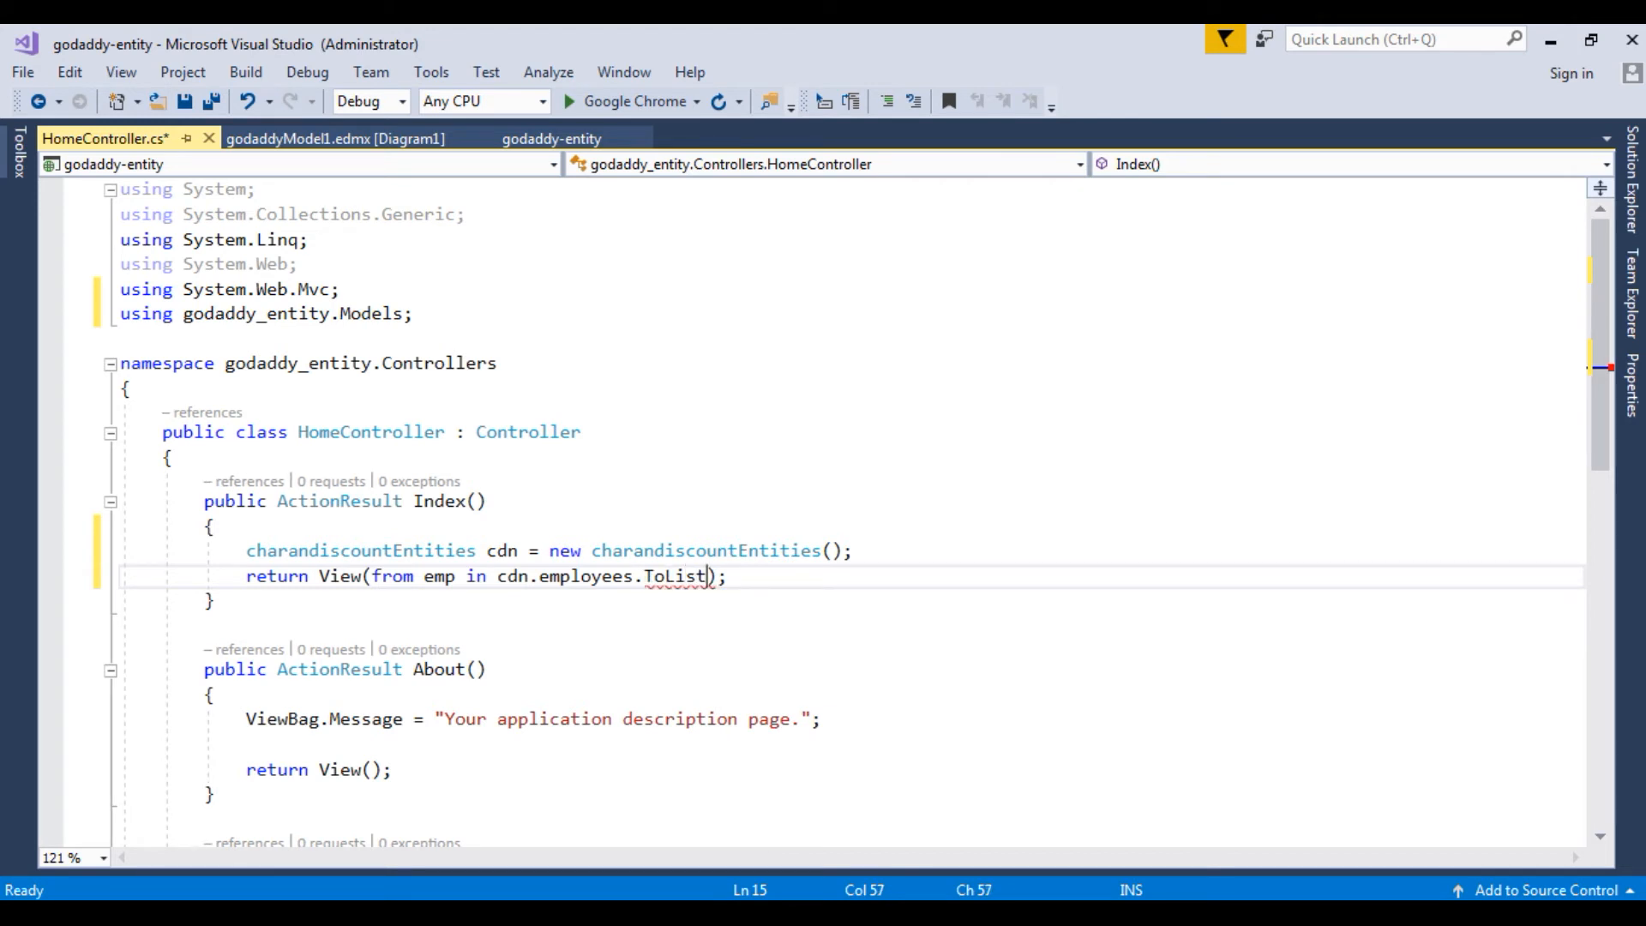
type("()")
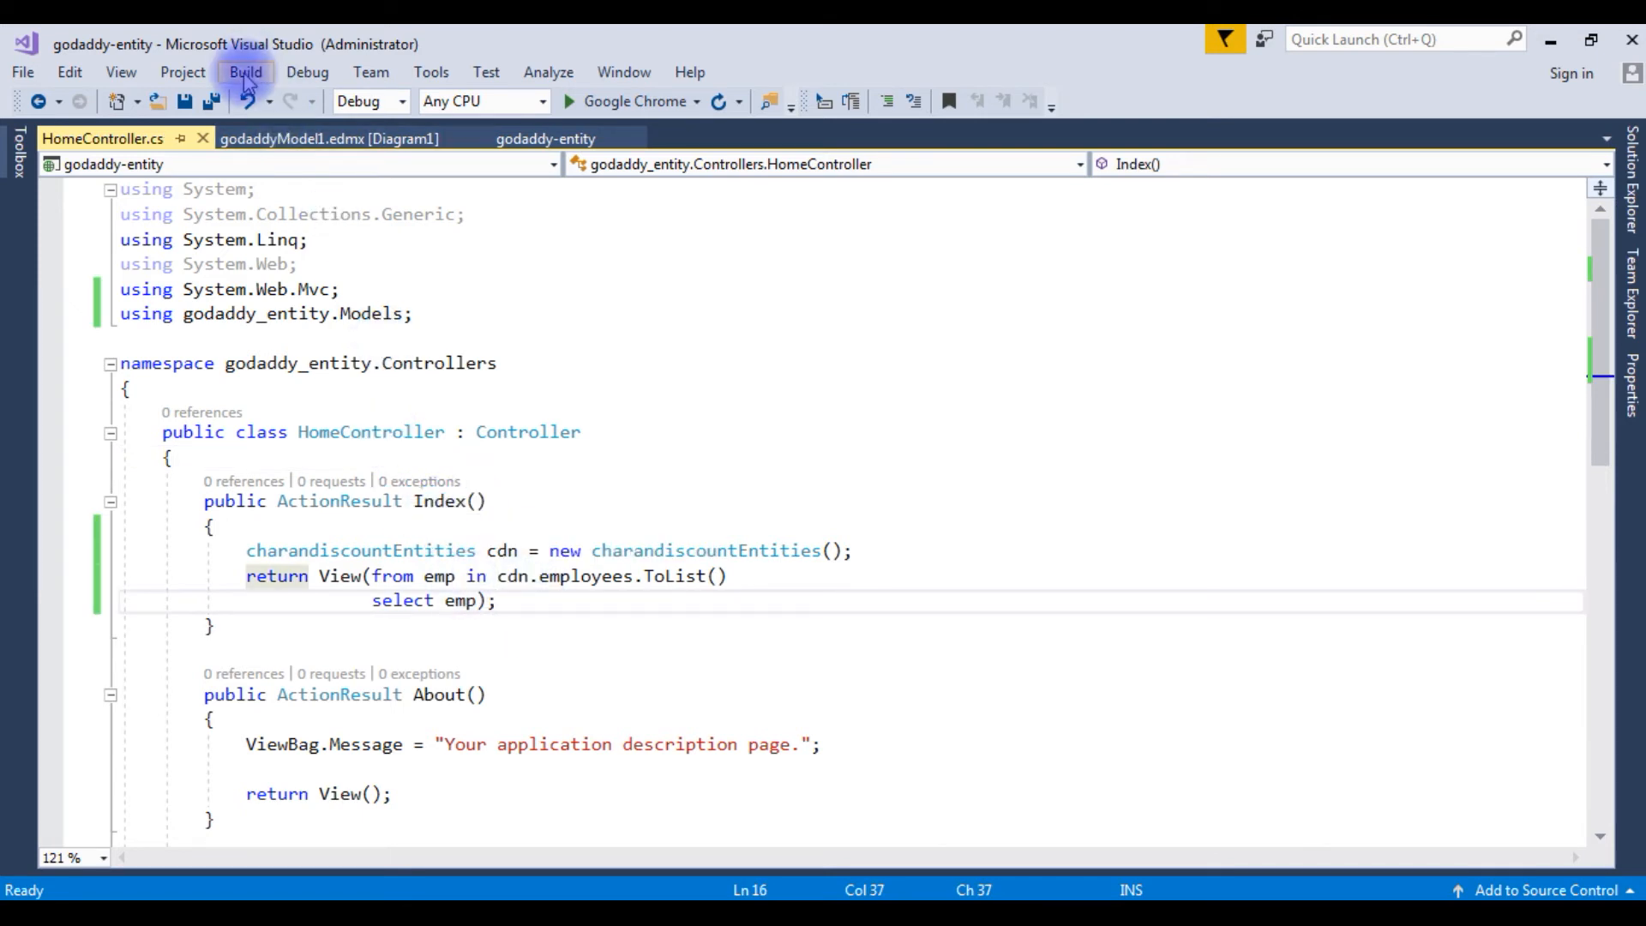
- Build the godaddy-entity solution, then select the Index action name after it succeeds
left_click(244, 71)
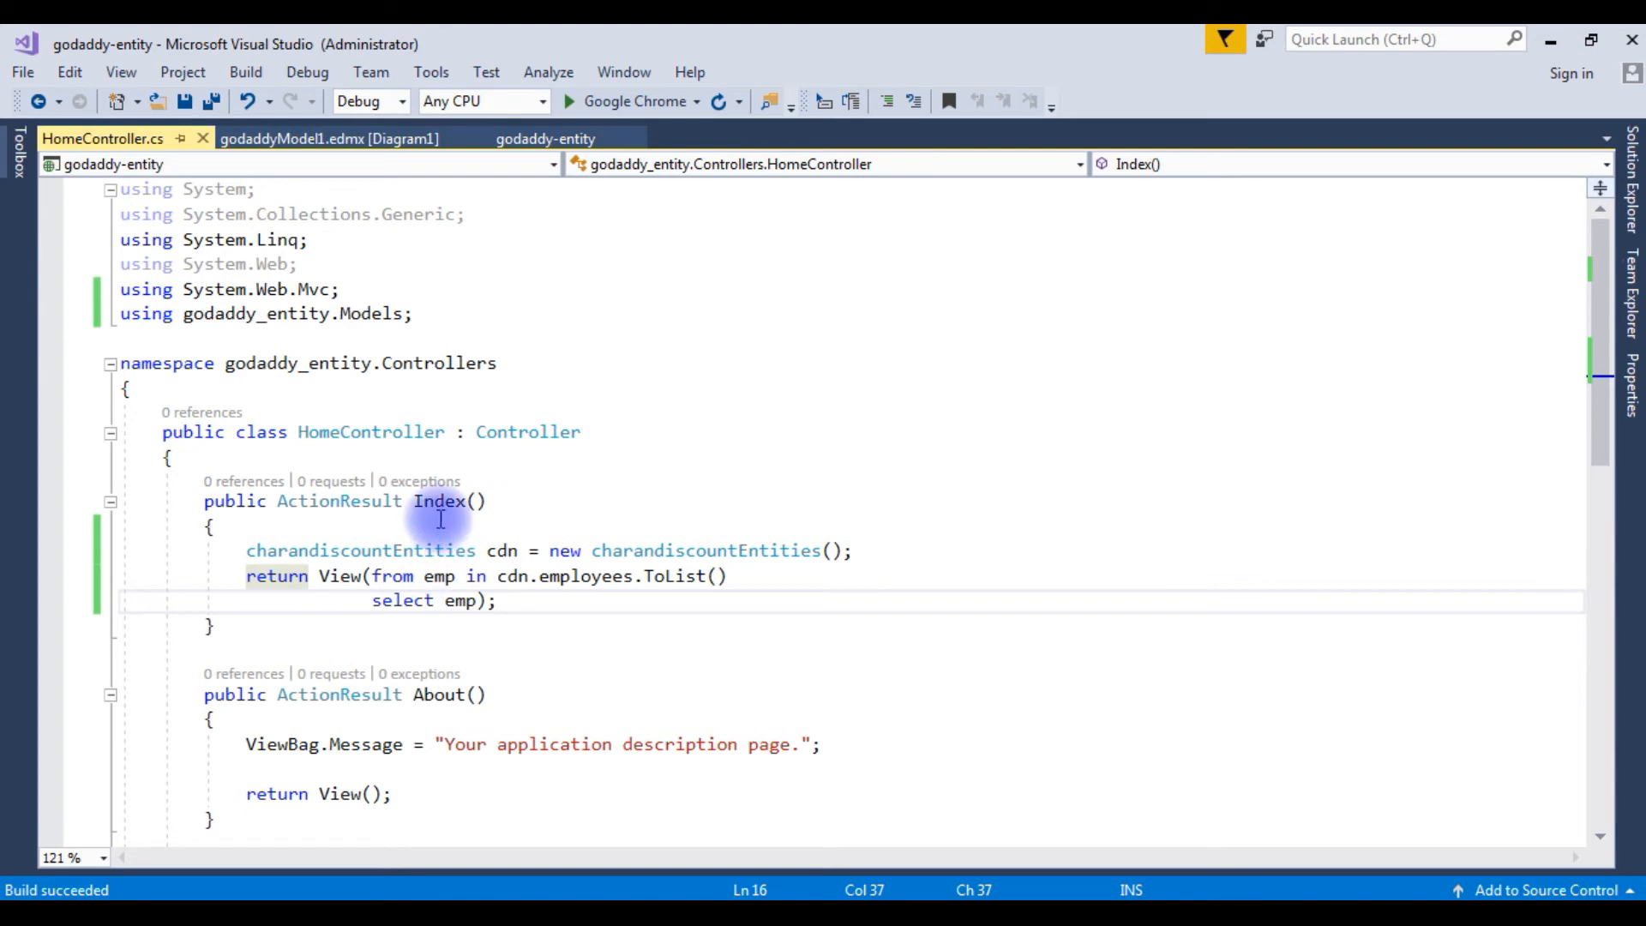
double_click(440, 501)
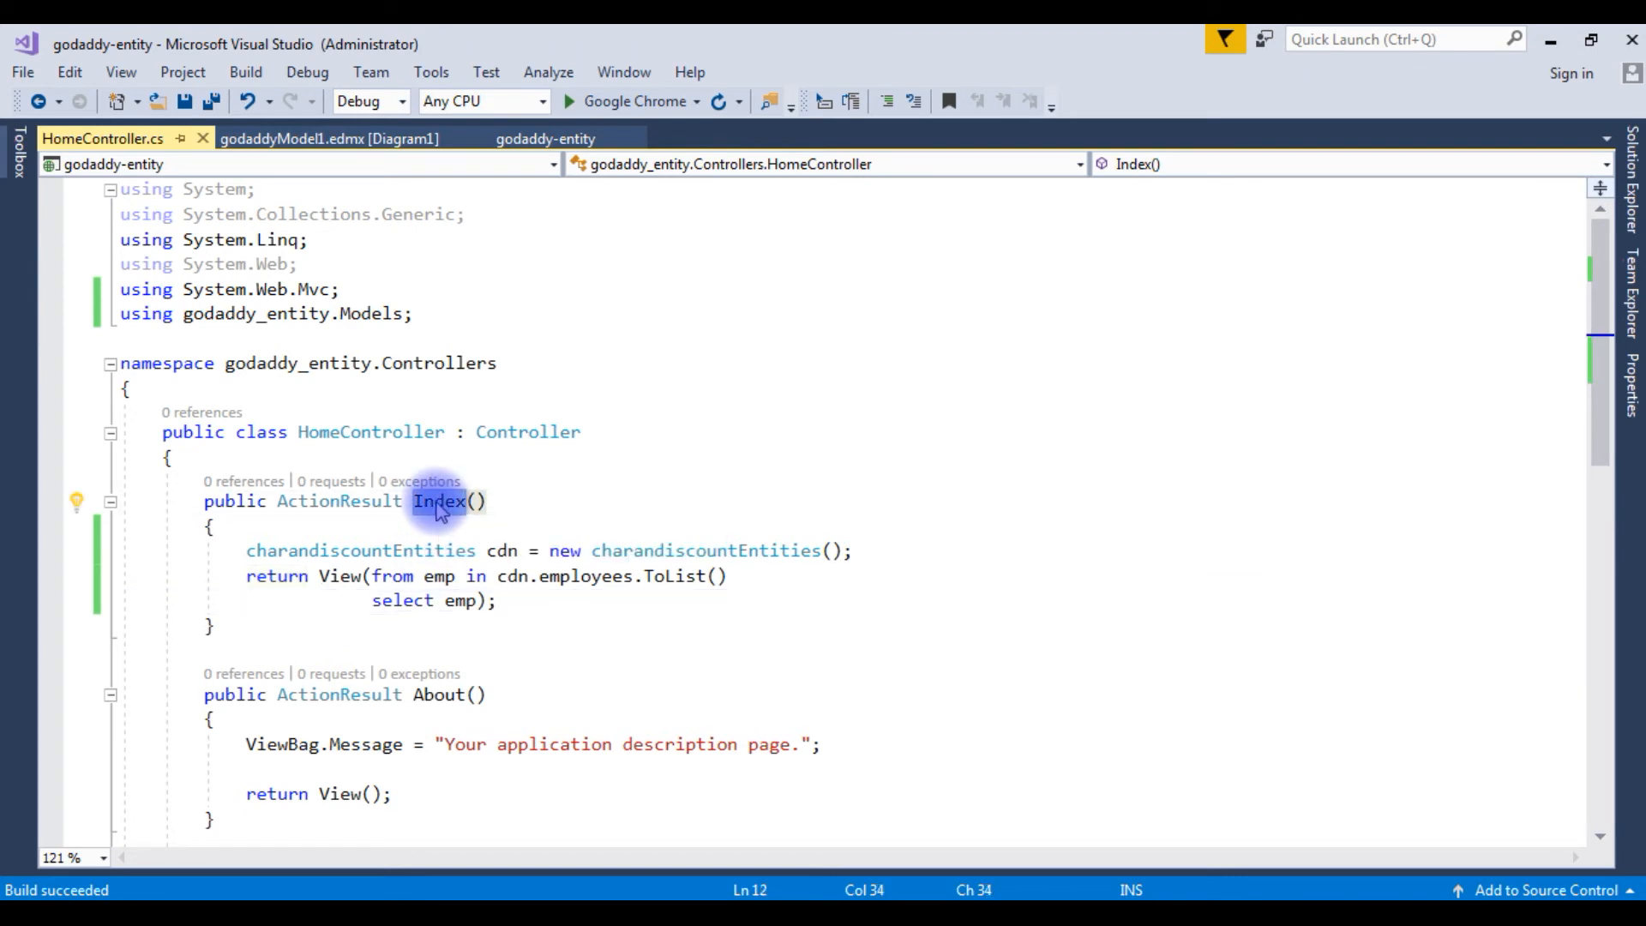
- Add an Index view for the employee model without a layout page, replacing the old one
right_click(438, 501)
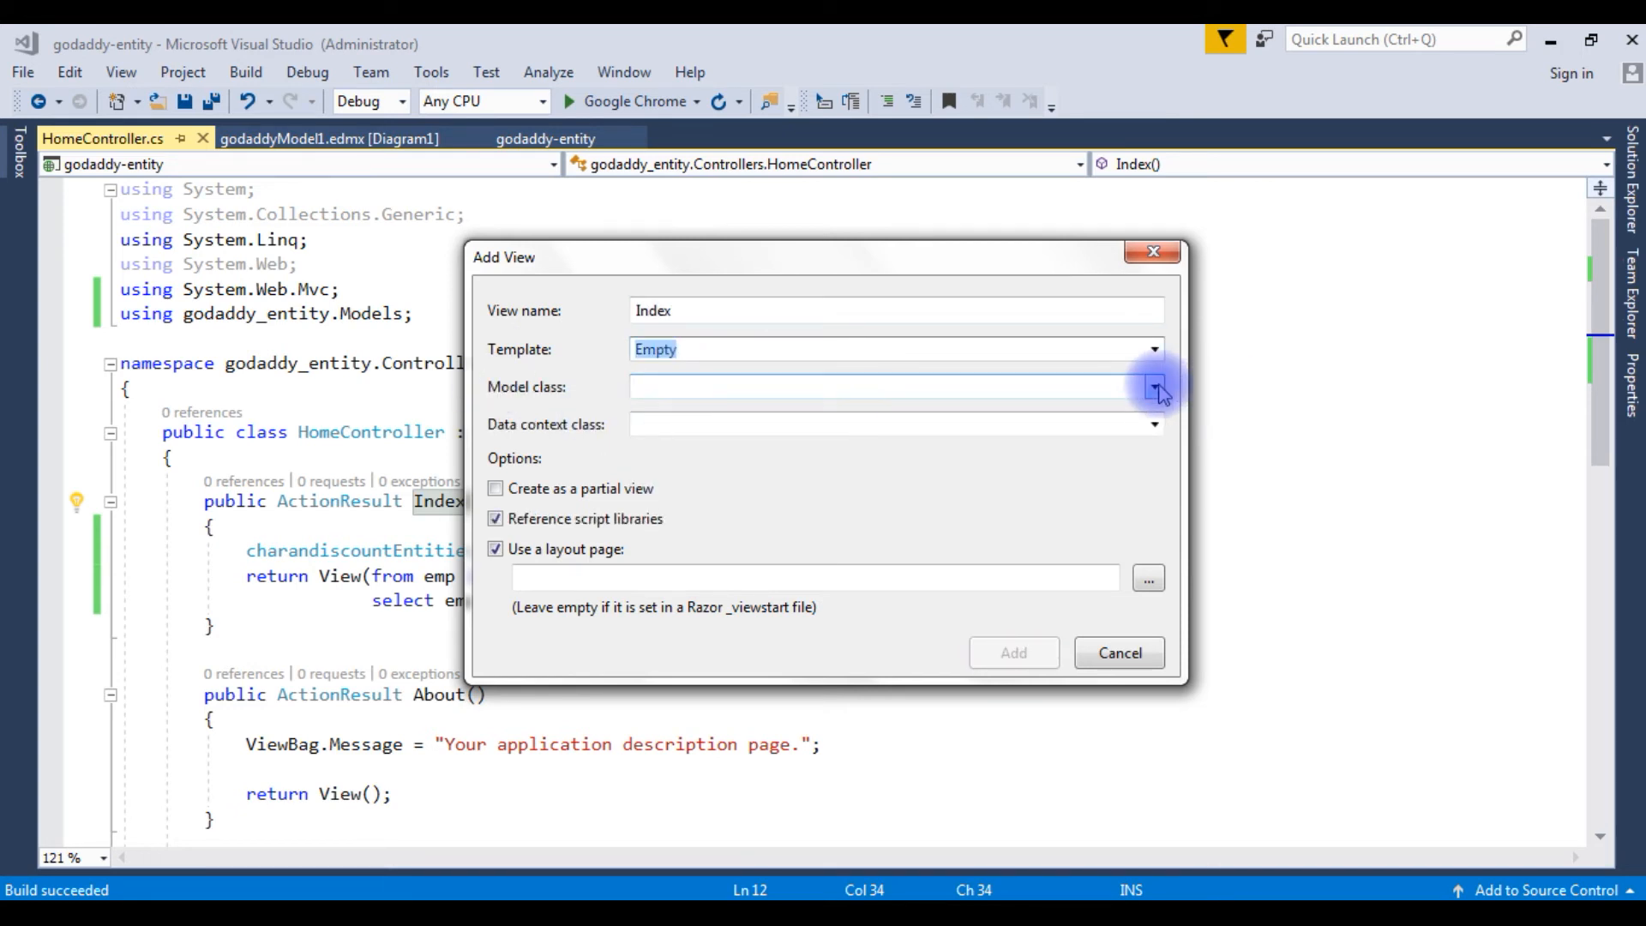
left_click(1152, 386)
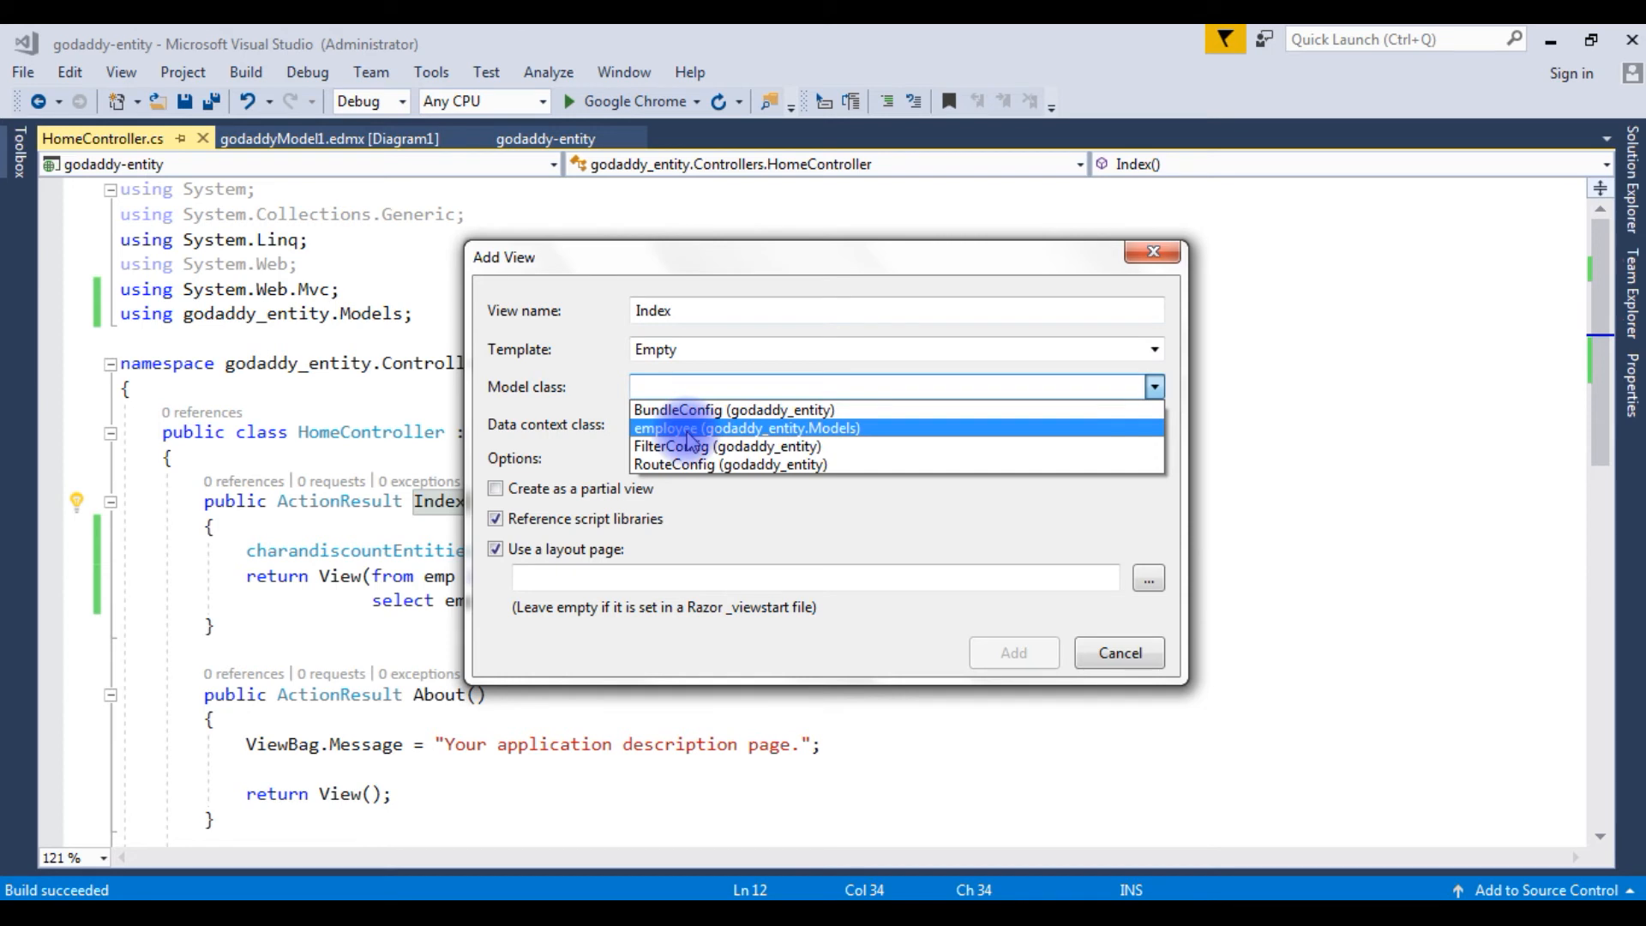
left_click(729, 427)
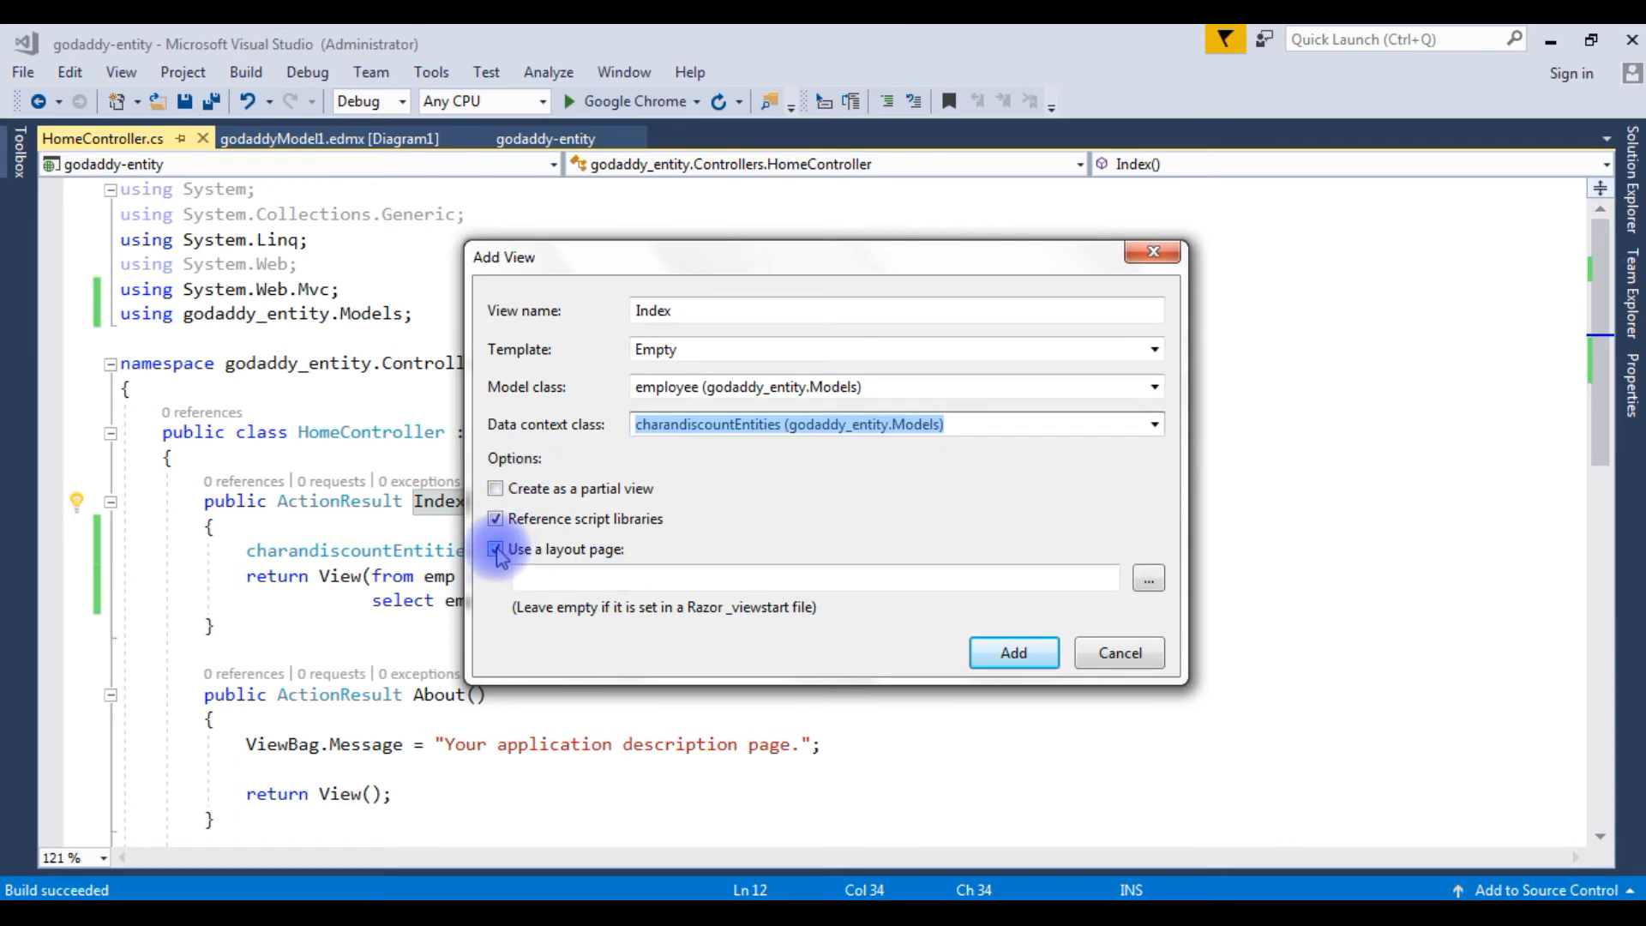
left_click(495, 549)
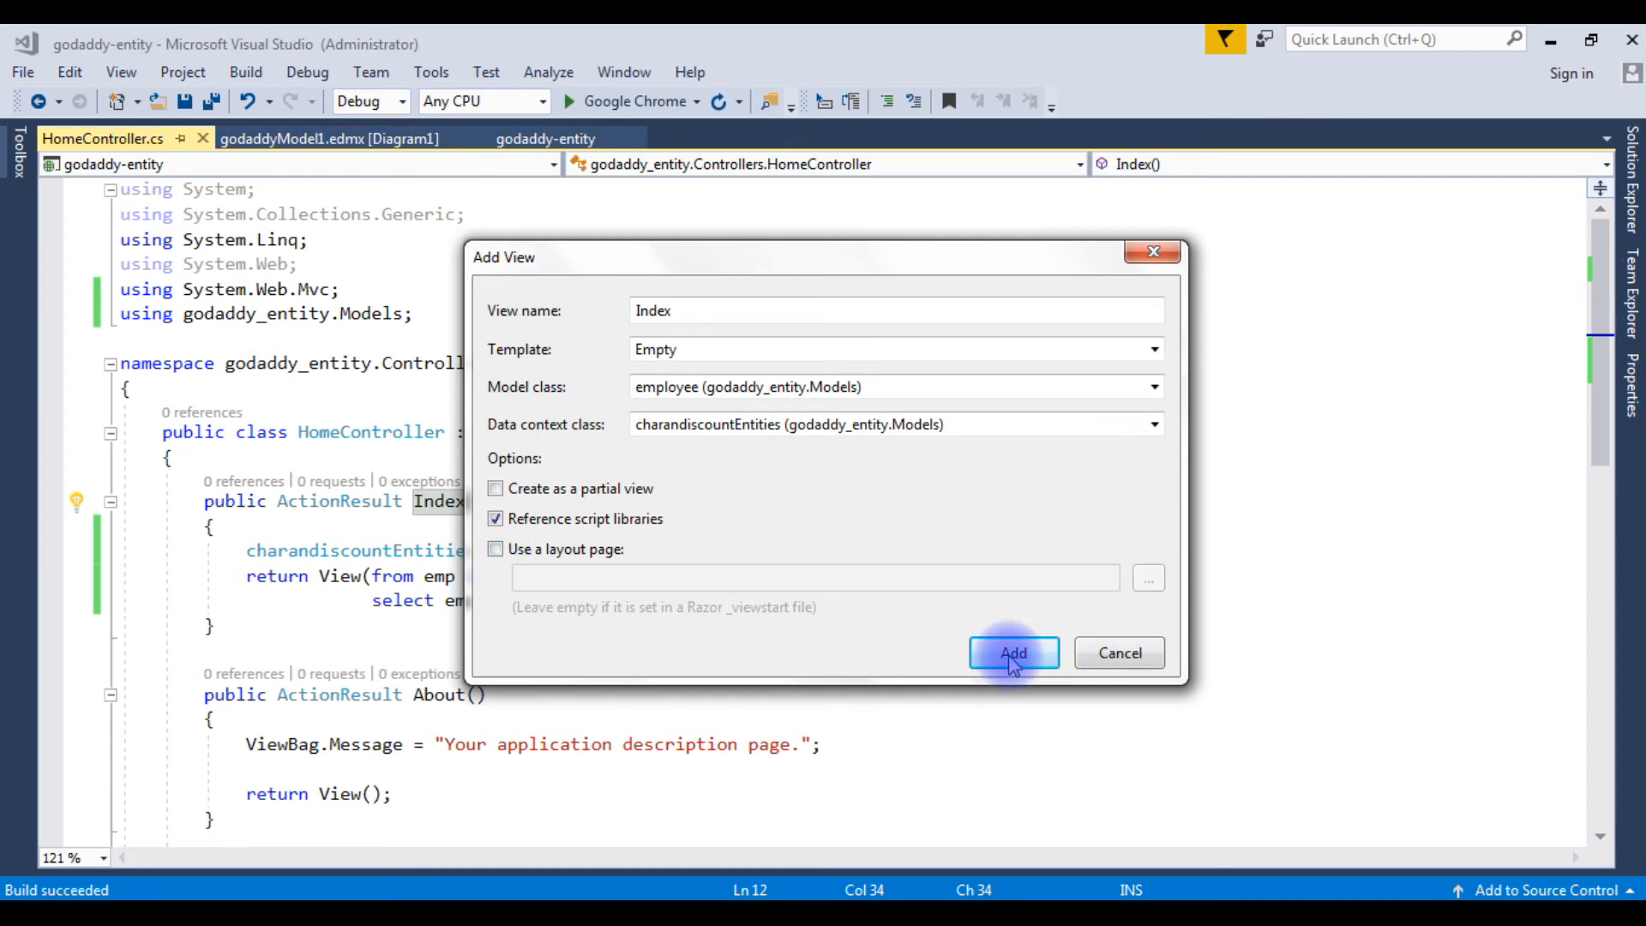
left_click(1011, 652)
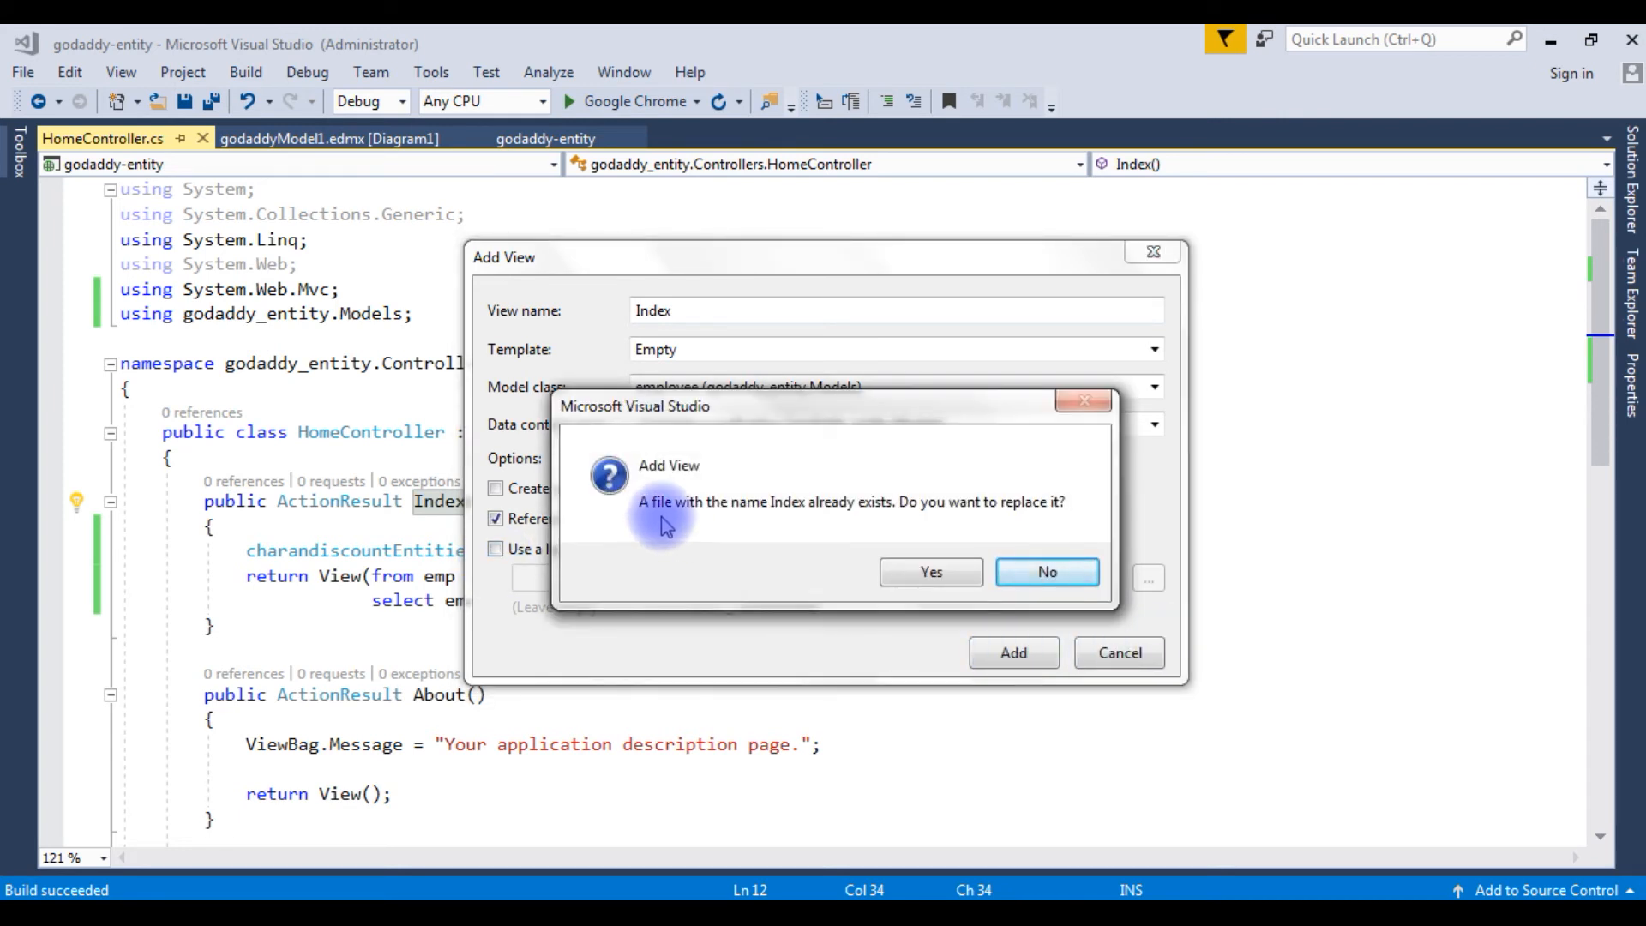
mouse_move(801, 522)
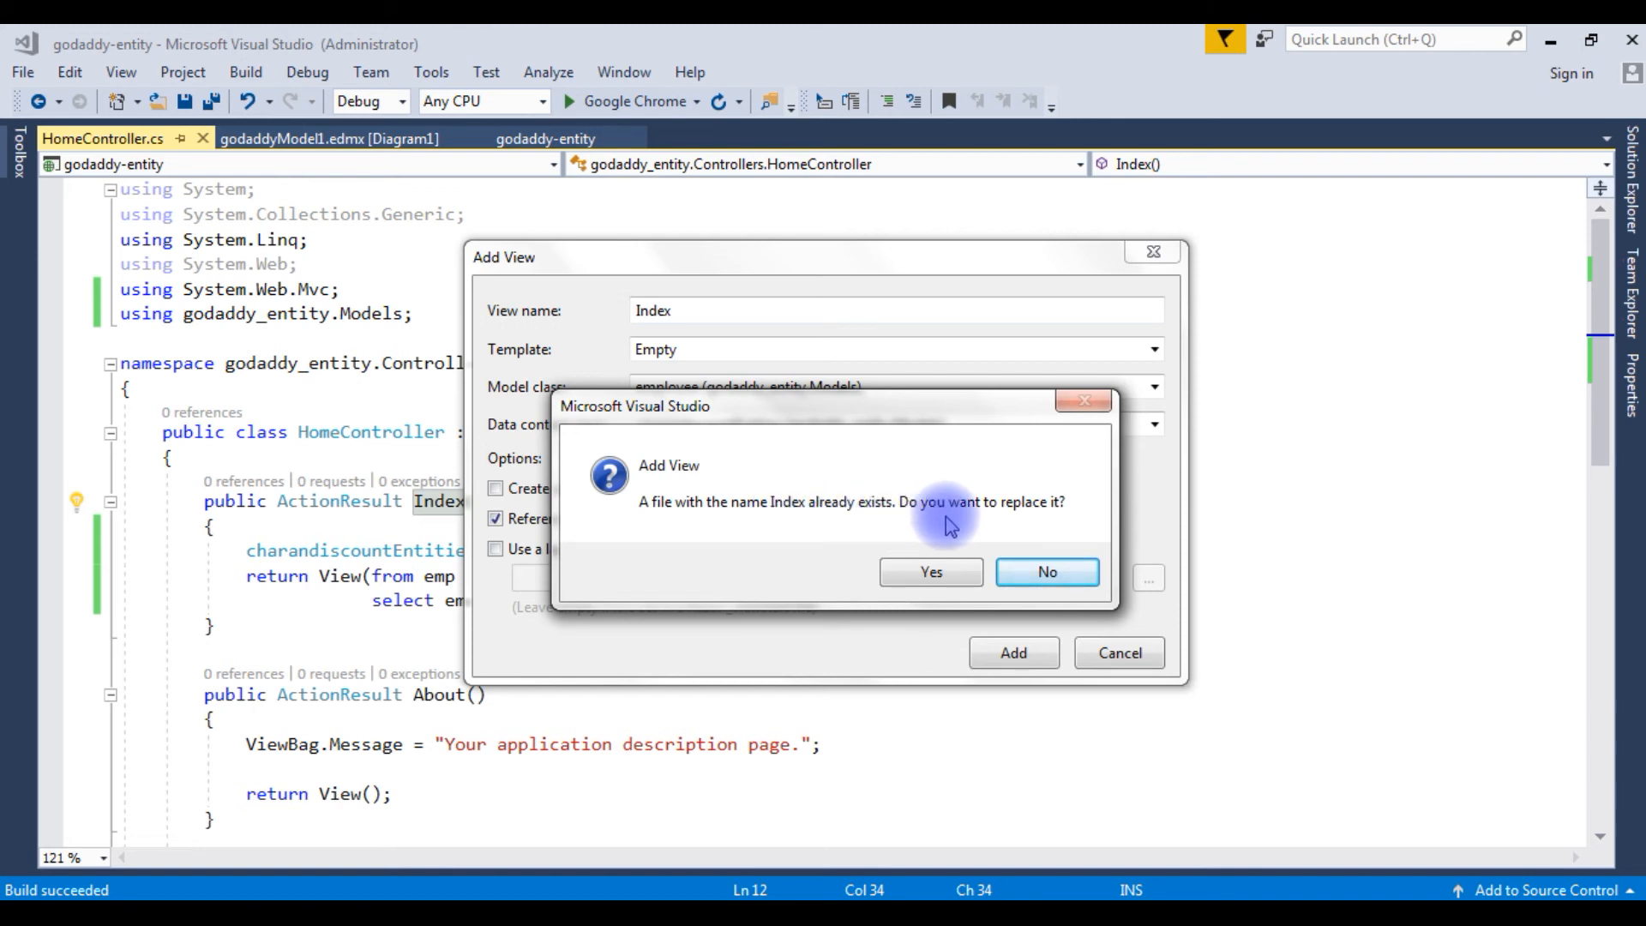
left_click(930, 572)
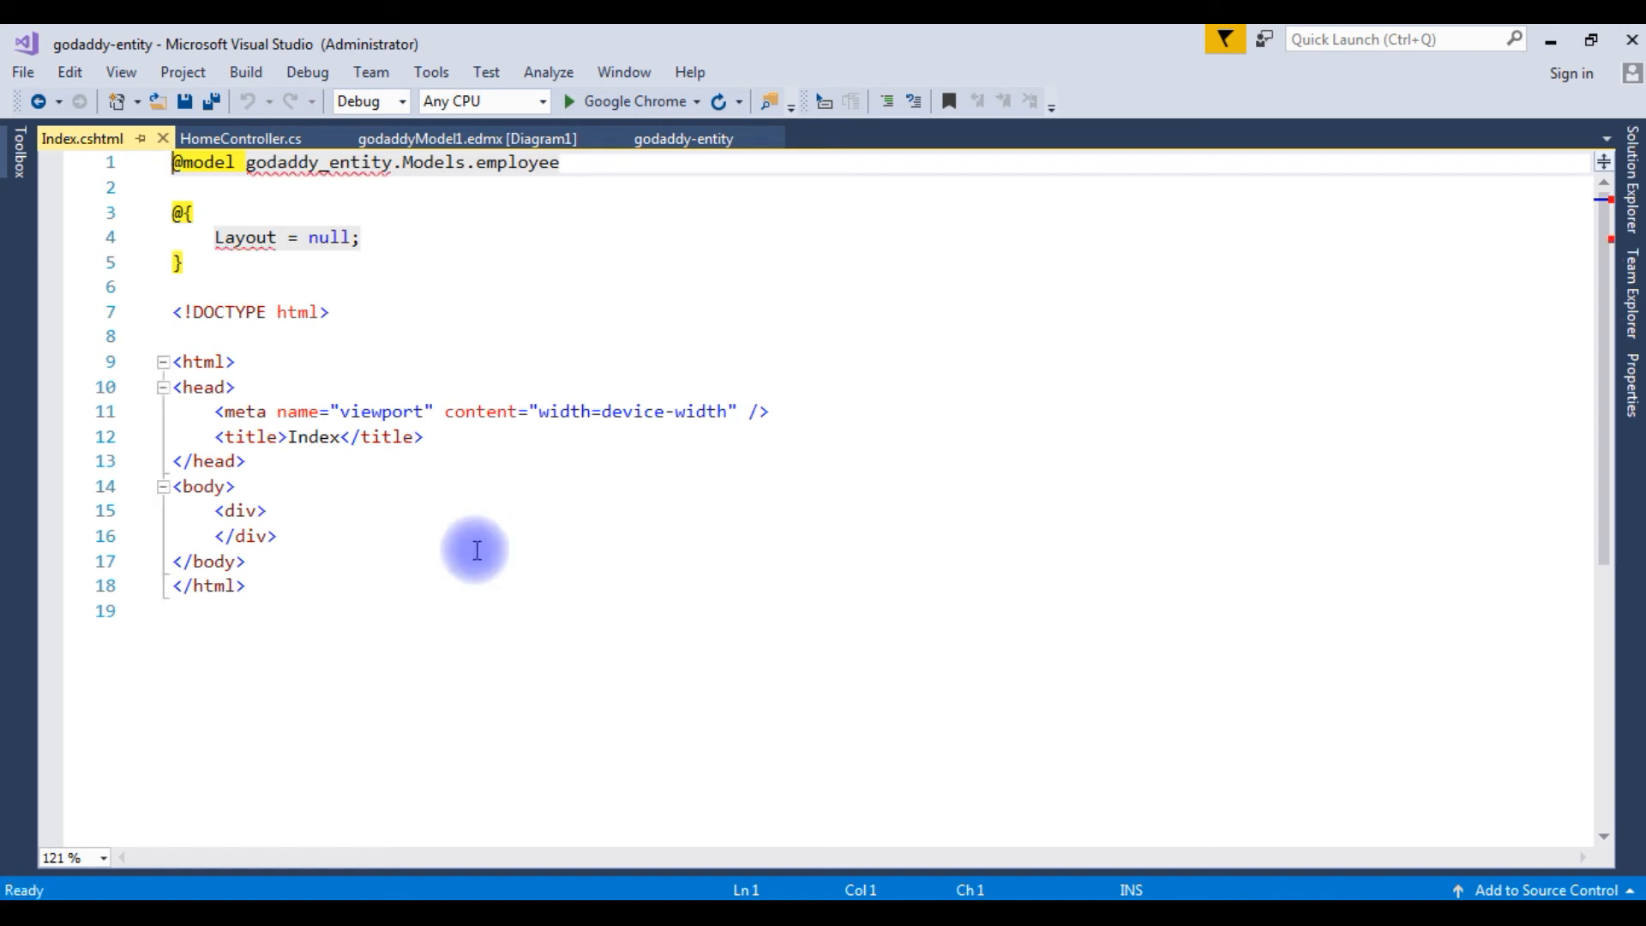
mouse_move(293, 411)
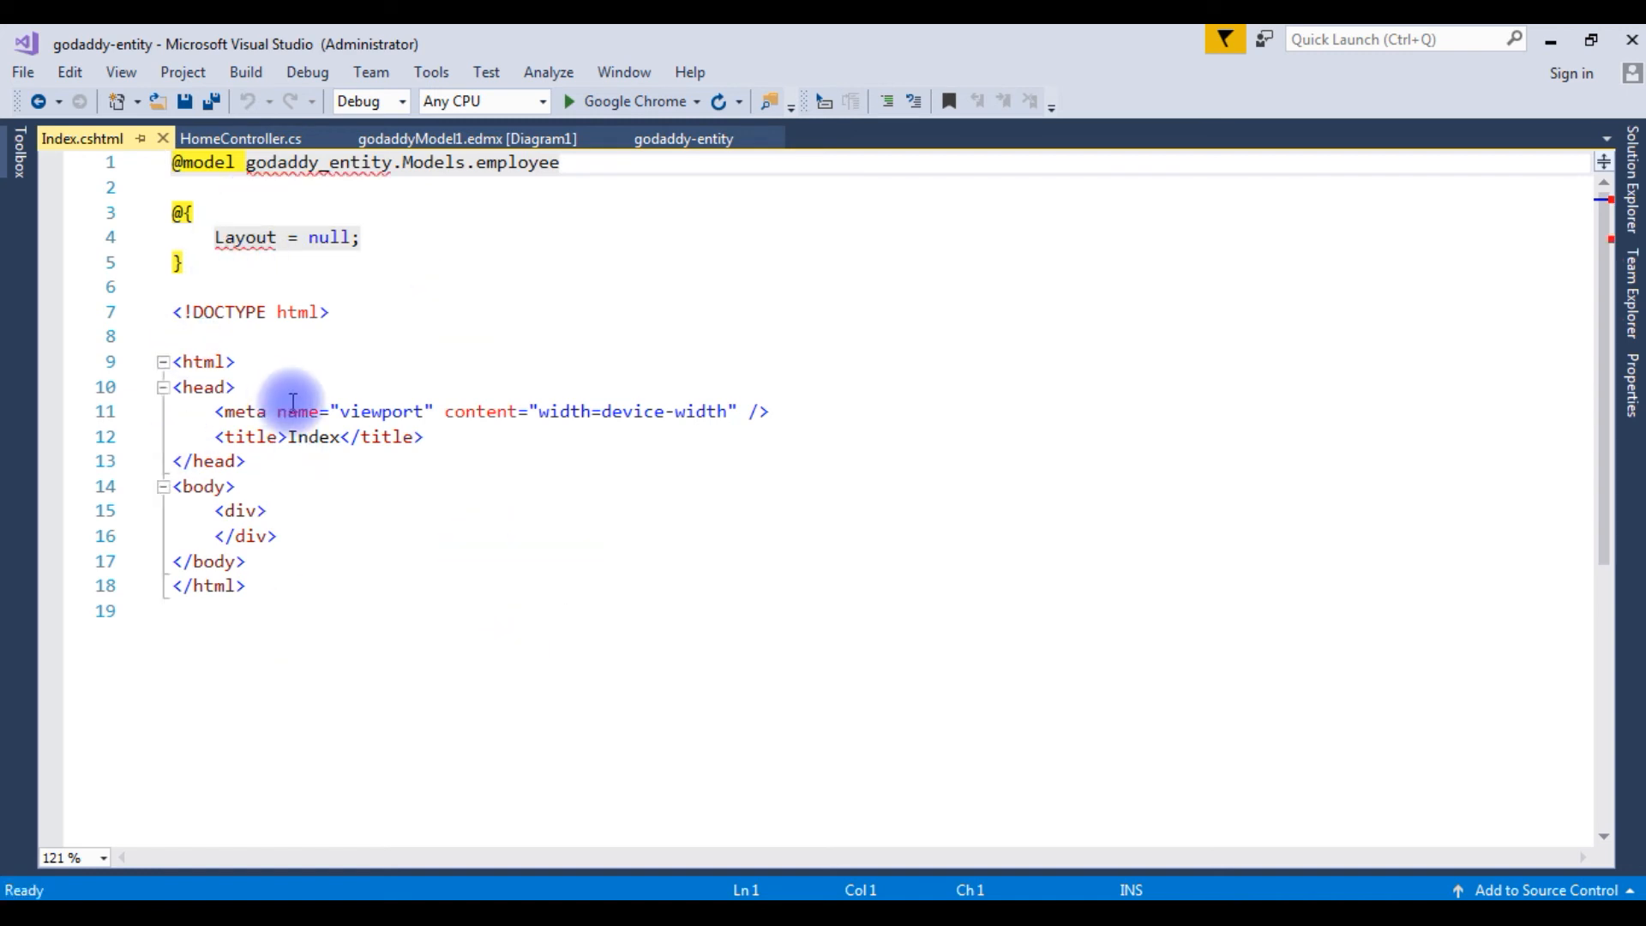
mouse_move(294, 162)
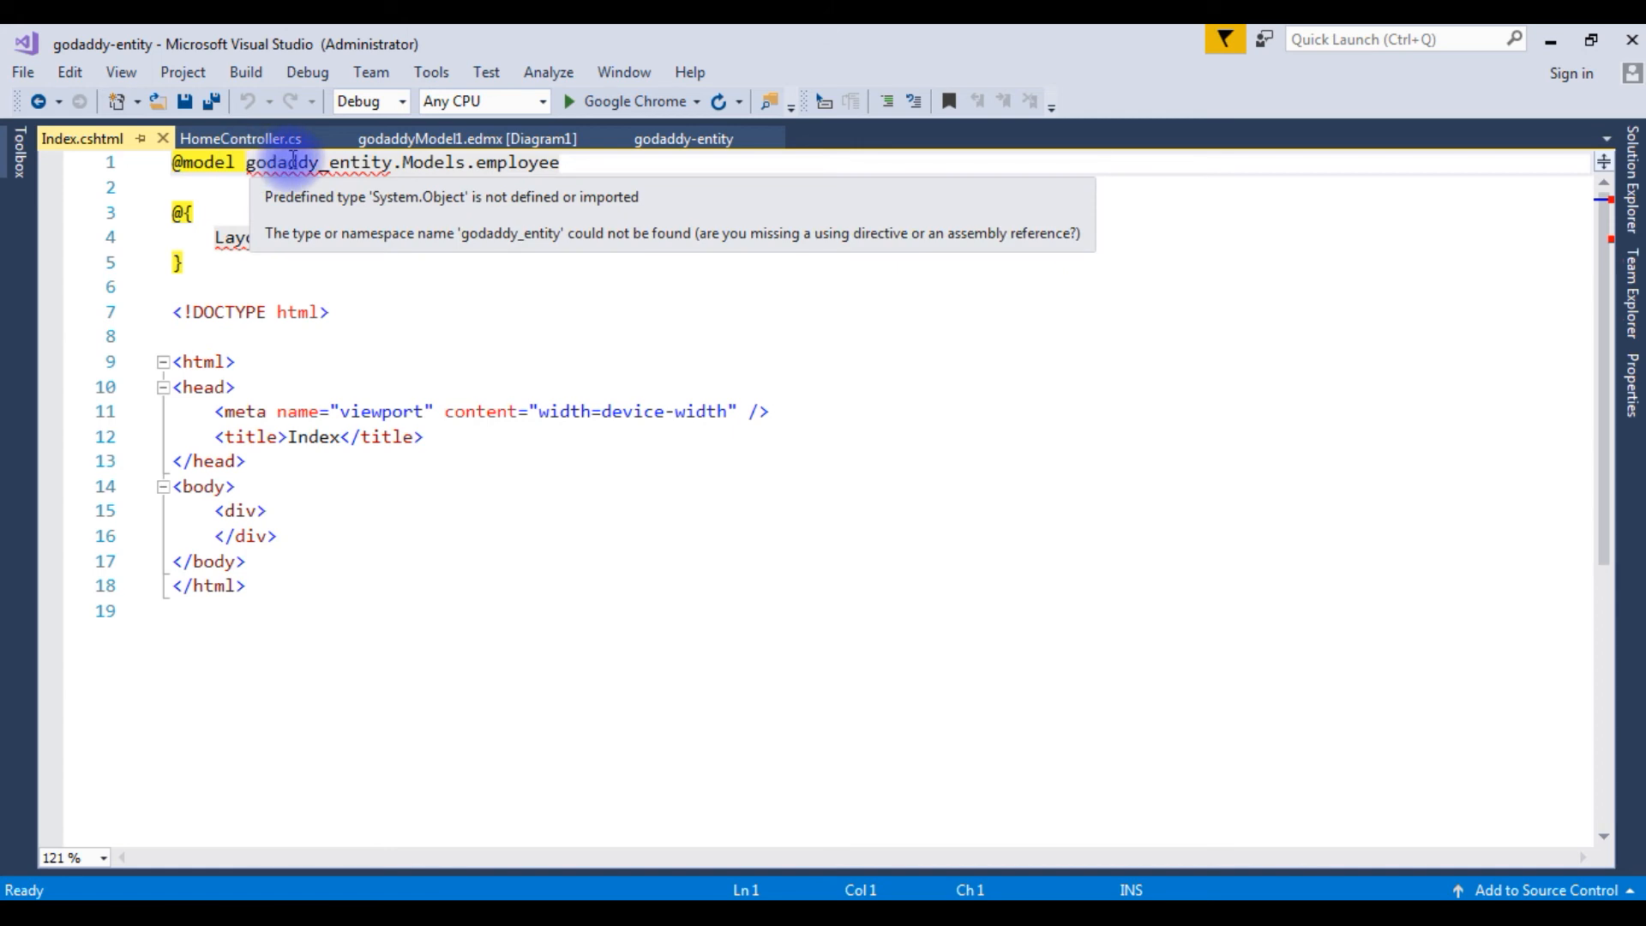
left_click(406, 210)
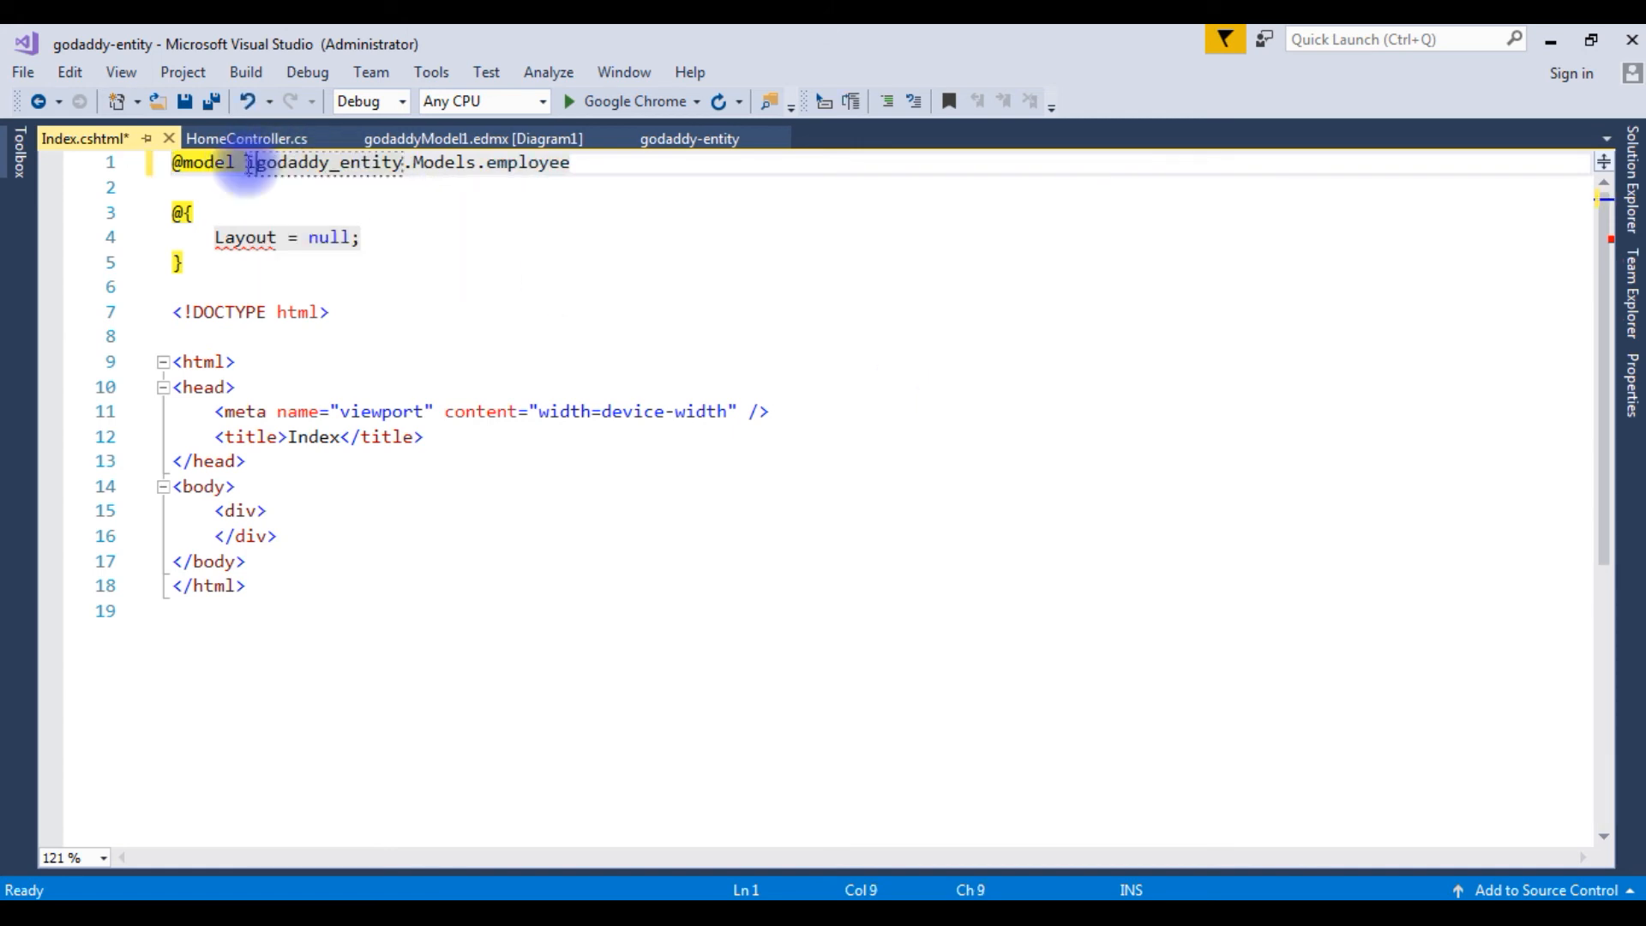
type("IEnumerable")
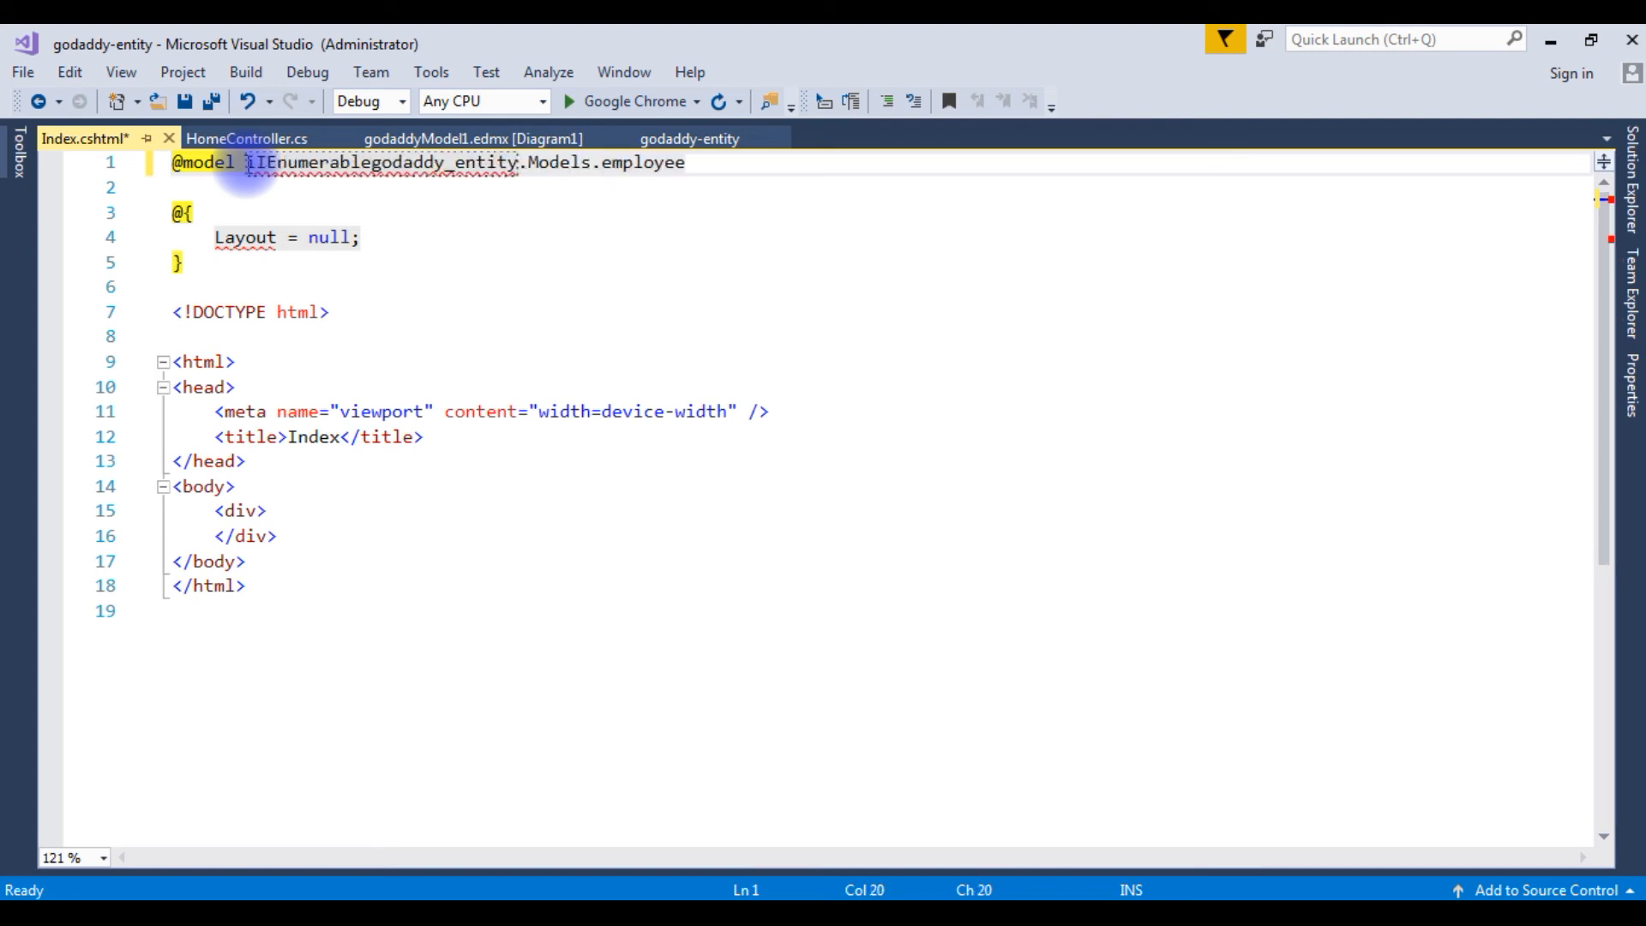
type("<")
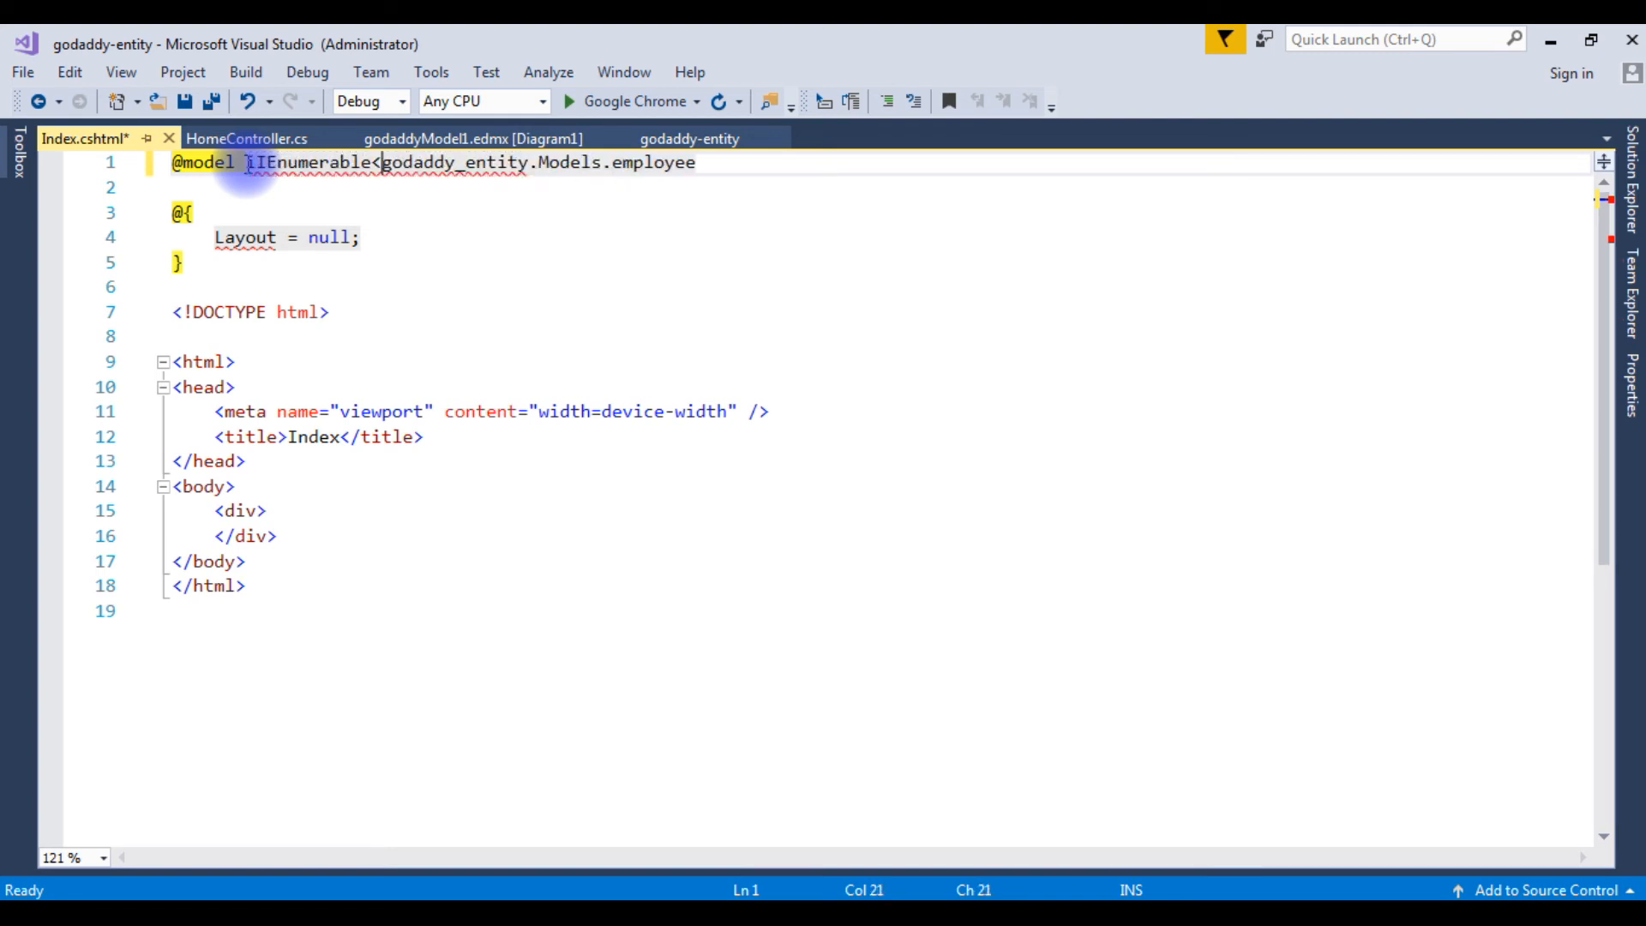
type(">")
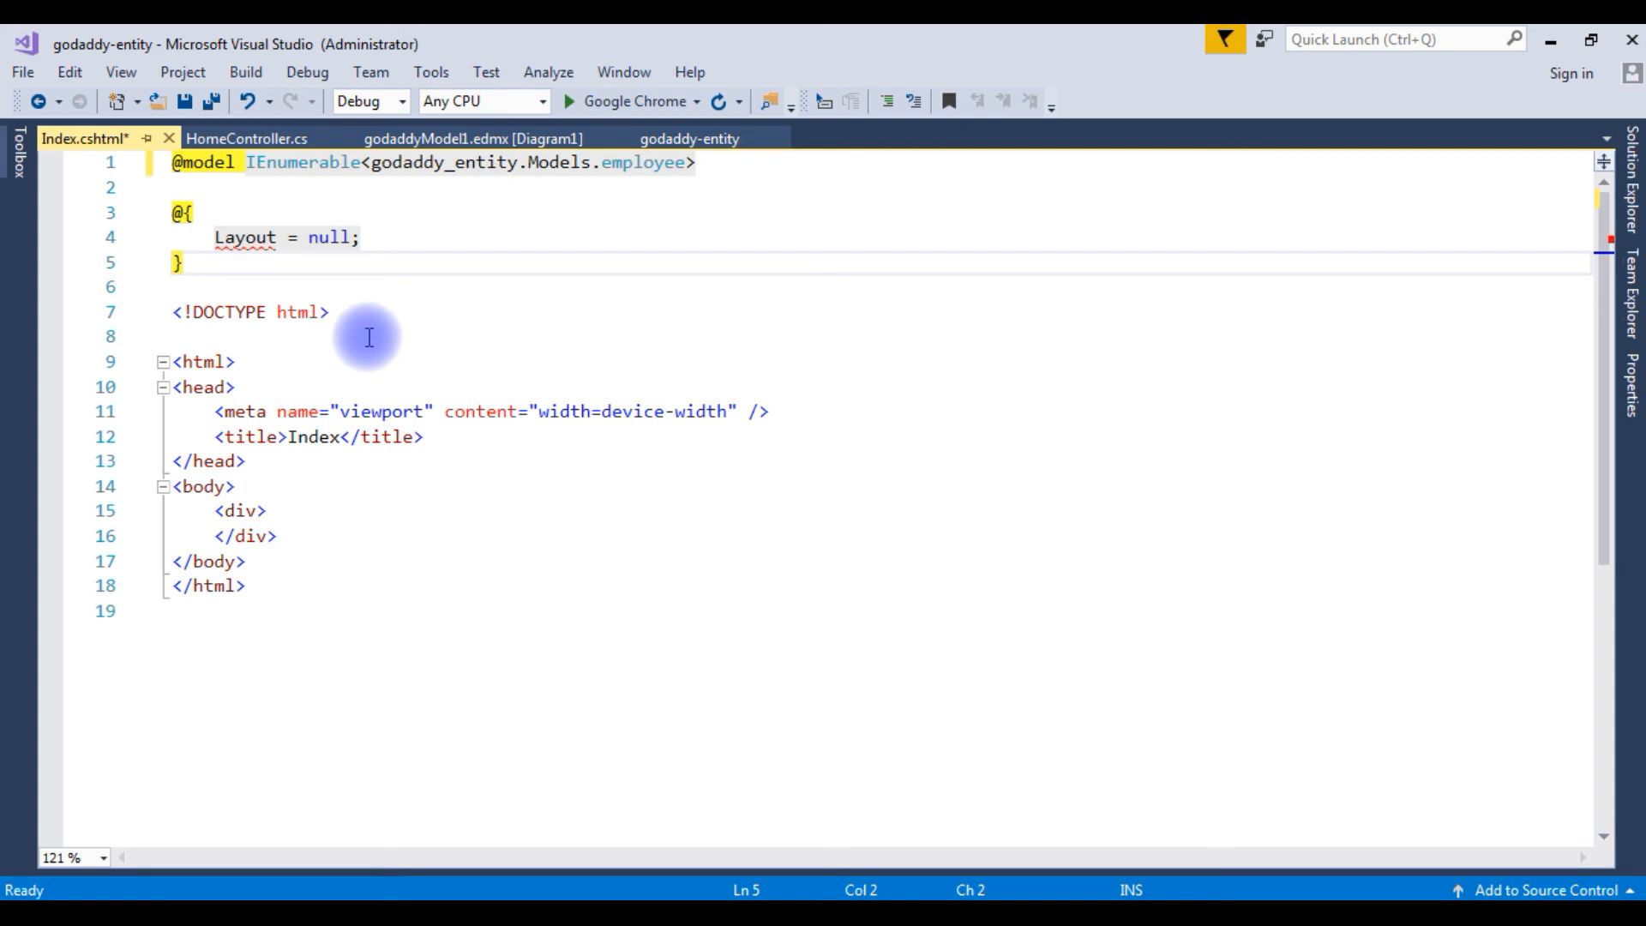
mouse_move(239, 511)
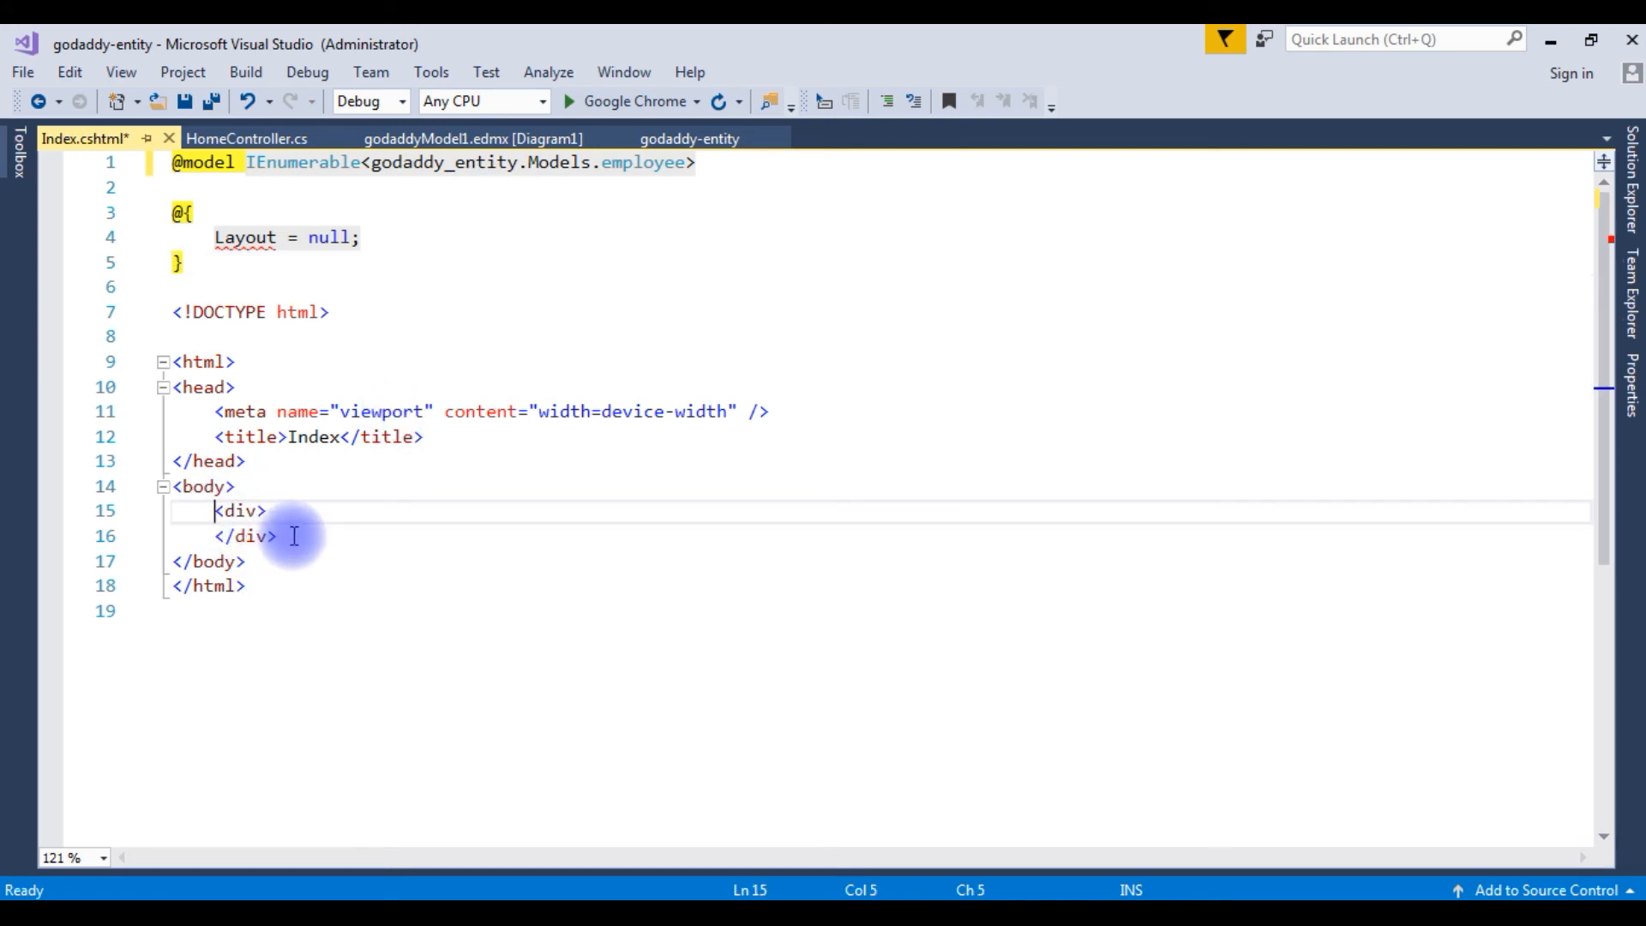
key("Delete")
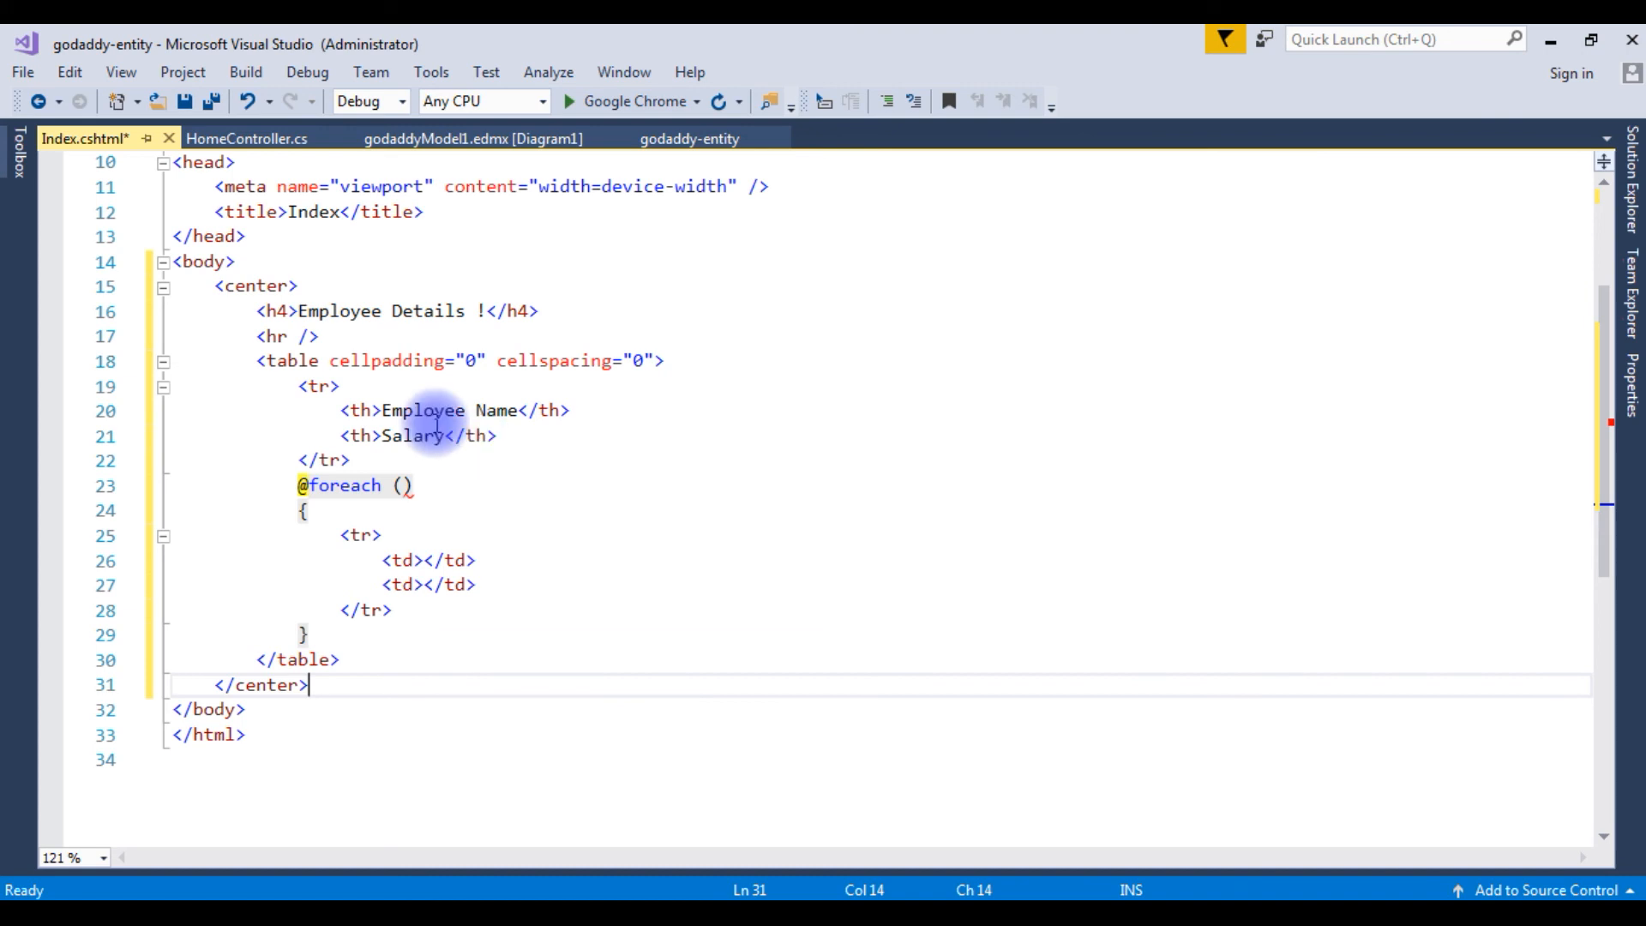
mouse_move(584, 515)
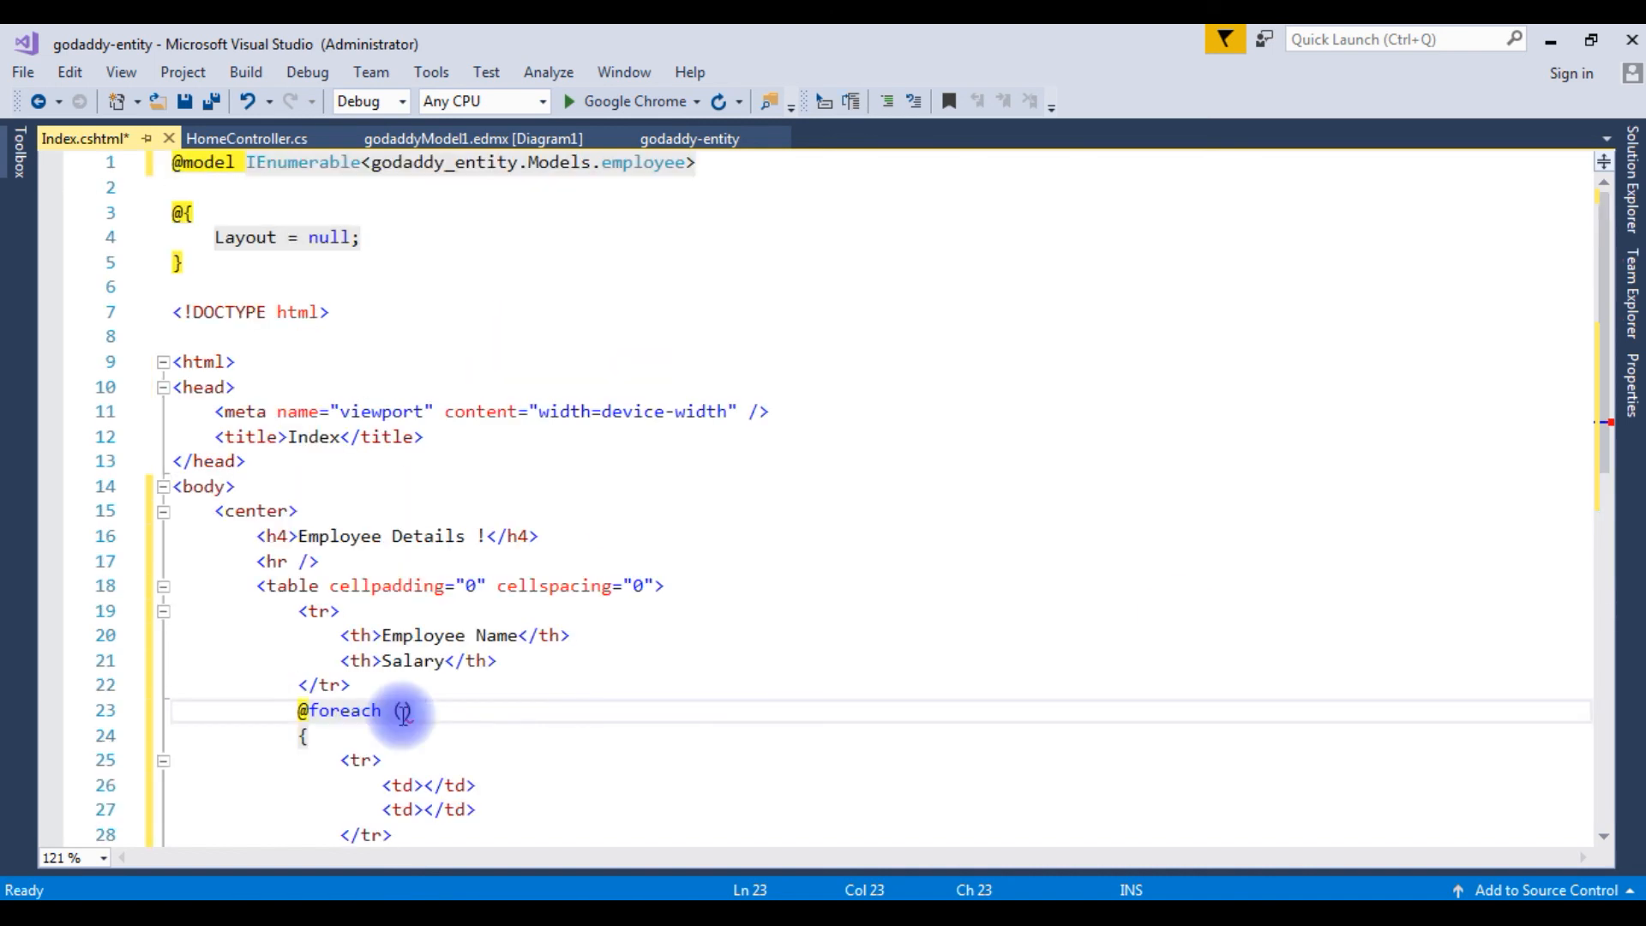
type("godaddy_entity.m")
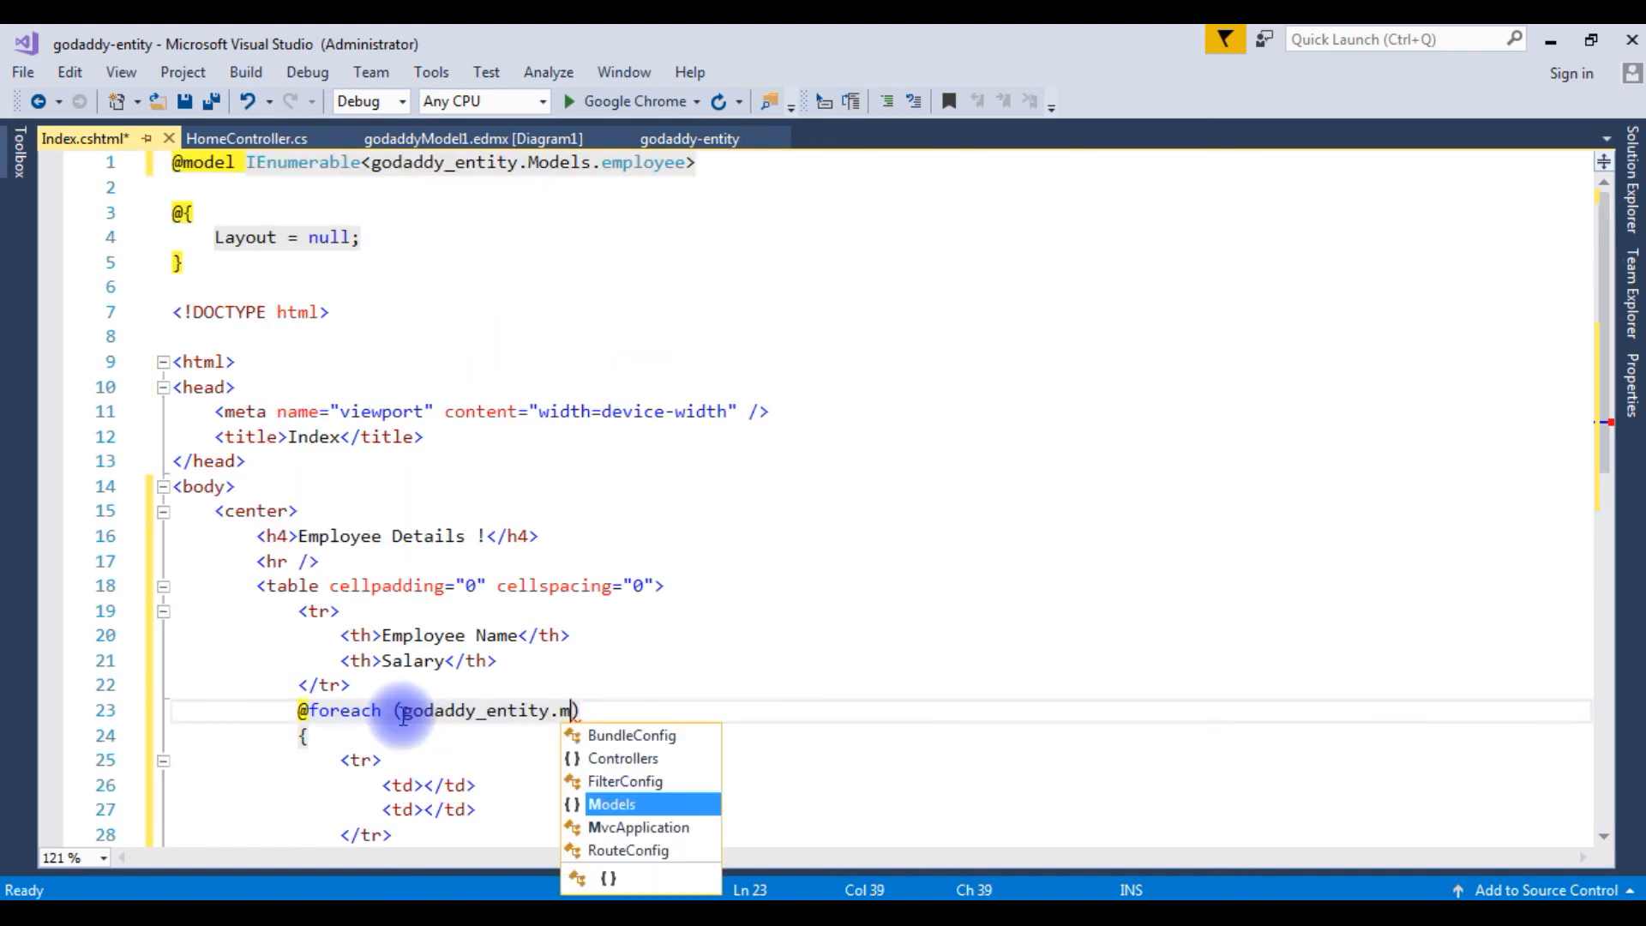
type("odels.employe")
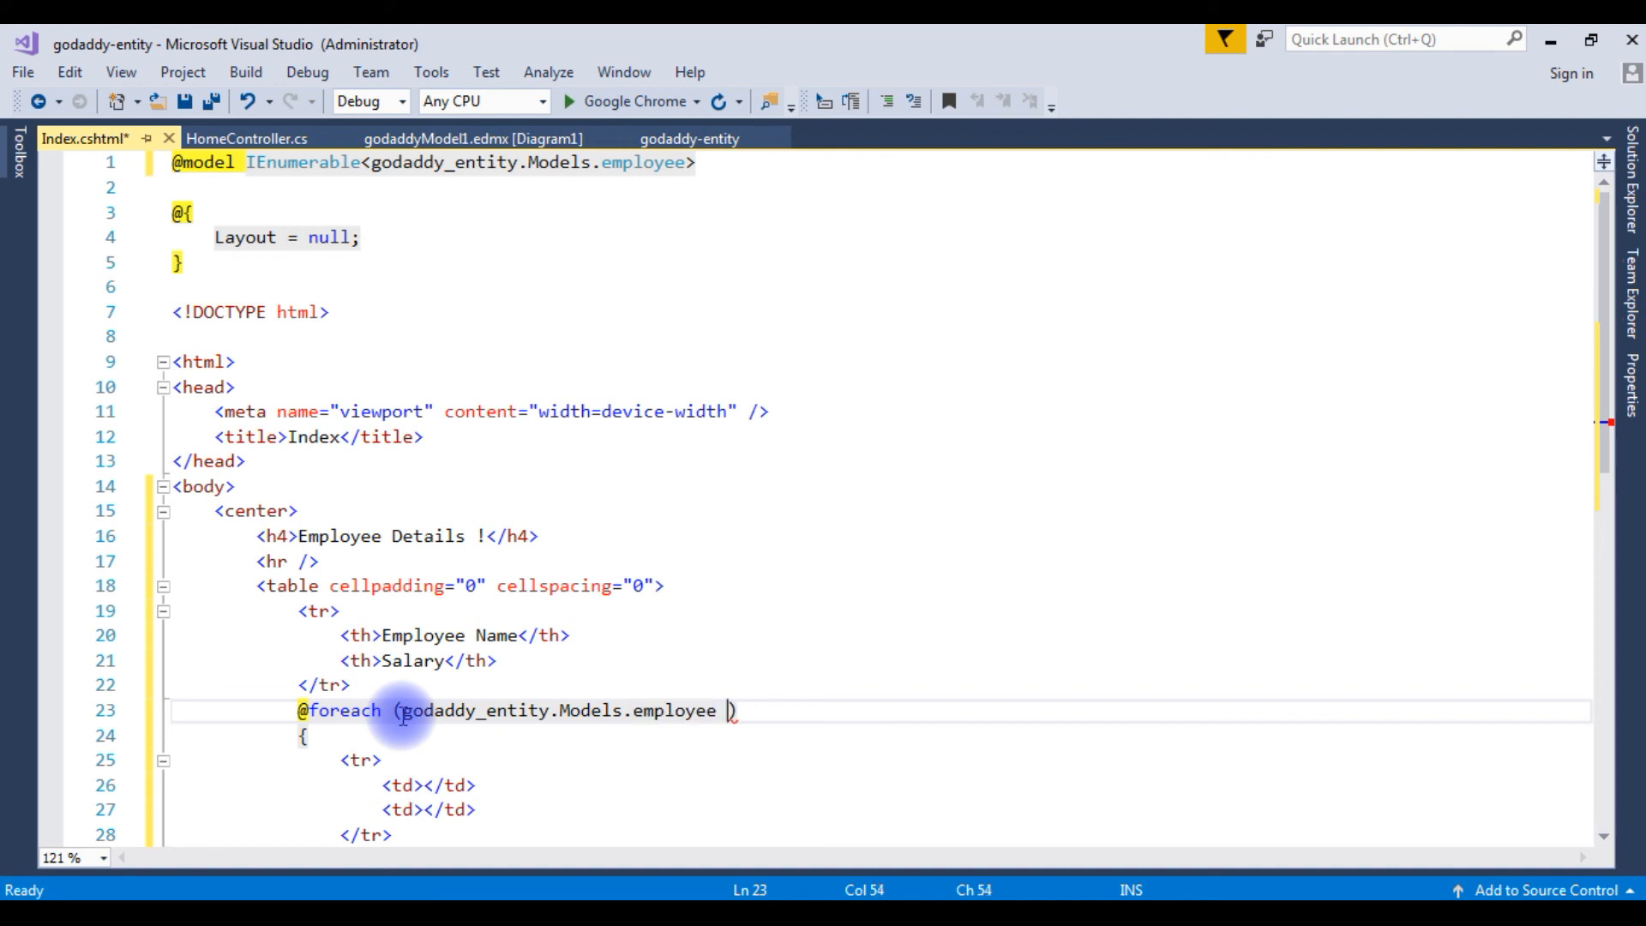
type("emp")
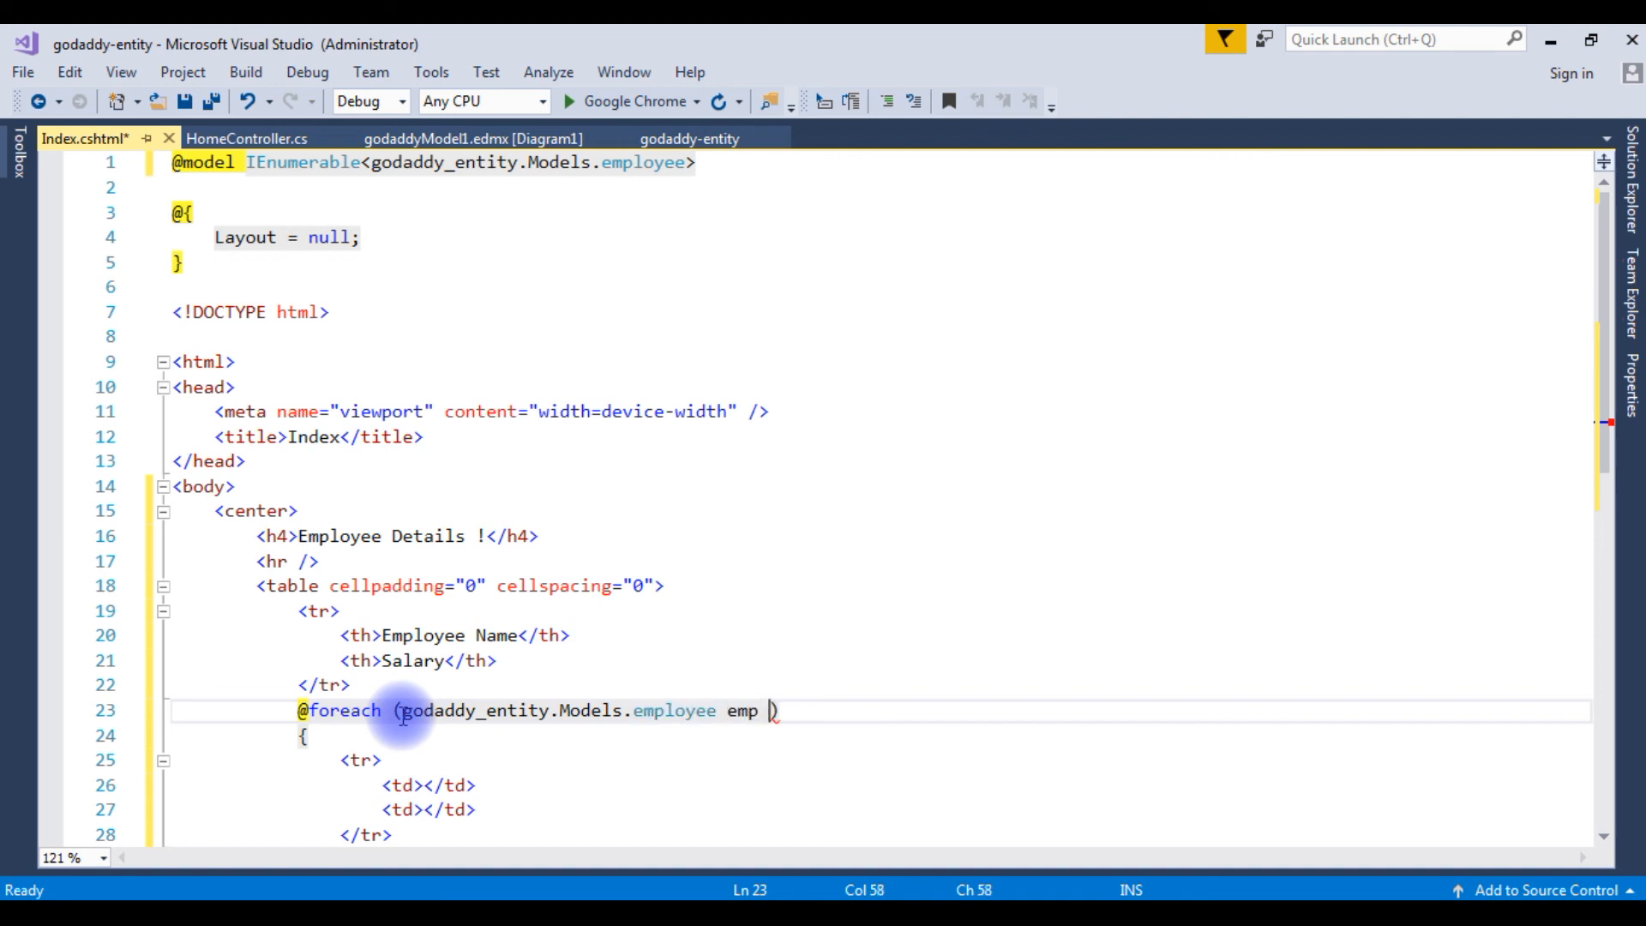
type("in m")
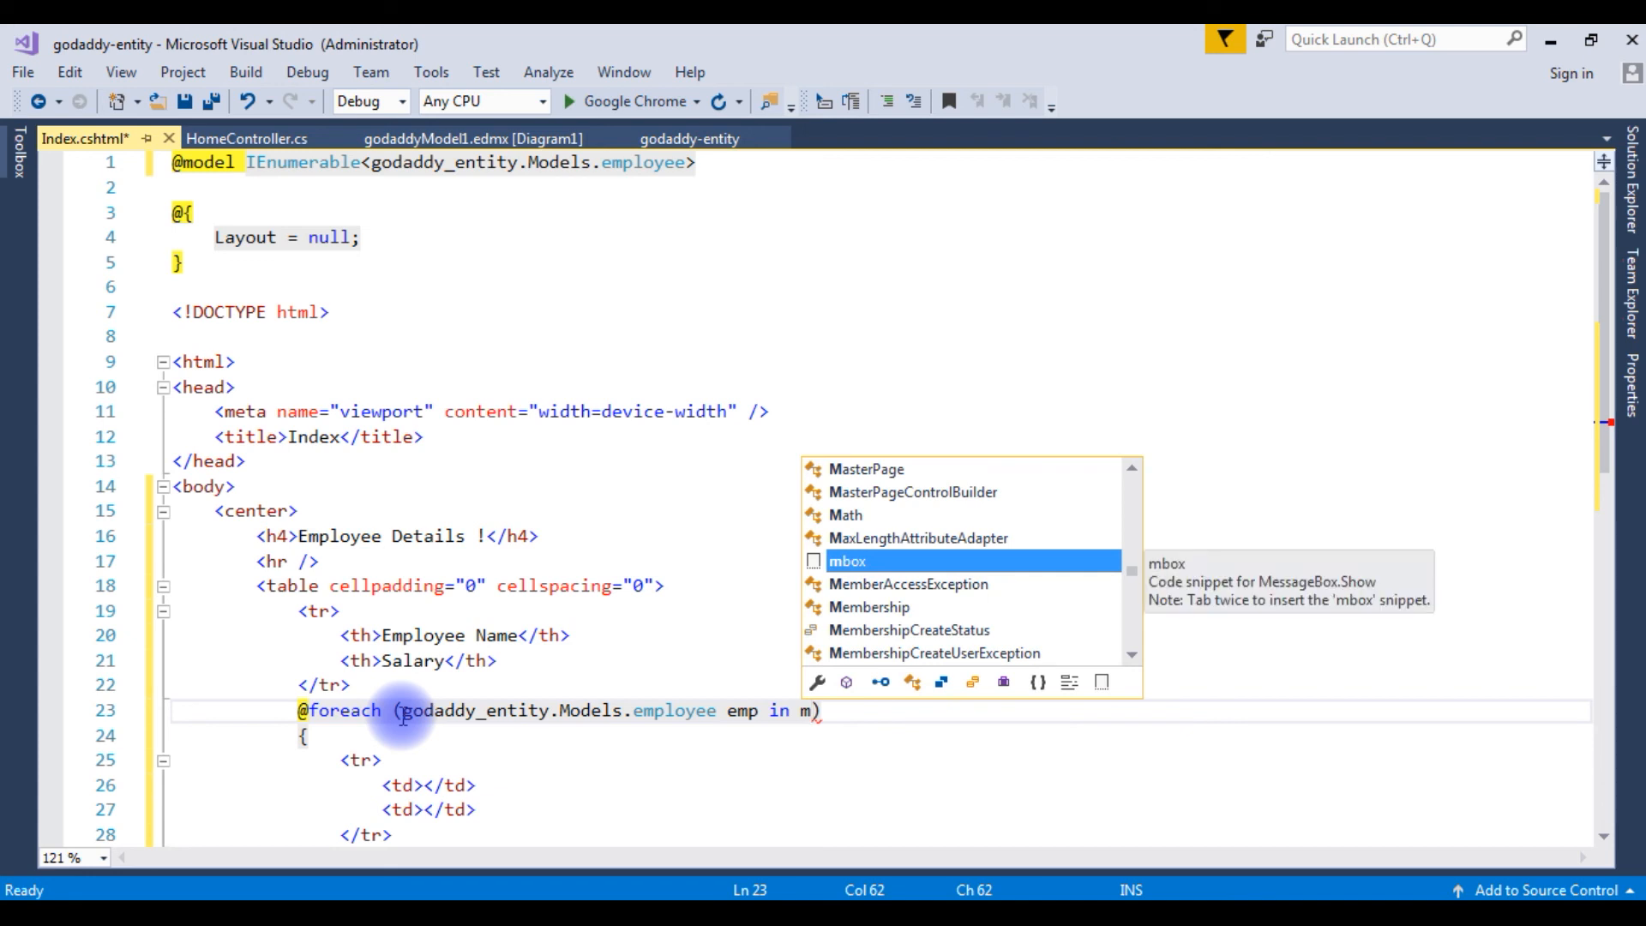
type("odel")
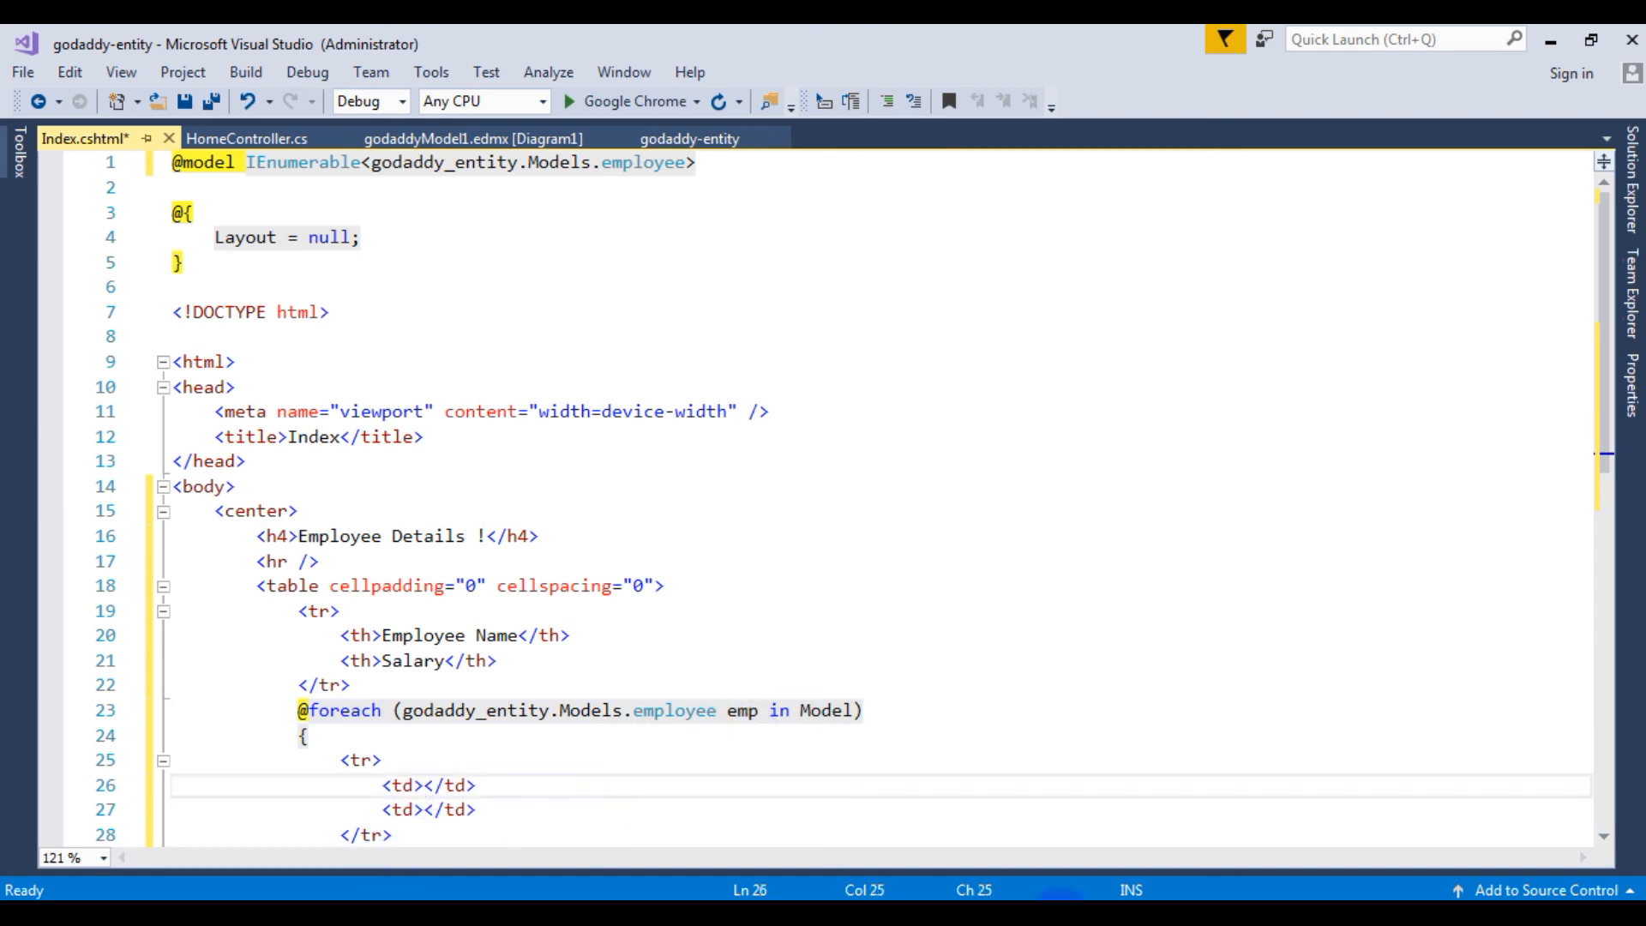
scroll("down", 3)
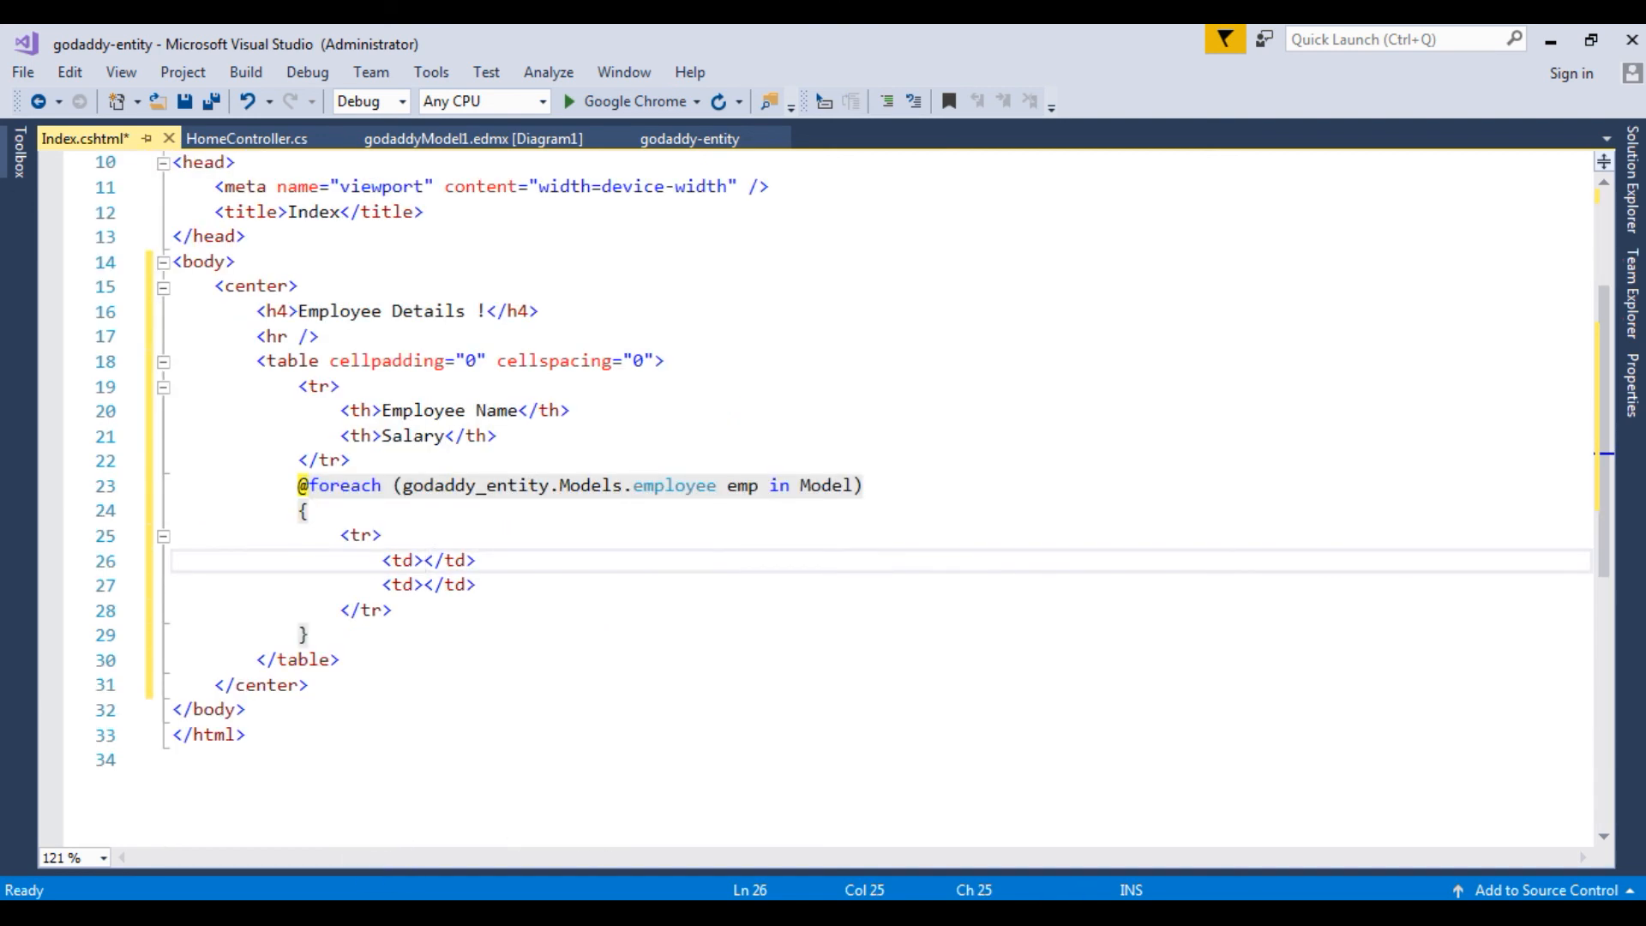
type("@emp.Ename")
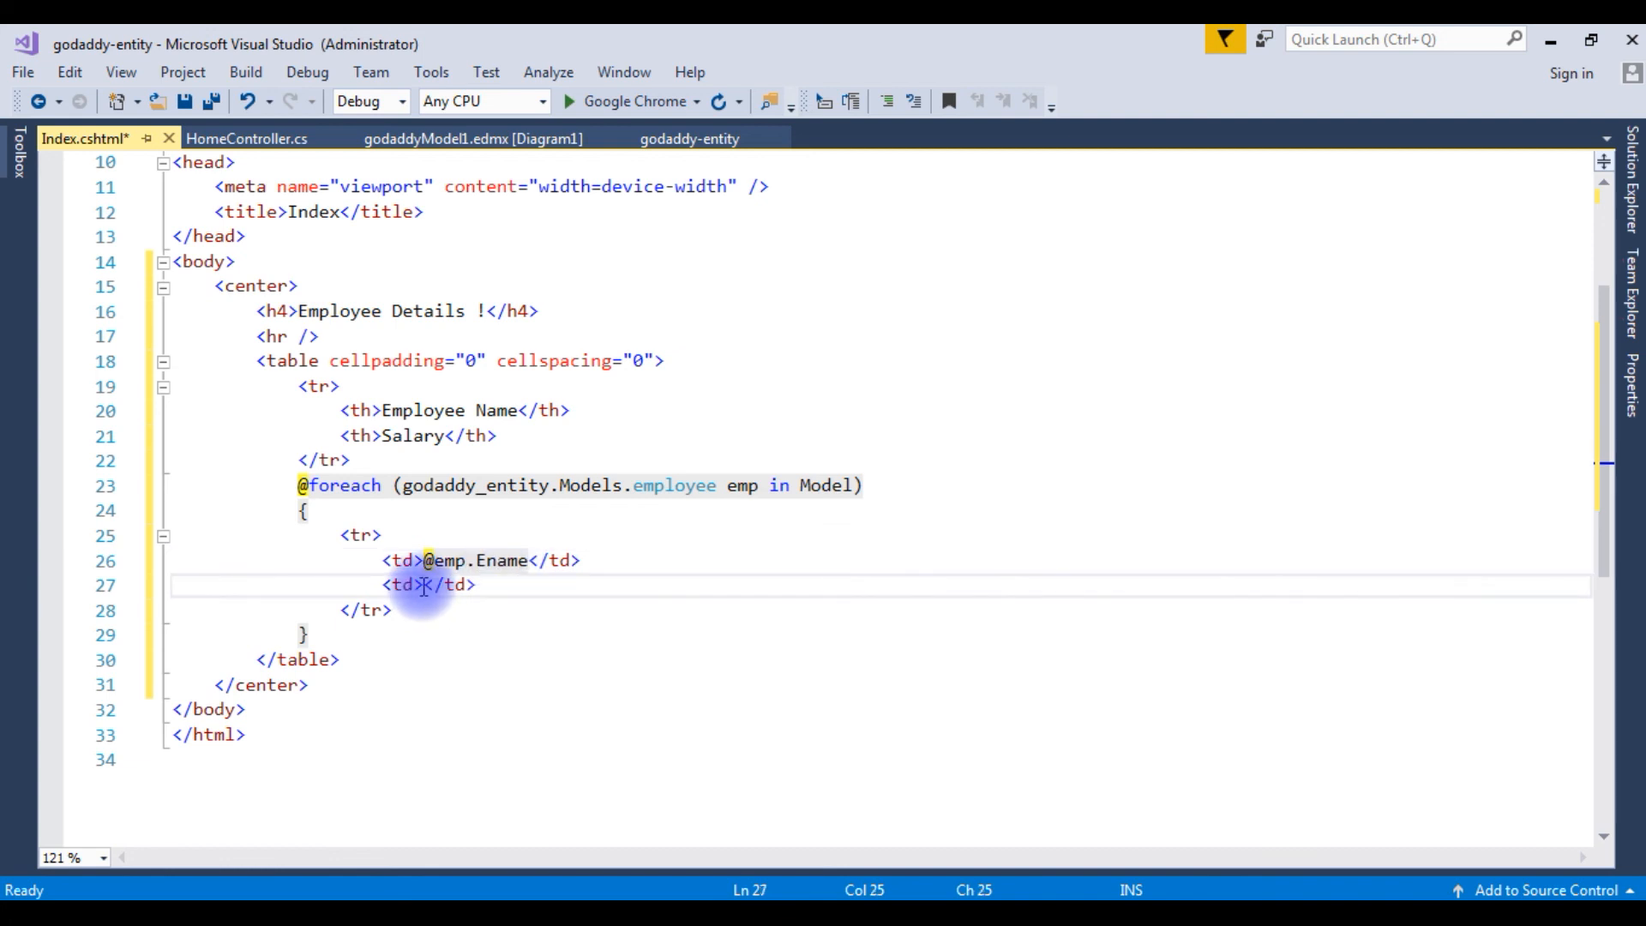
type("@em")
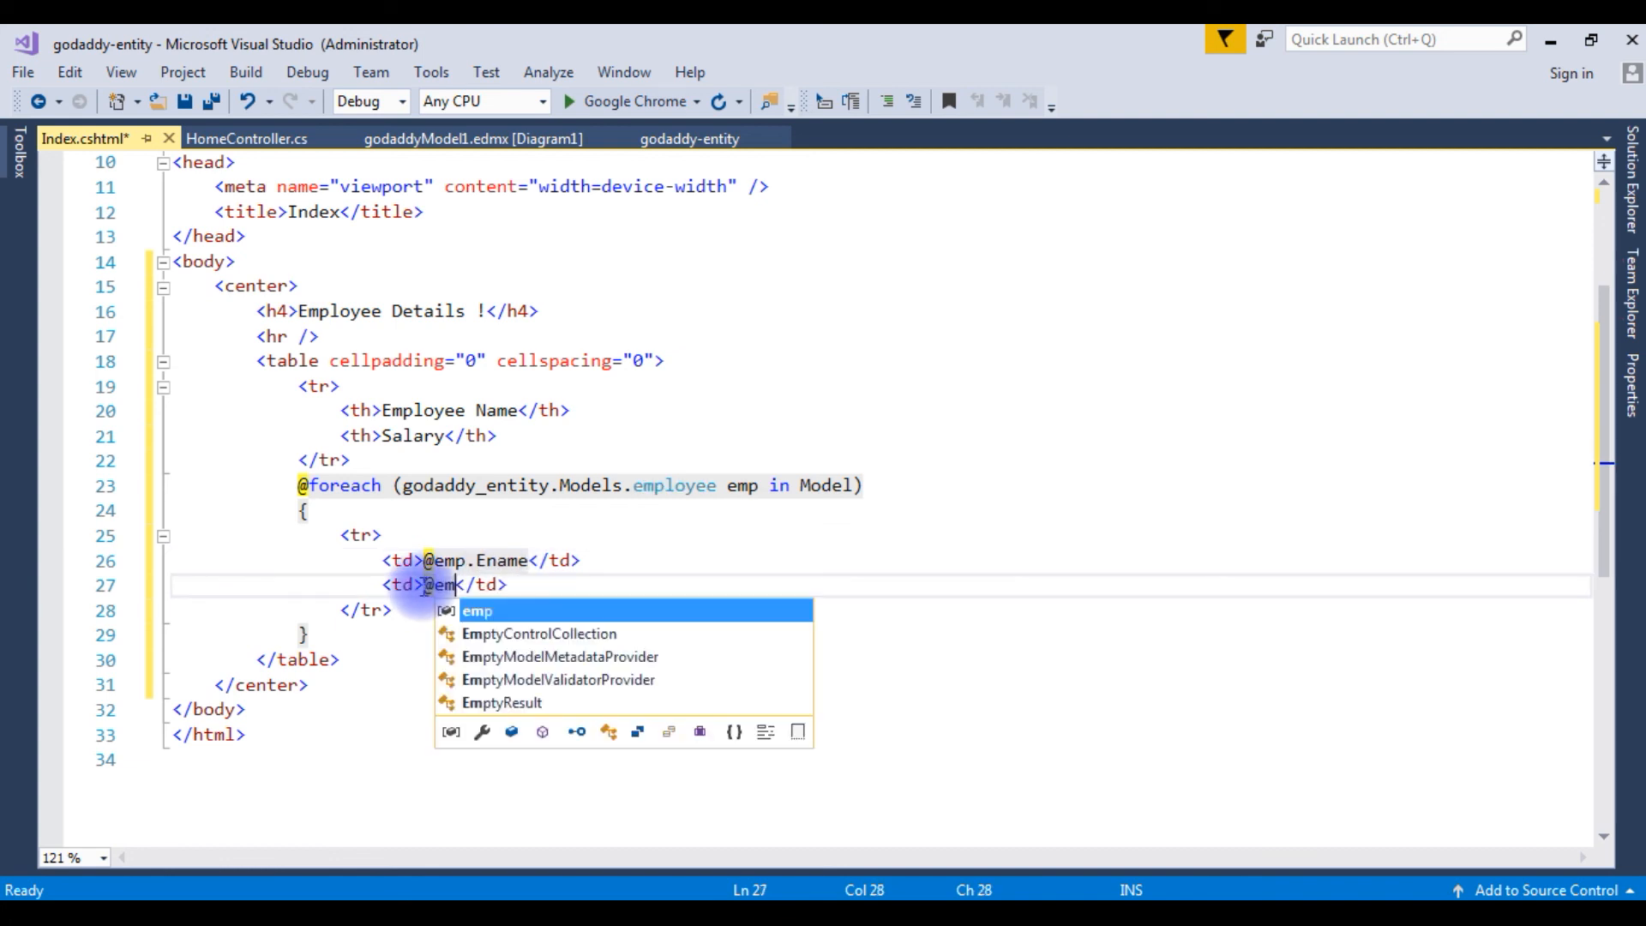
type(".")
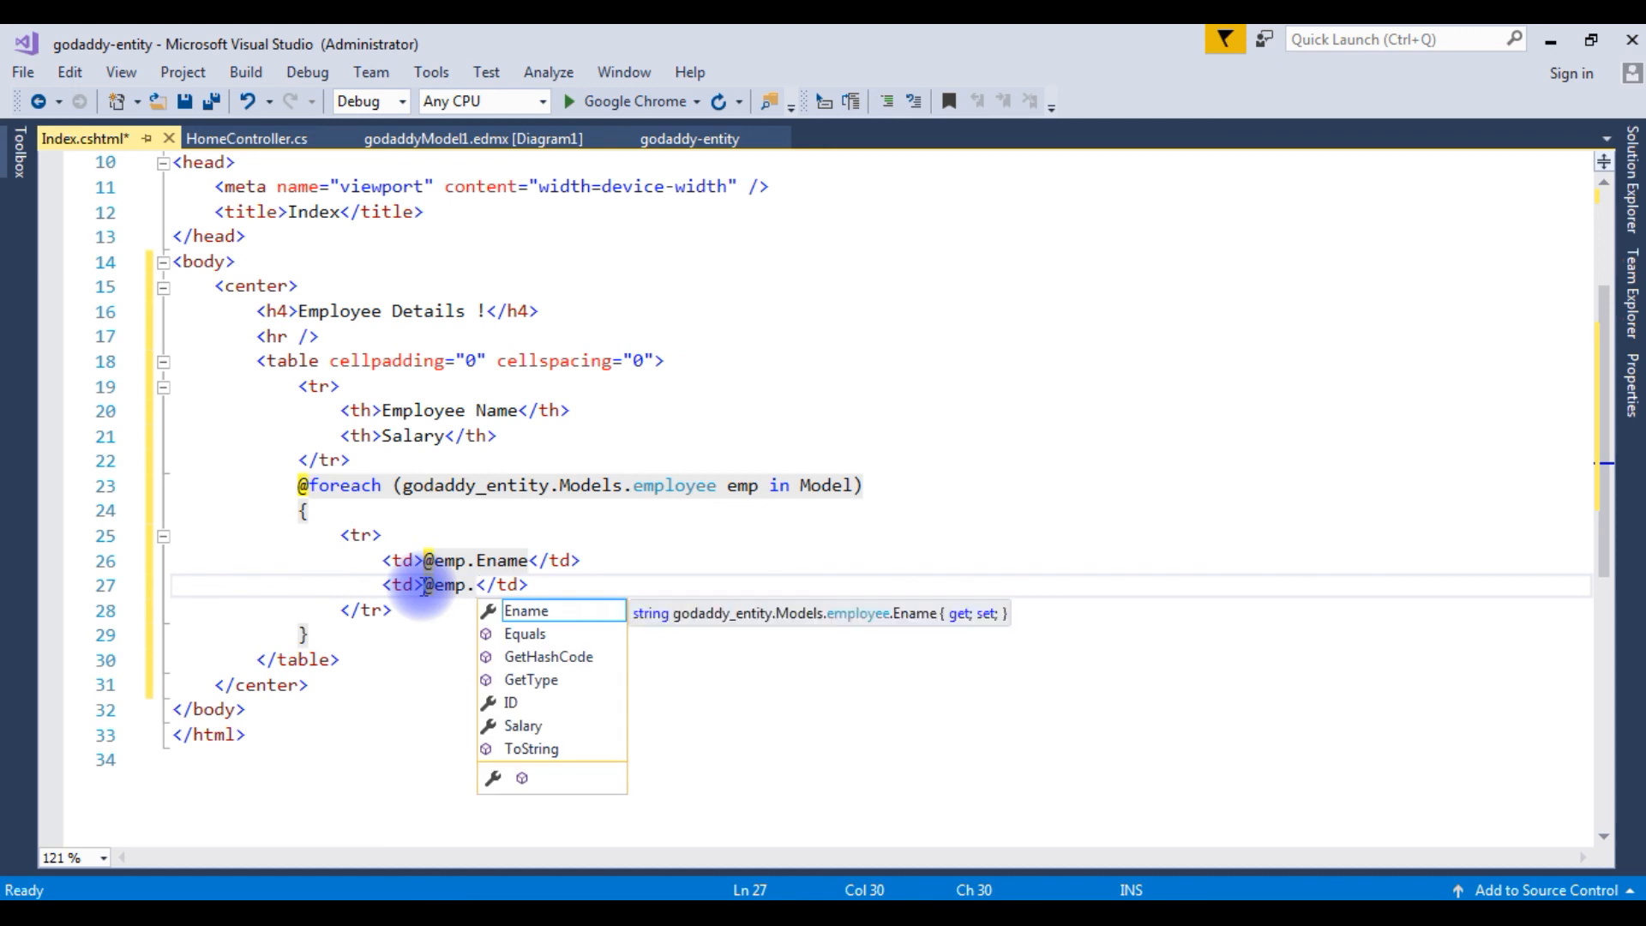
type("Salary")
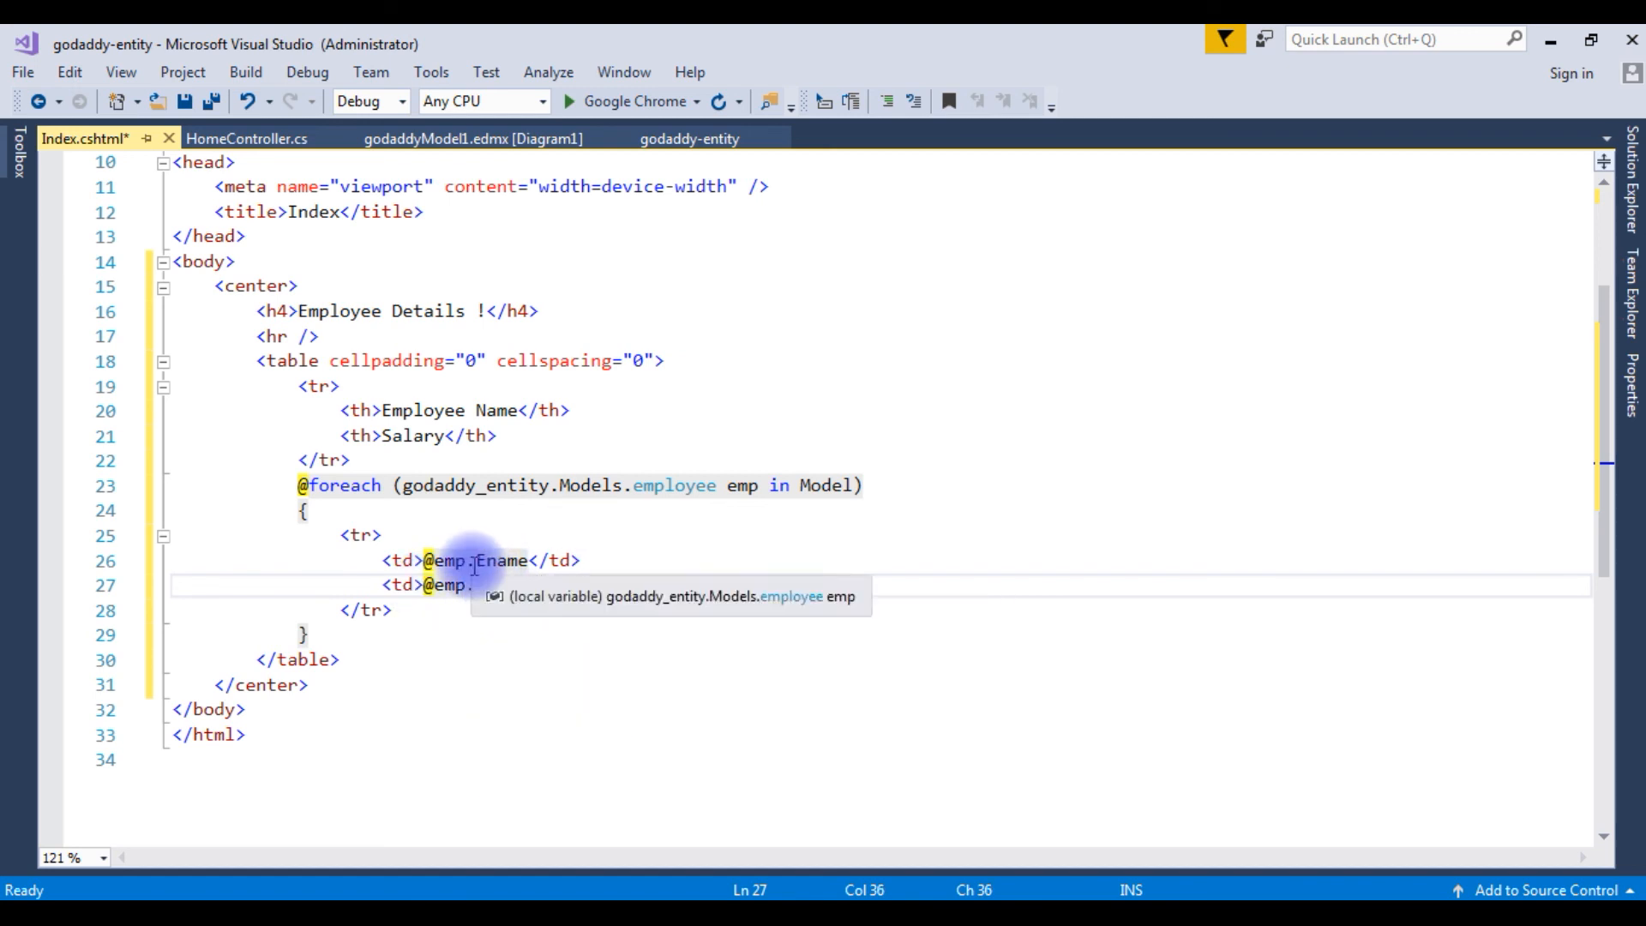
type("Salary</td>")
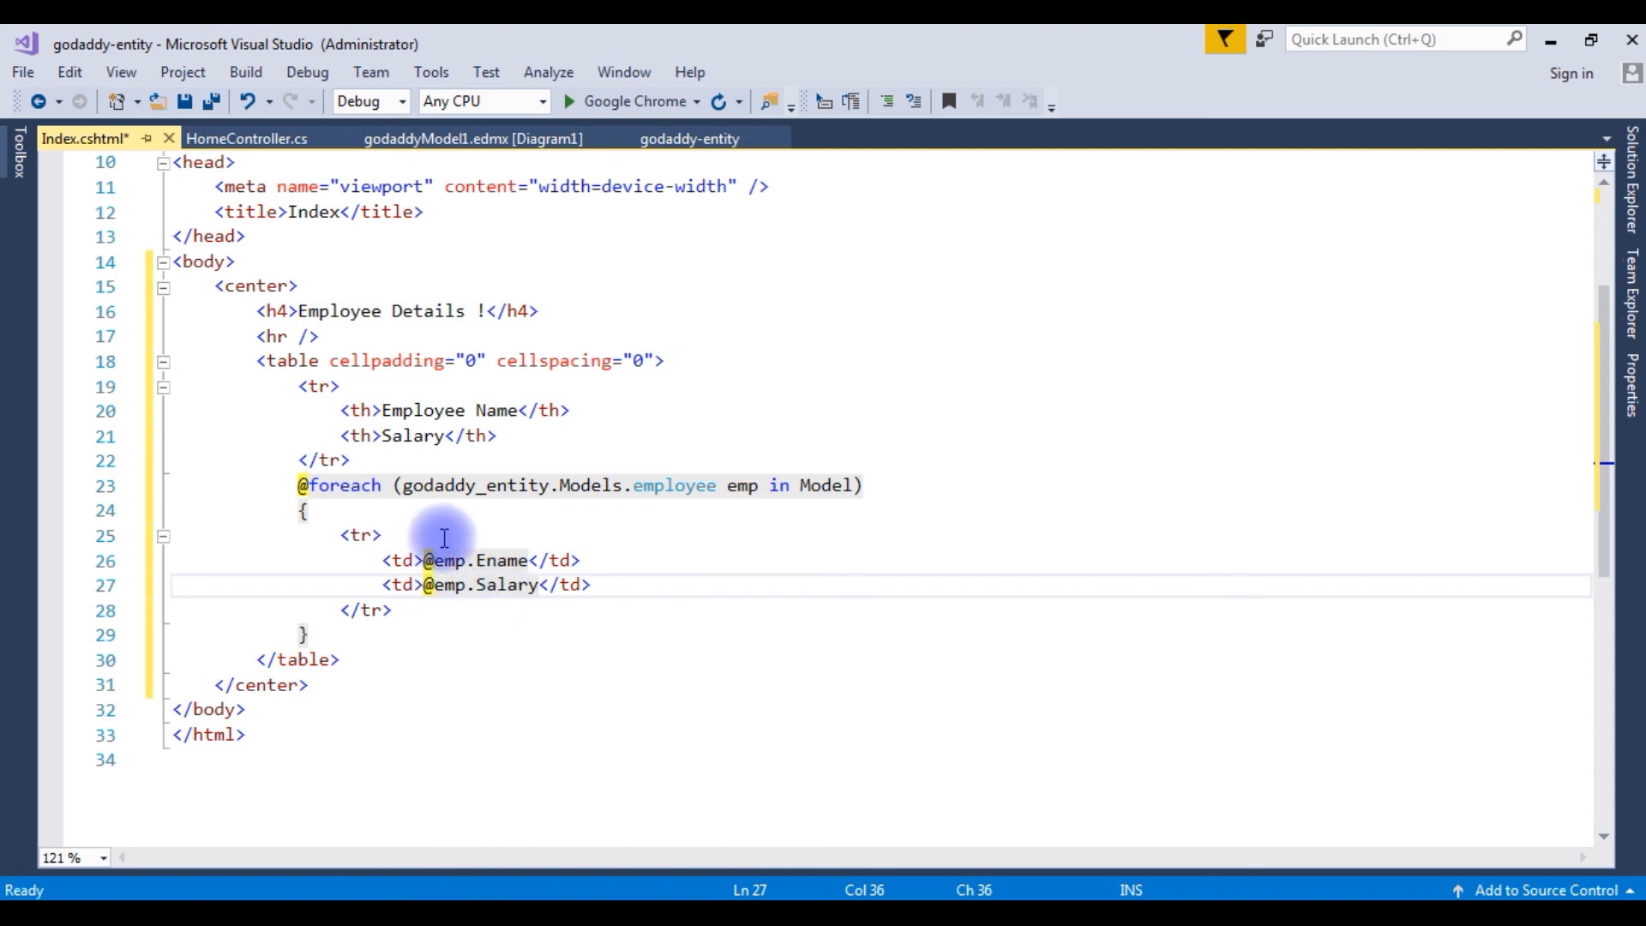
mouse_move(487, 485)
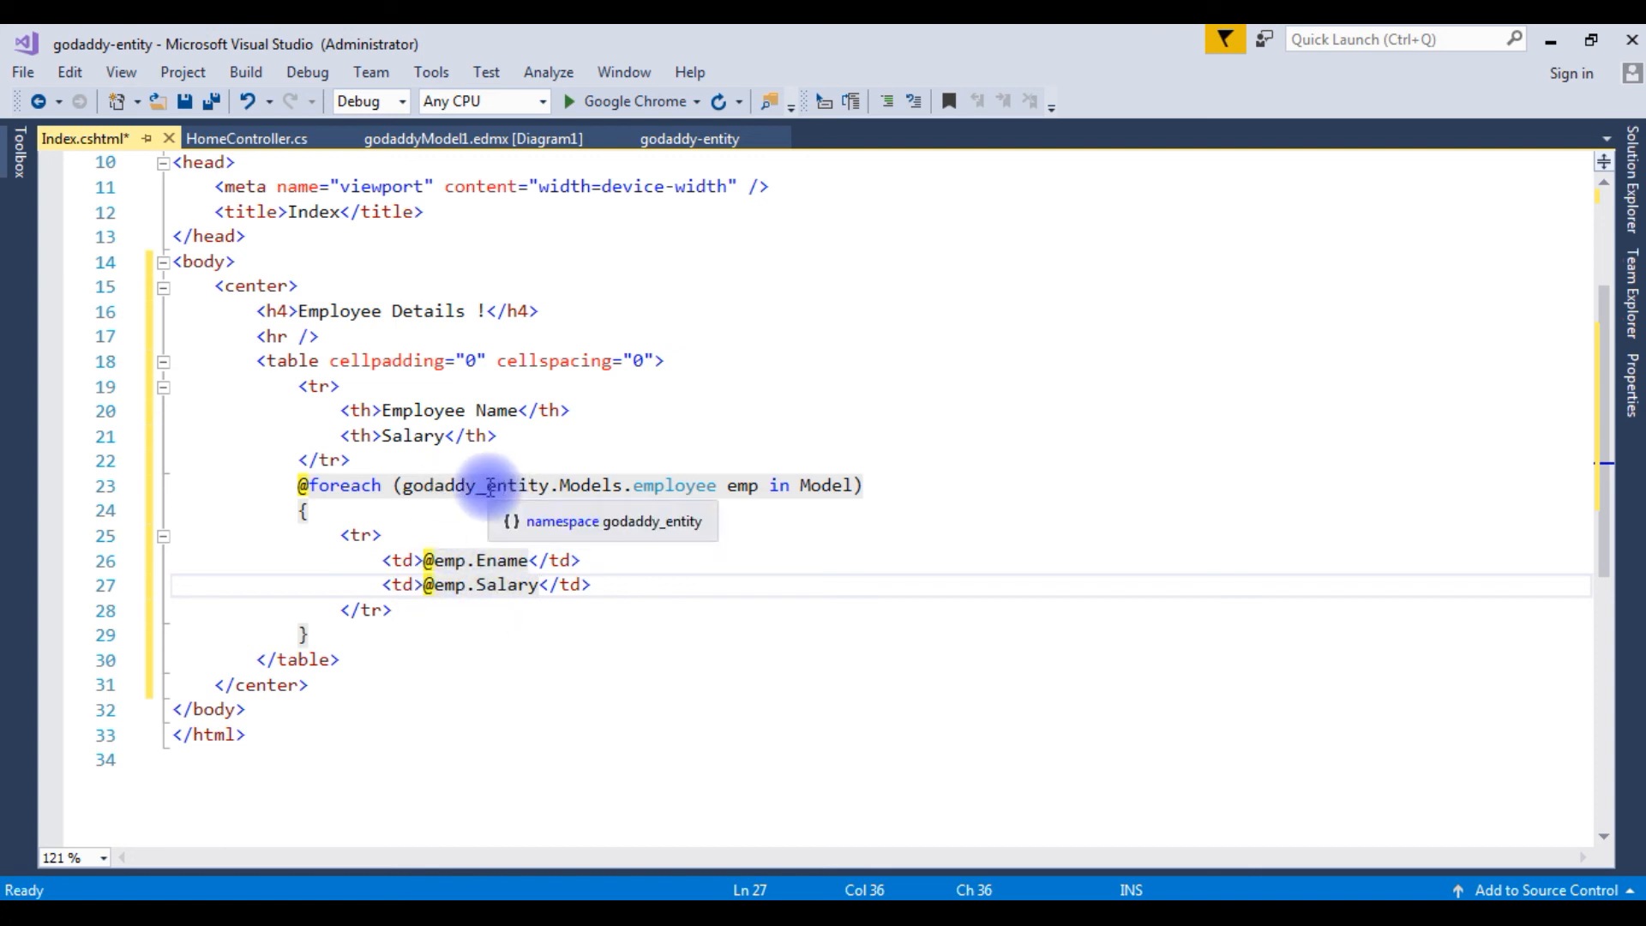
mouse_move(645, 612)
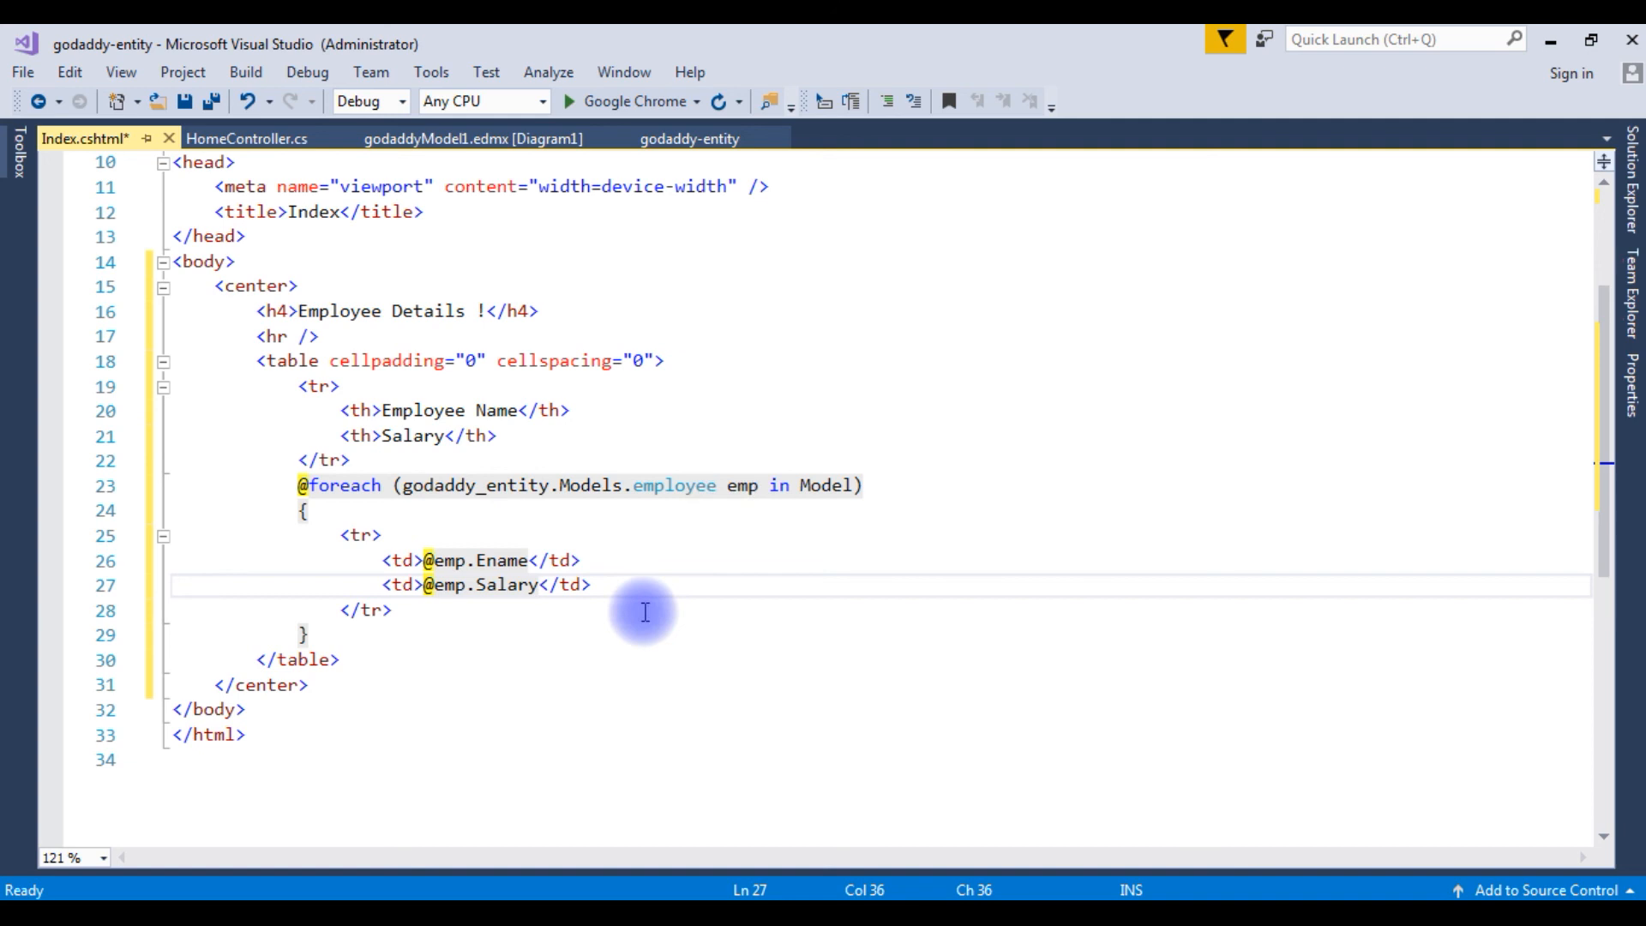
- Build the whole solution and run the web app in Google Chrome
left_click(244, 71)
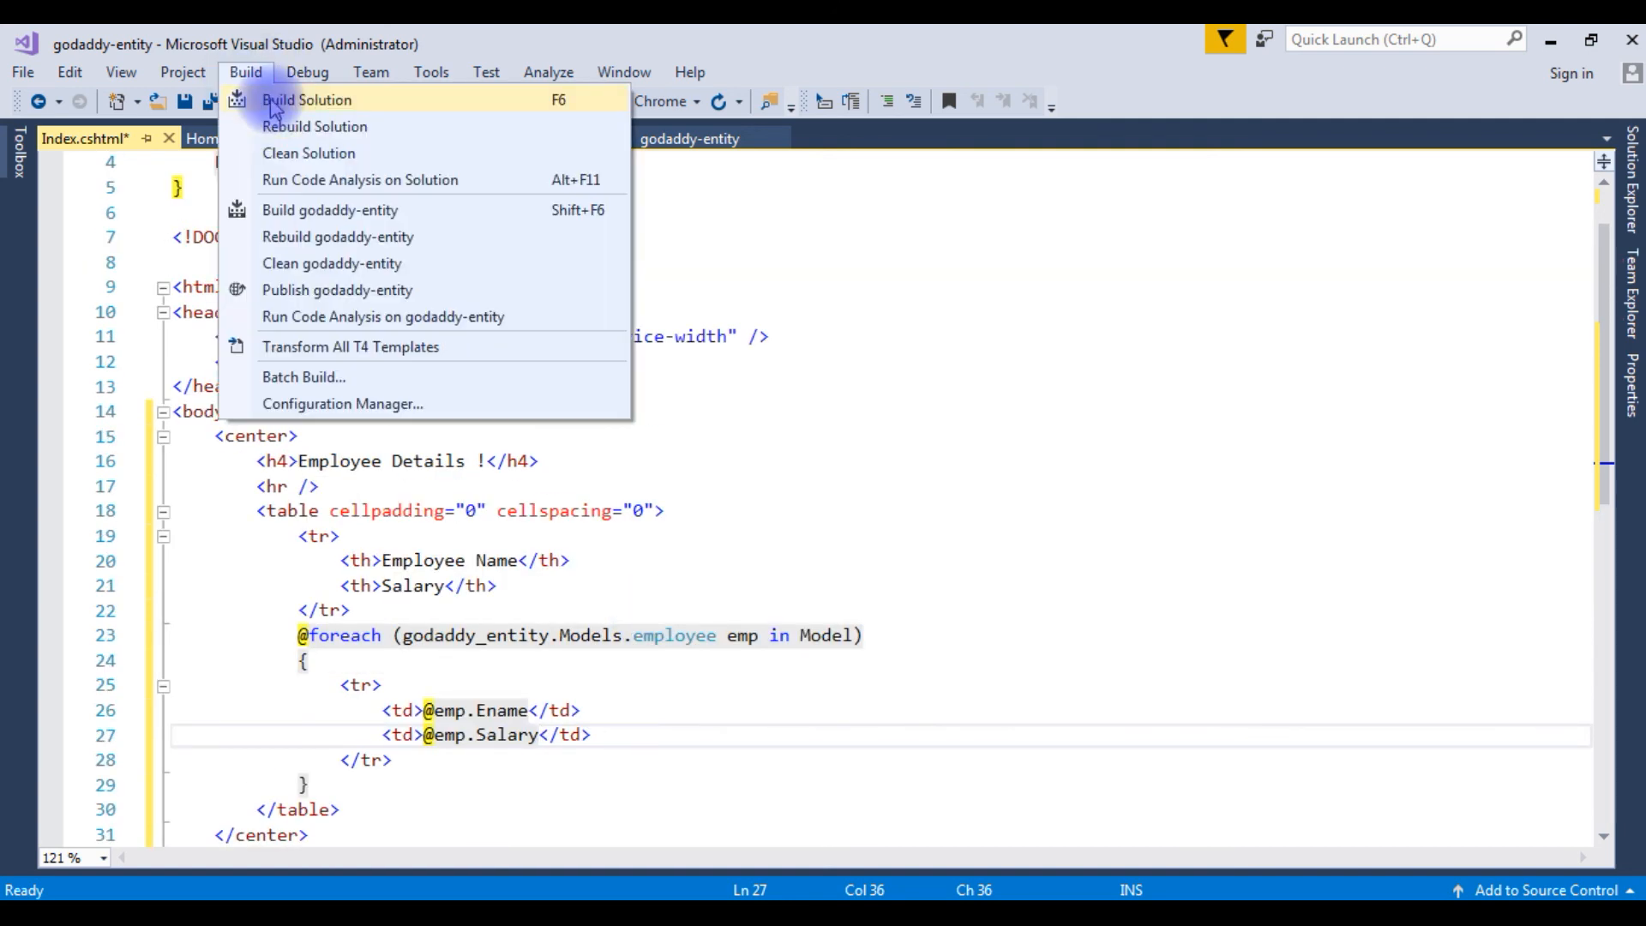
left_click(306, 100)
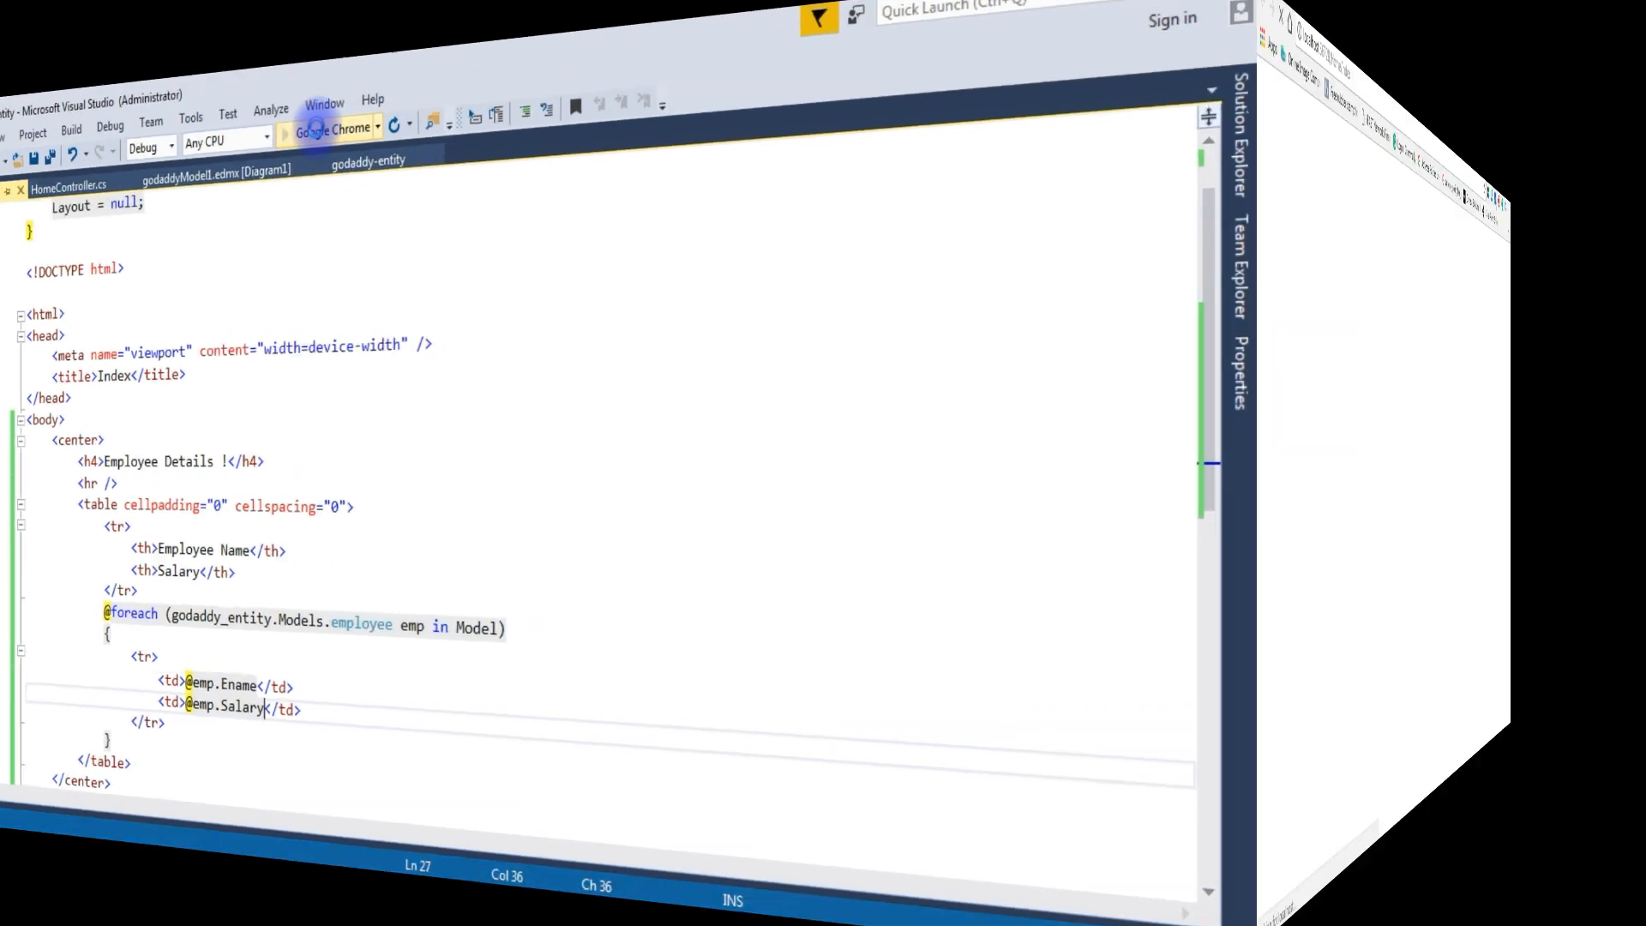
left_click(281, 123)
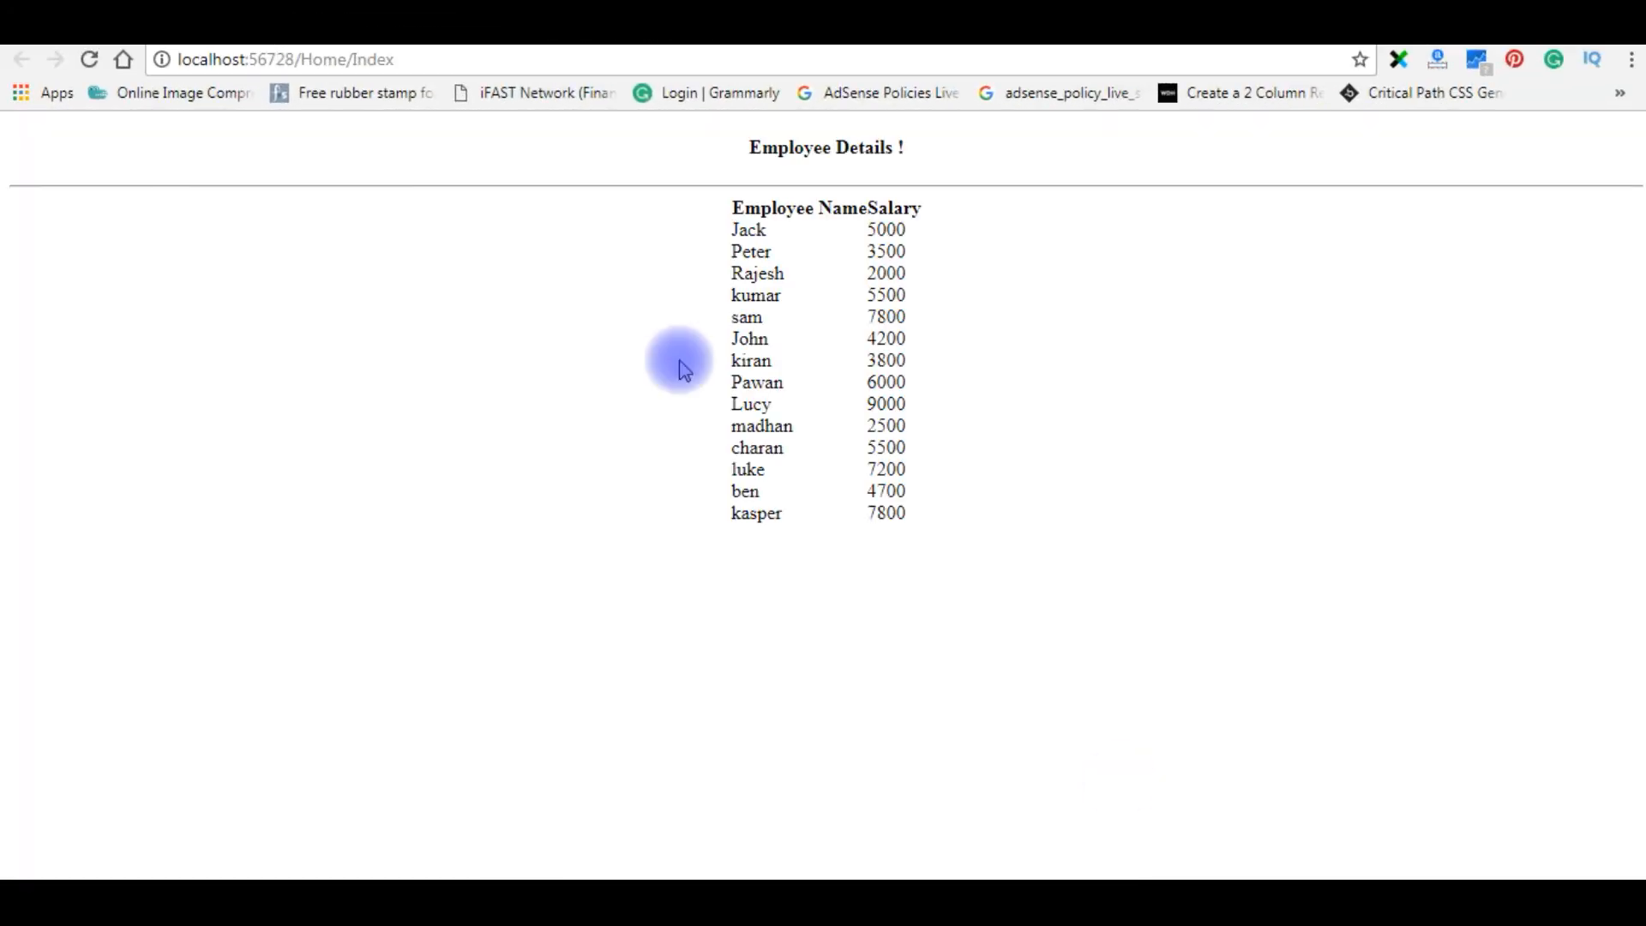
mouse_move(814, 215)
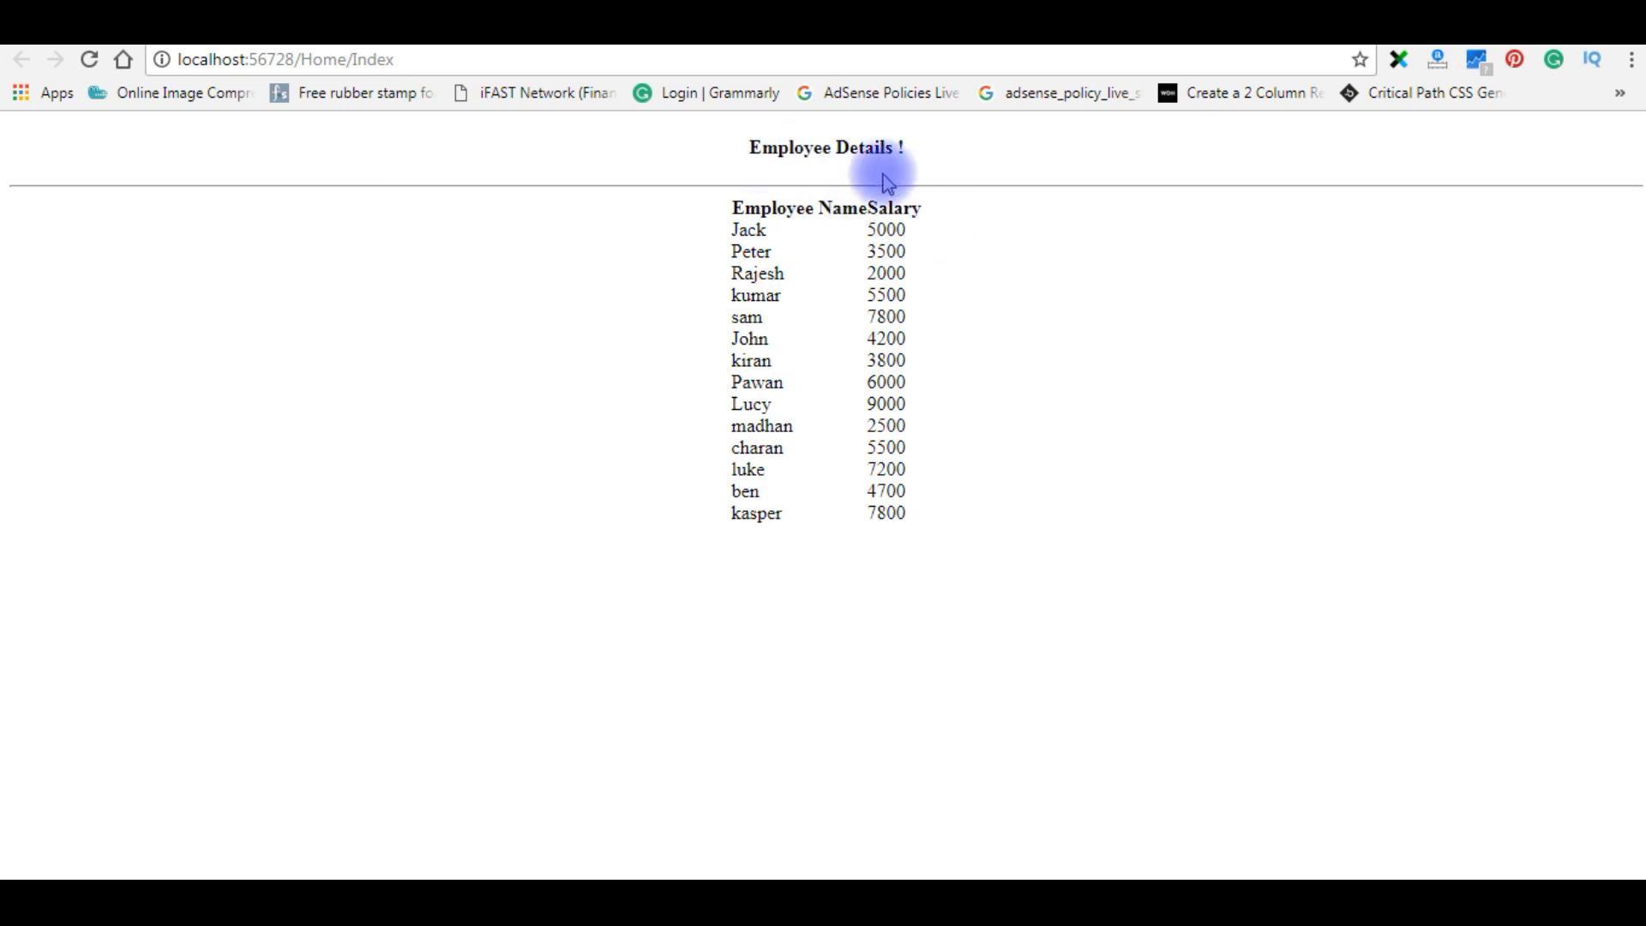
mouse_move(987, 433)
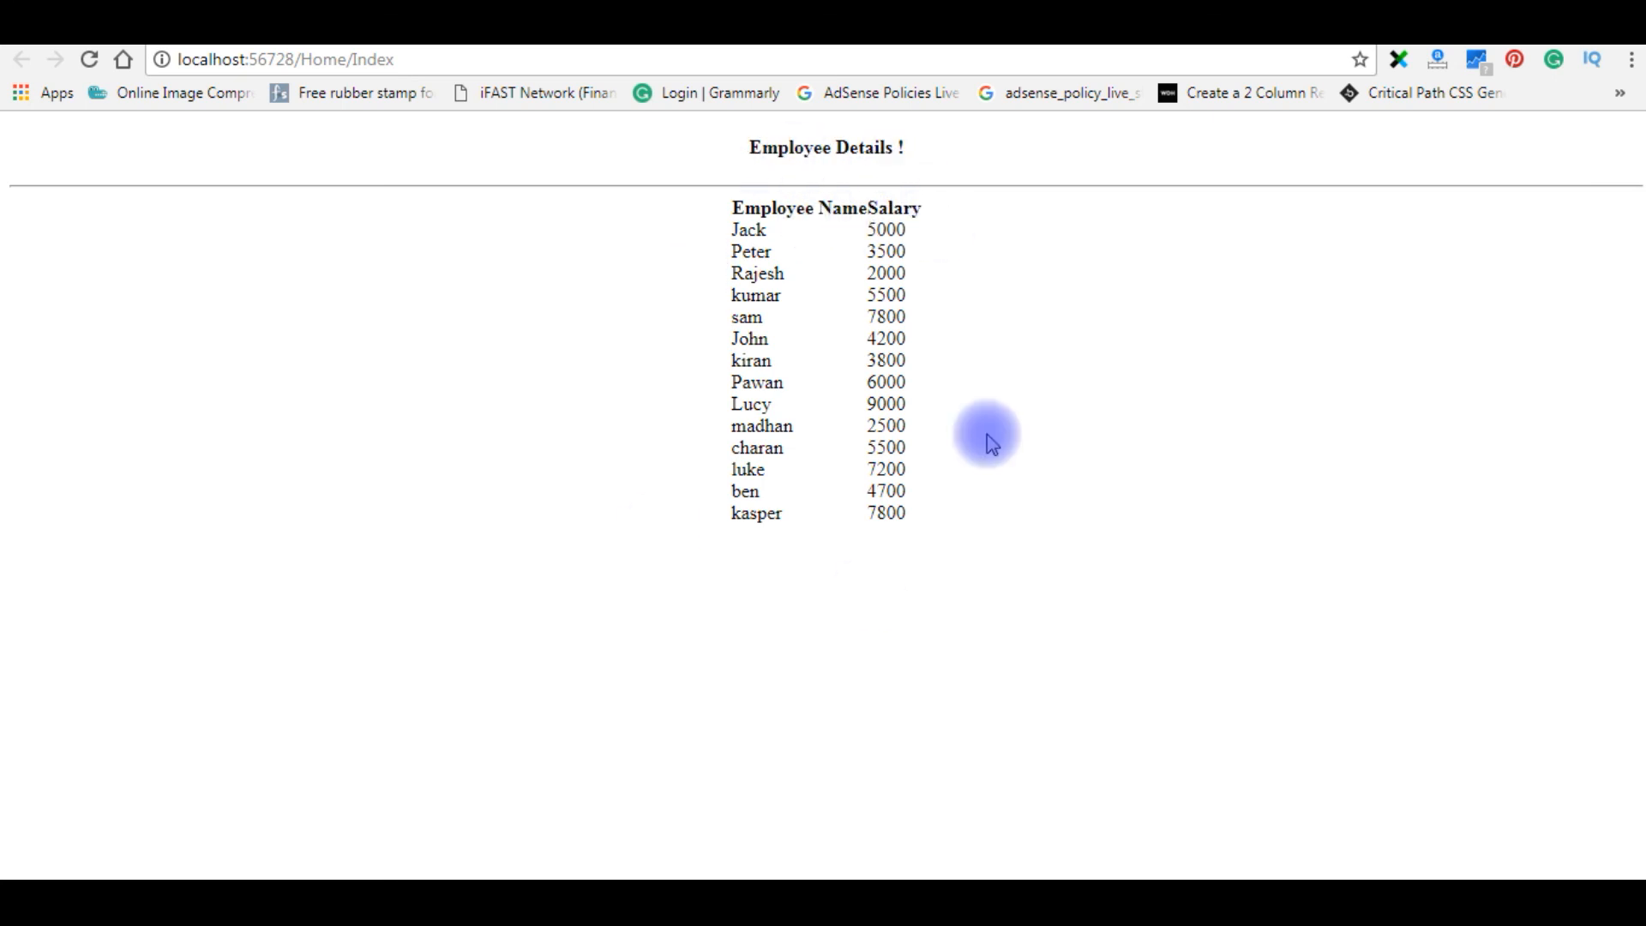